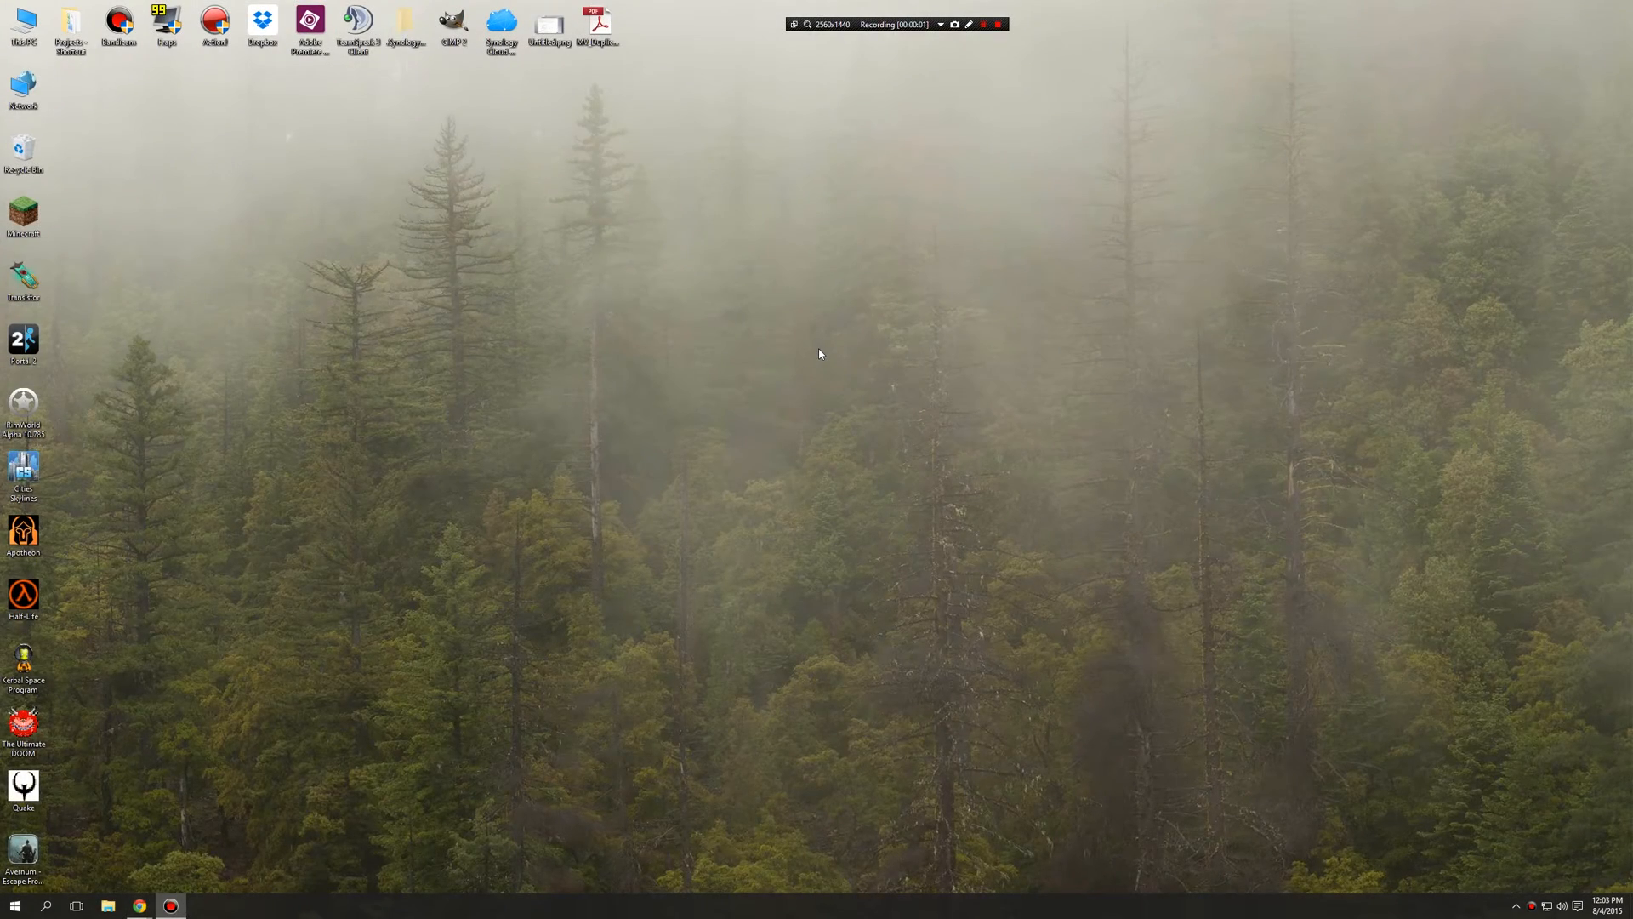
mouse_move(284, 752)
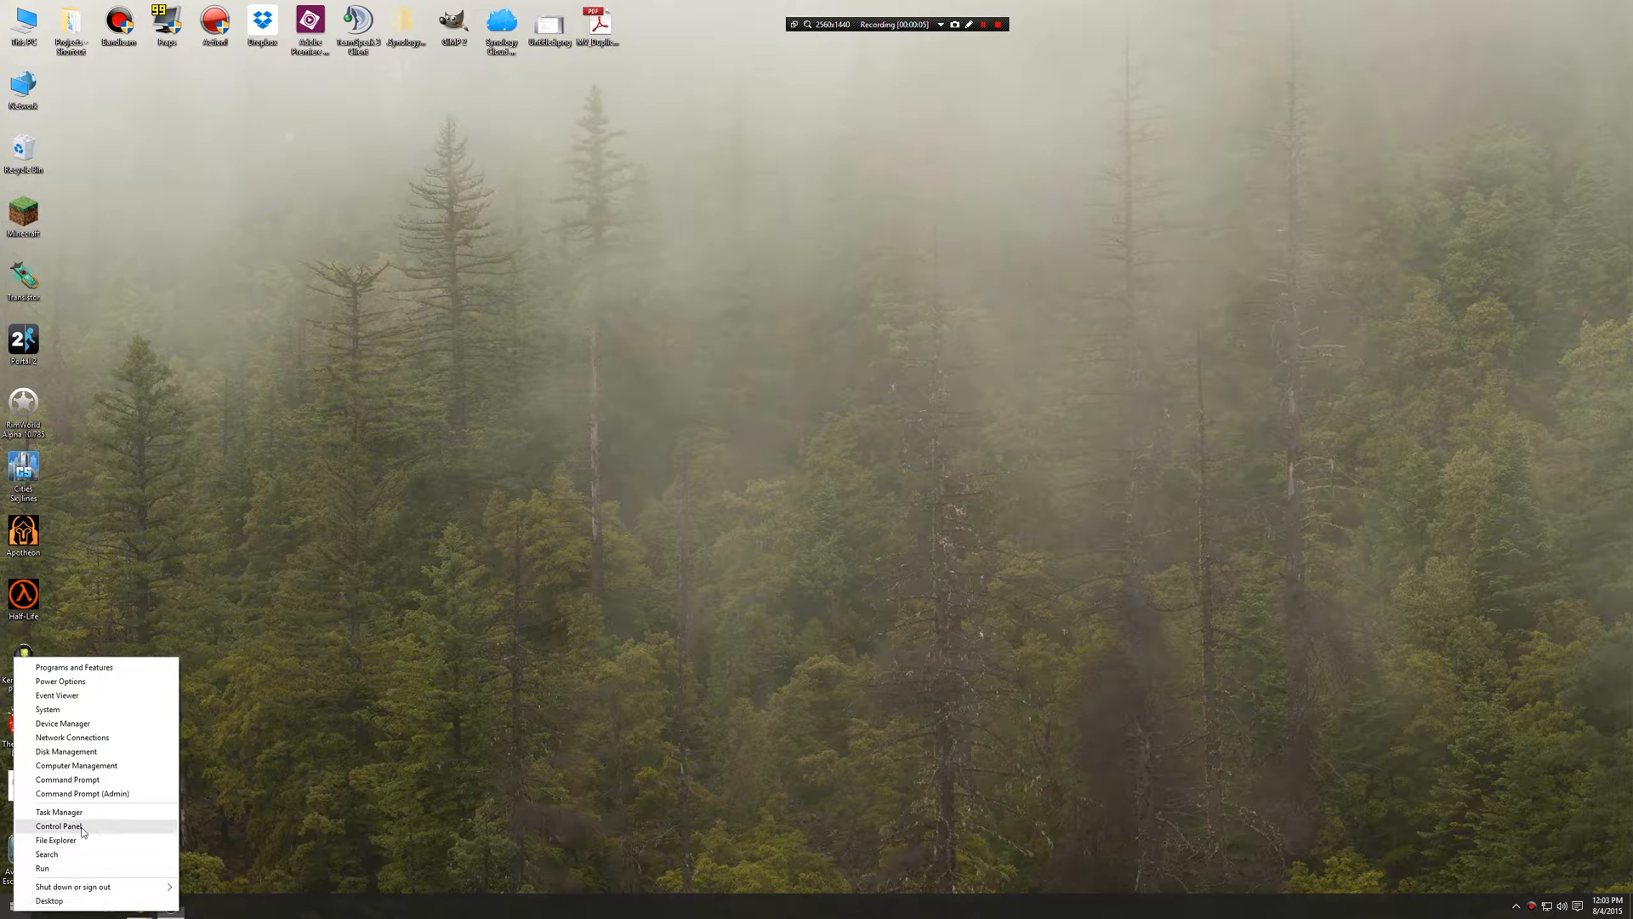
- Launch Task Manager from the Start button's quick-link menu
click(48, 811)
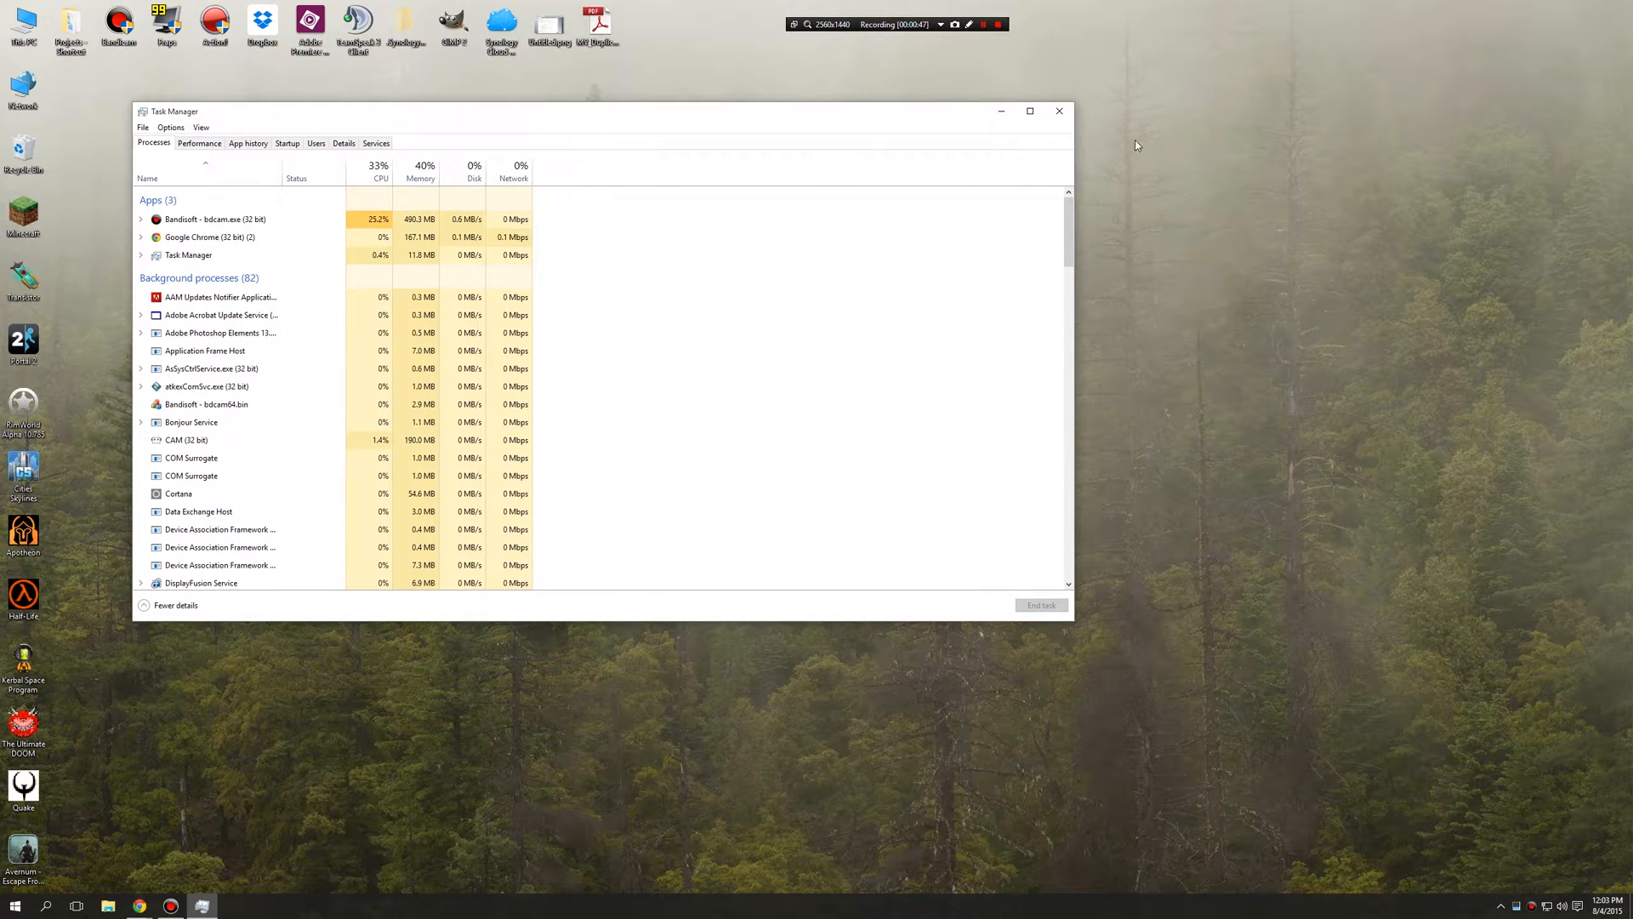
- Close the Task Manager window, returning to the Windows 10 desktop
click(1059, 111)
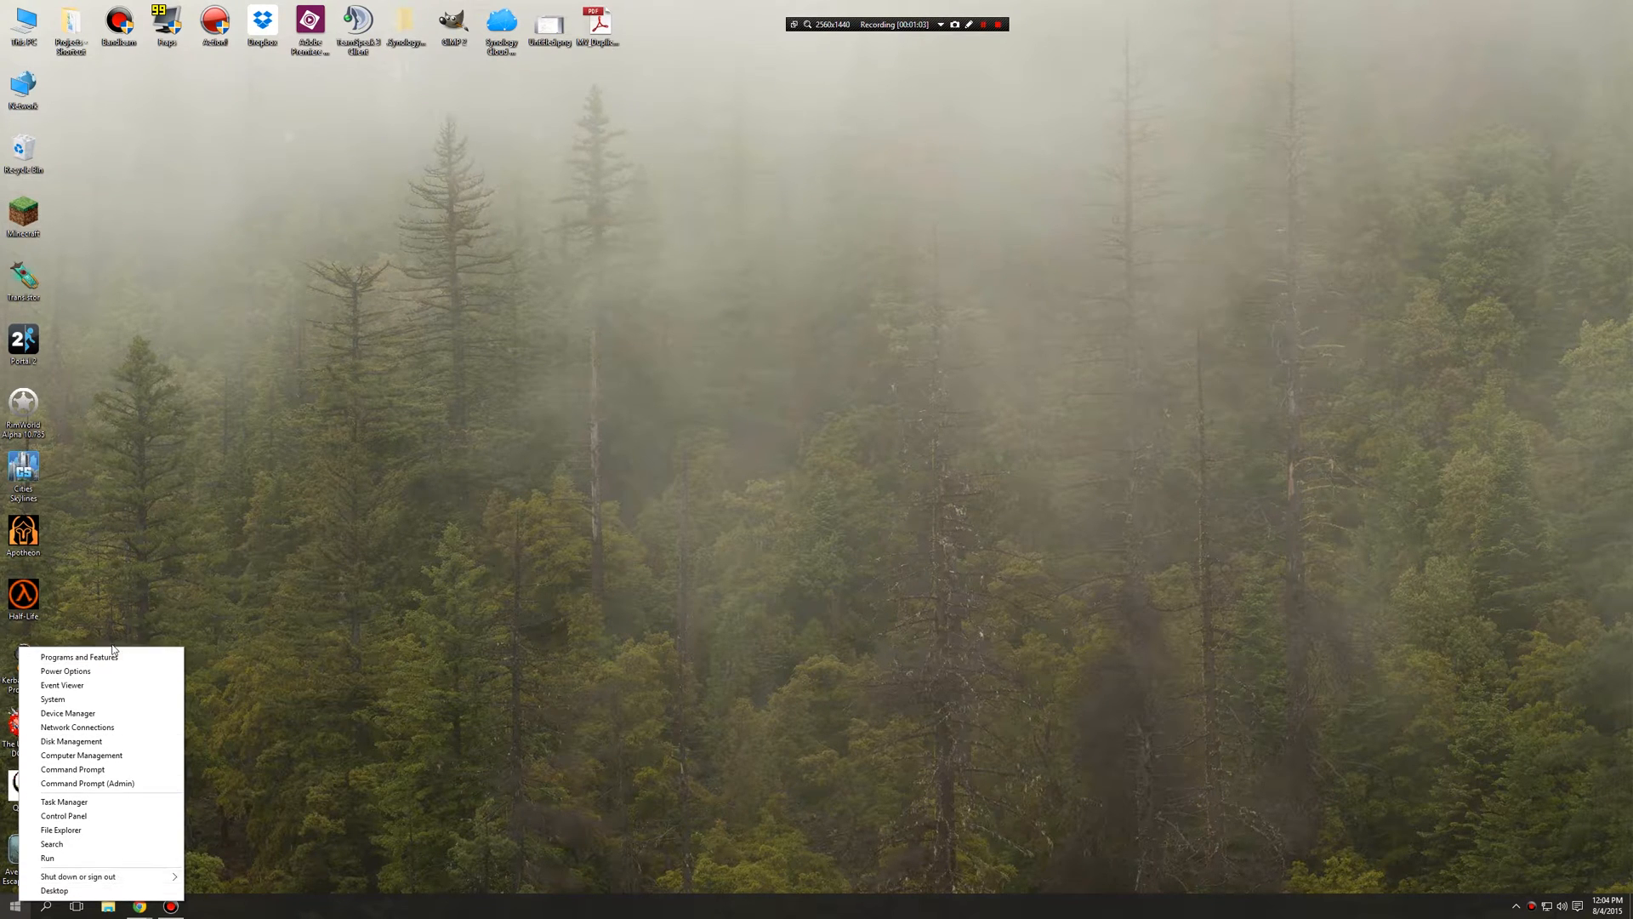
mouse_move(85, 790)
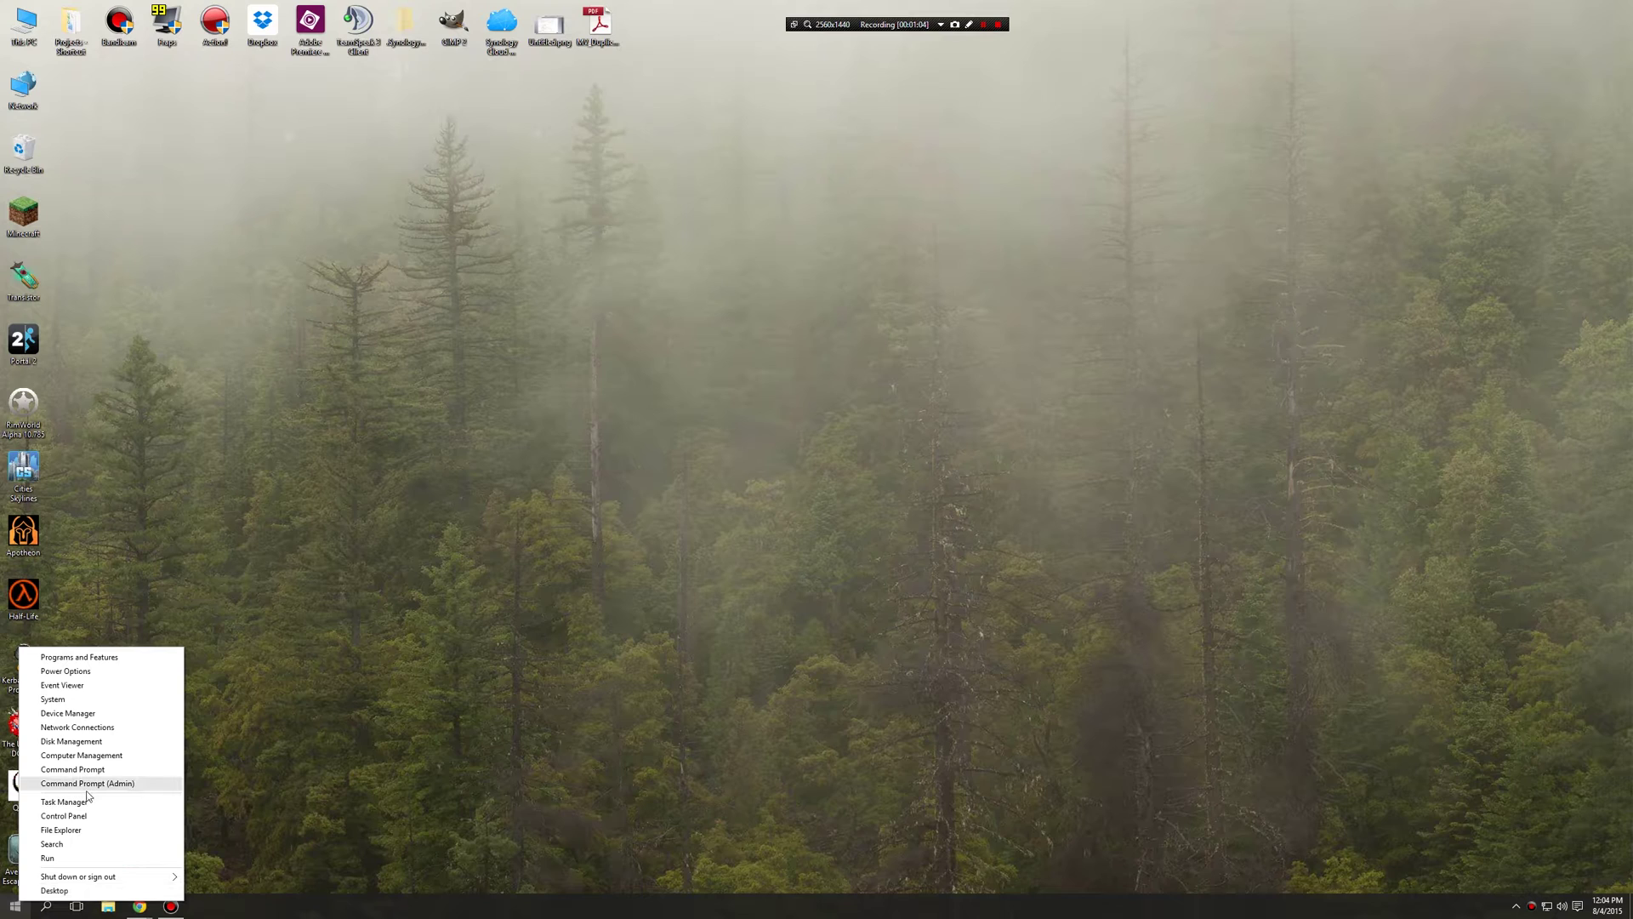
mouse_move(61, 801)
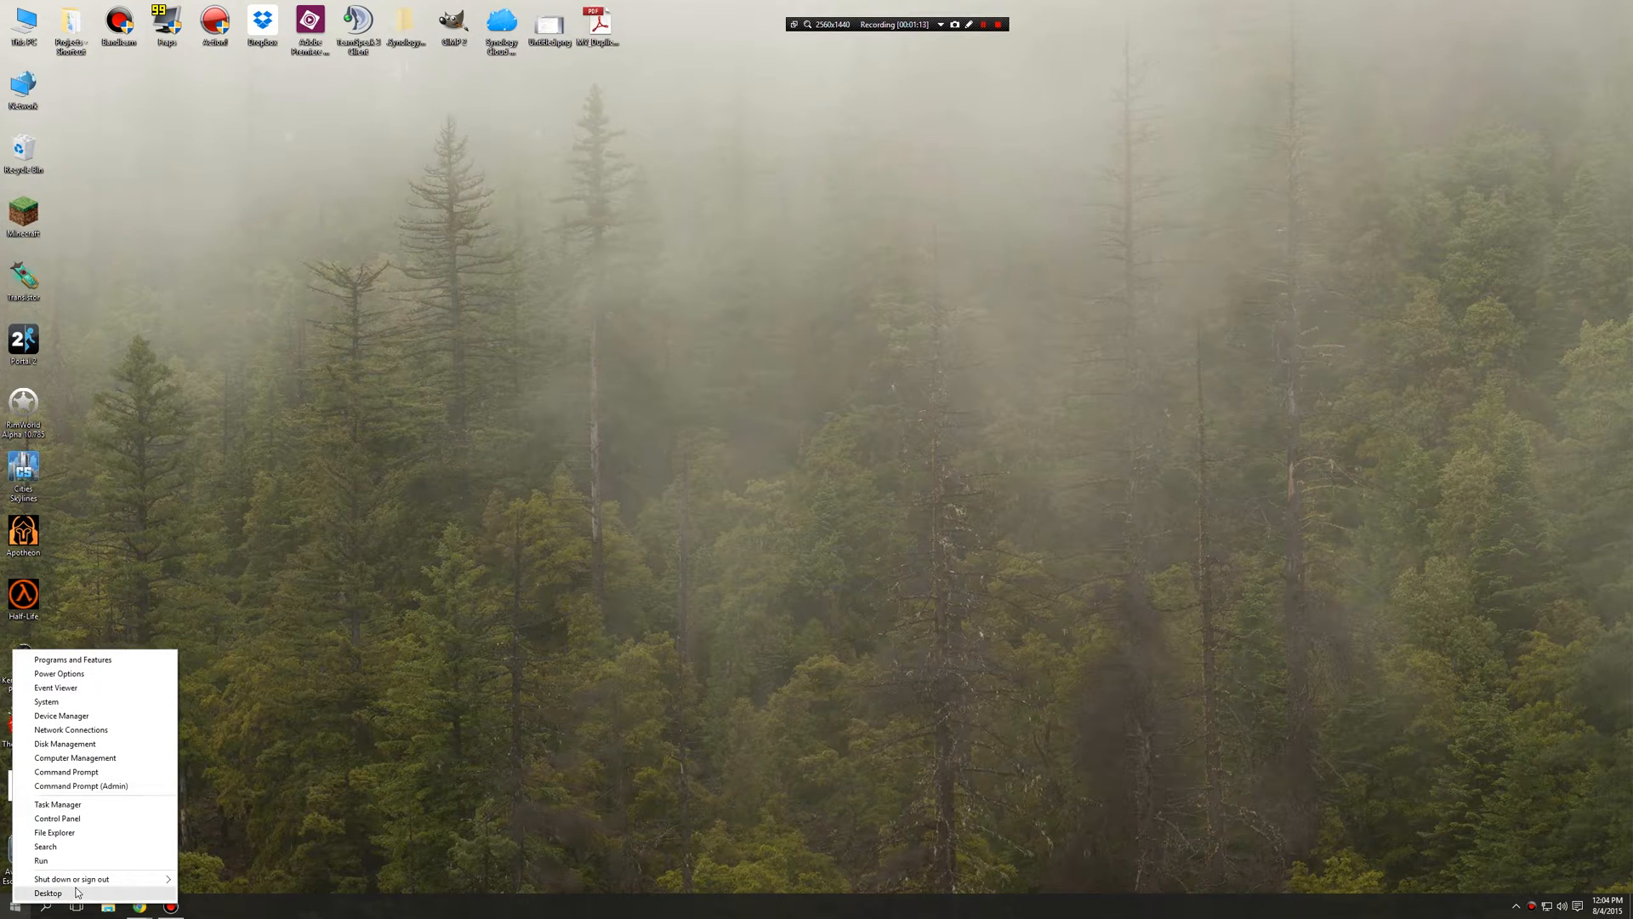
mouse_move(57, 893)
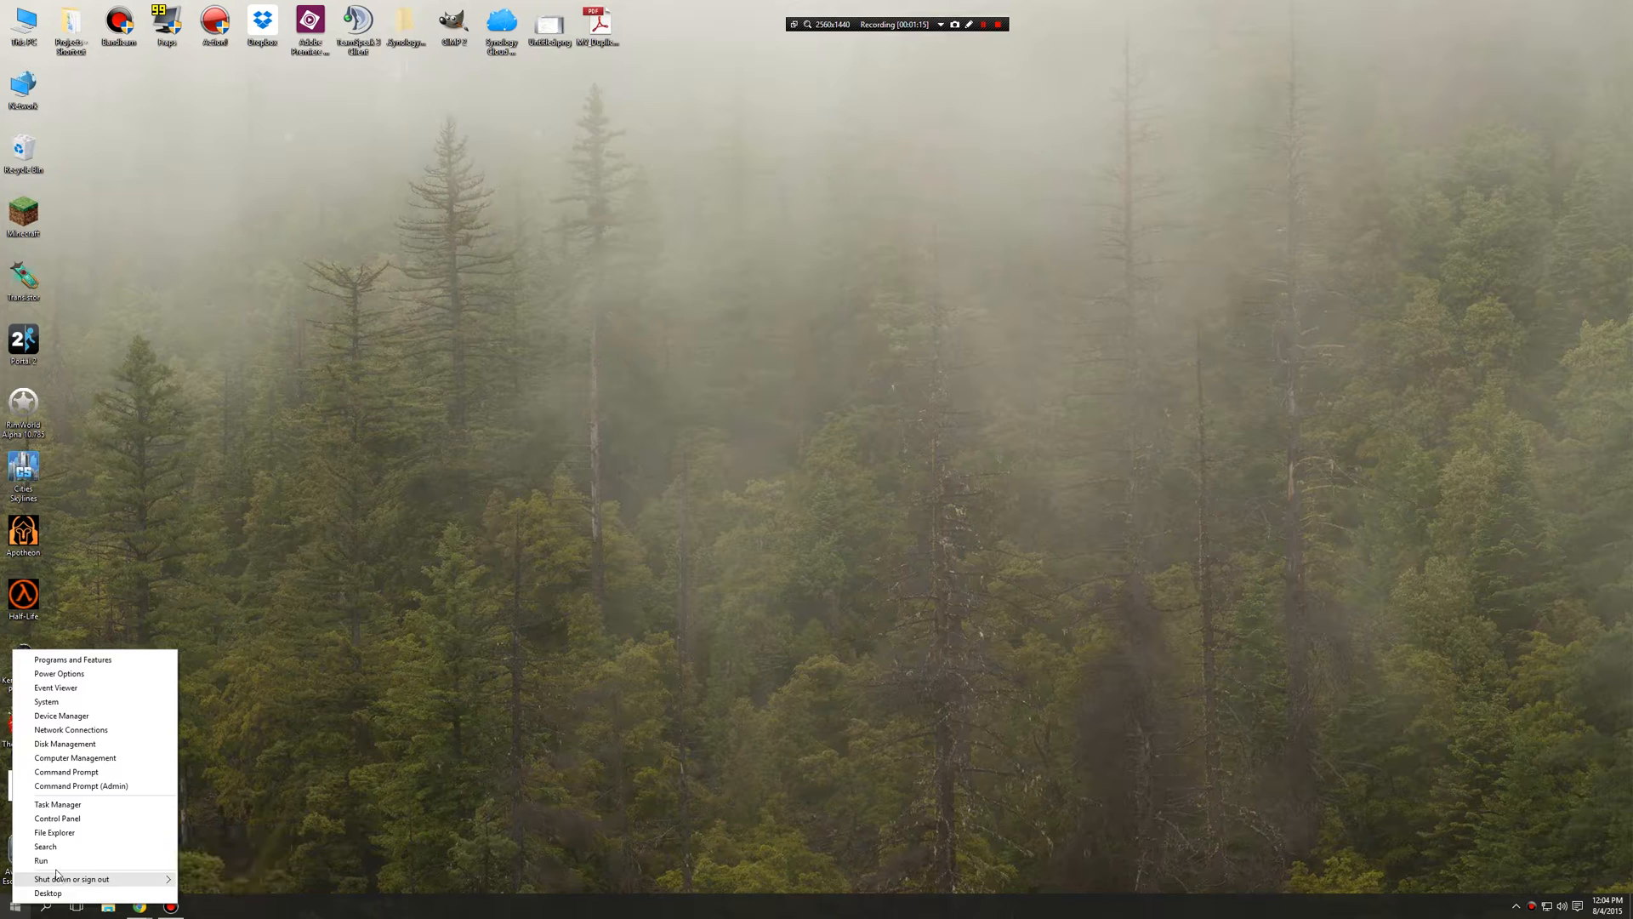
mouse_move(75, 757)
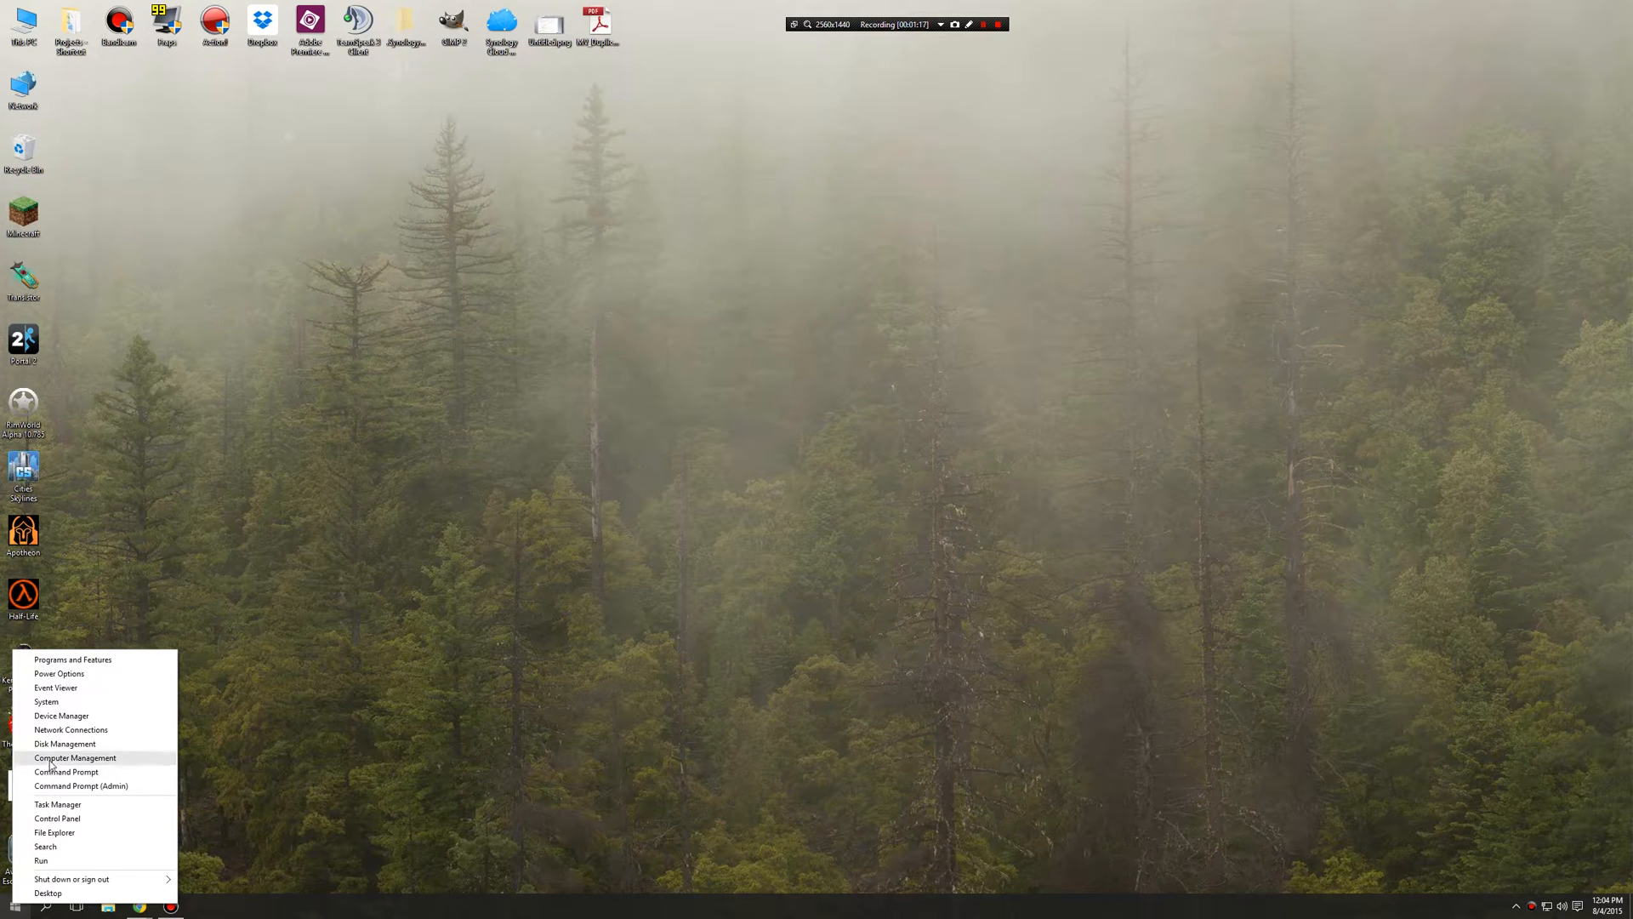
mouse_move(59, 674)
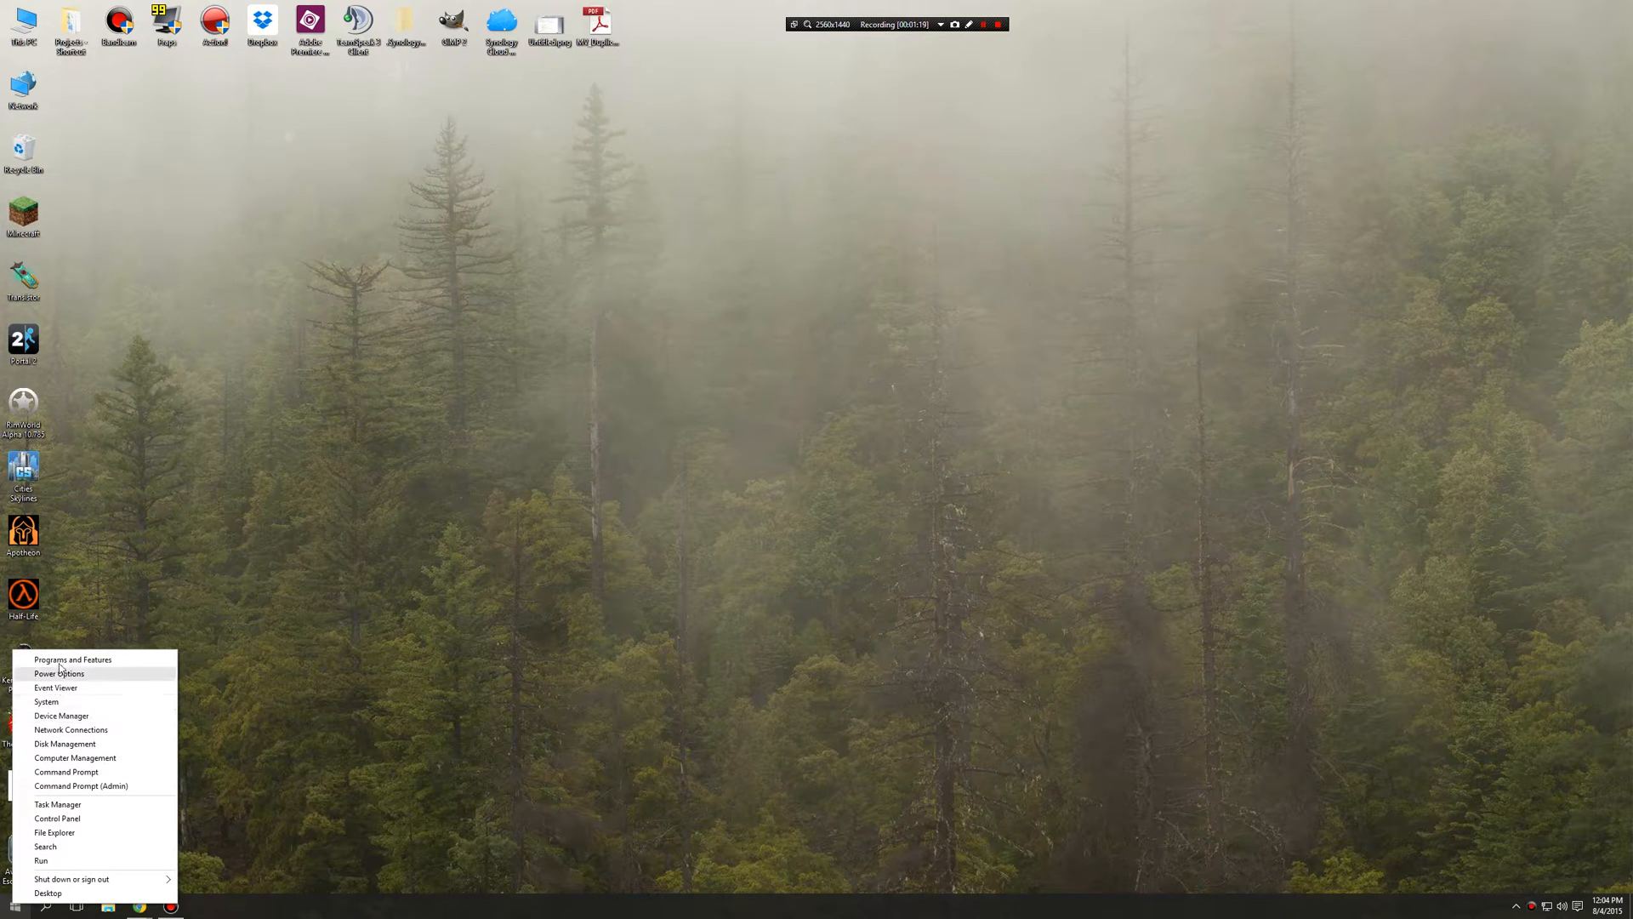
mouse_move(75, 824)
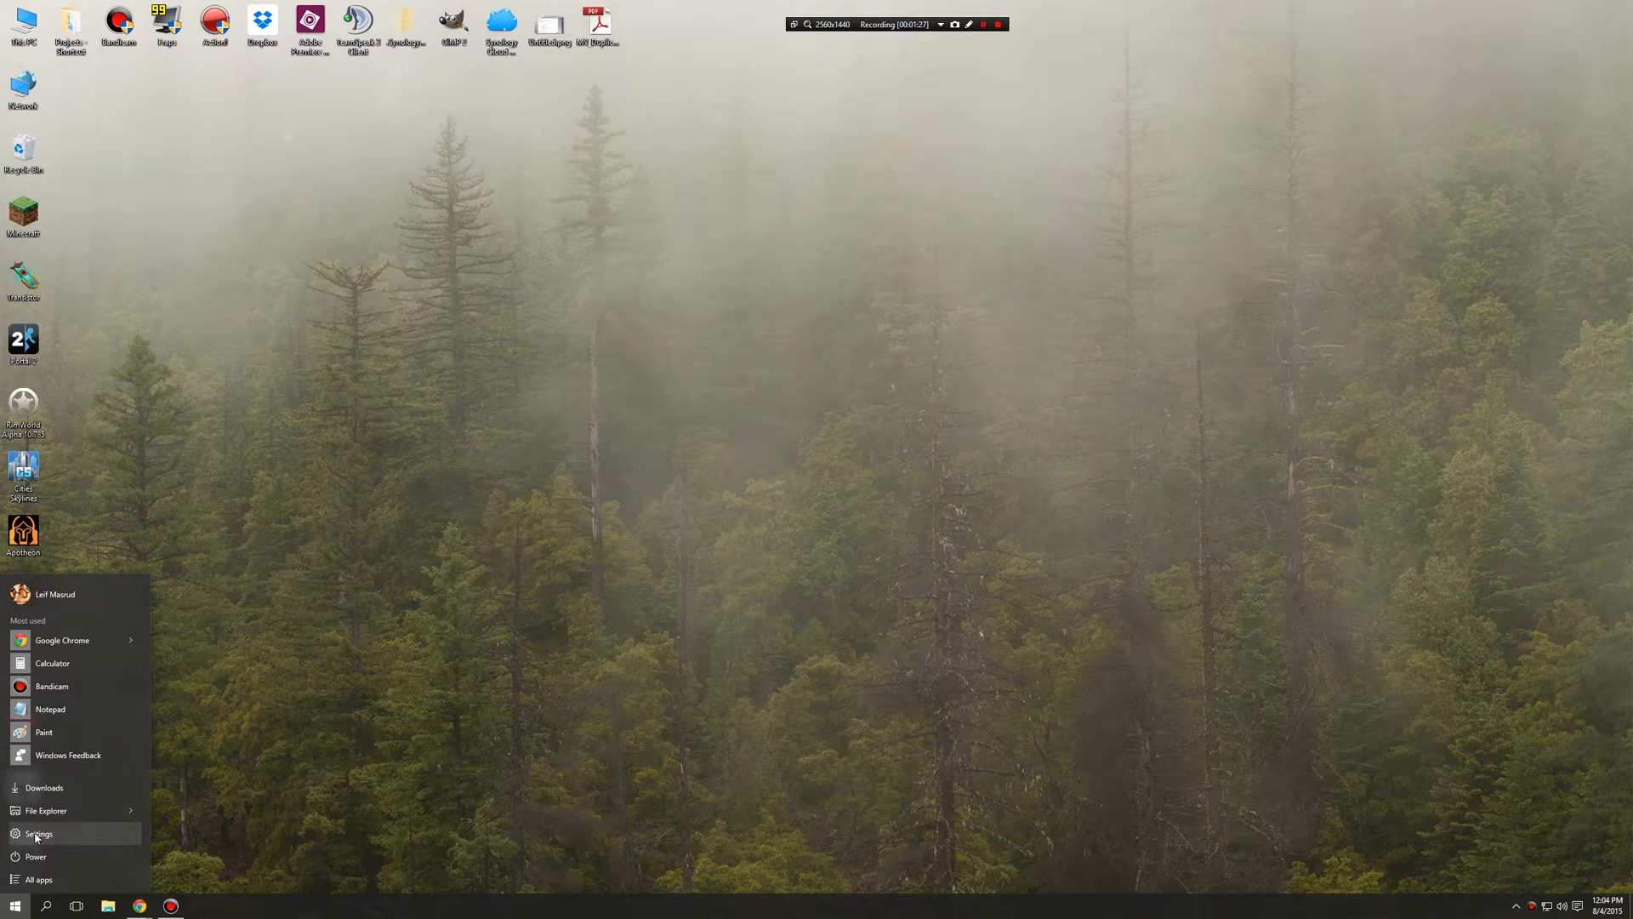
mouse_move(119, 824)
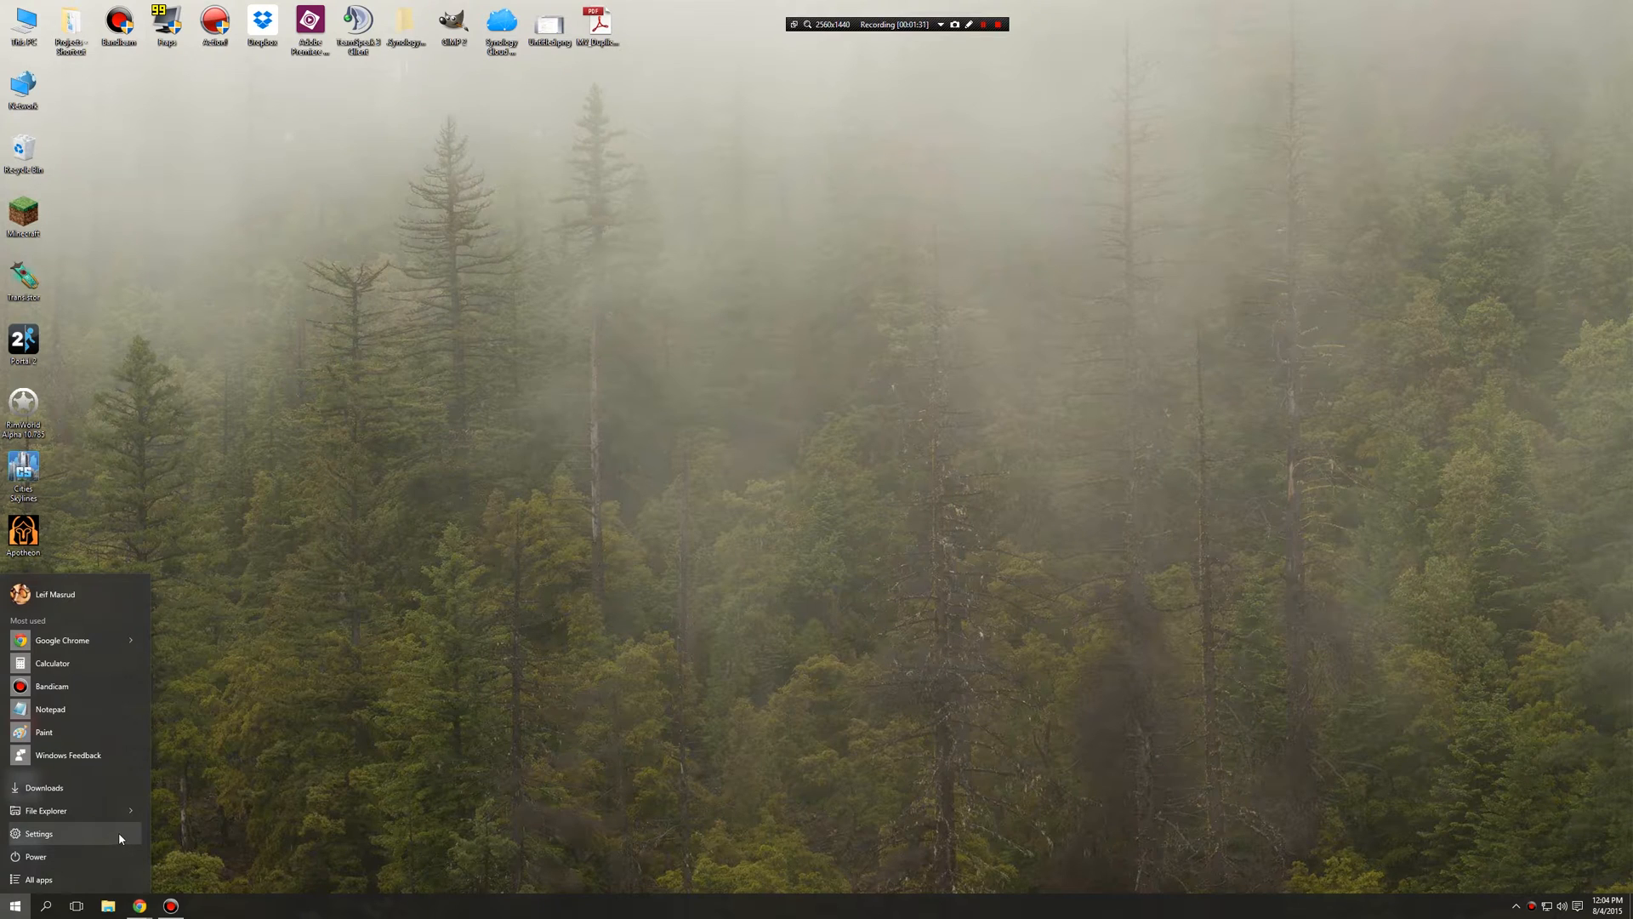
mouse_move(180, 789)
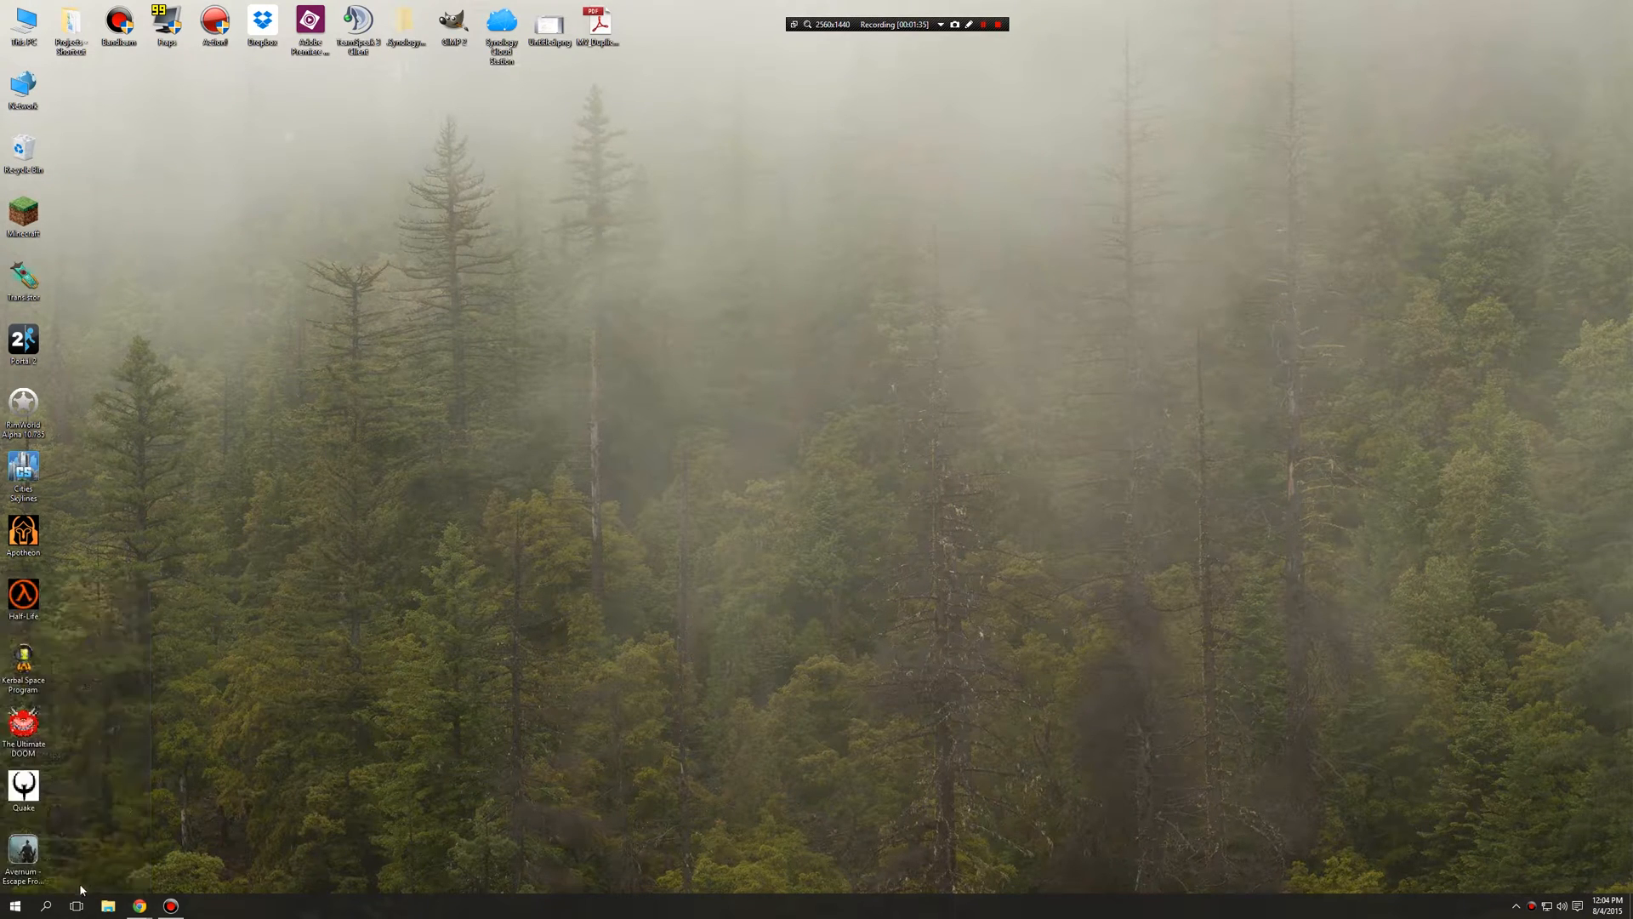
mouse_move(68, 807)
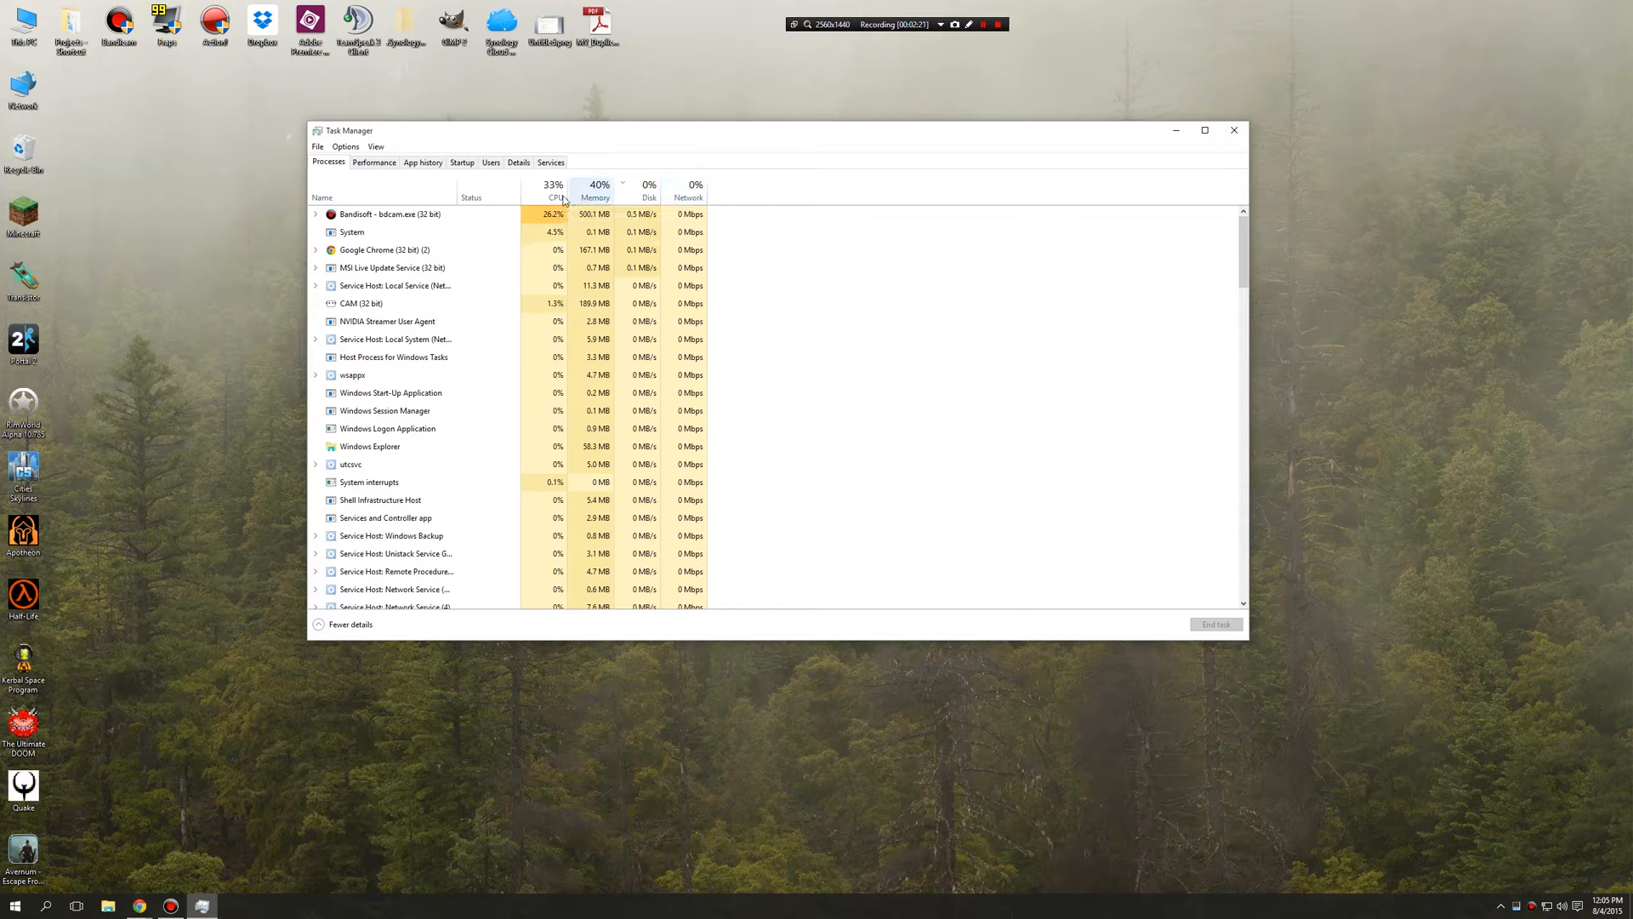
- Sort the Processes list by Memory, then Network, then CPU usage highest first
click(548, 187)
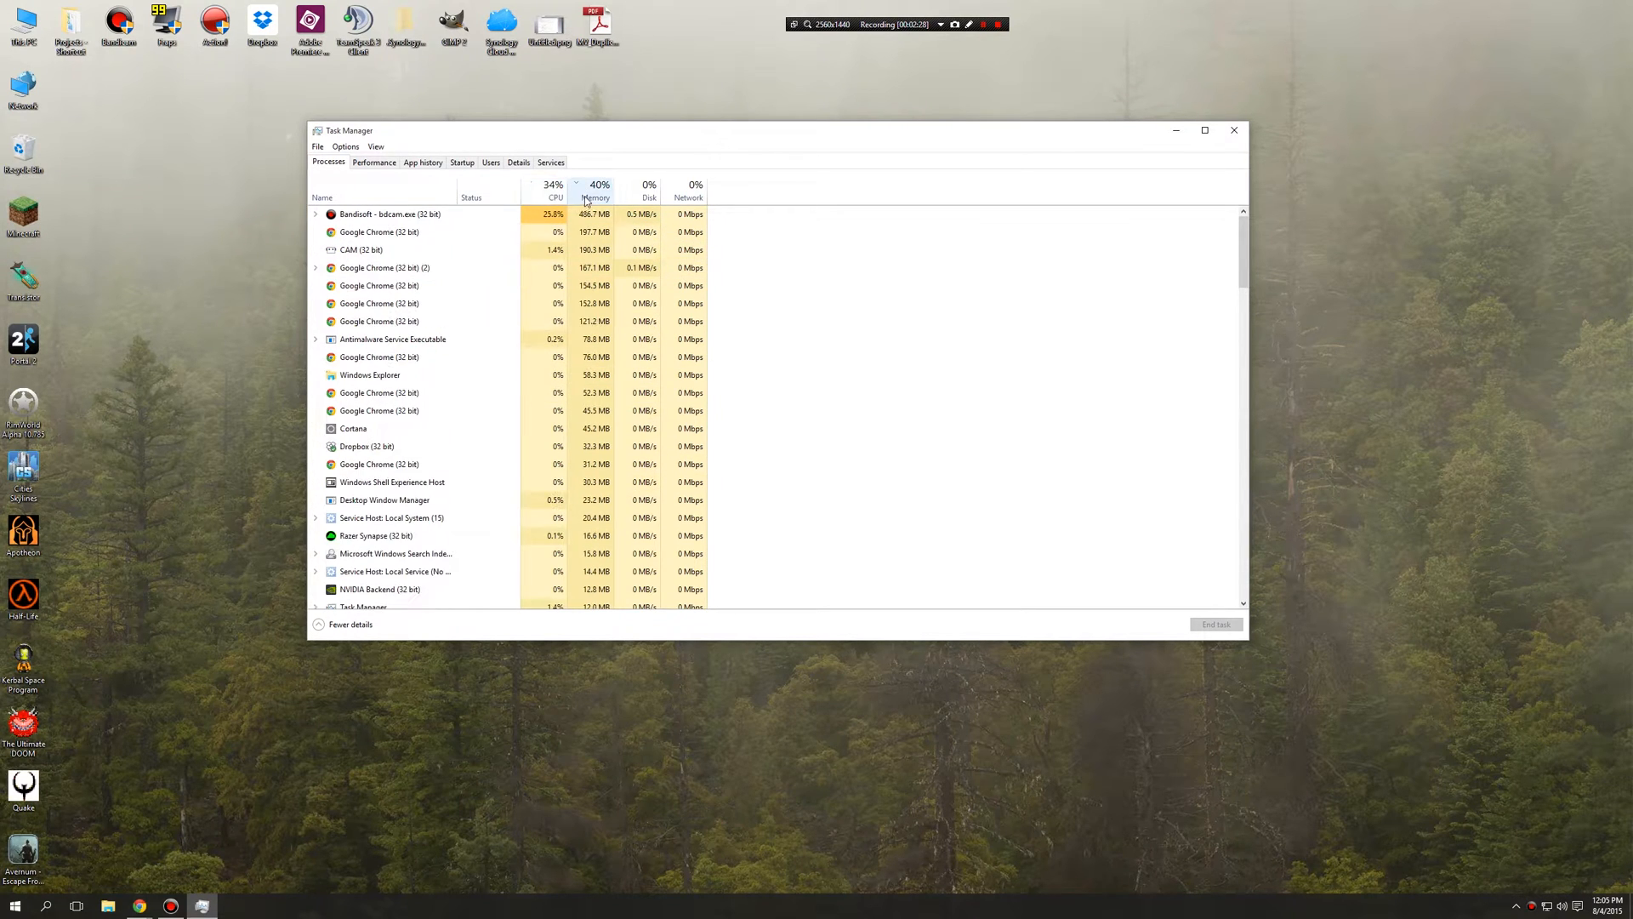
click(688, 184)
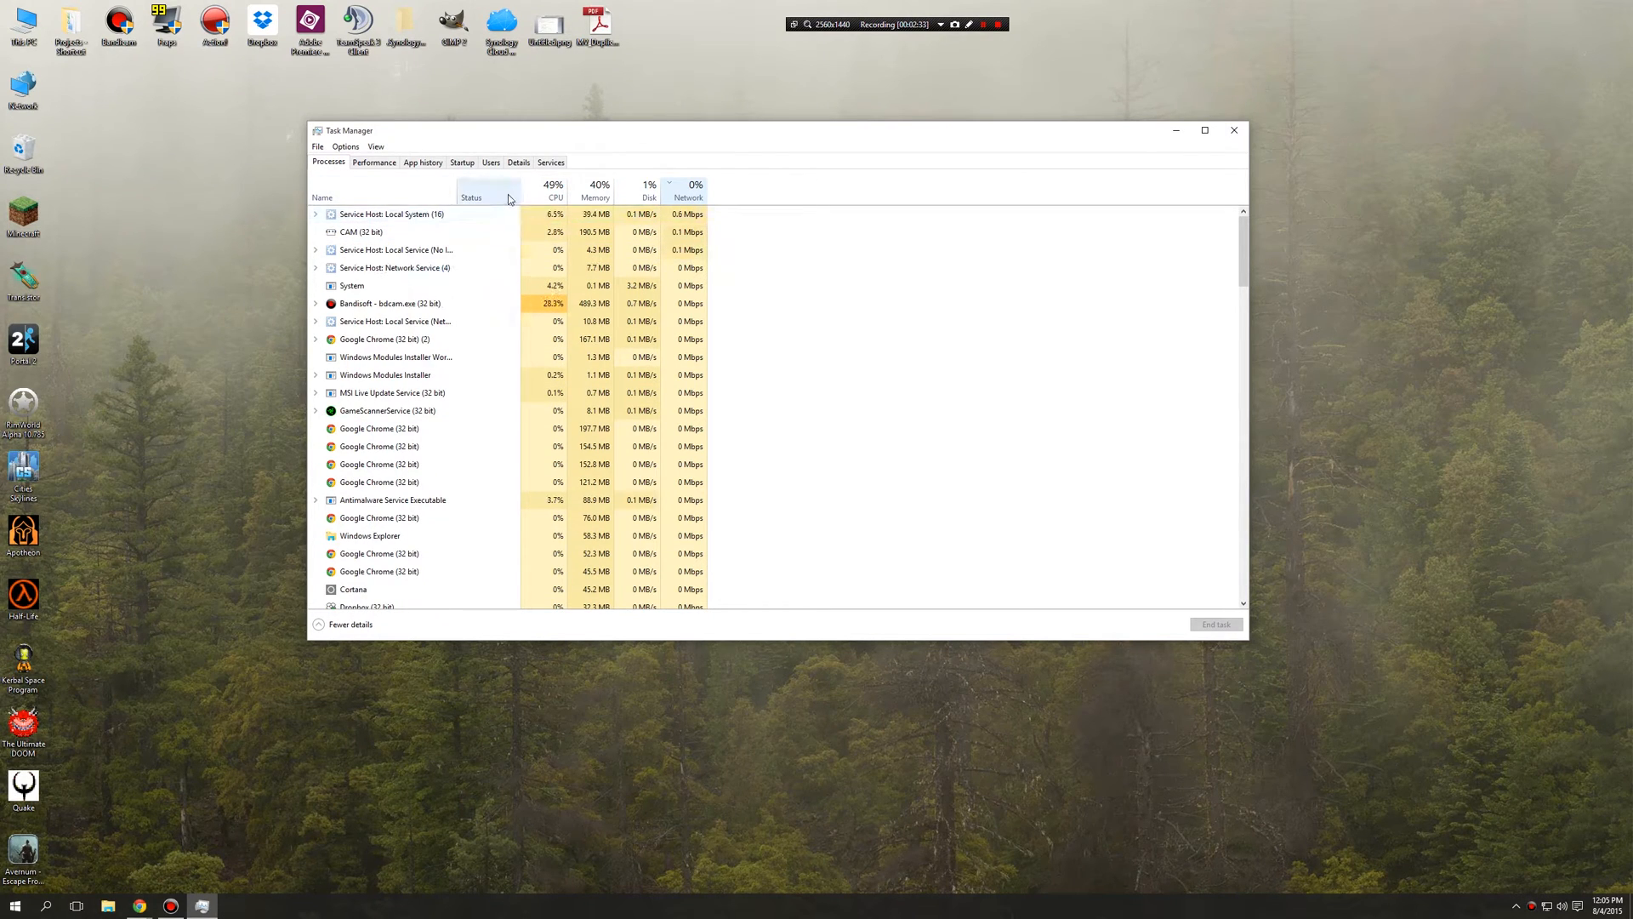
click(553, 191)
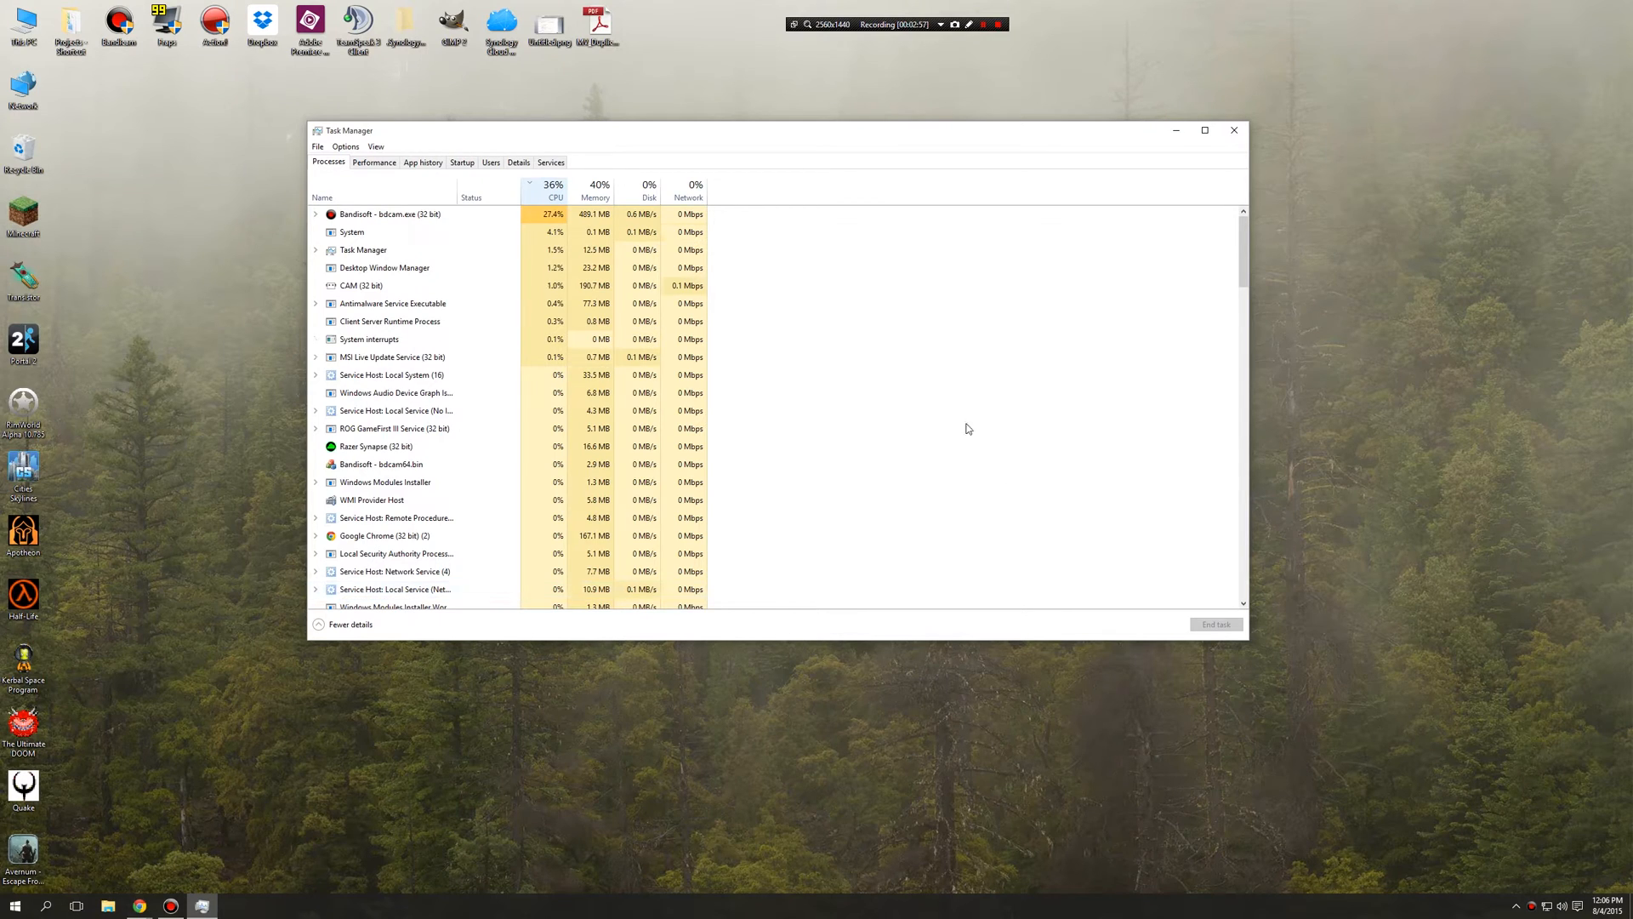
scroll(down, 3)
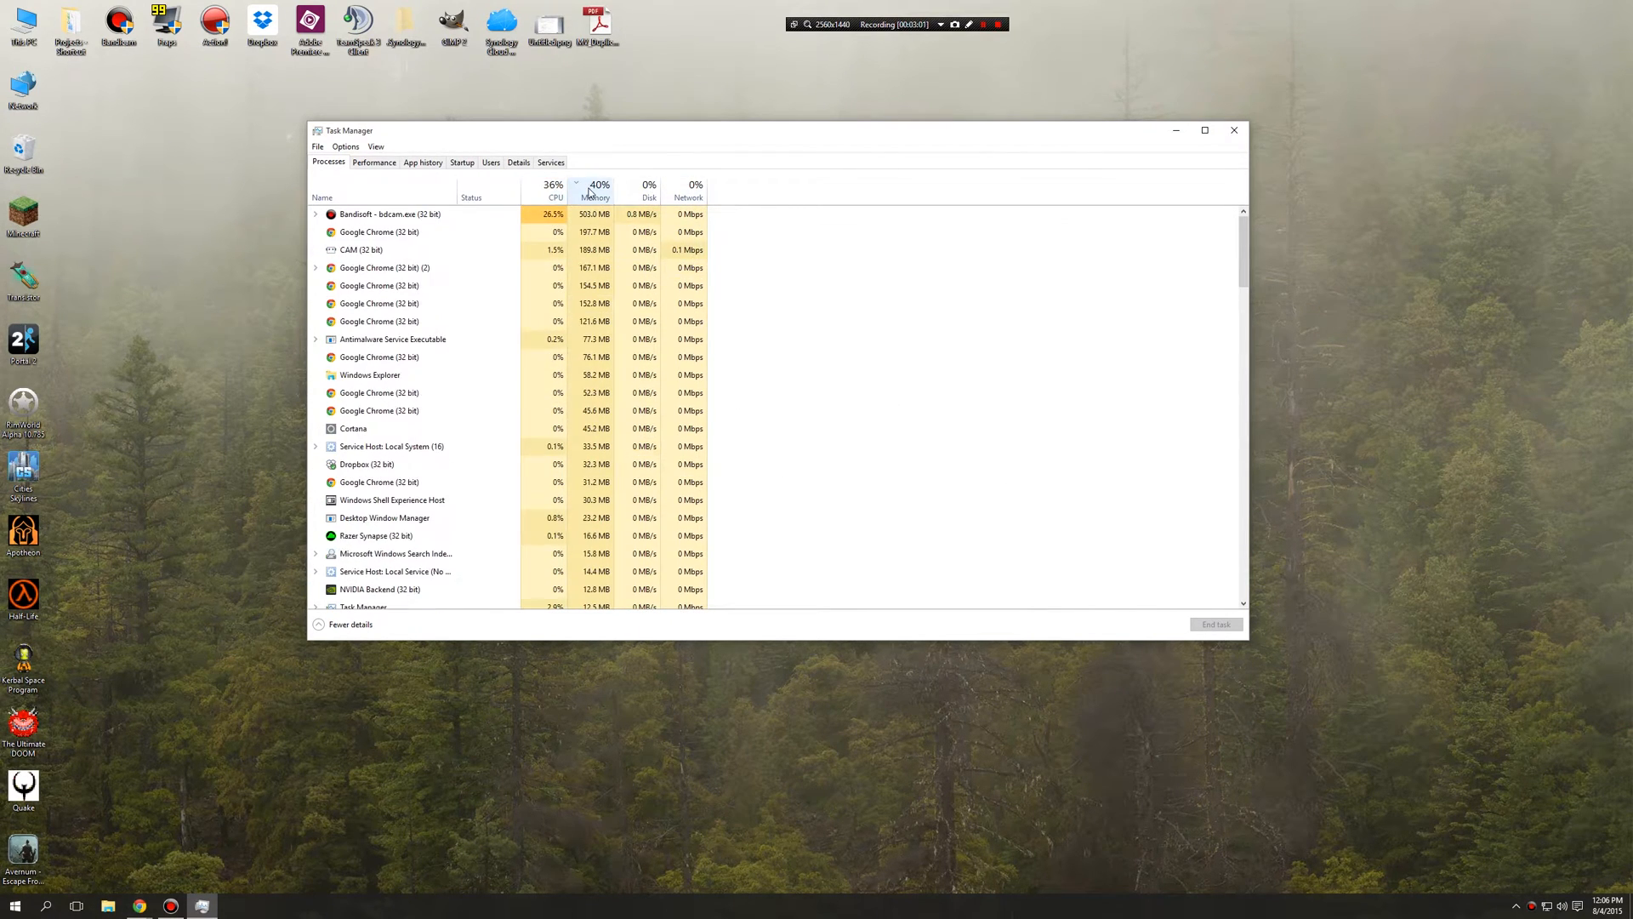
mouse_move(1106, 379)
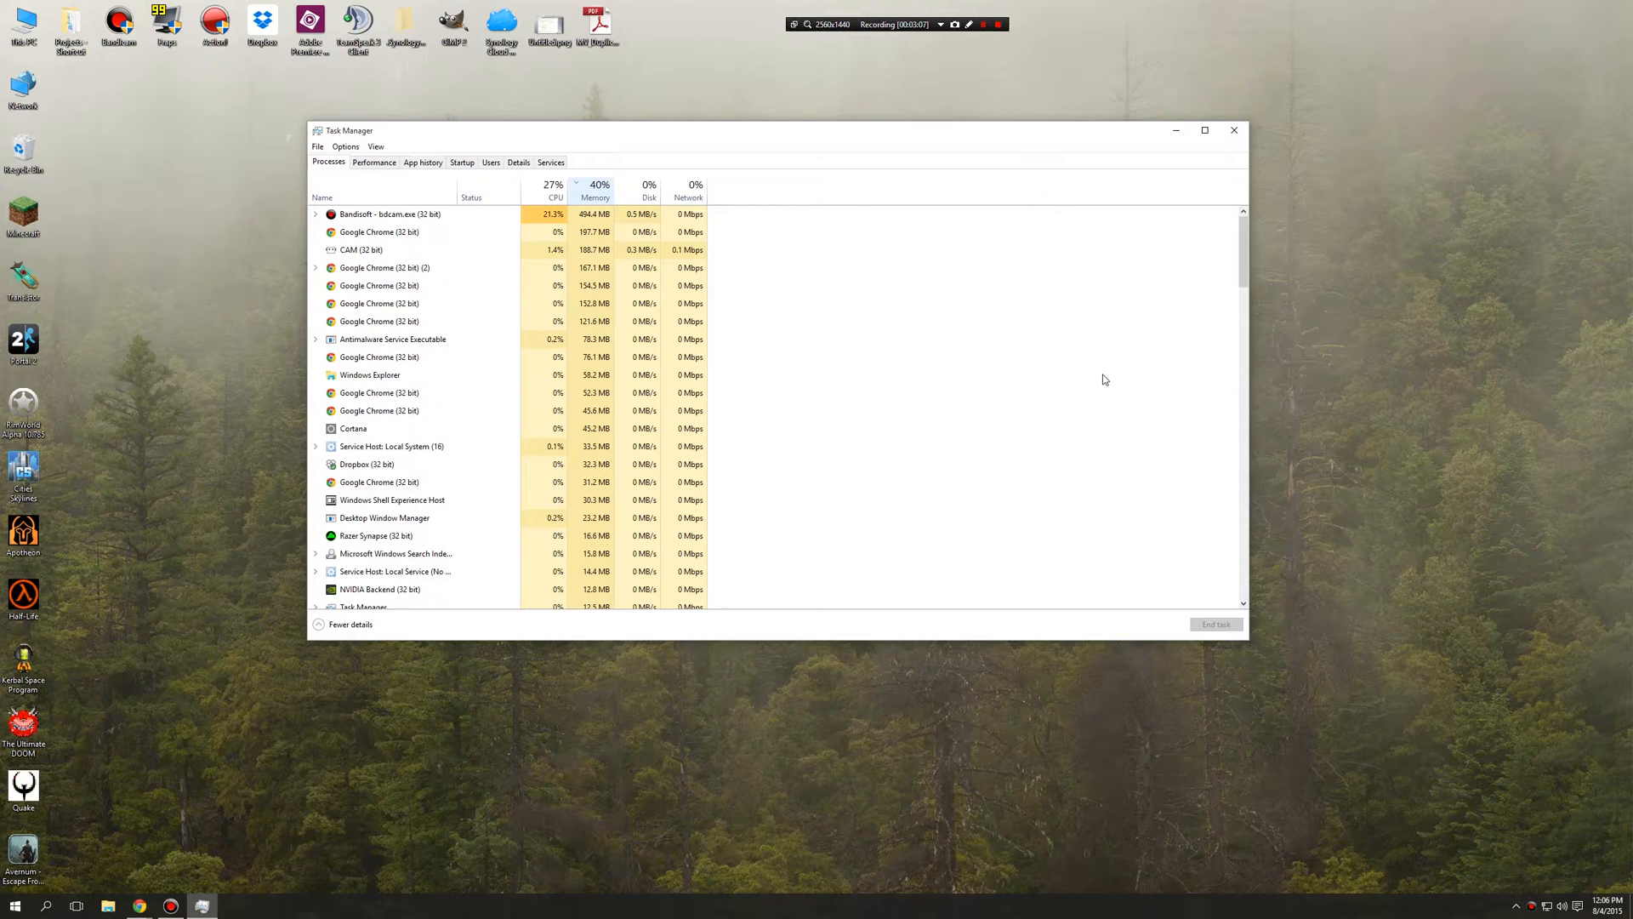
click(547, 191)
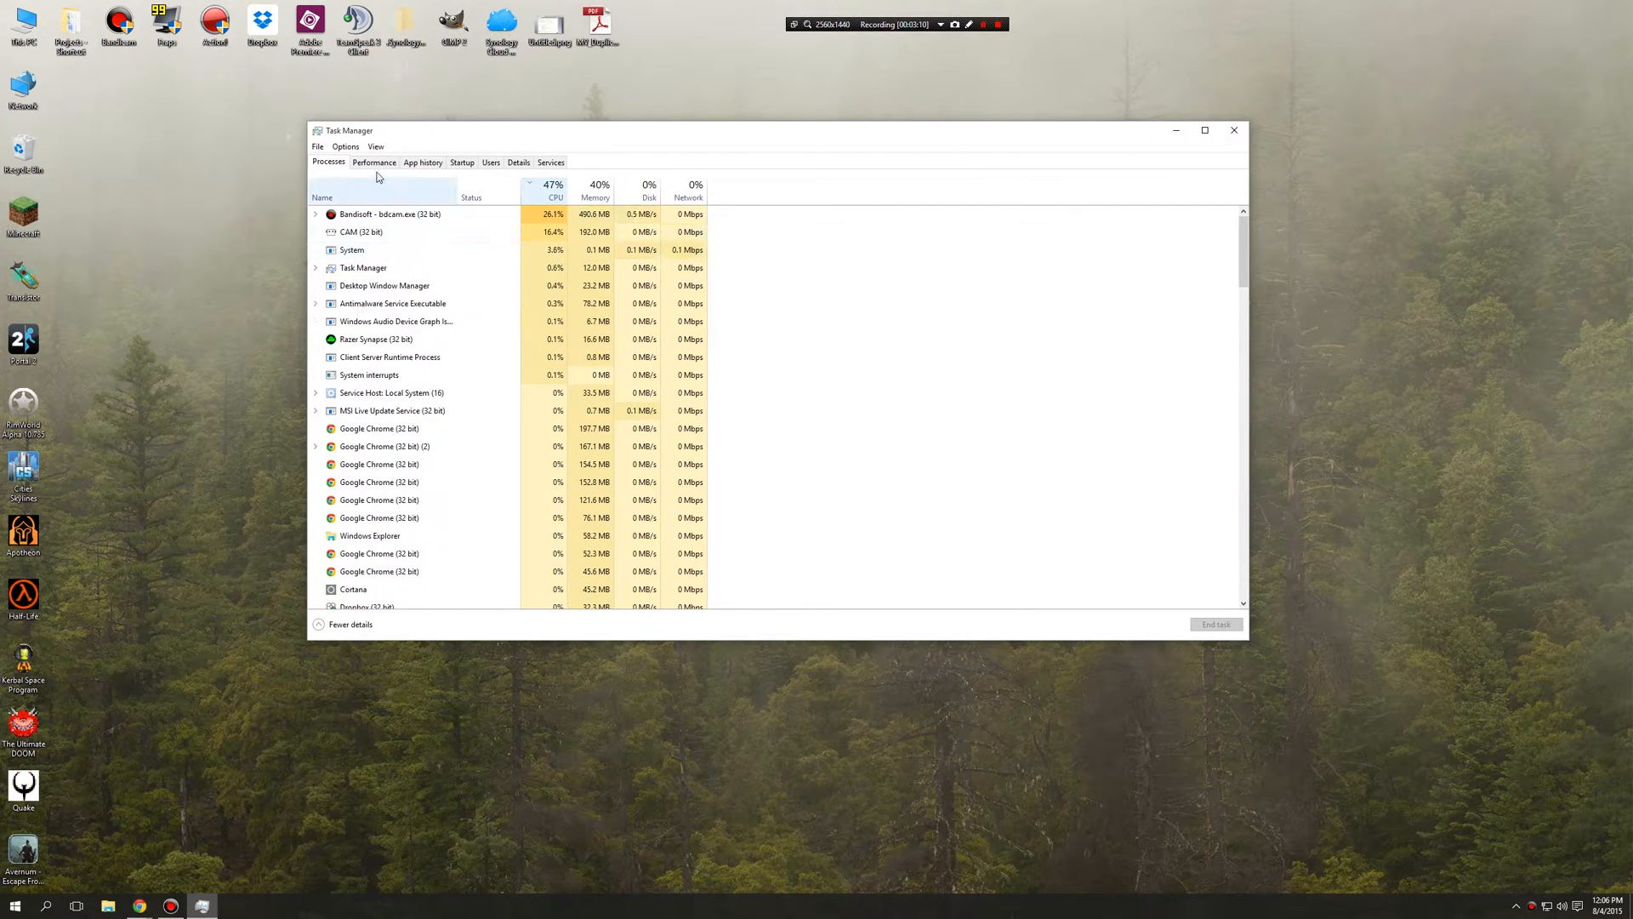
- Show the Performance CPU graph and launch Resource Monitor via a 'res' Start search
click(375, 162)
text(rou)
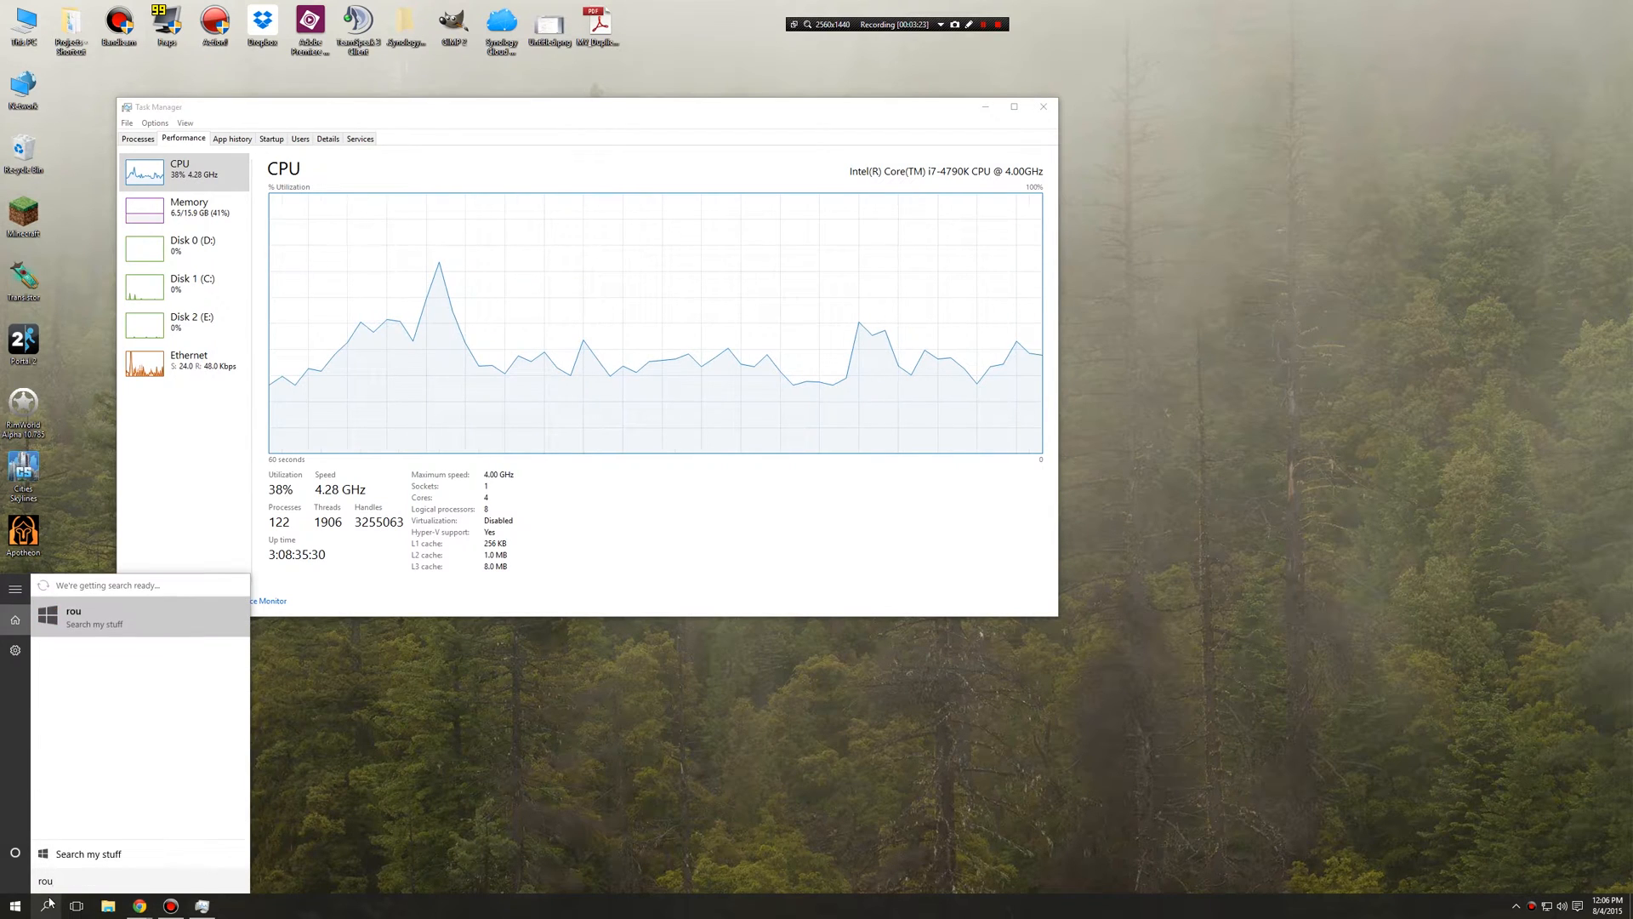
text(res)
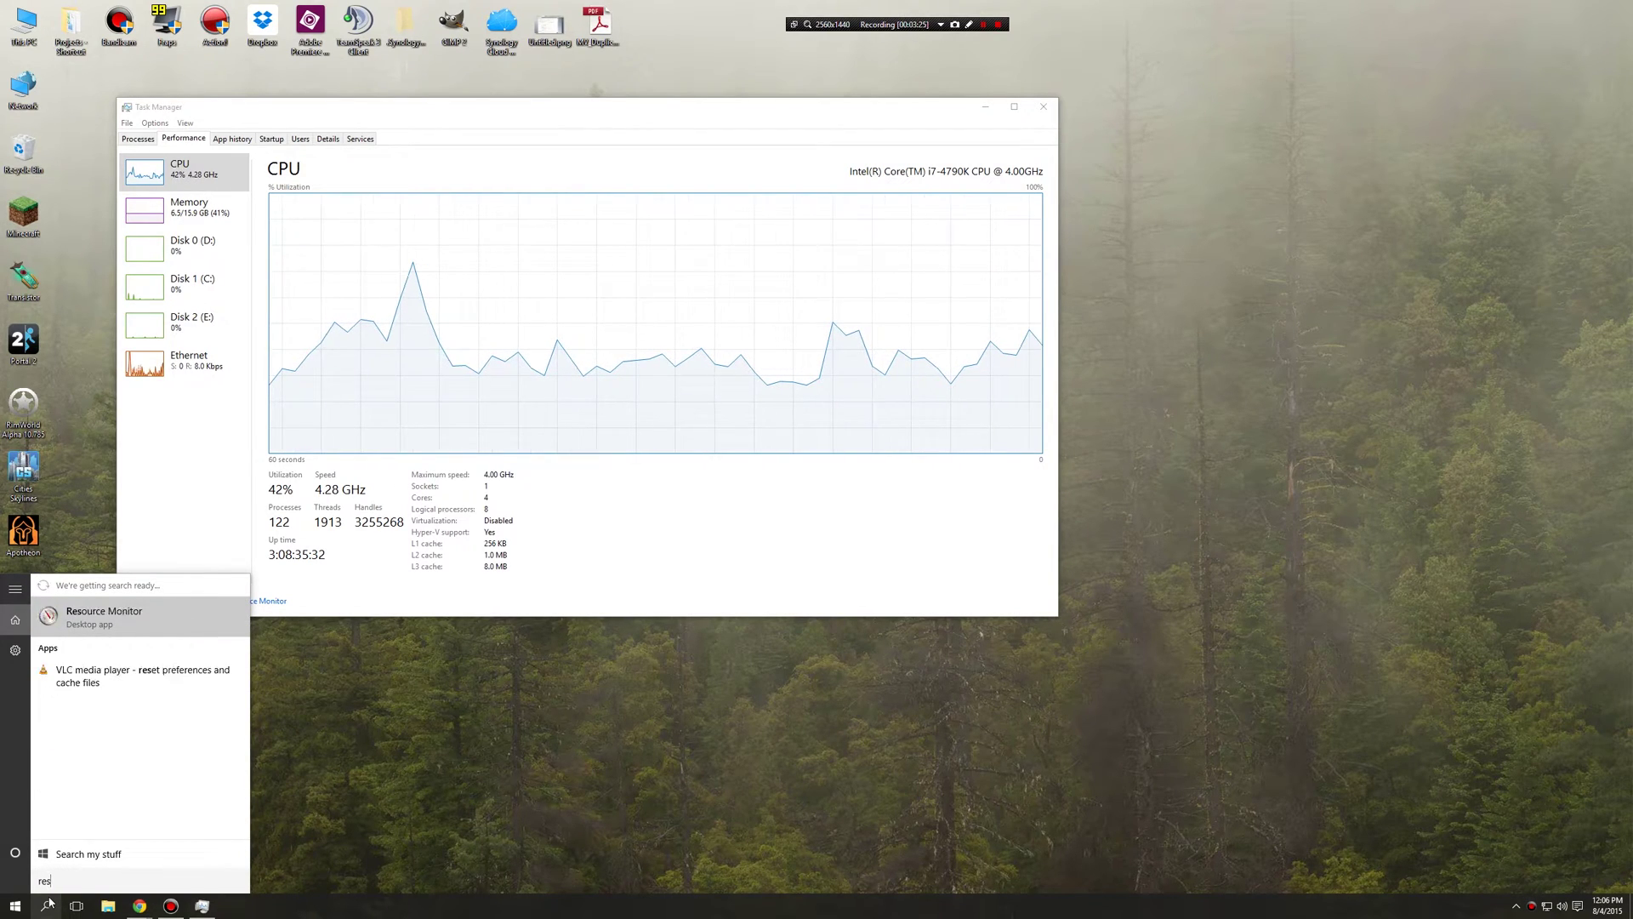
click(104, 611)
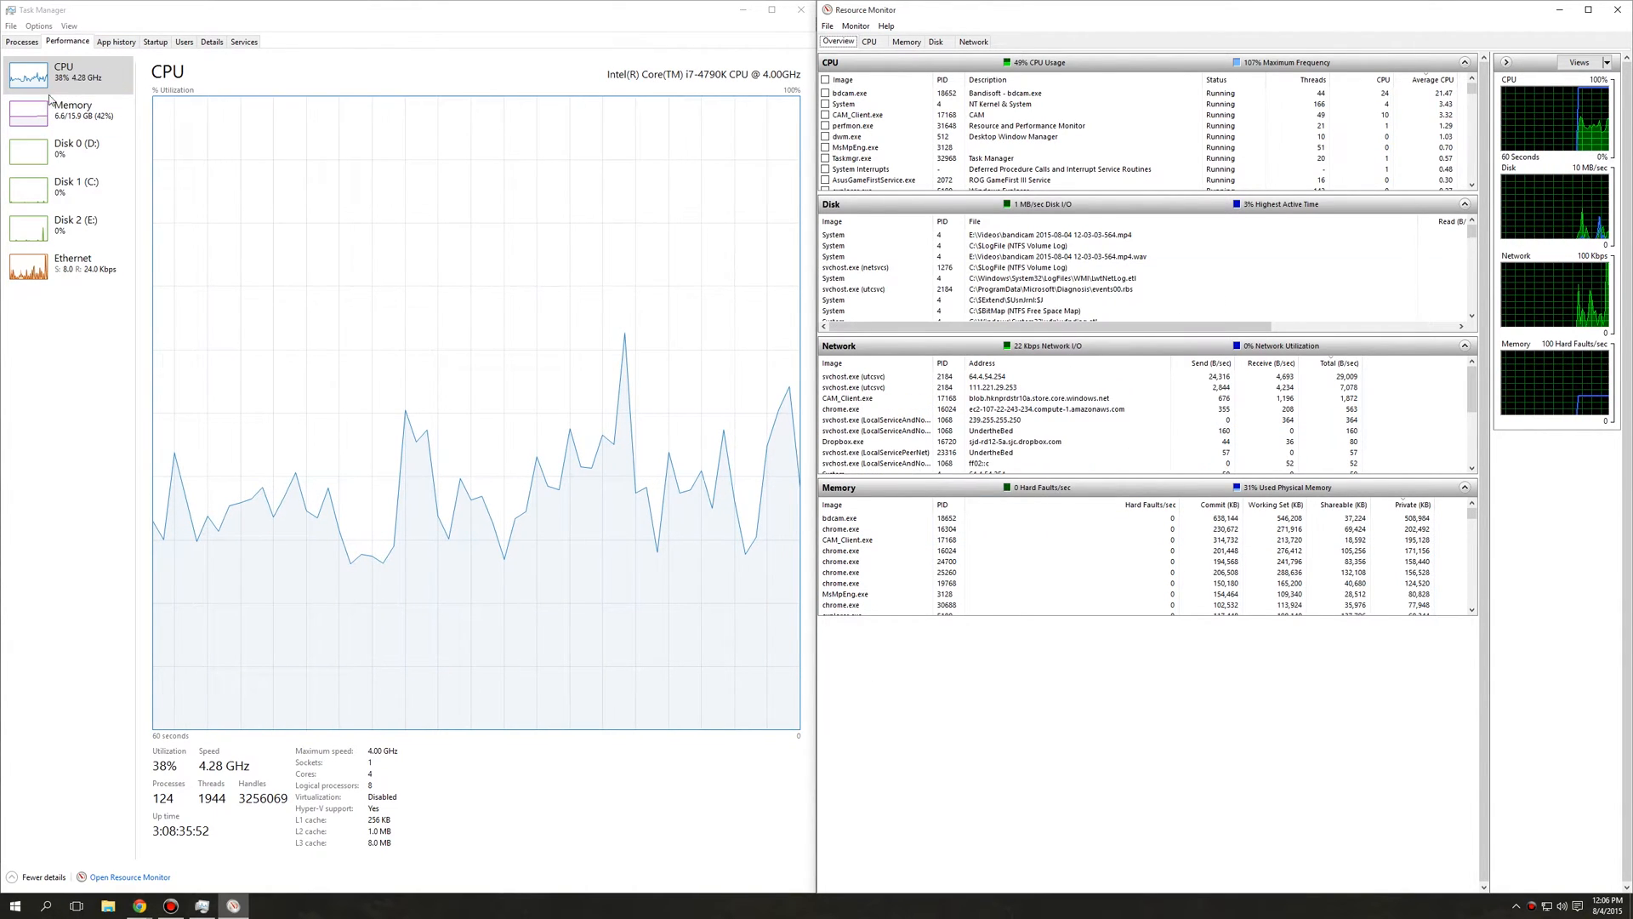
- View the Memory, Disk 2 (E:) and Ethernet graphs, then return to the CPU graph
click(60, 109)
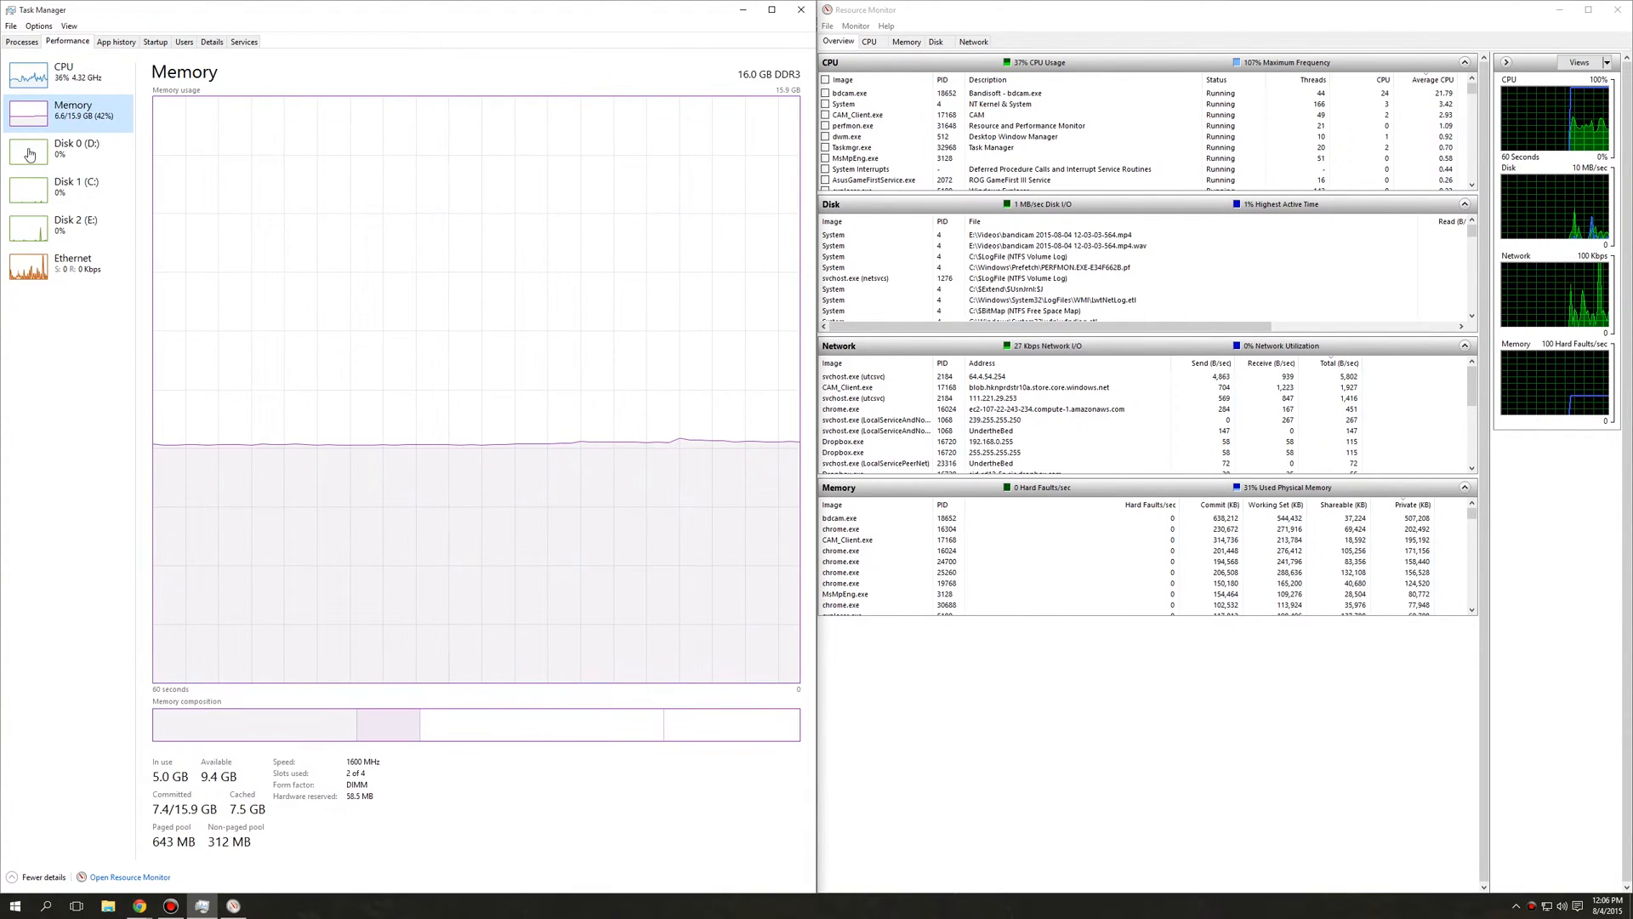
click(60, 224)
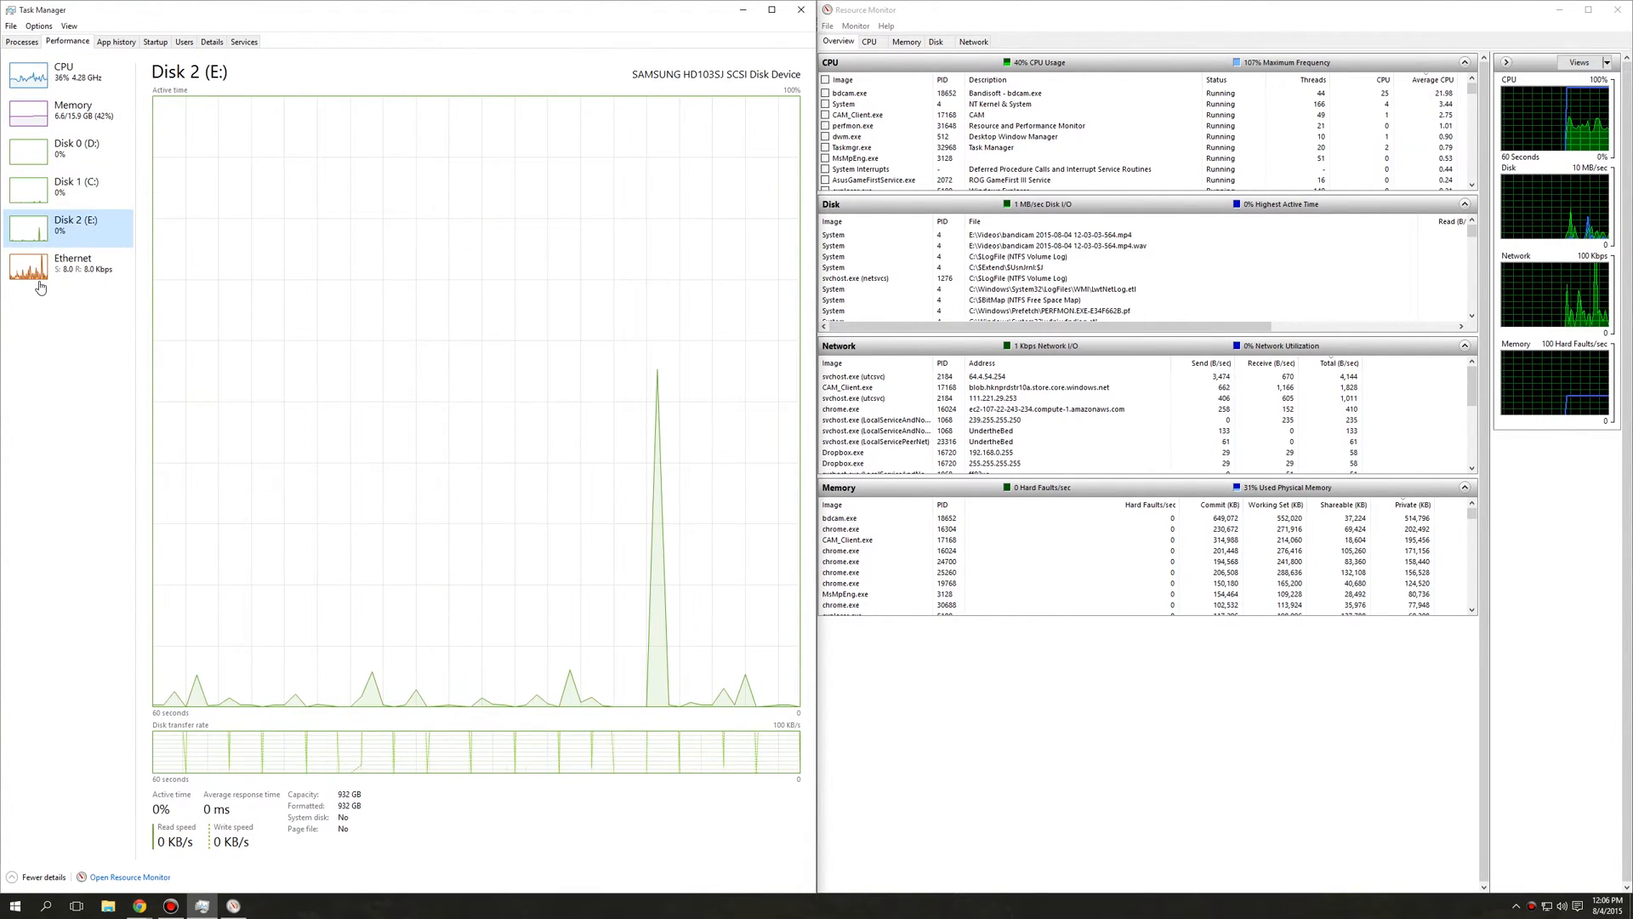
click(65, 269)
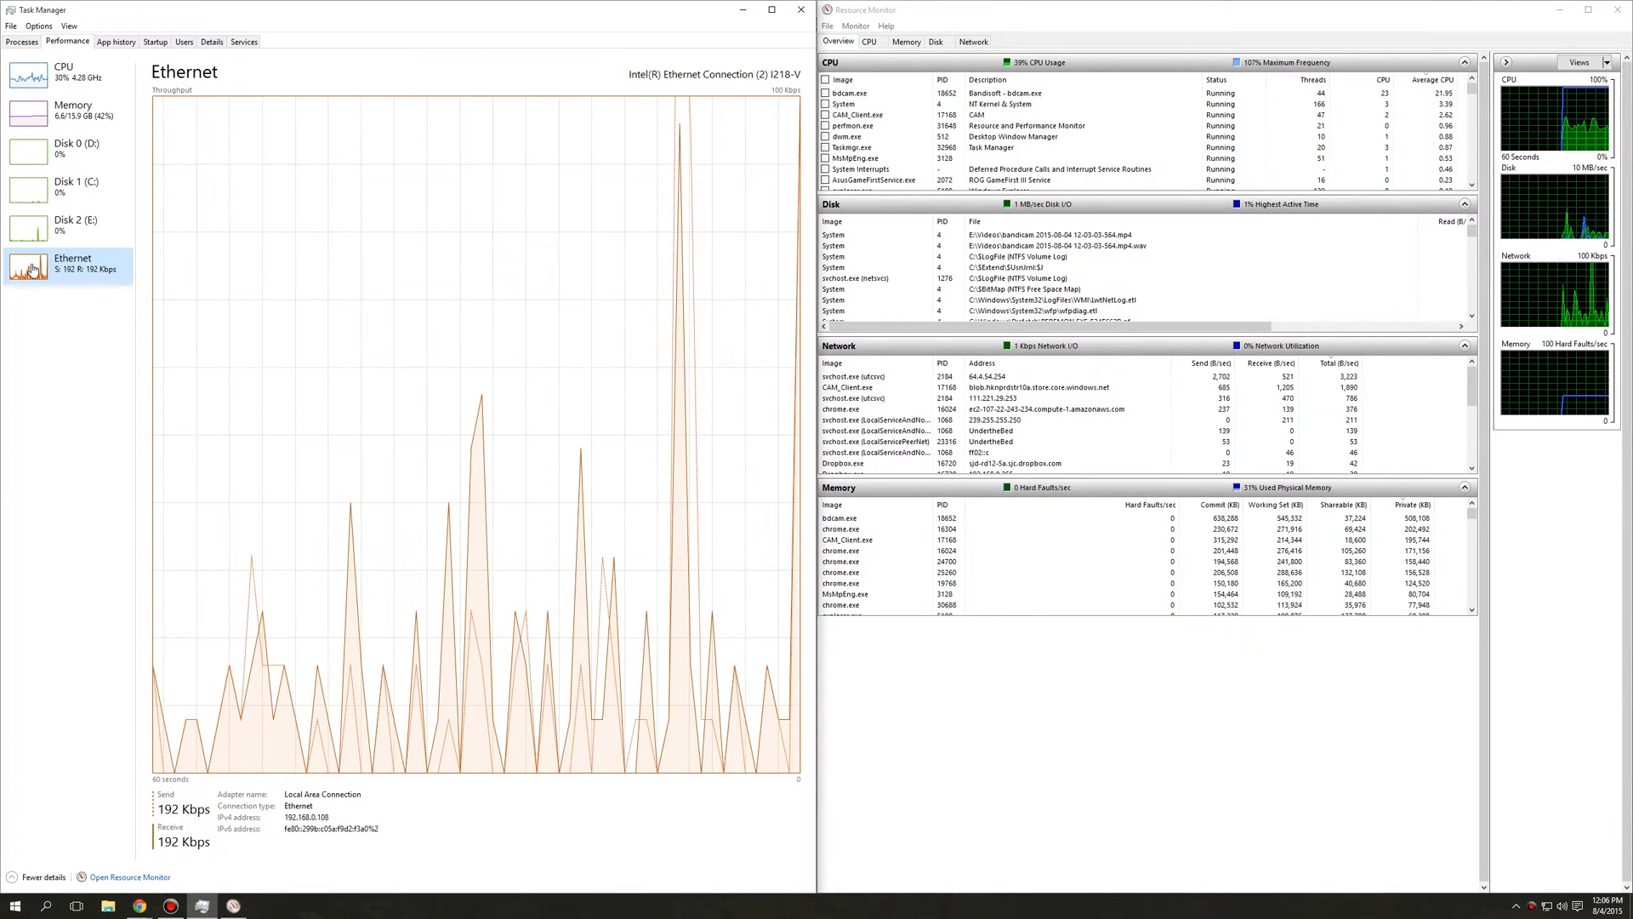
click(62, 73)
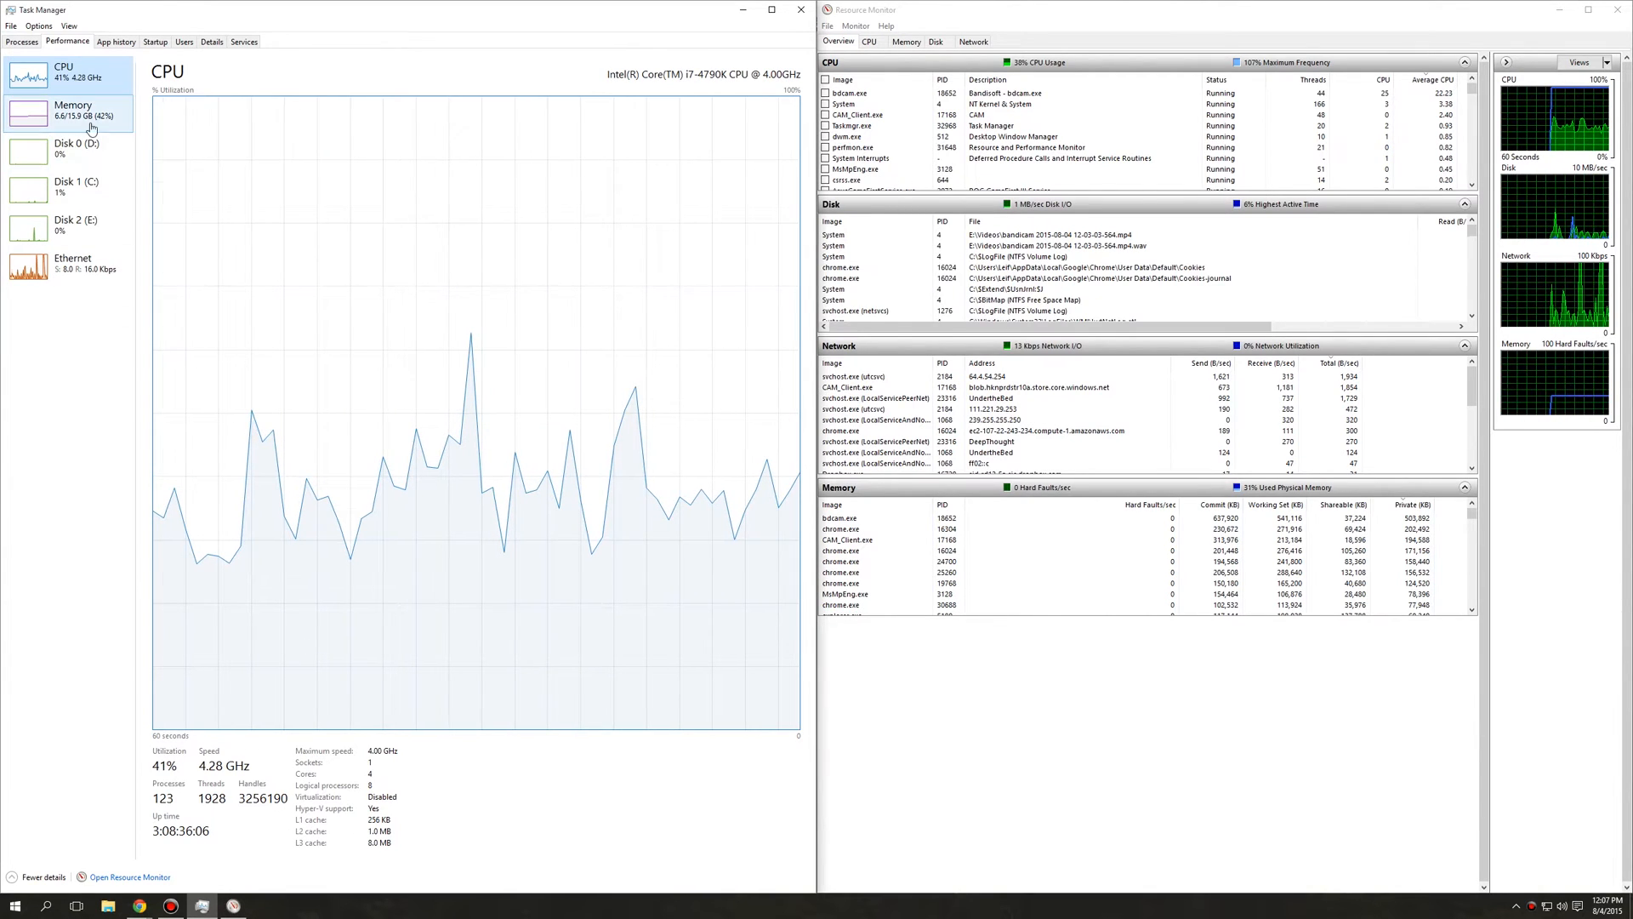
click(68, 110)
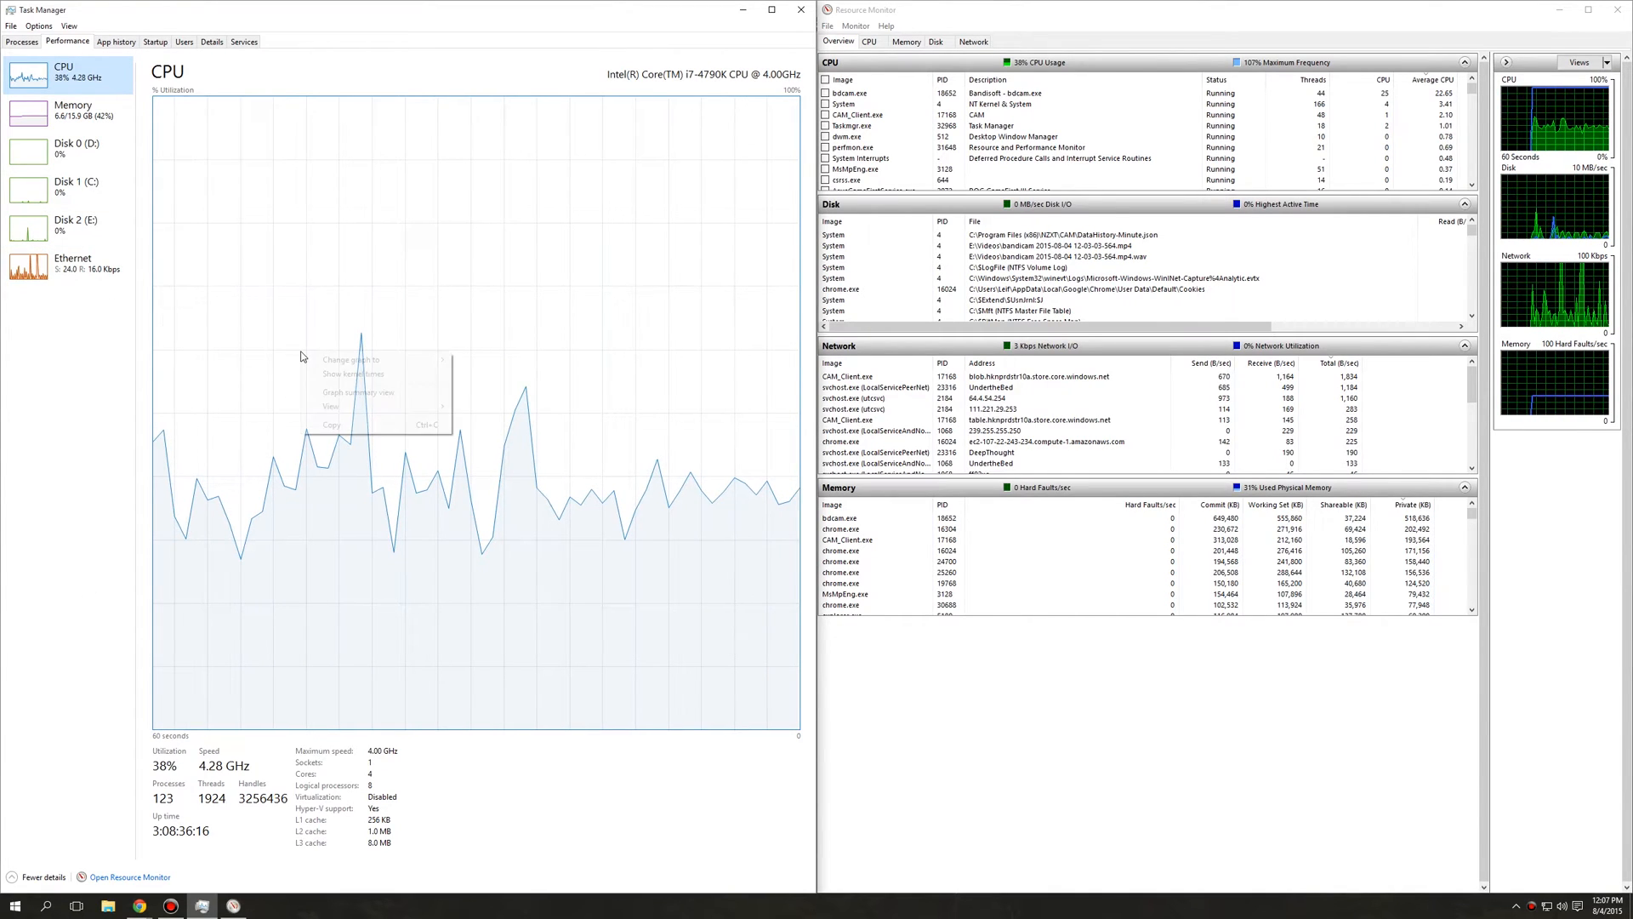
mouse_move(351, 359)
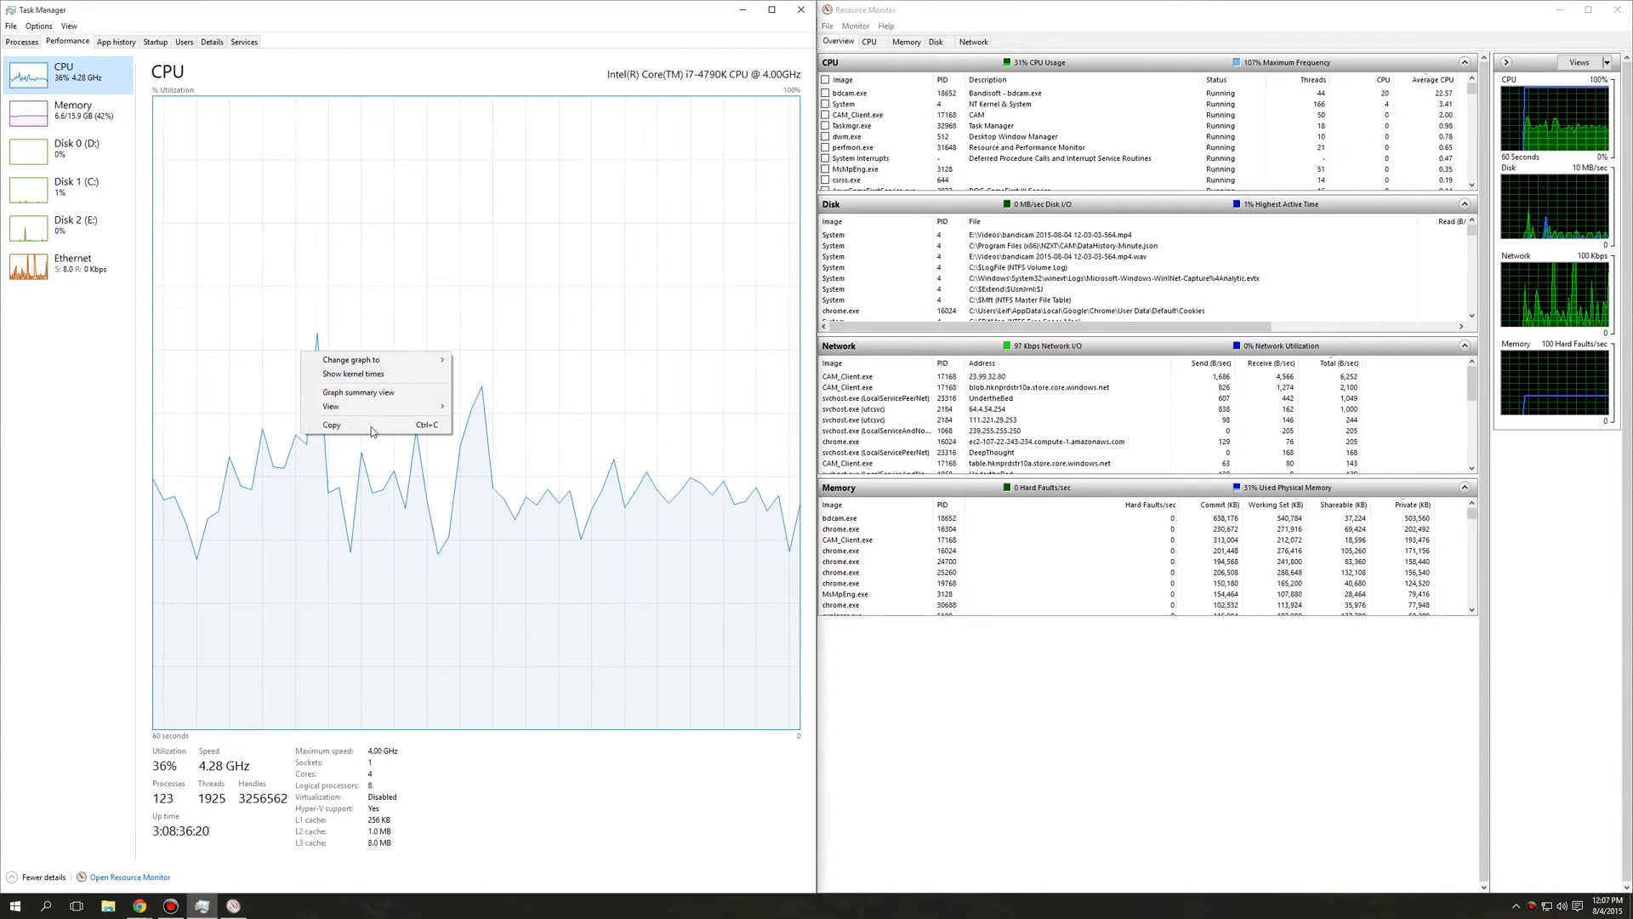
- Turn off Graph summary view on the CPU graph to restore the full Performance layout
click(357, 391)
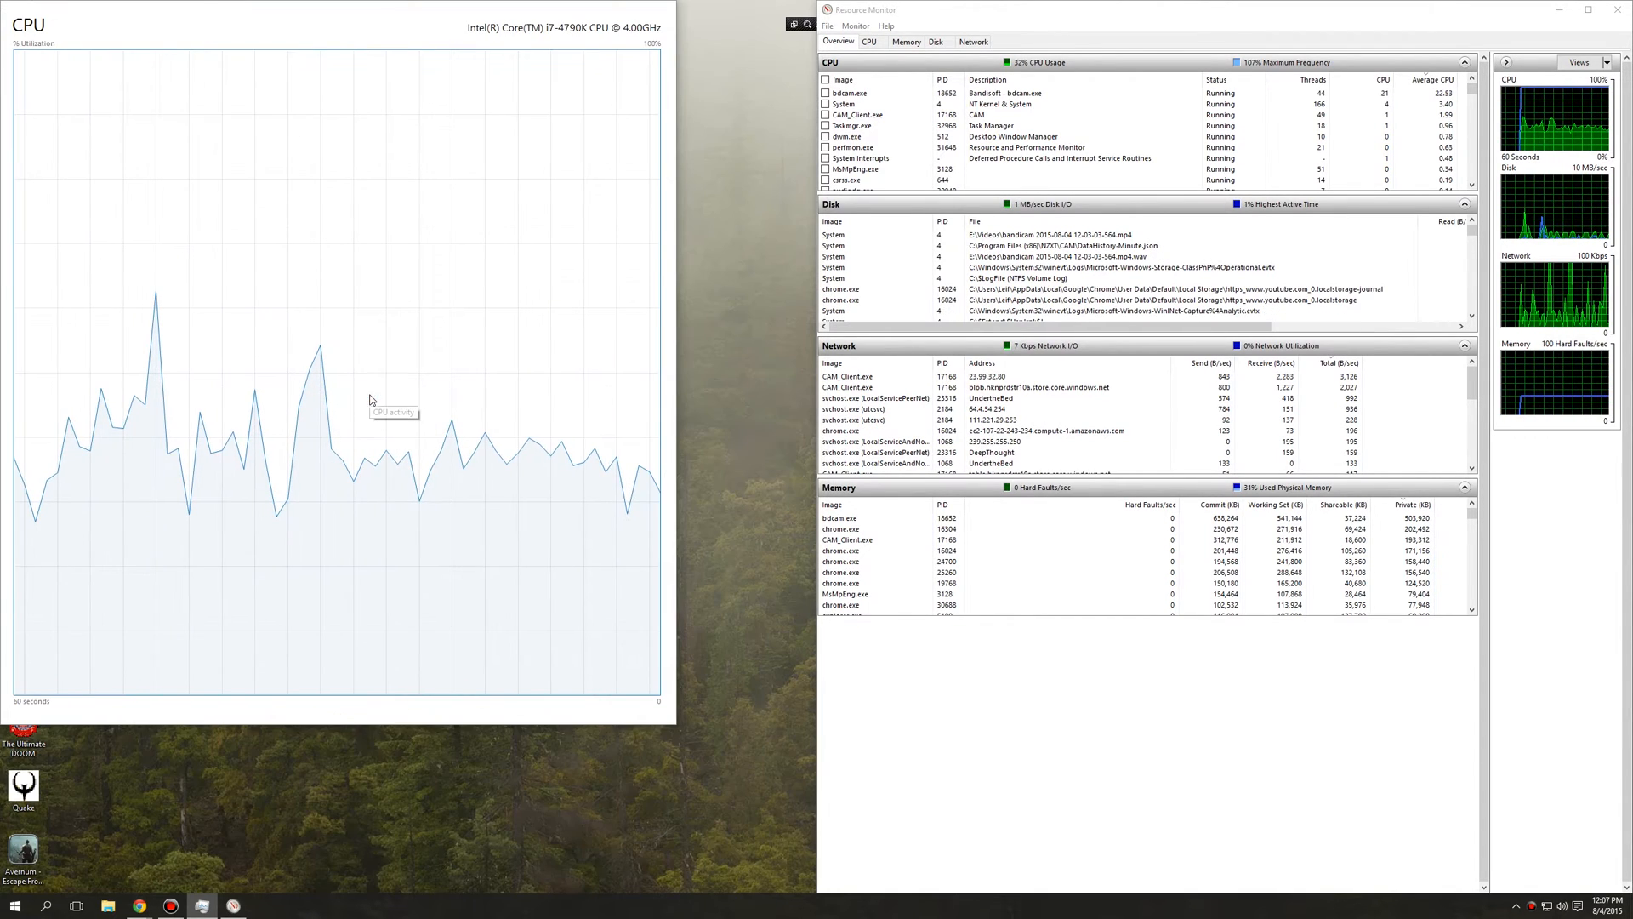
right_click(371, 400)
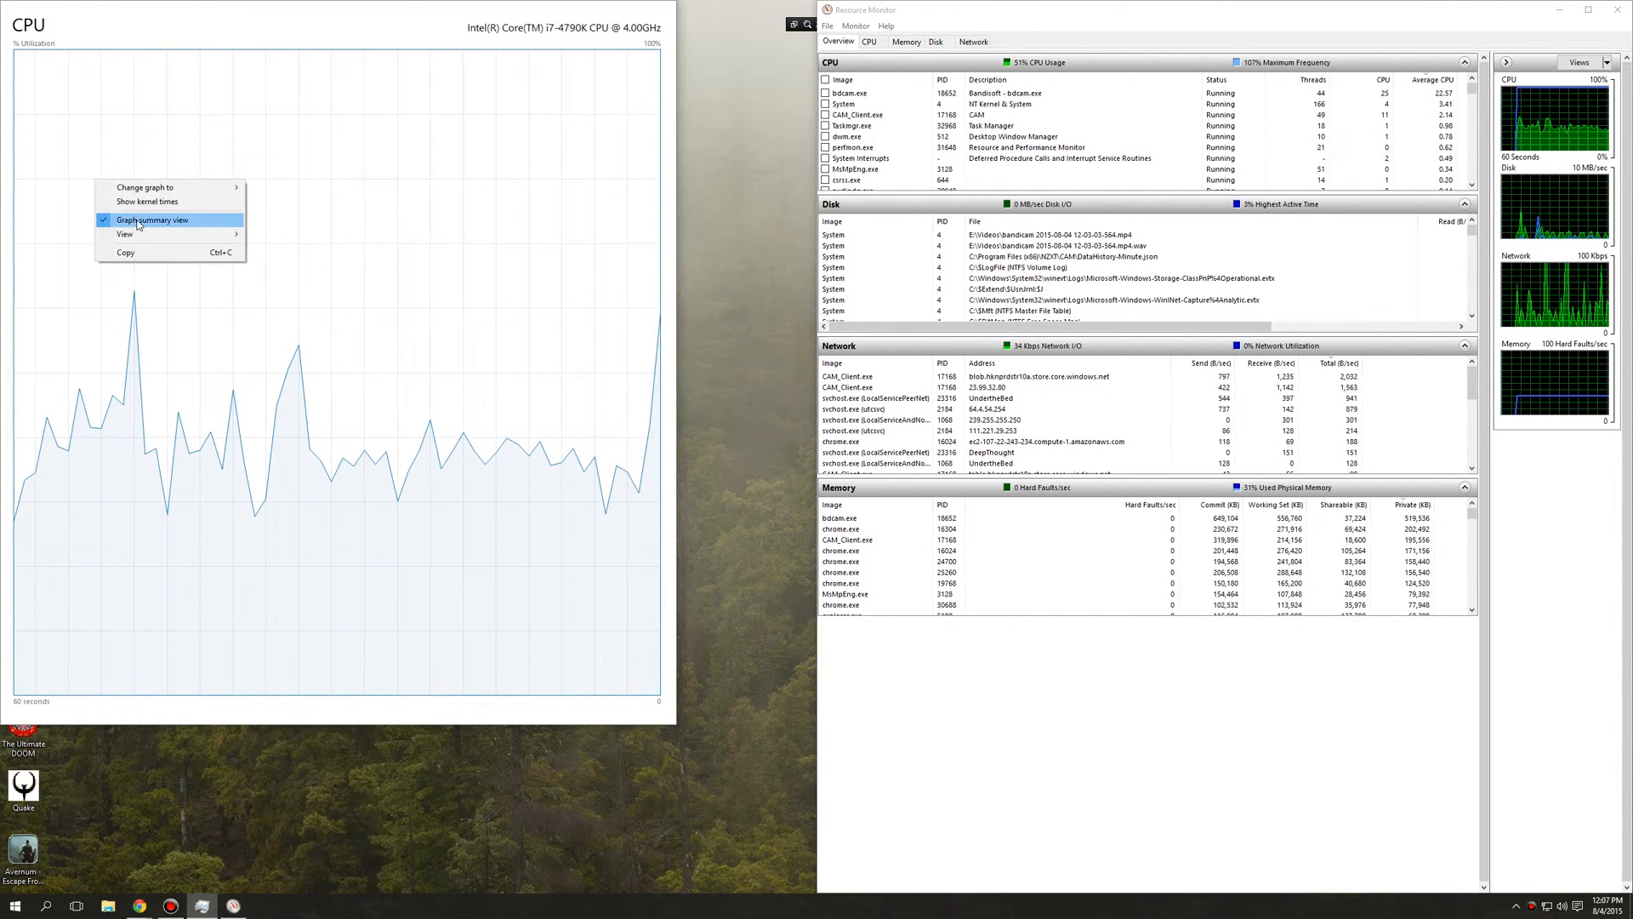
click(165, 219)
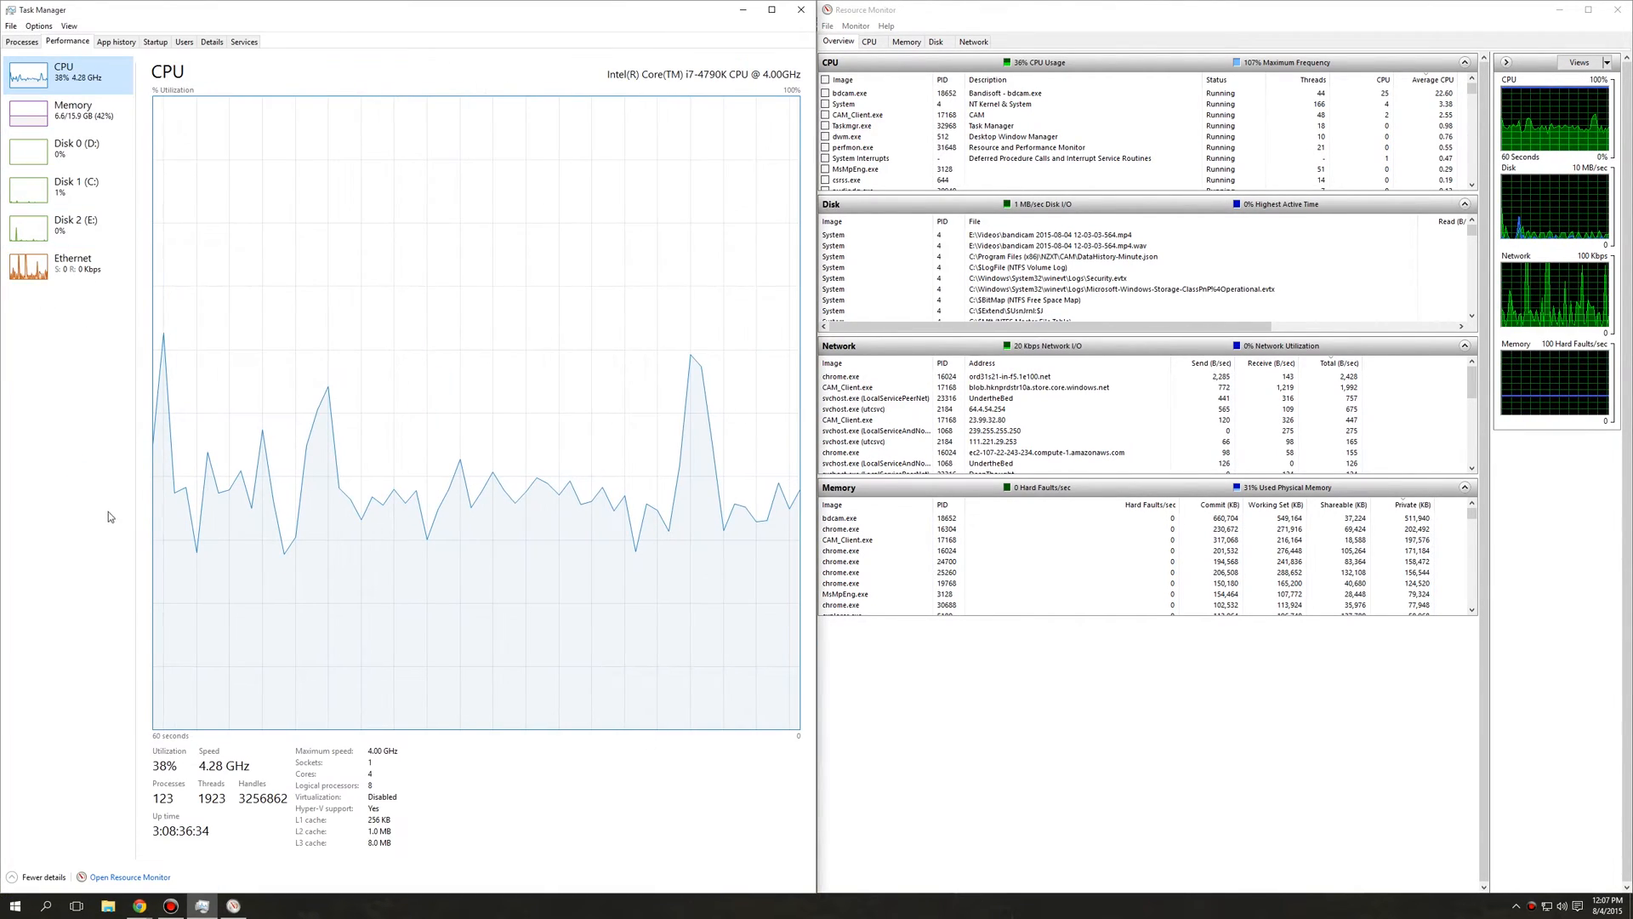
mouse_move(442, 323)
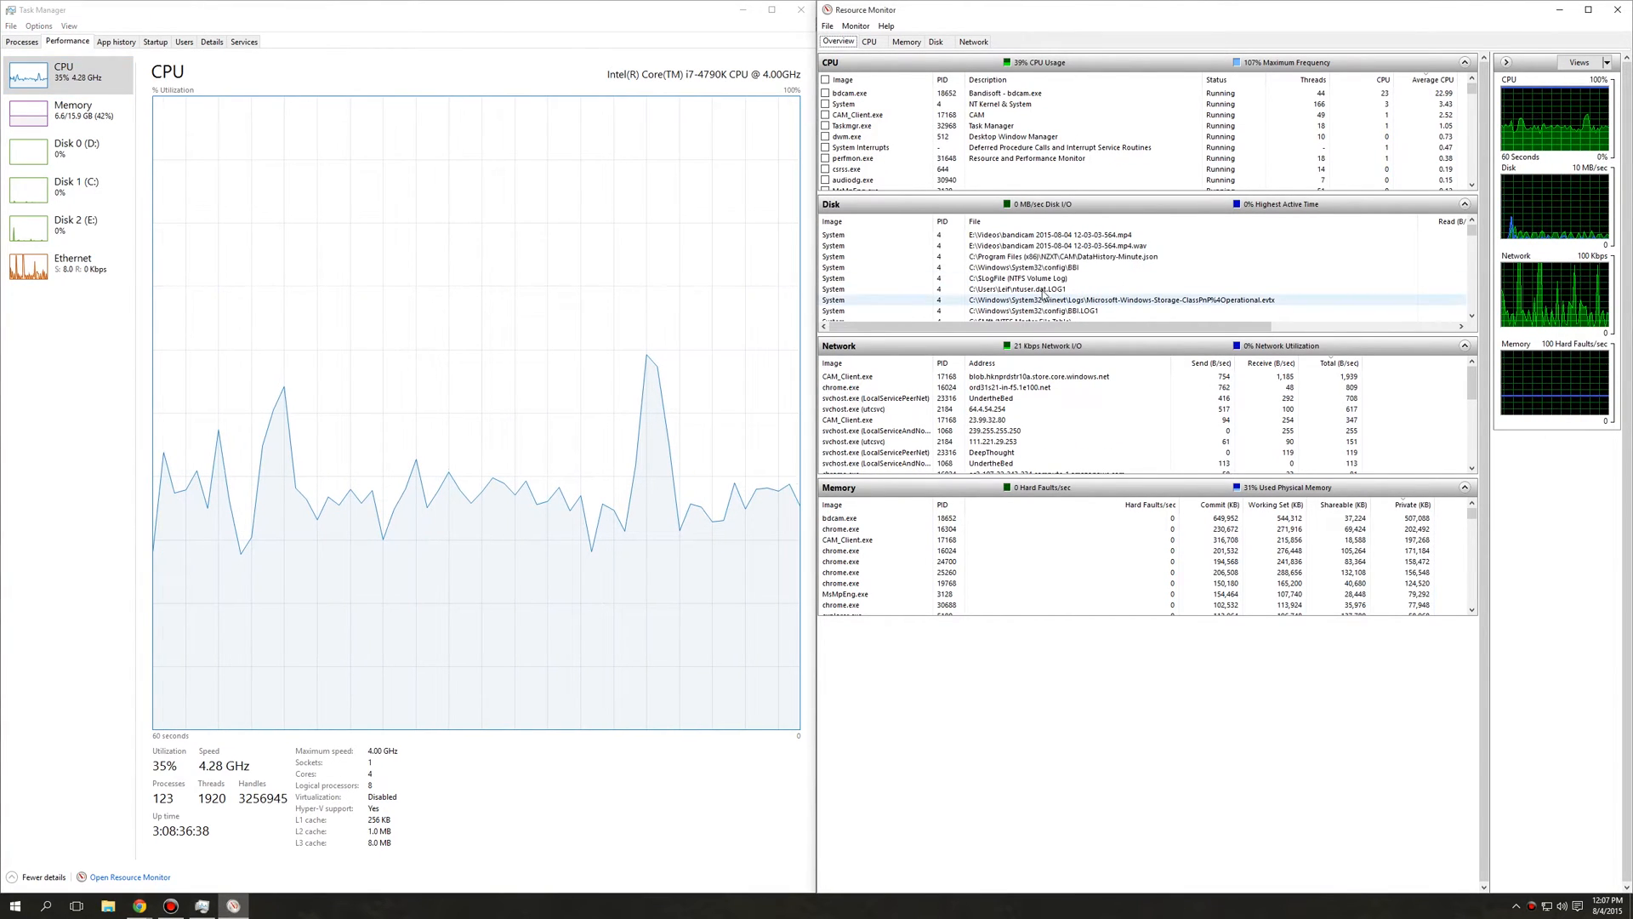
- Compare Resource Monitor's CPU tab and Overview with Task Manager's Memory and CPU graphs, then close Resource Monitor
click(871, 41)
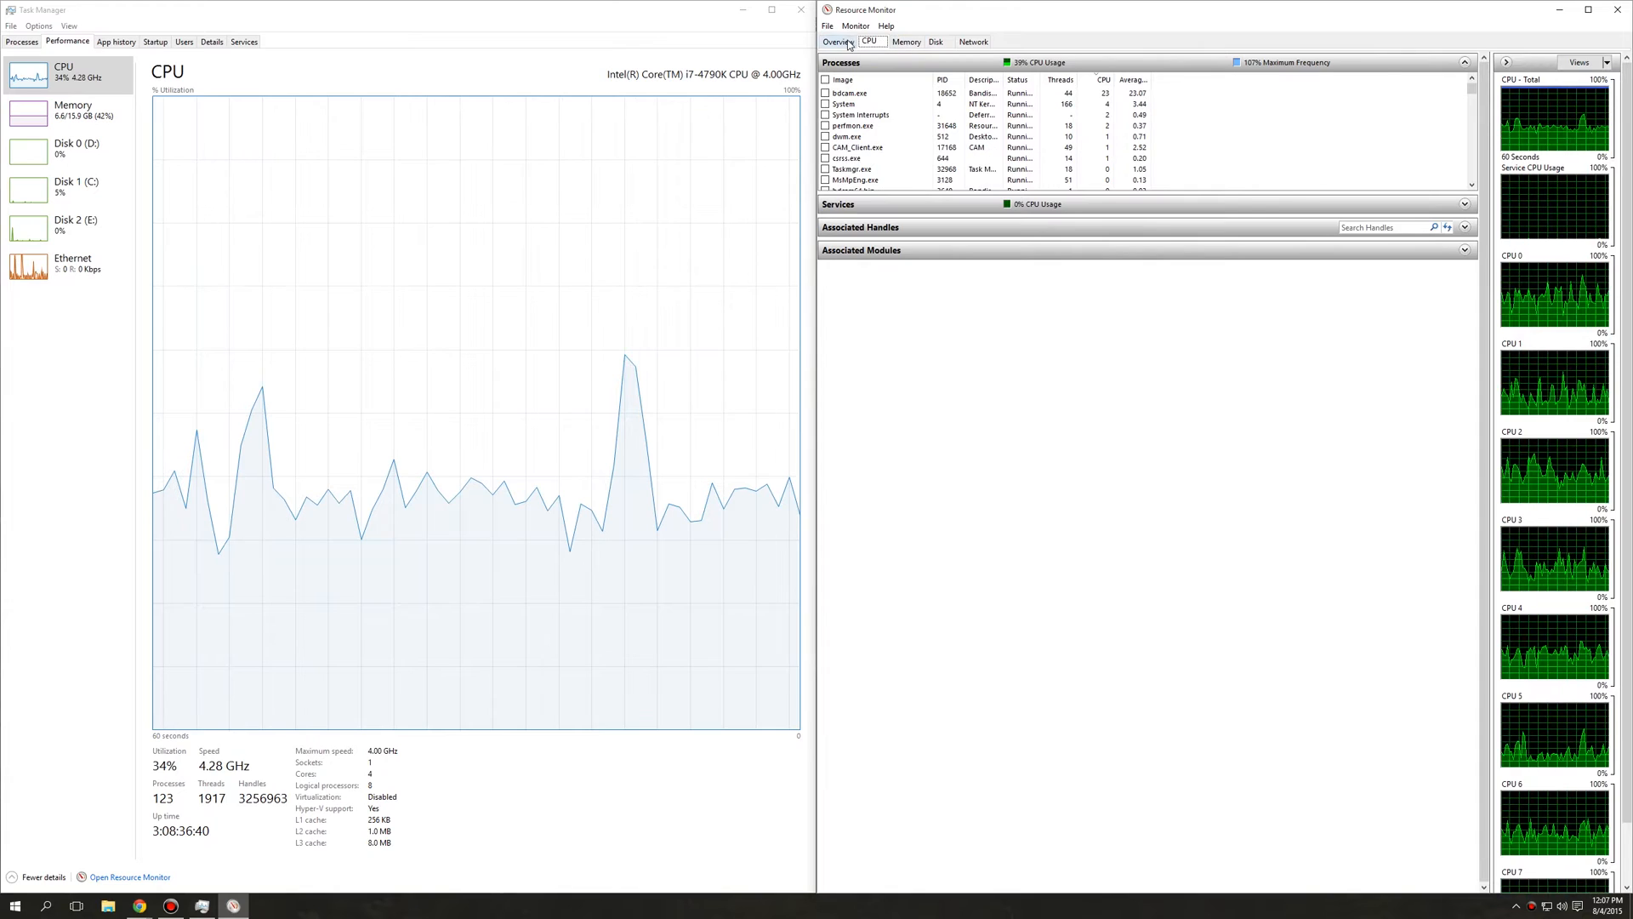
click(837, 40)
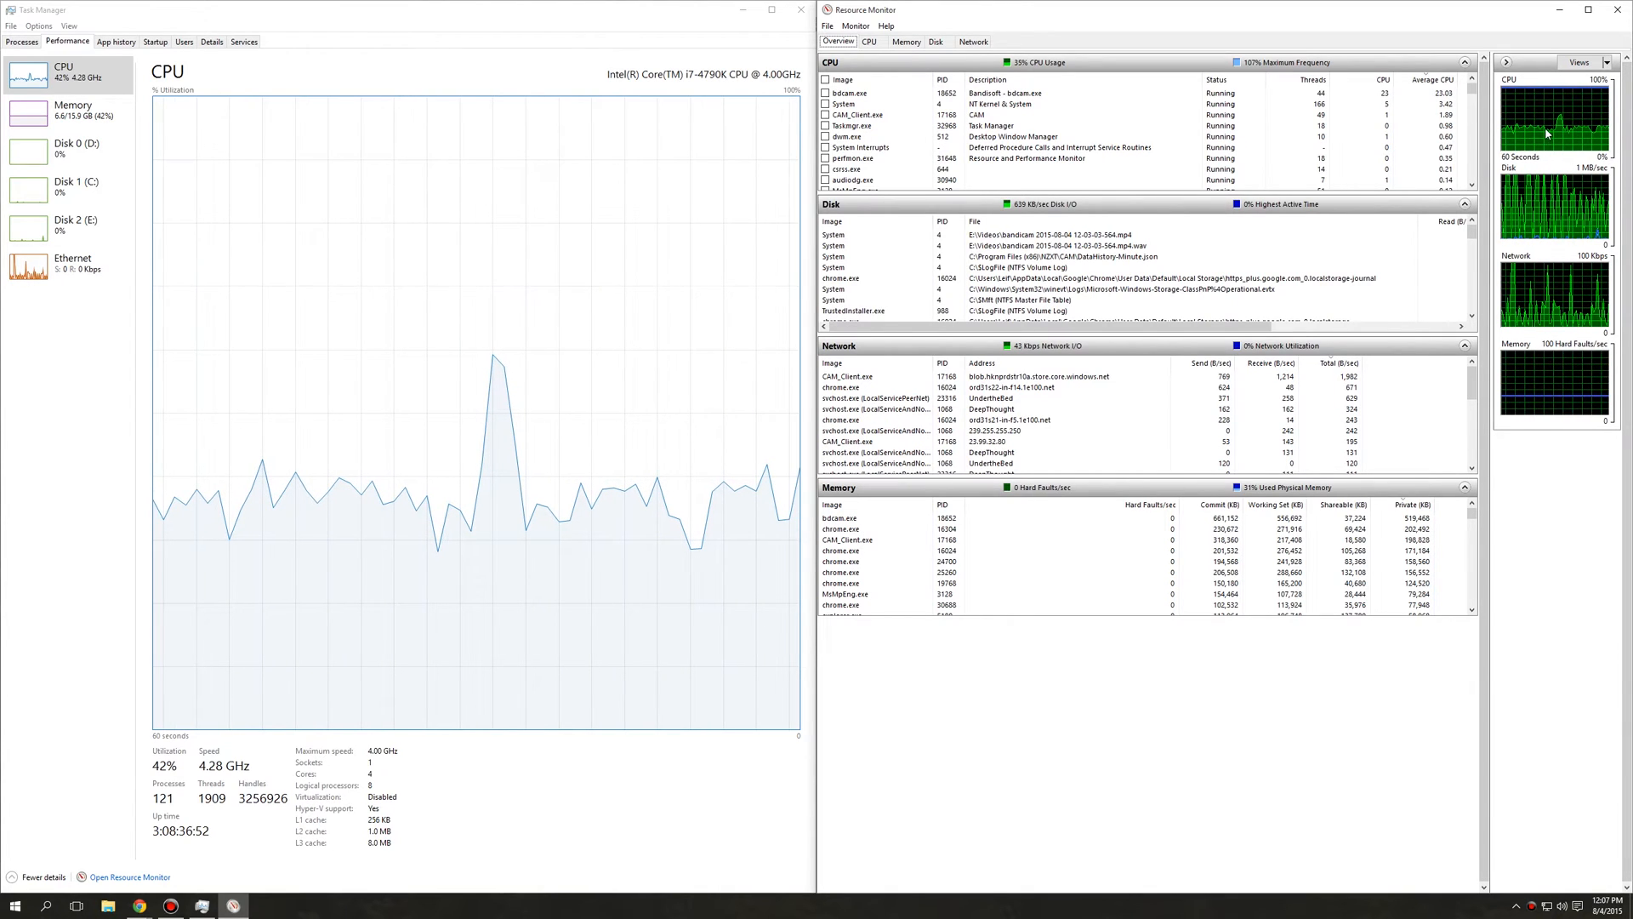
mouse_move(599, 402)
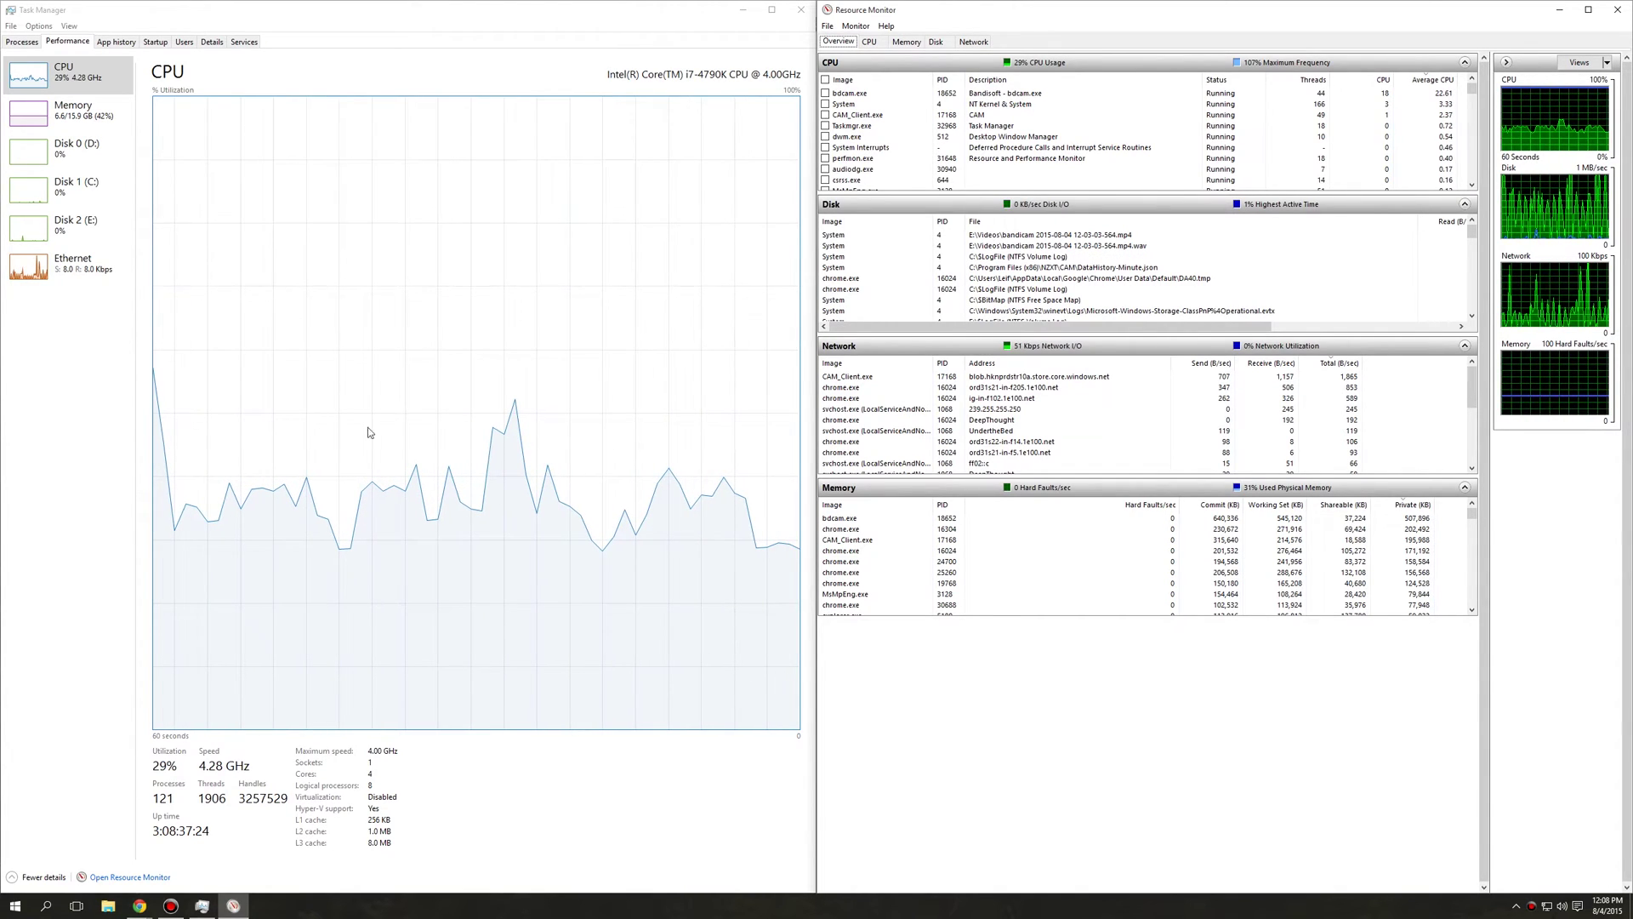
click(72, 109)
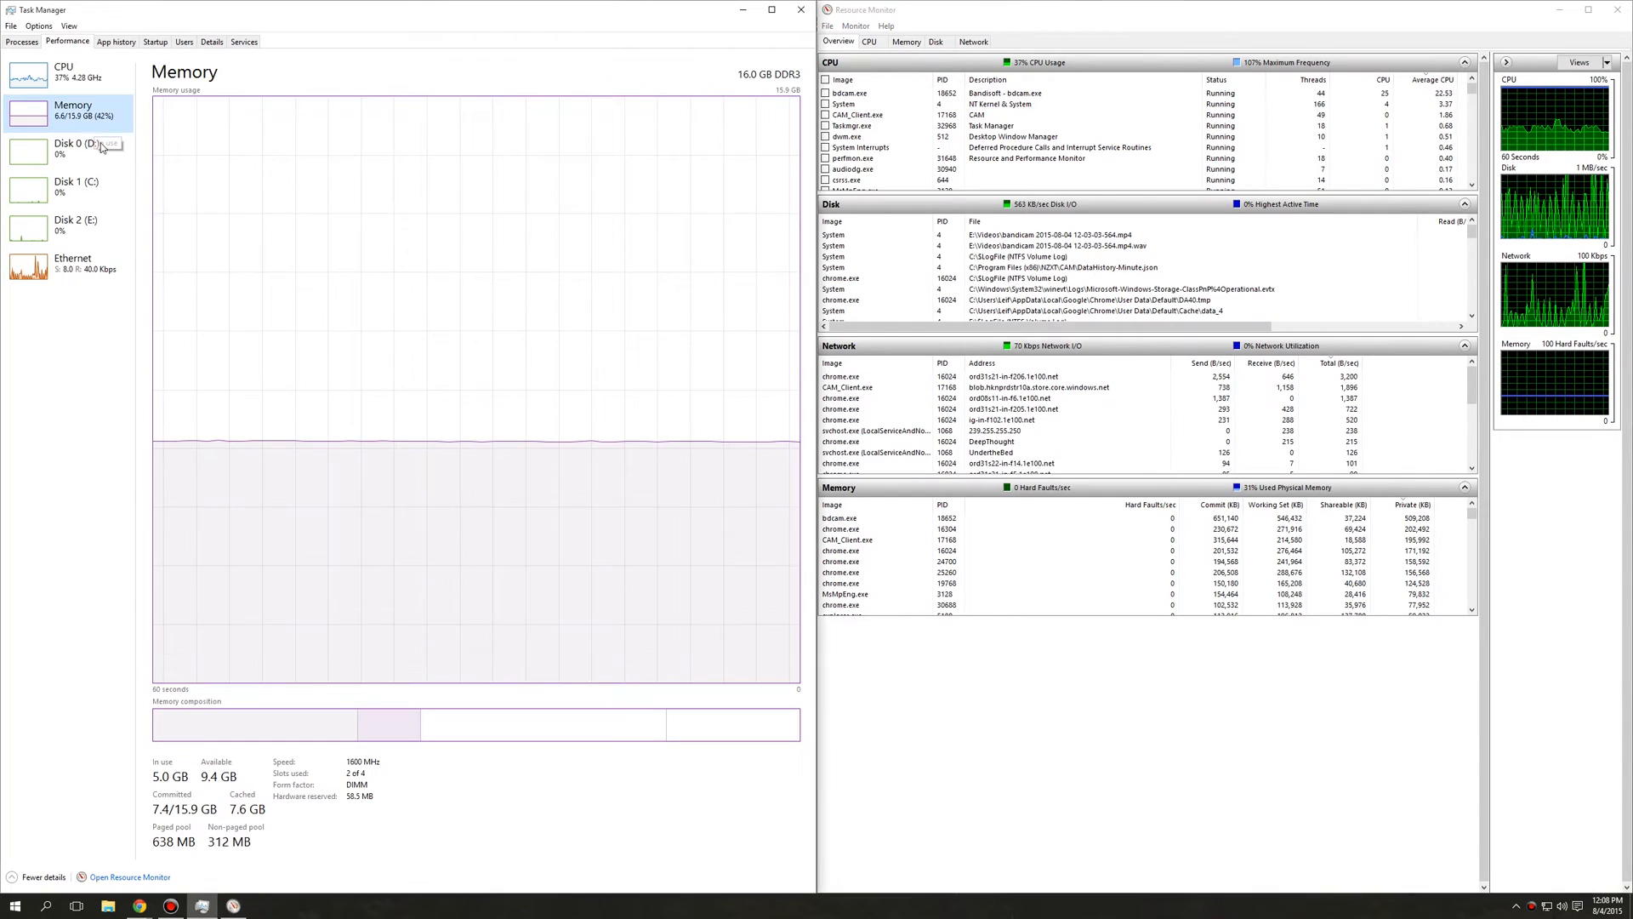
click(59, 68)
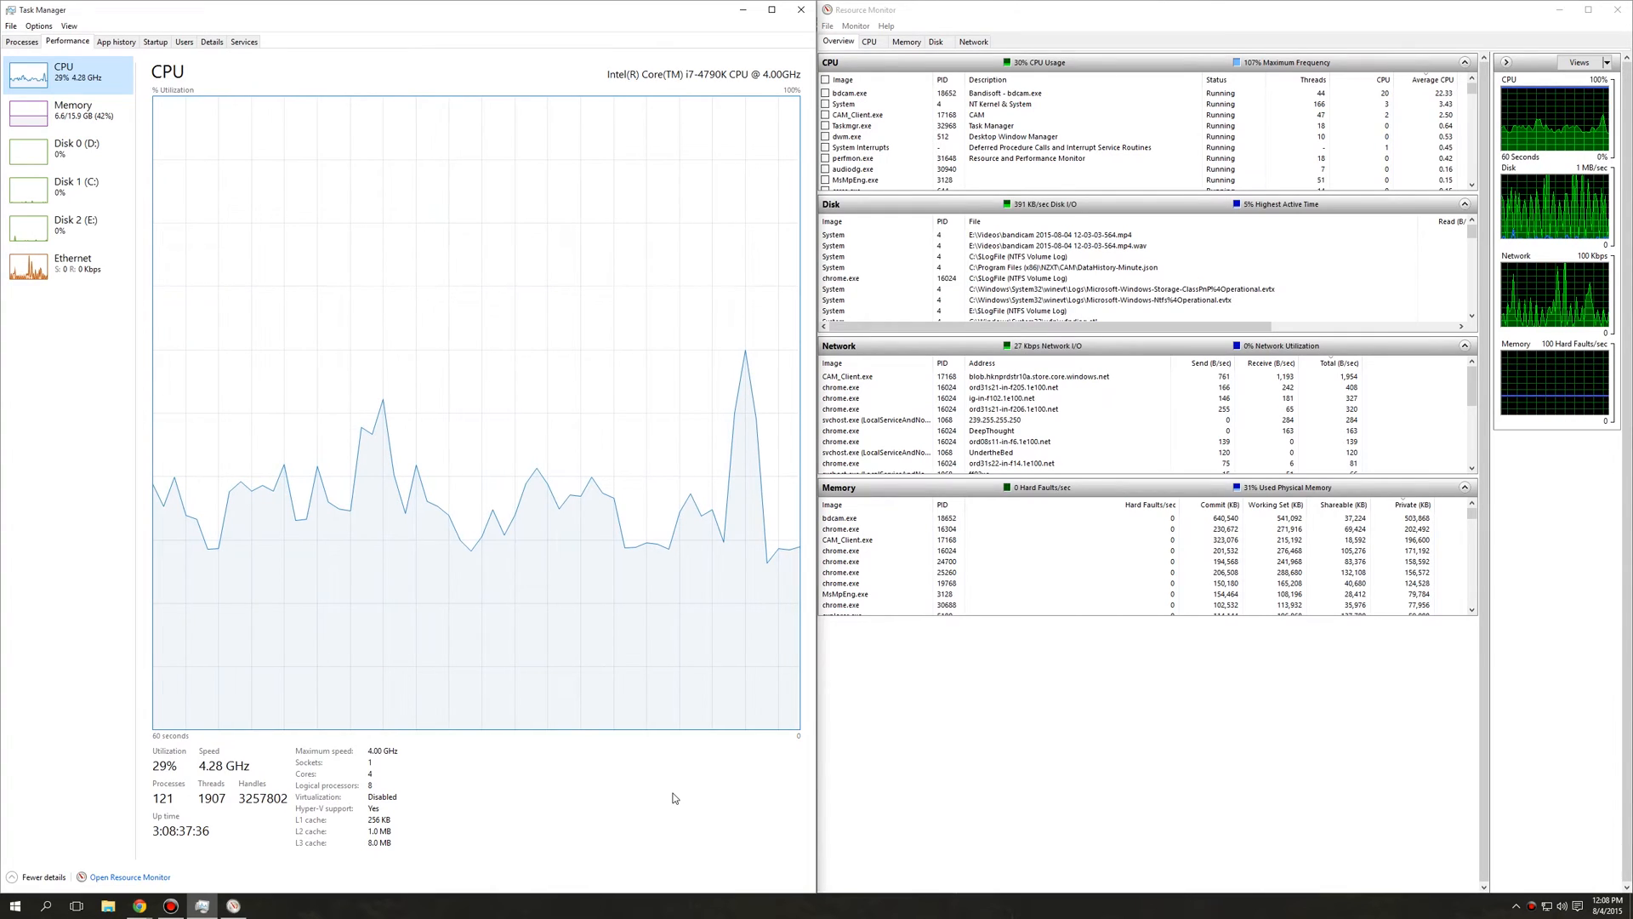
mouse_move(493, 662)
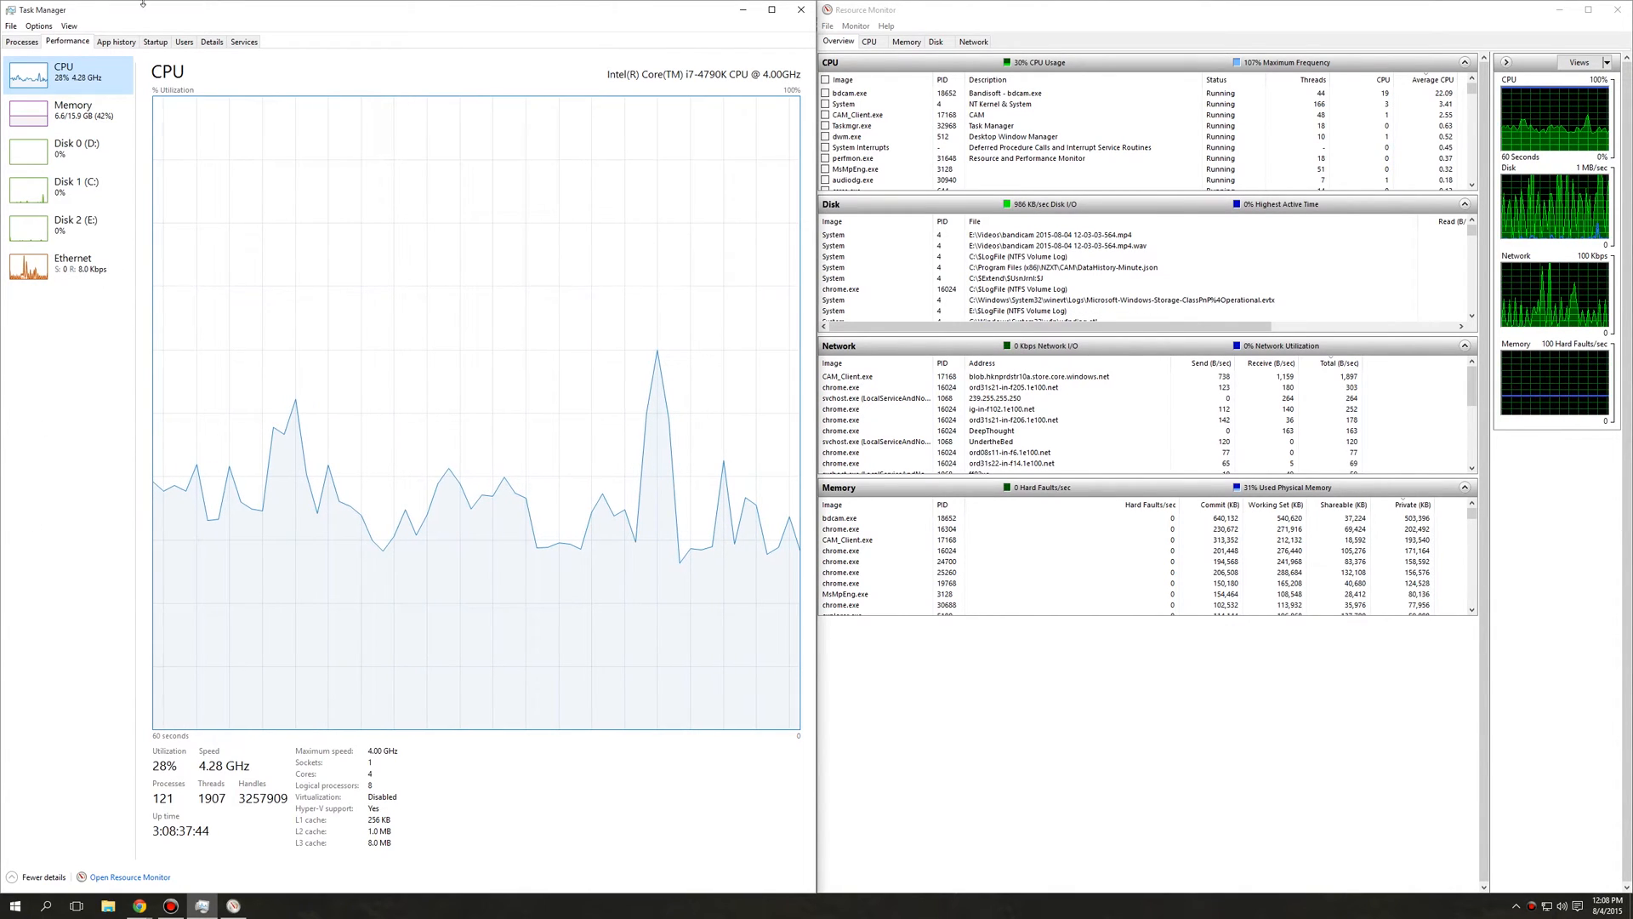
mouse_move(216, 548)
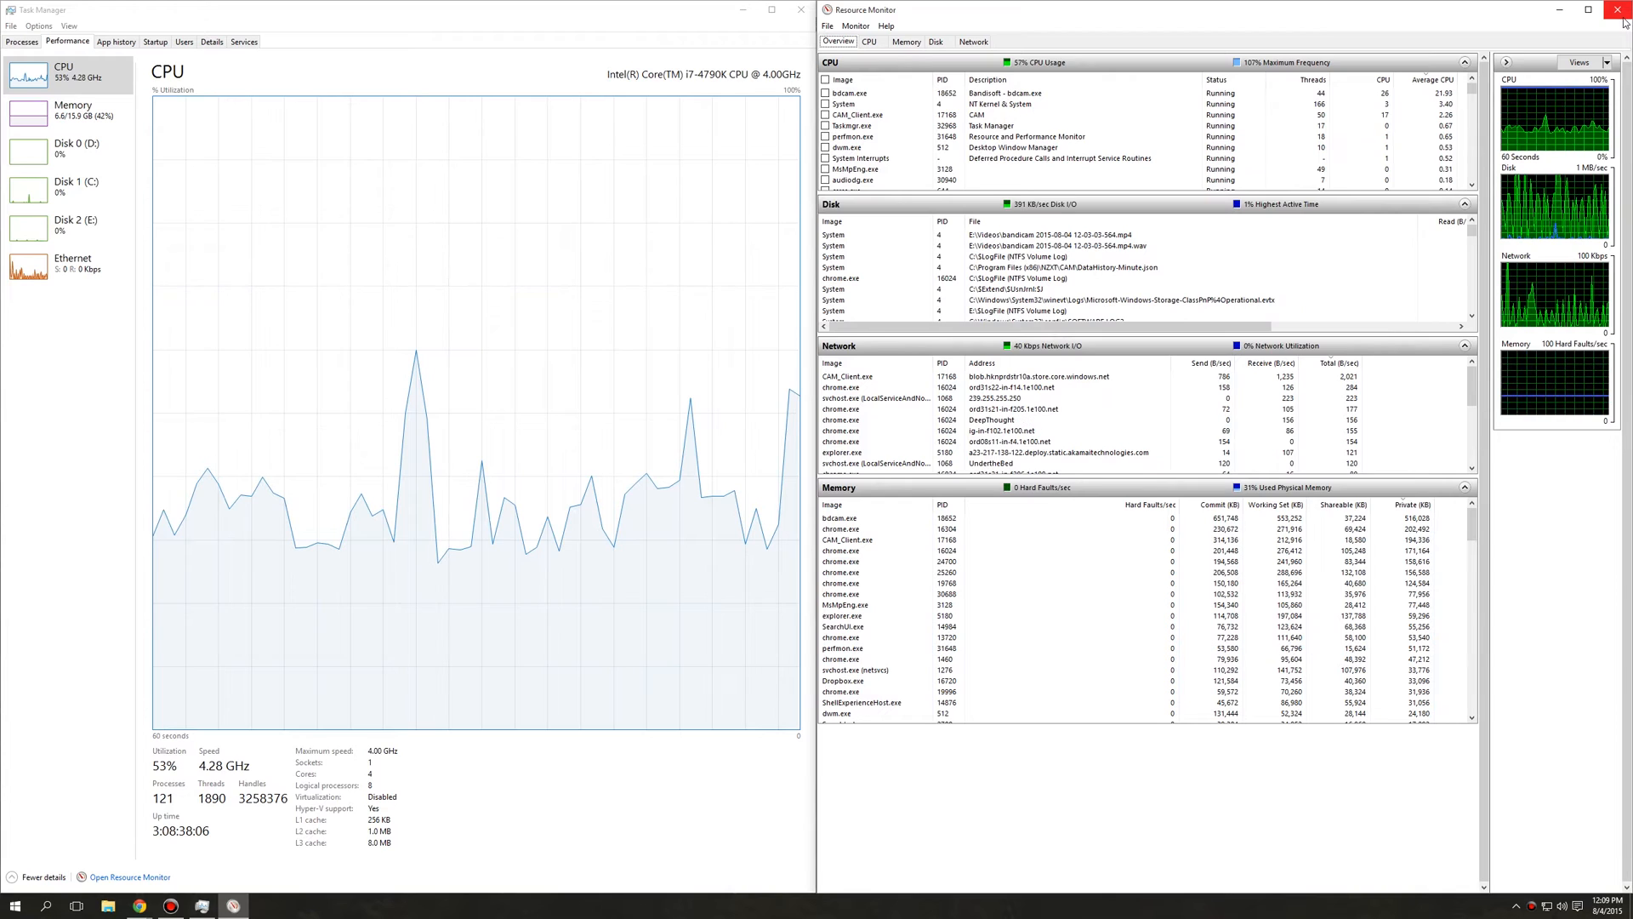
click(1616, 8)
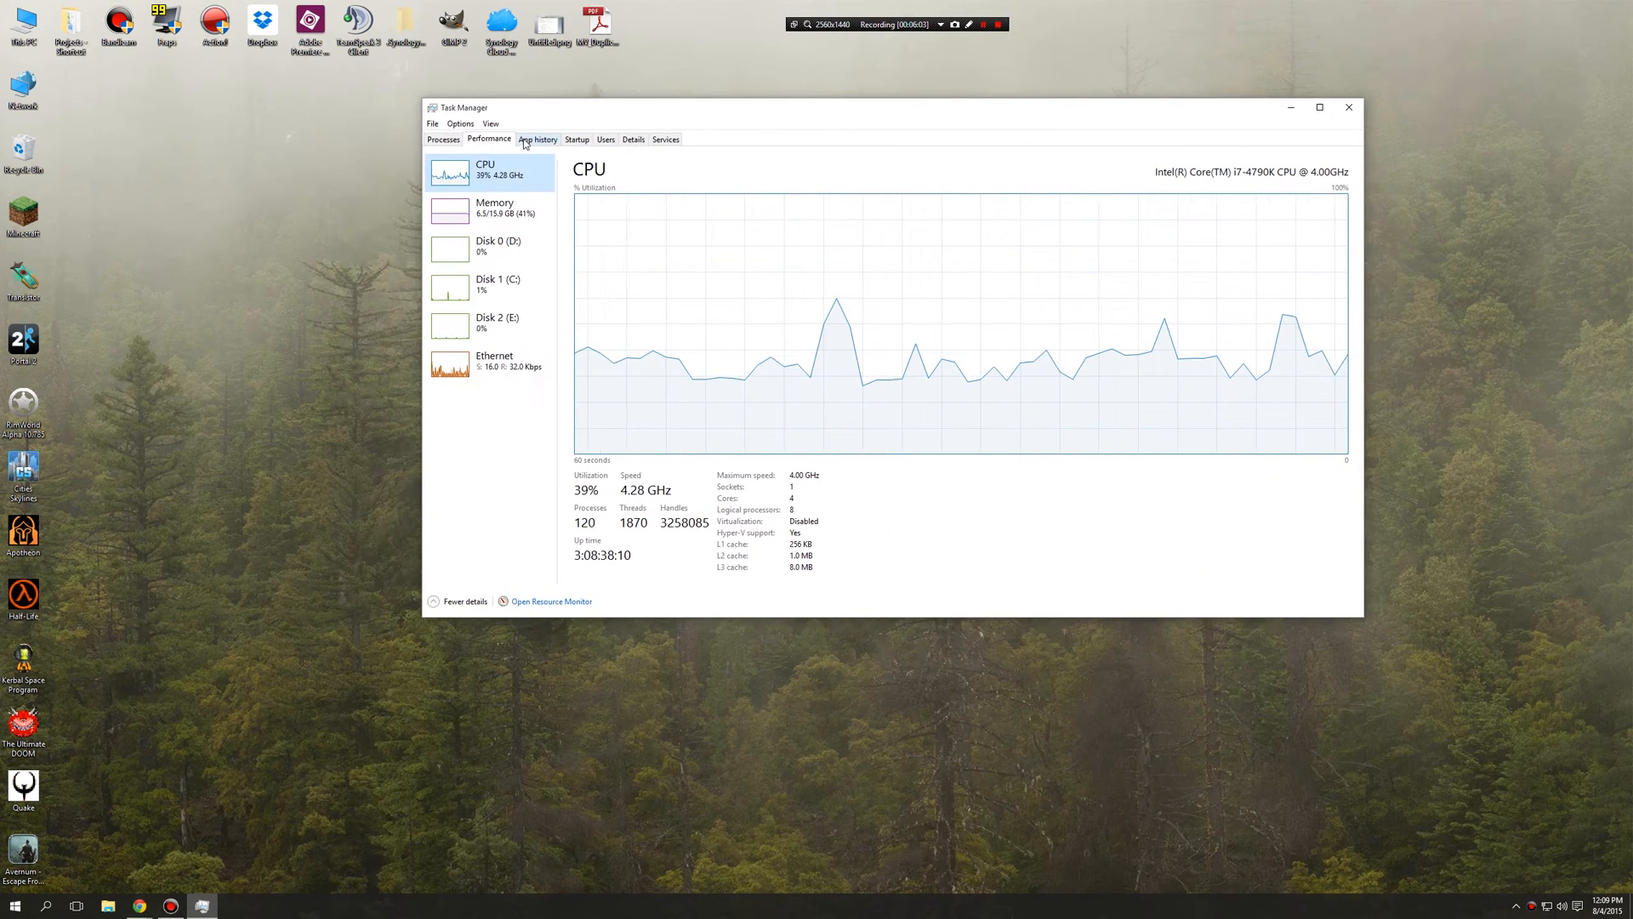
- Show the App history tab and browse per-app CPU time and network usage entries like Netflix
click(538, 139)
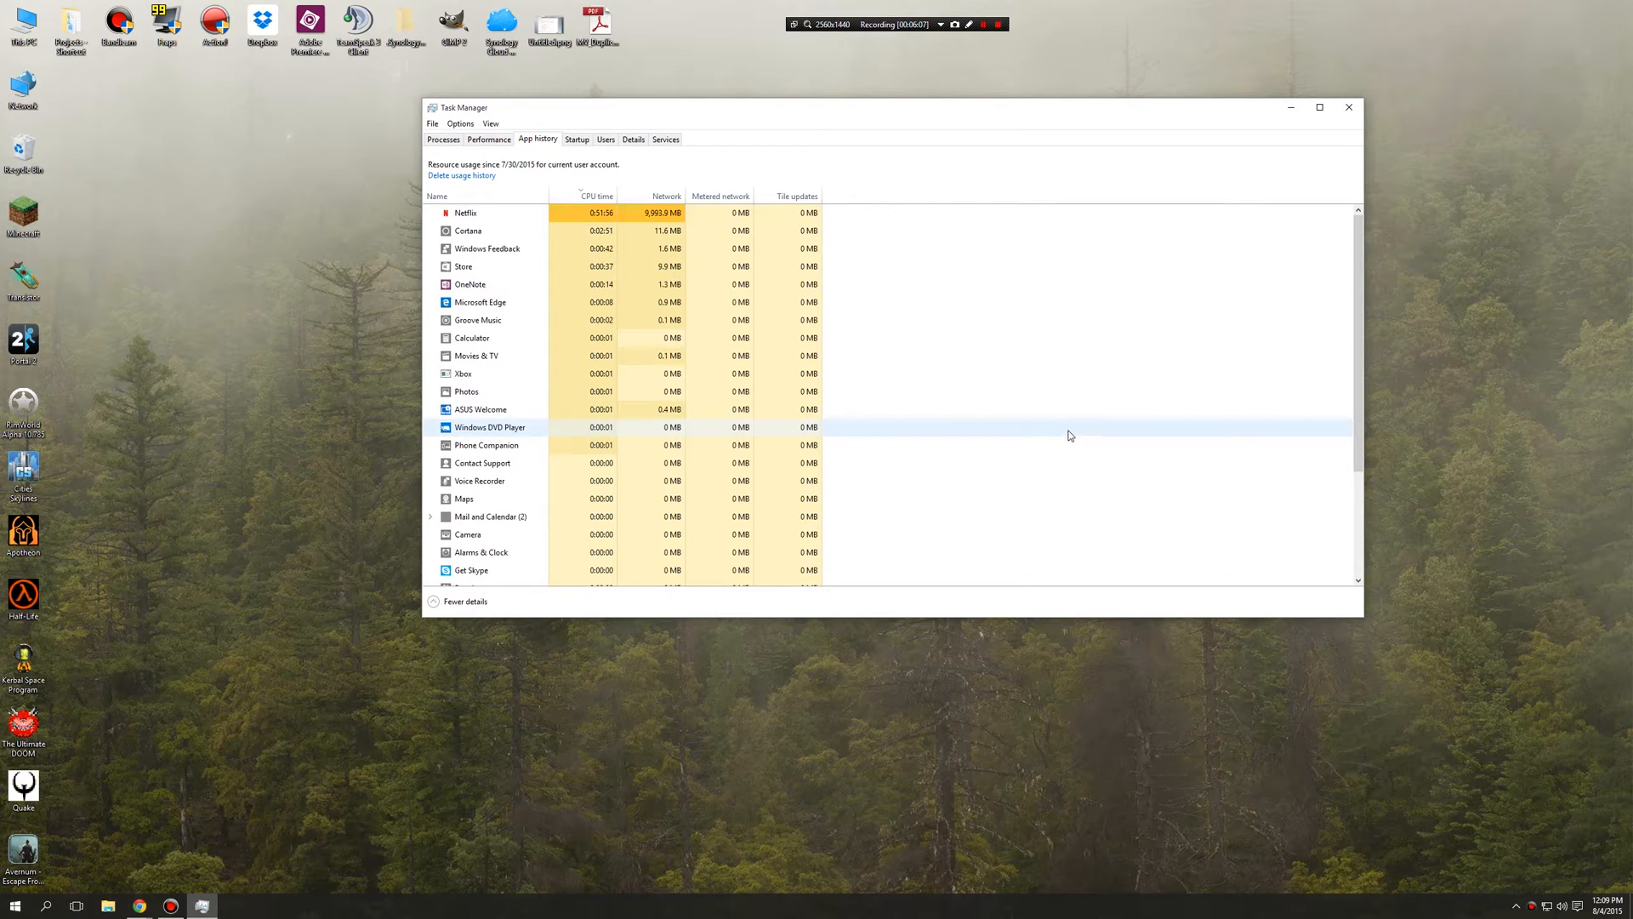
scroll(down, 3)
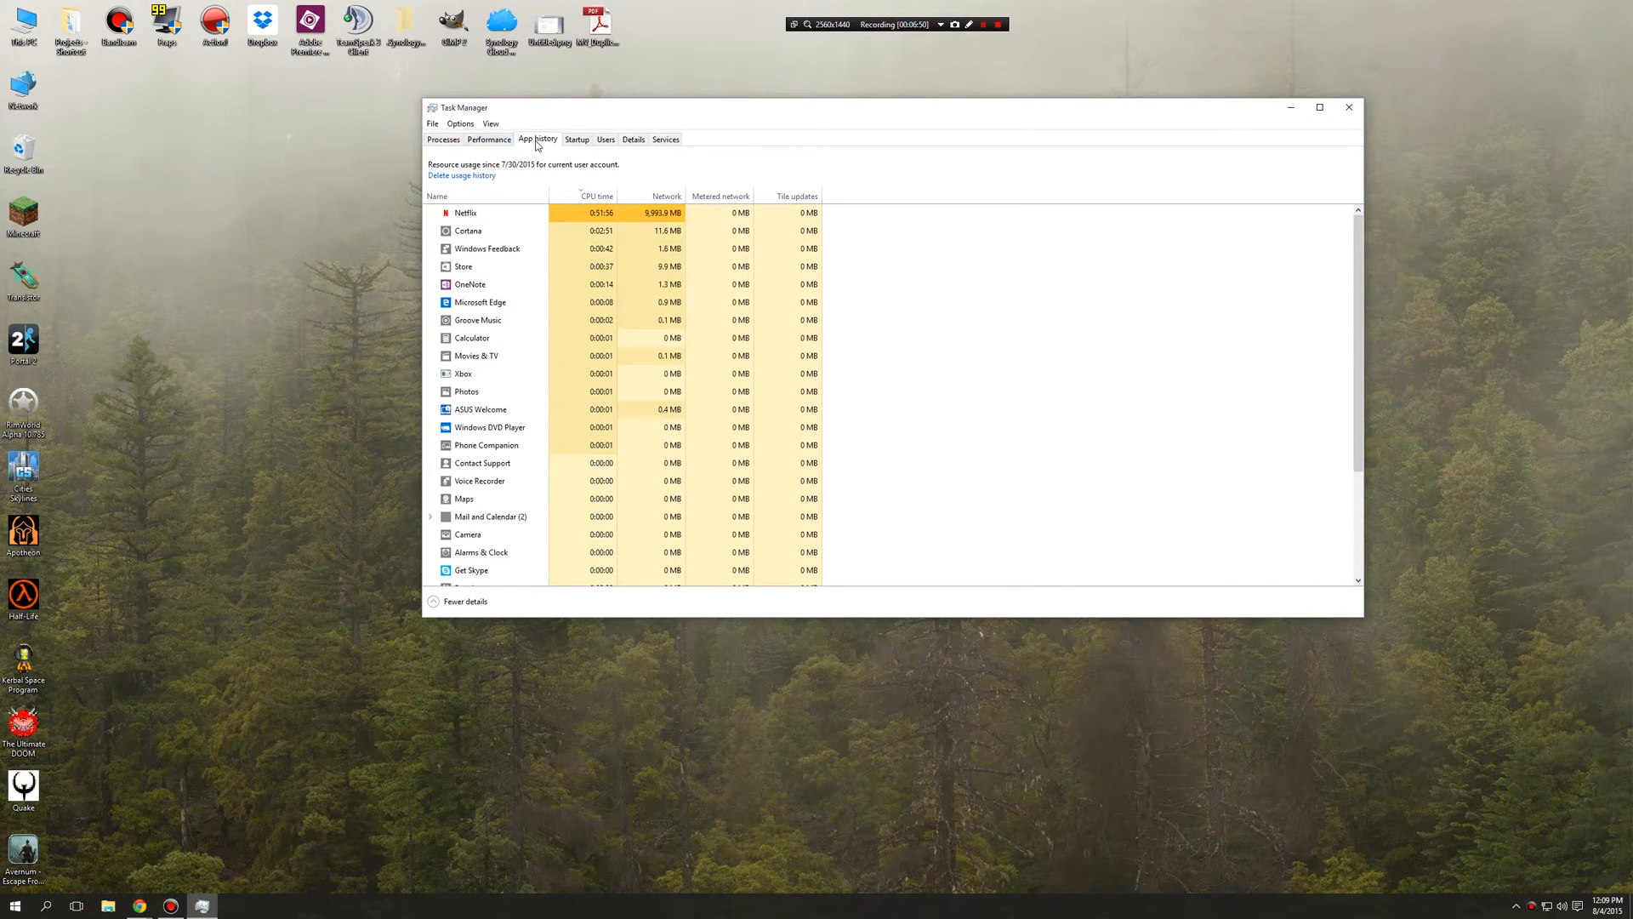
click(465, 213)
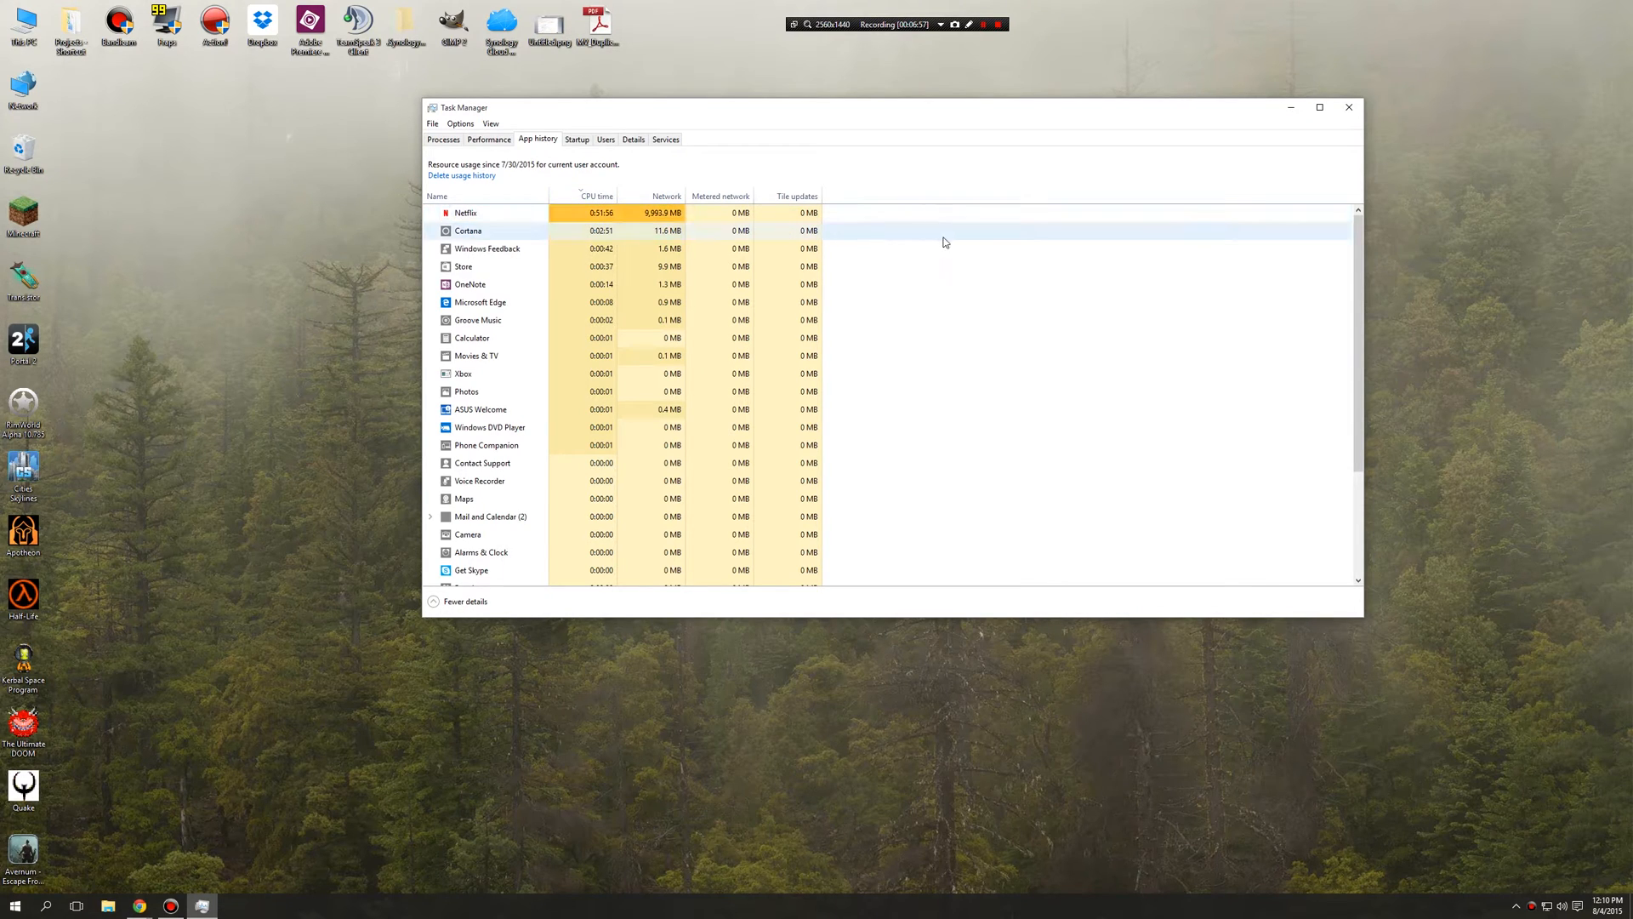
click(500, 212)
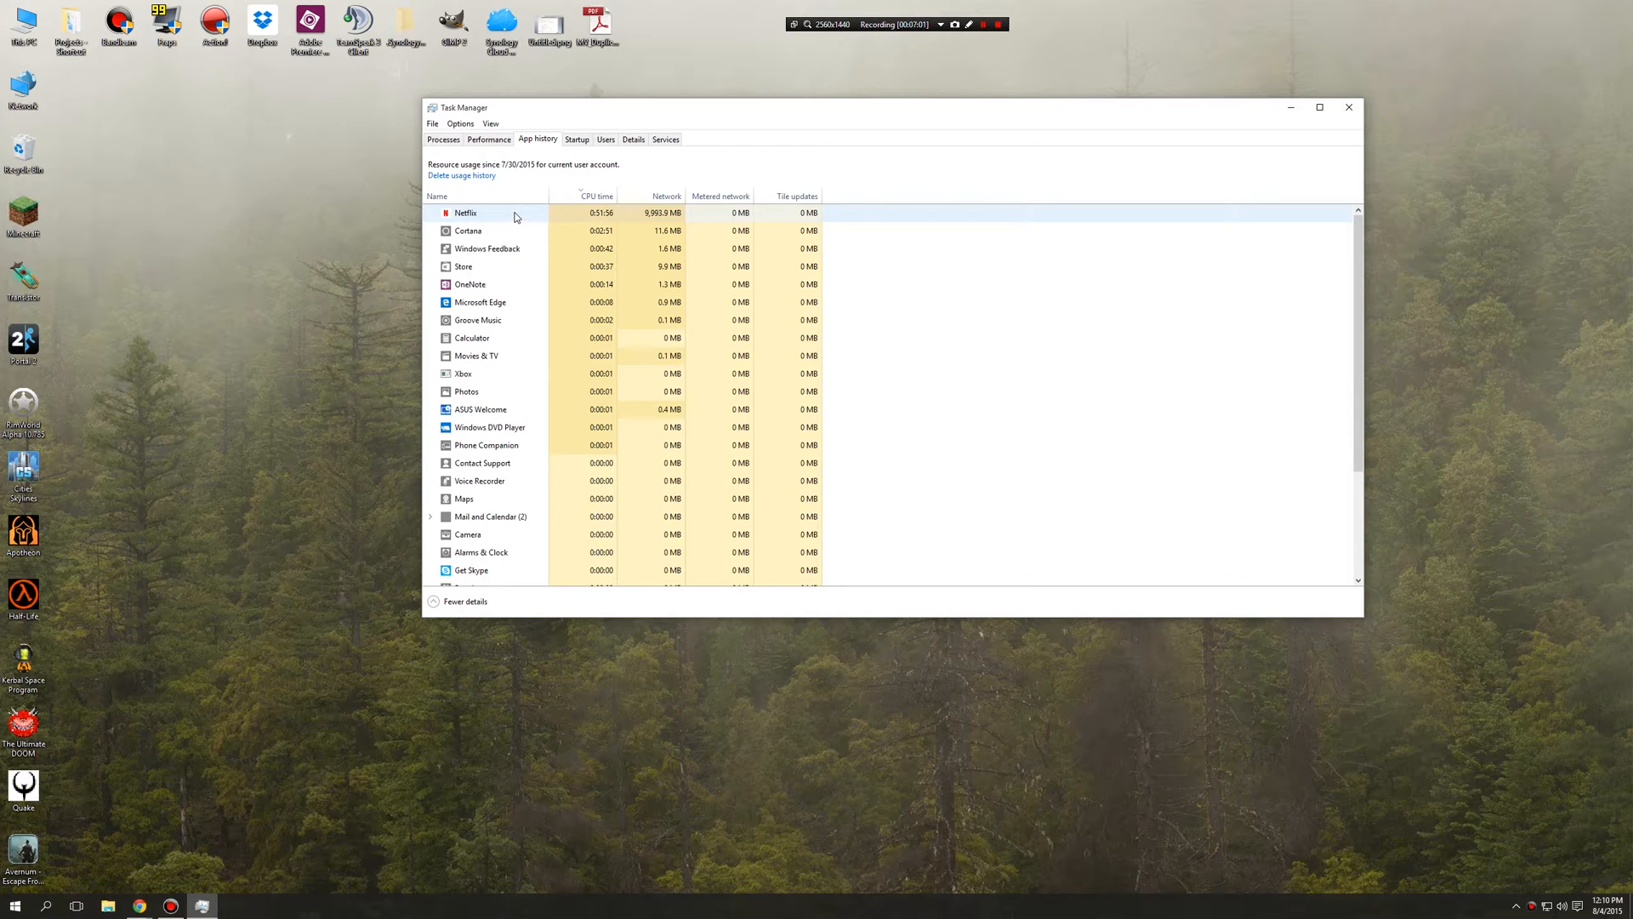
mouse_move(595, 225)
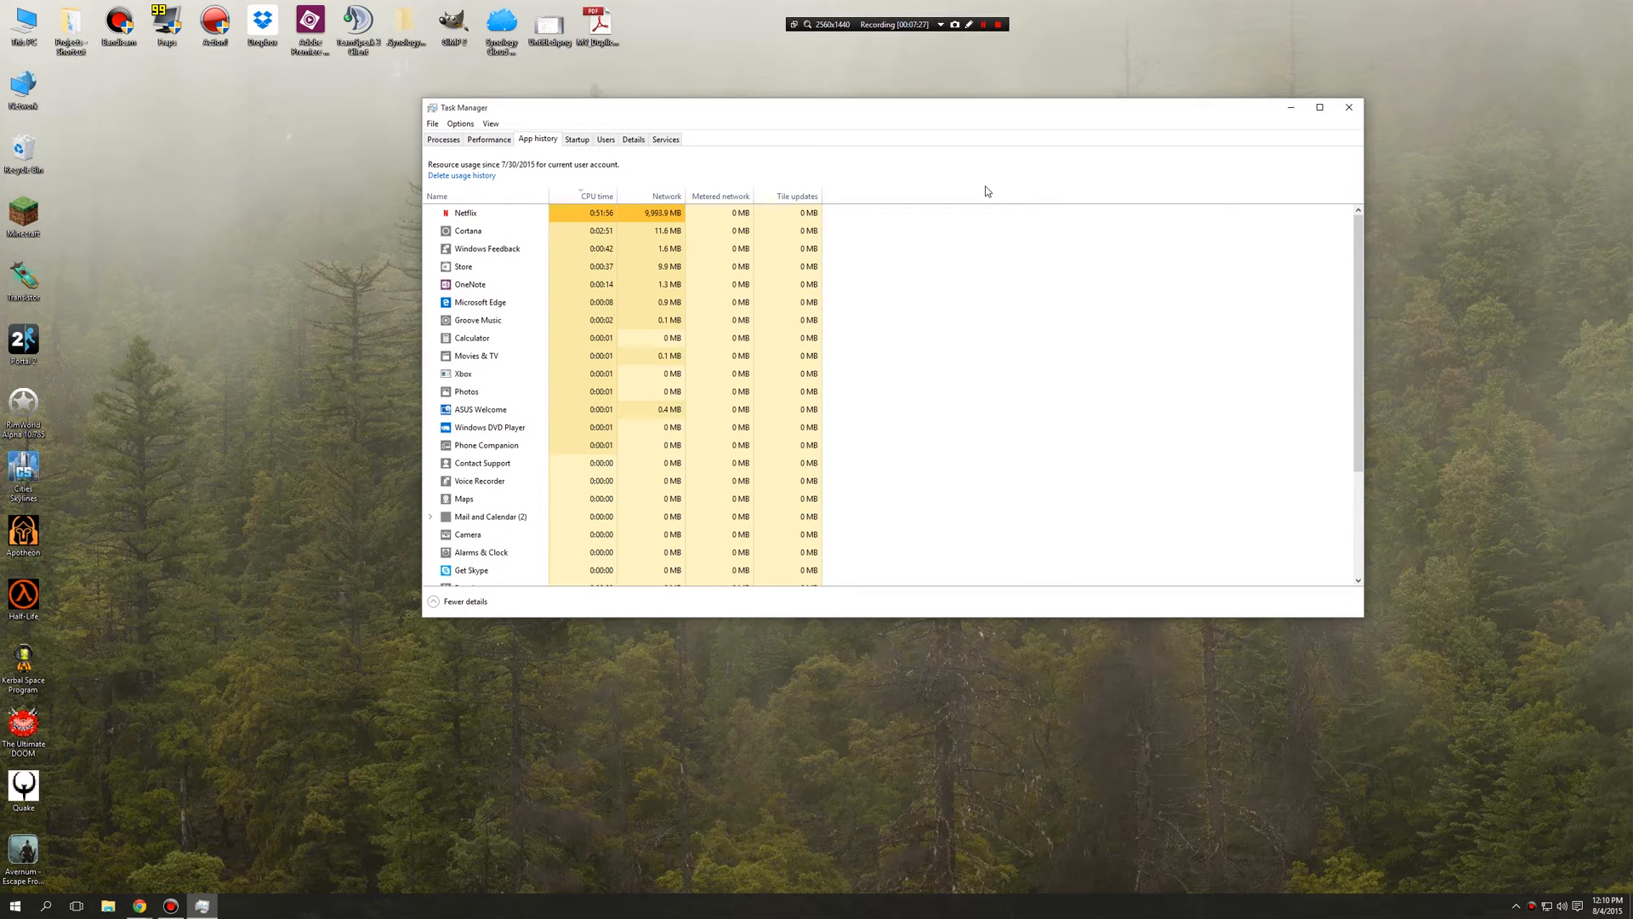
click(464, 213)
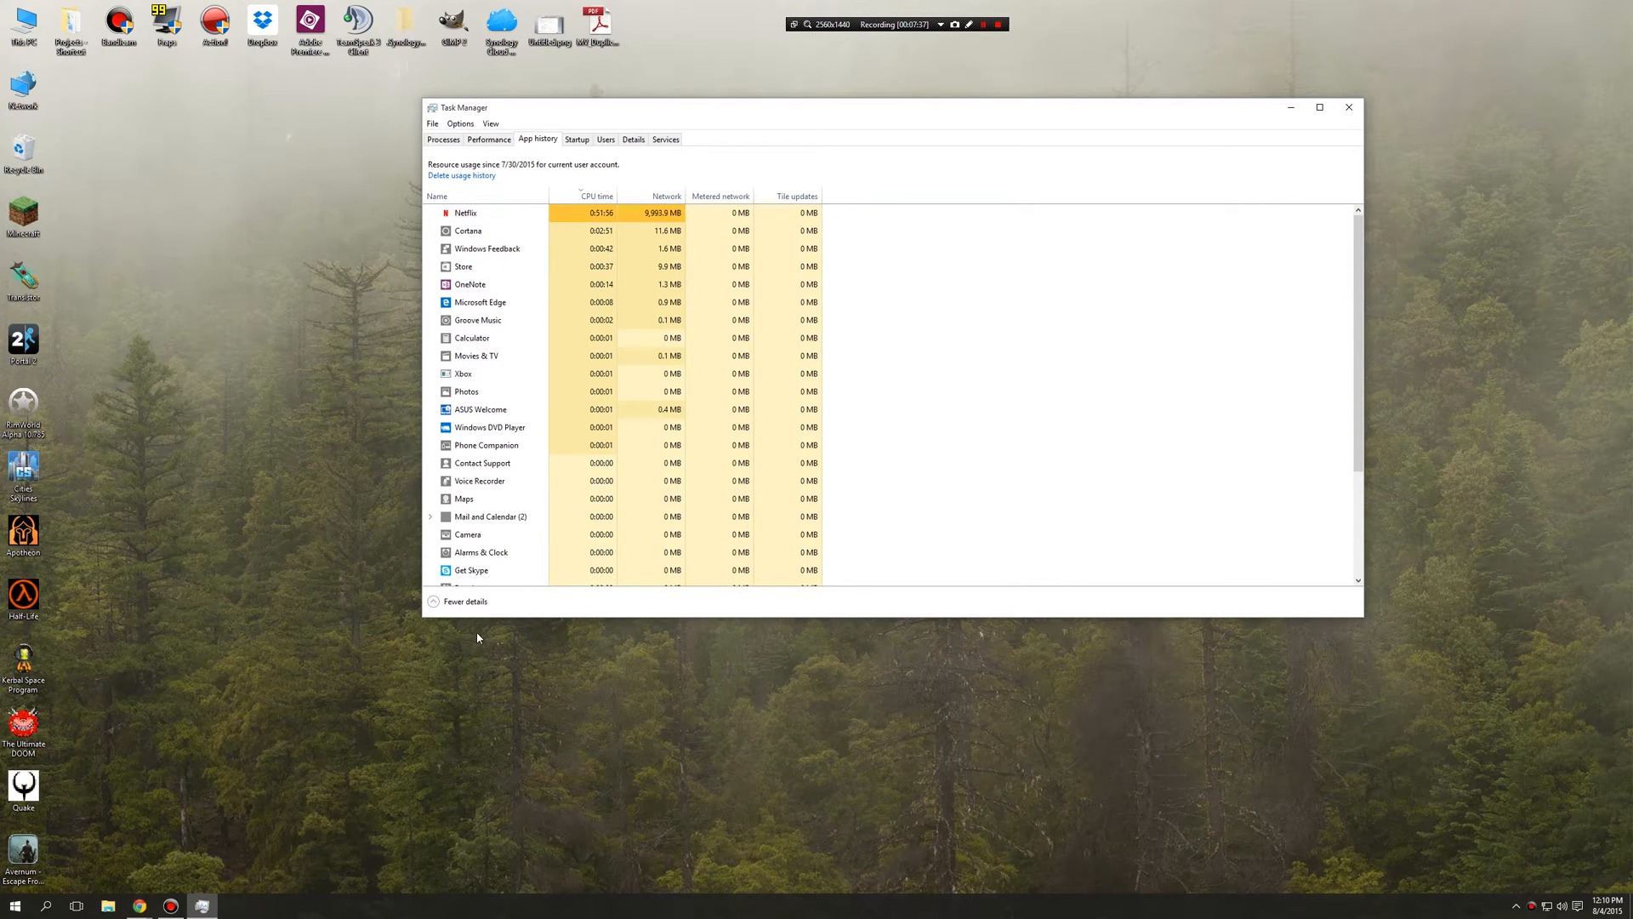
click(463, 213)
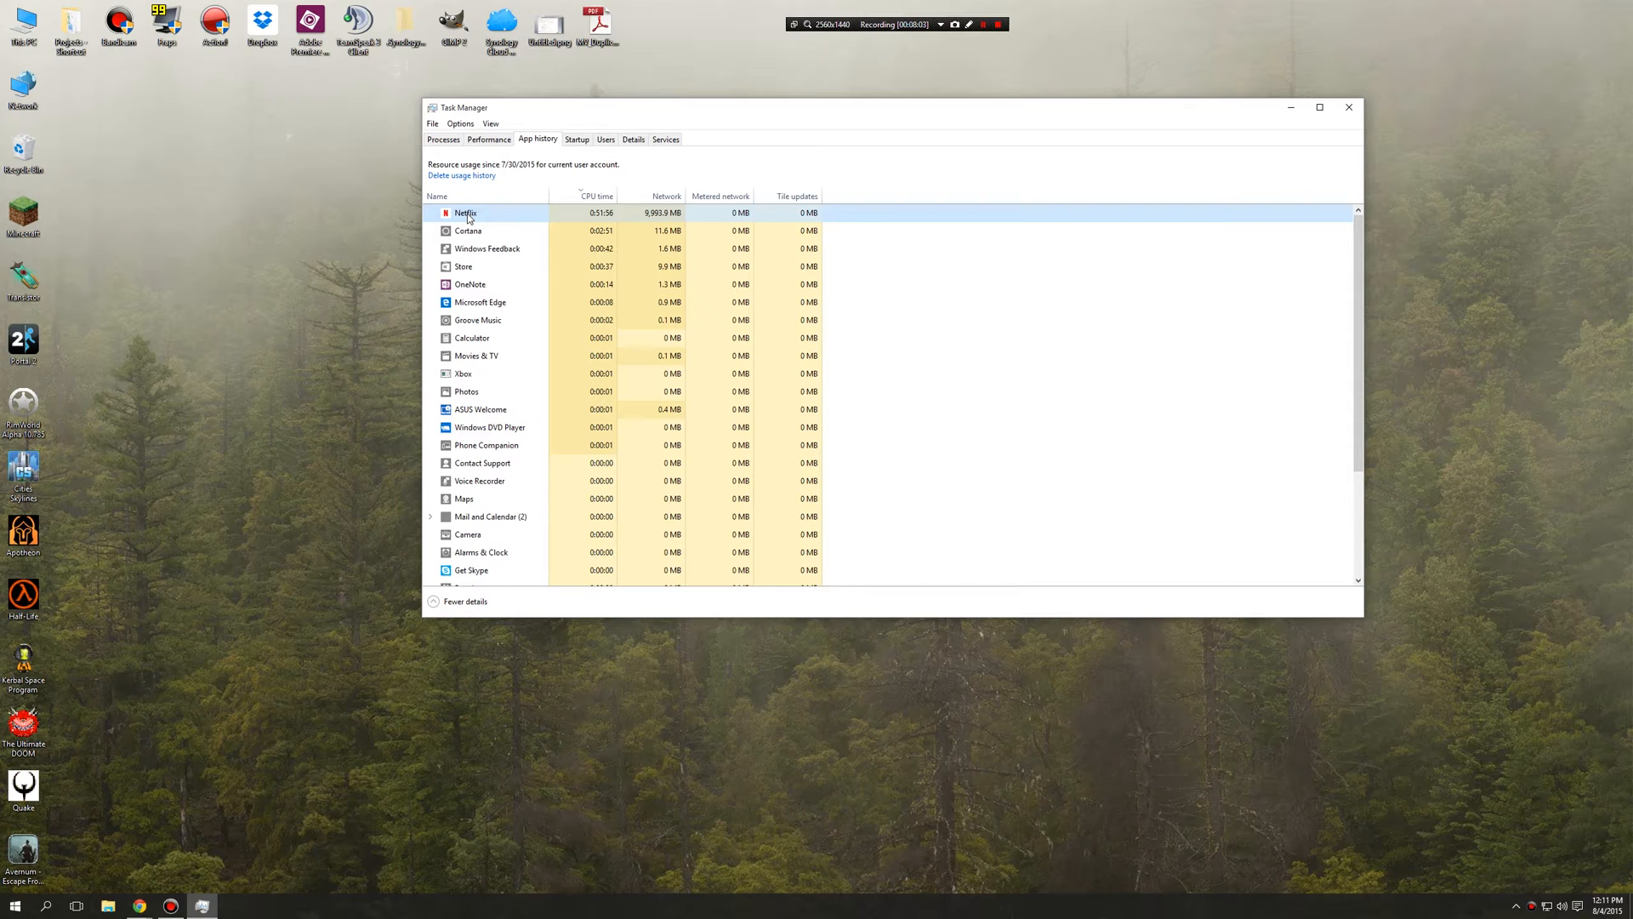
mouse_move(478, 218)
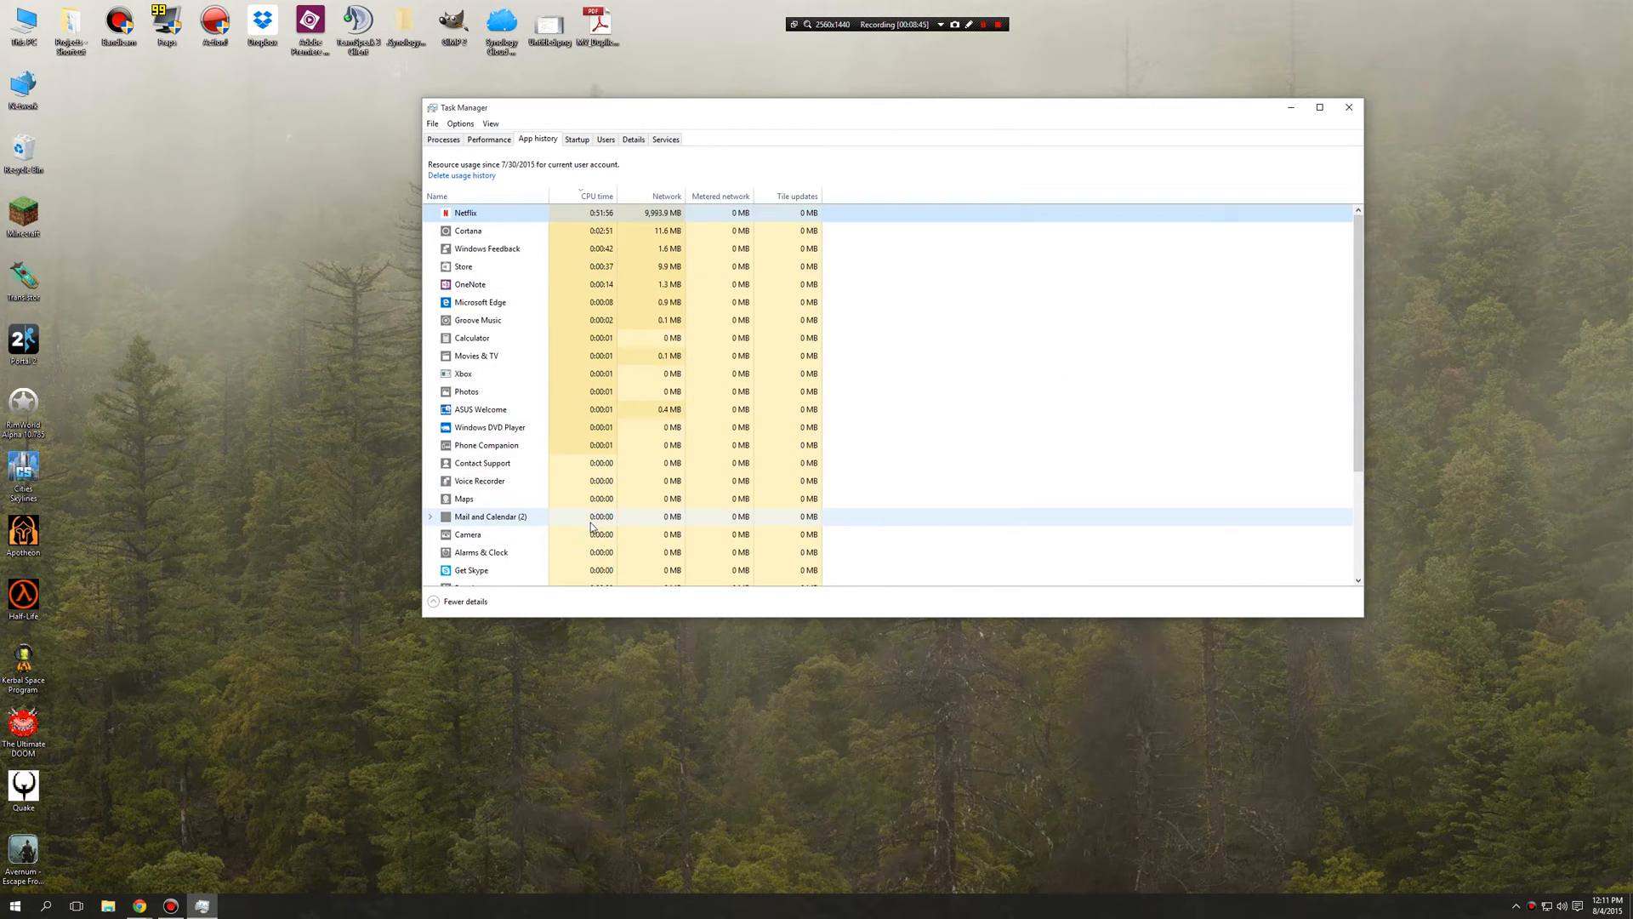
mouse_move(487, 544)
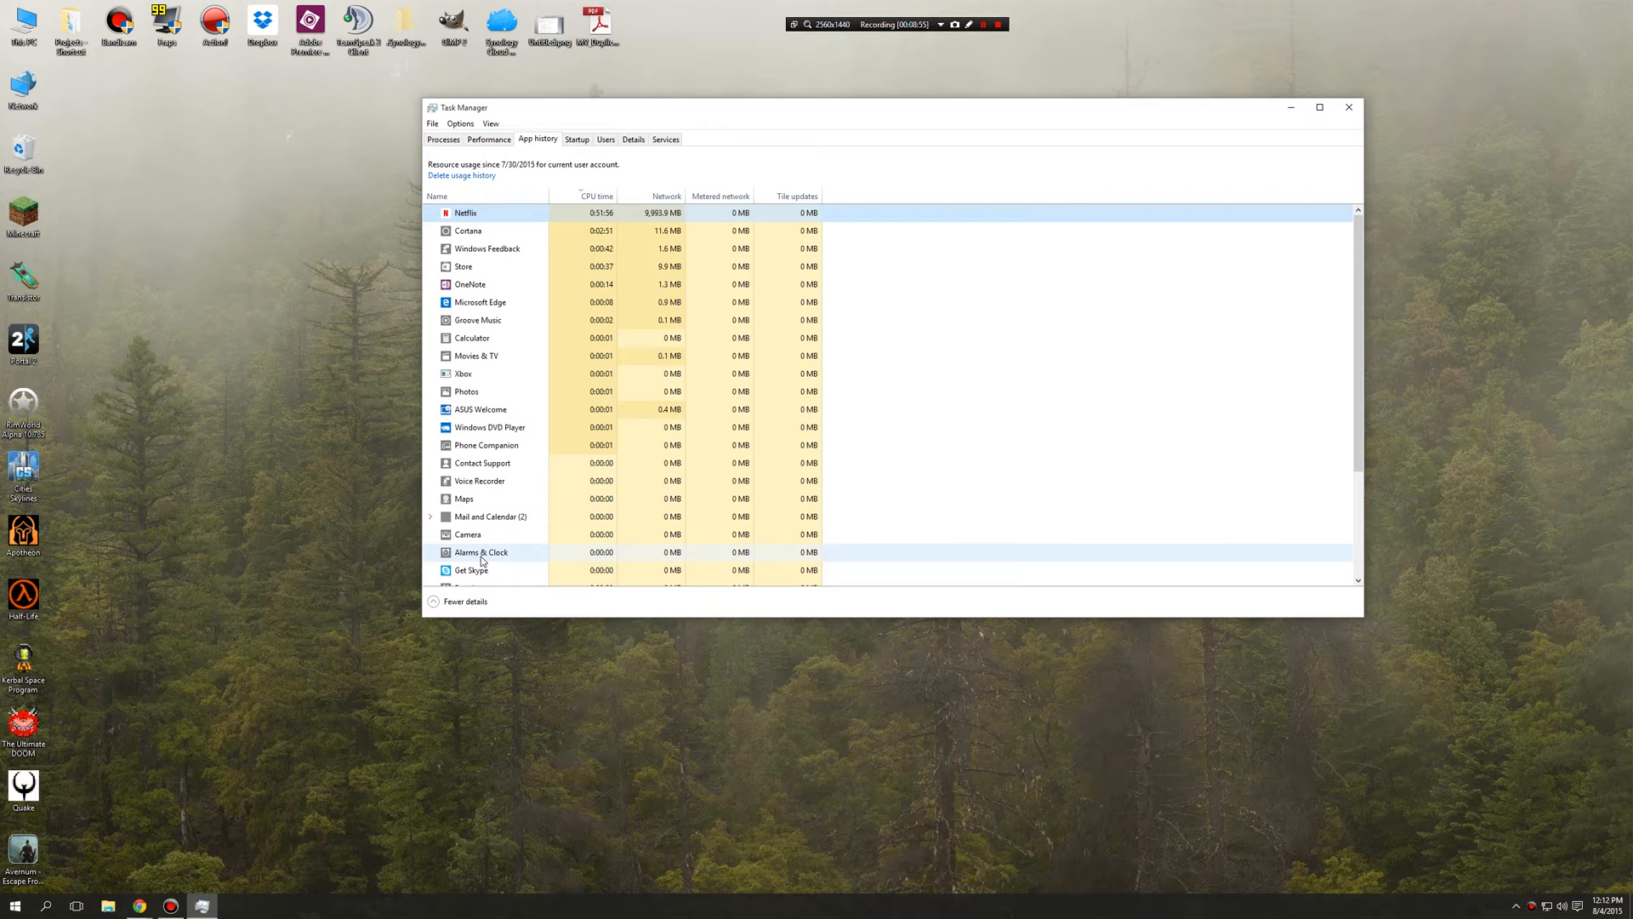
mouse_move(604, 196)
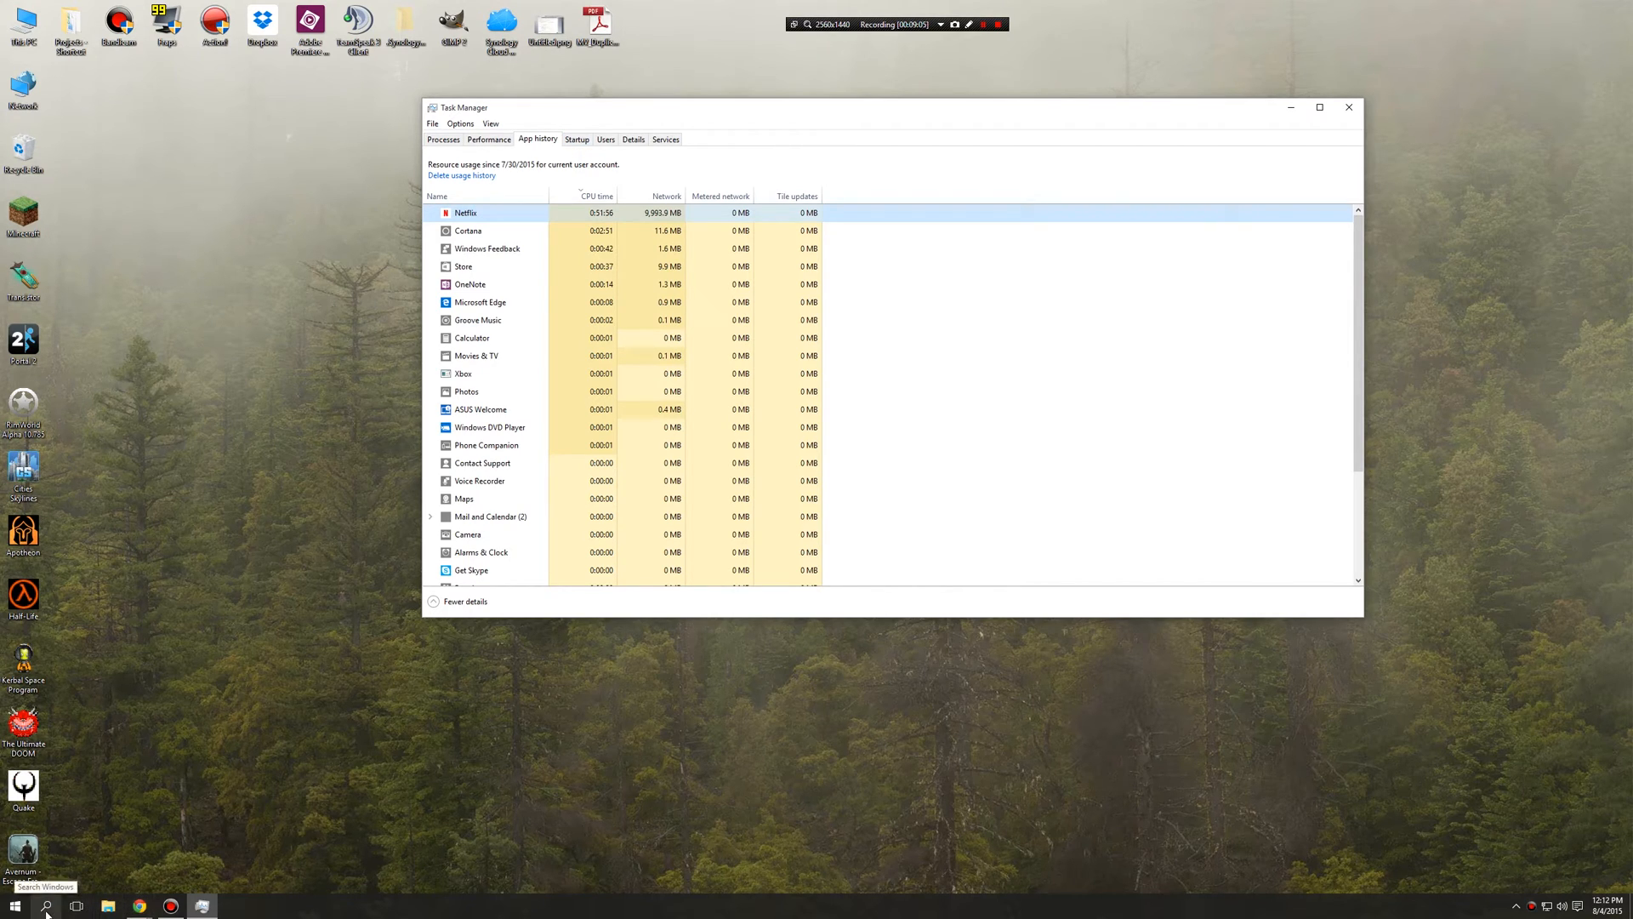
- Launch System Configuration via an 'msconfig' search and move its window aside
click(45, 906)
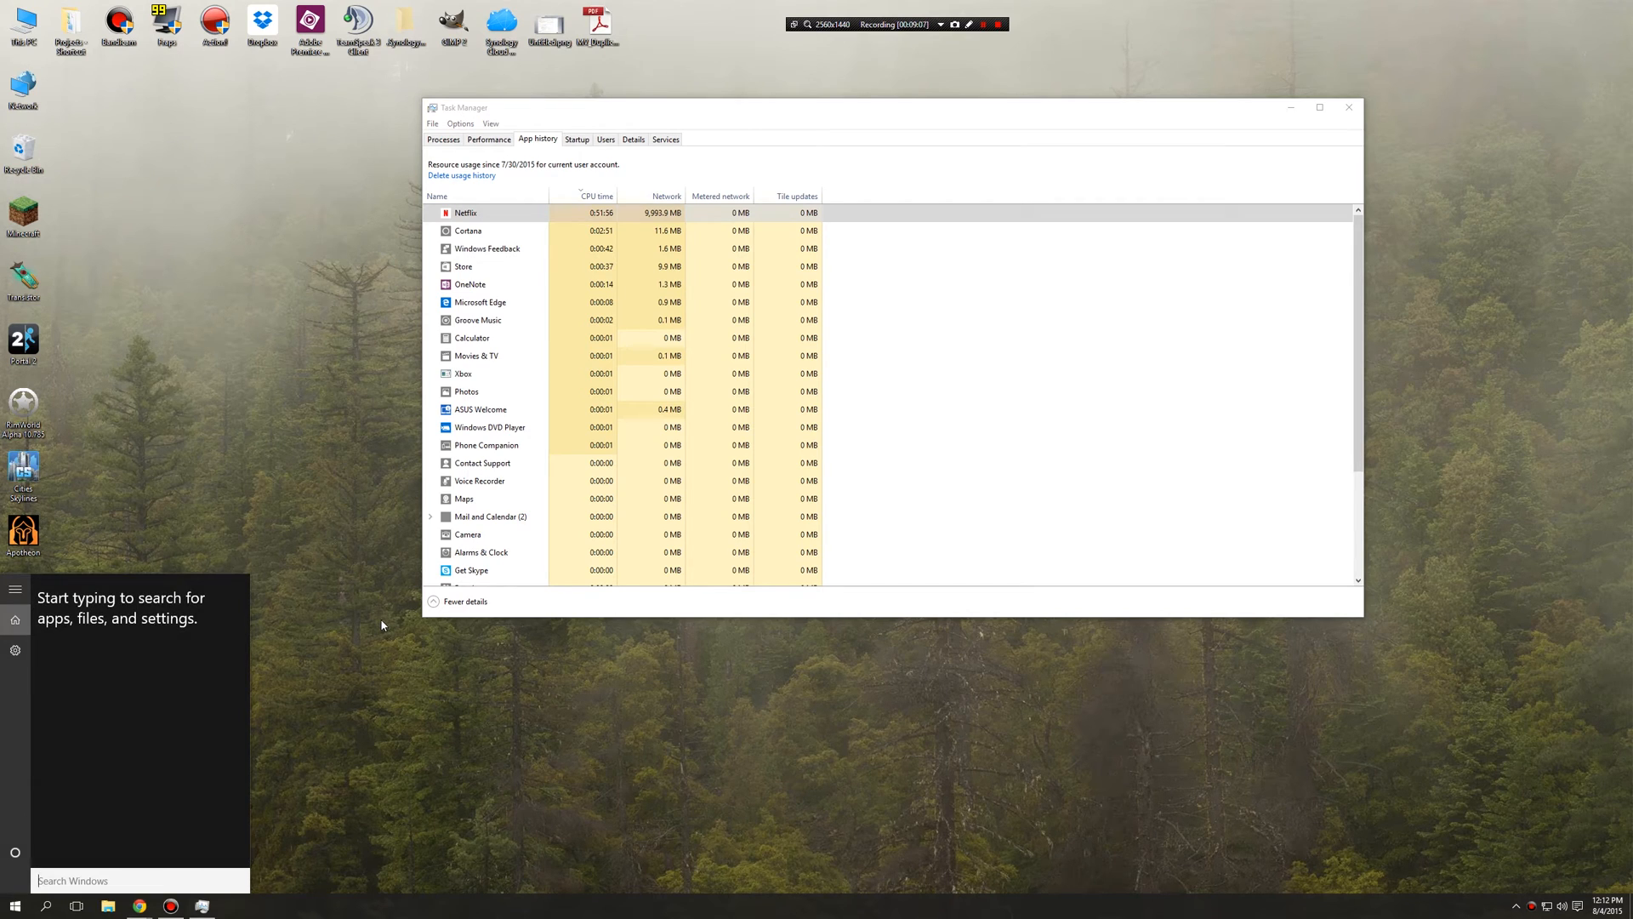
text(msconfig)
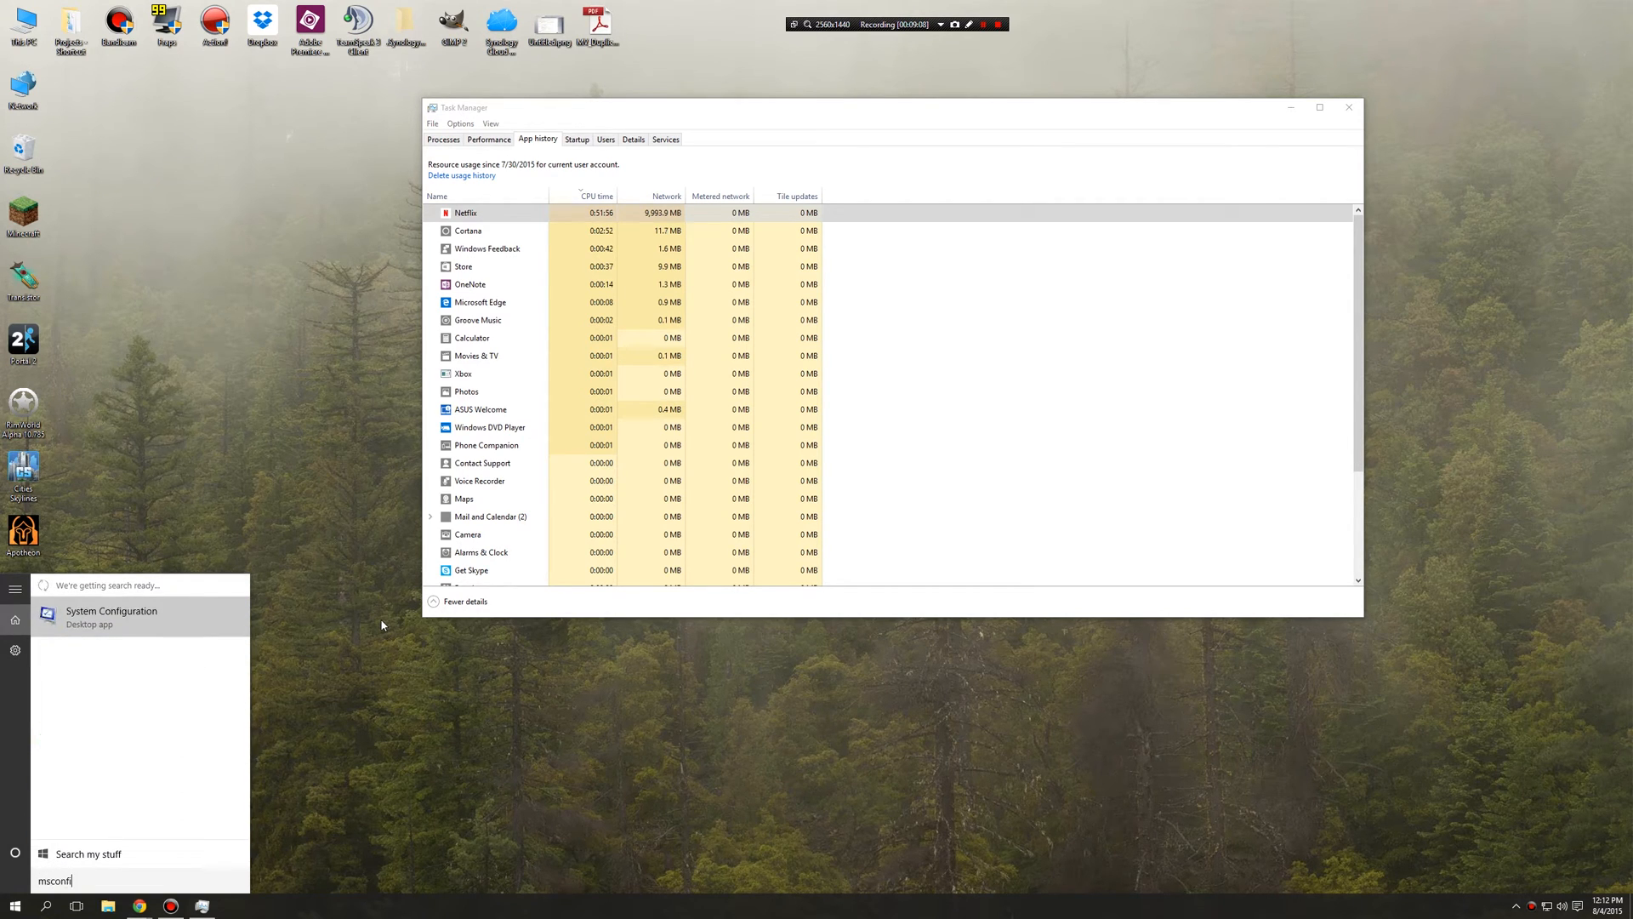
click(111, 617)
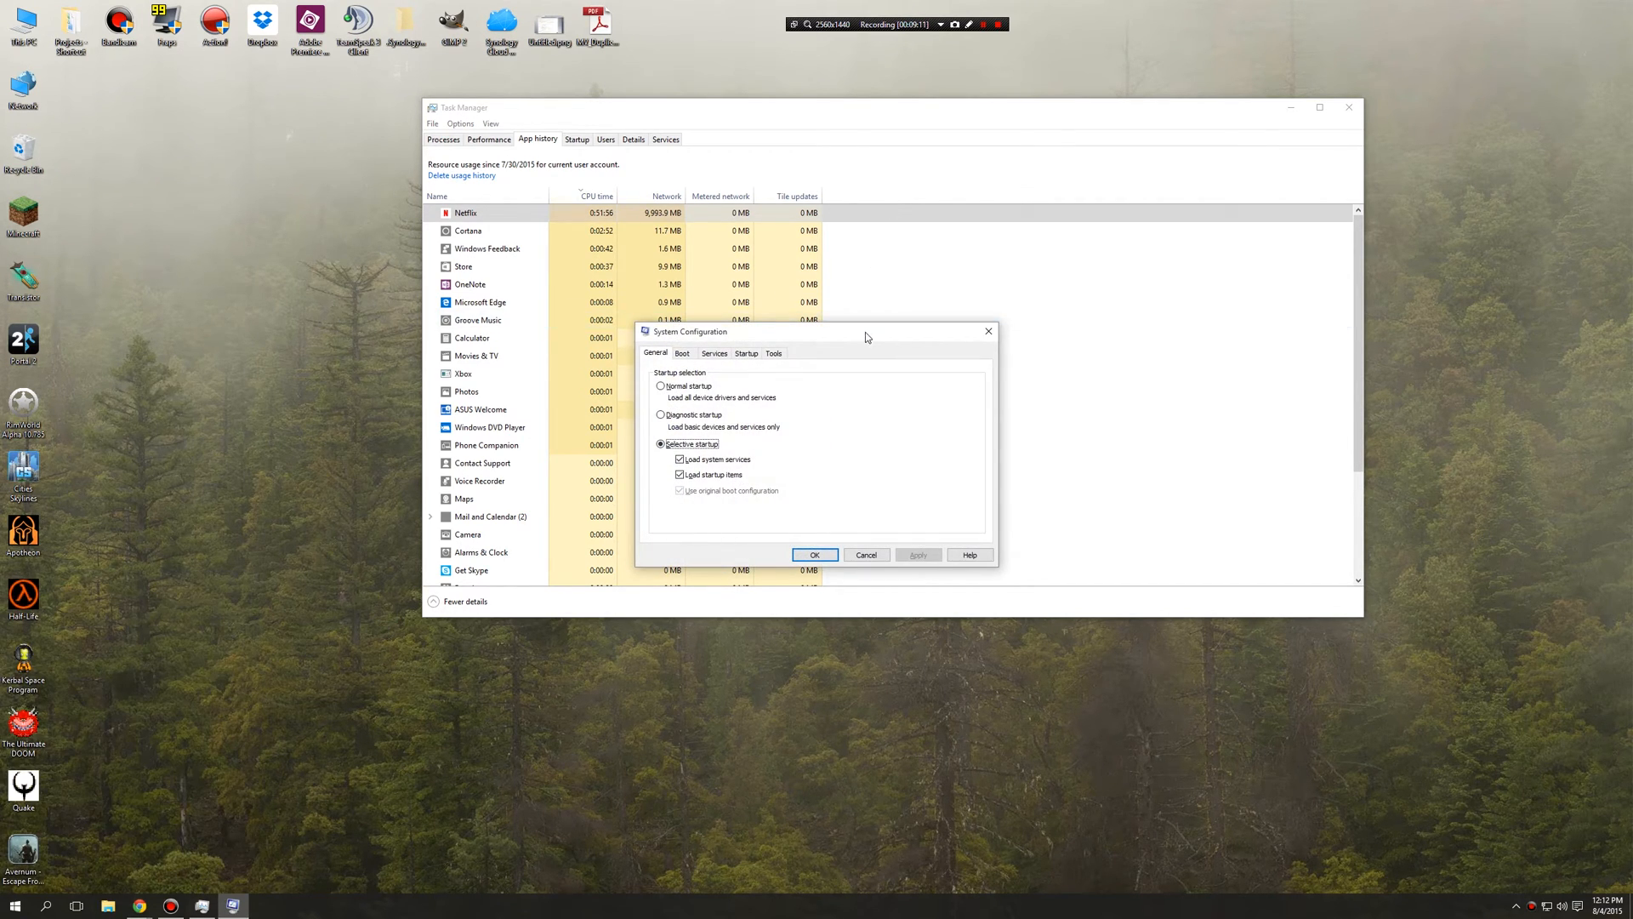
drag(864, 332, 317, 301)
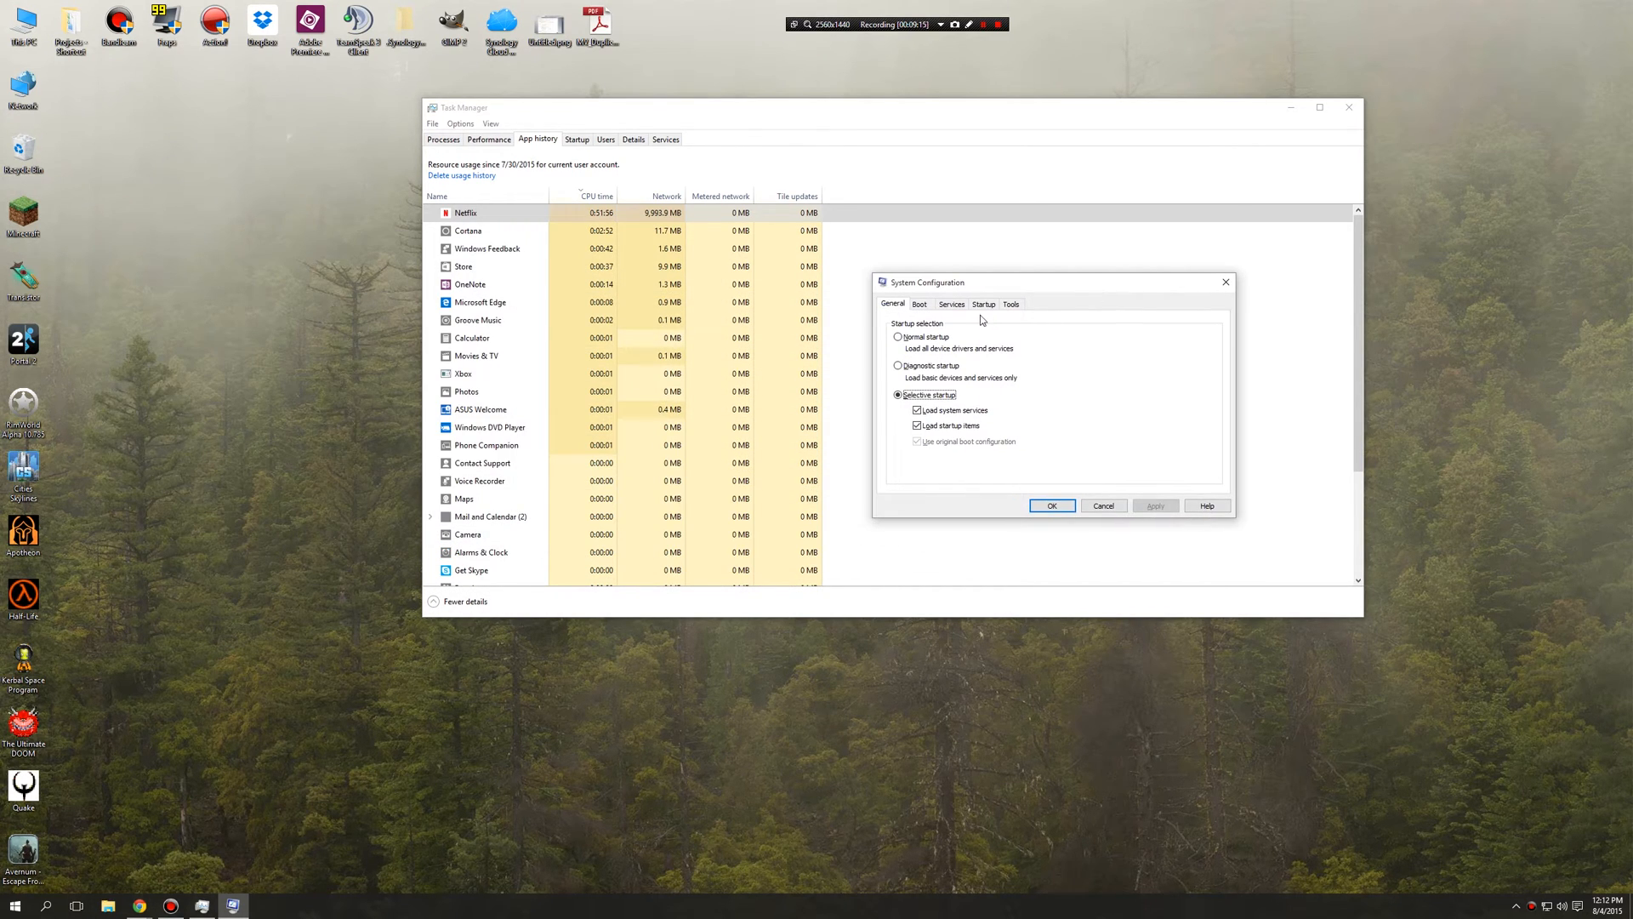
- Browse msconfig's Startup and Services tabs, ending on the Startup page that points to Task Manager
click(984, 303)
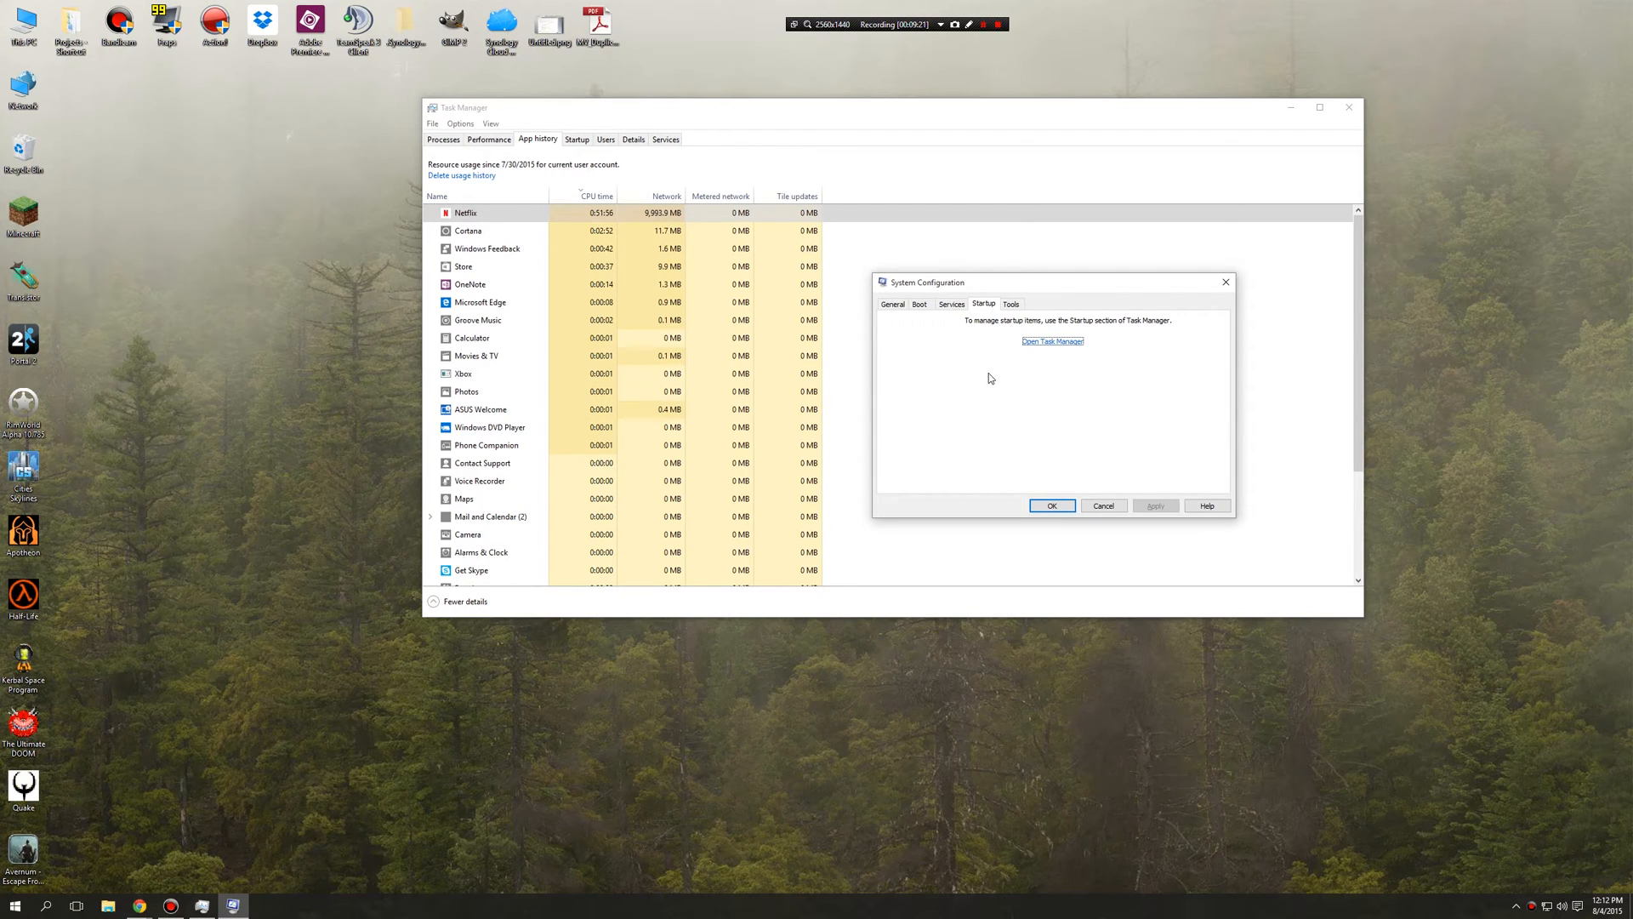
click(952, 302)
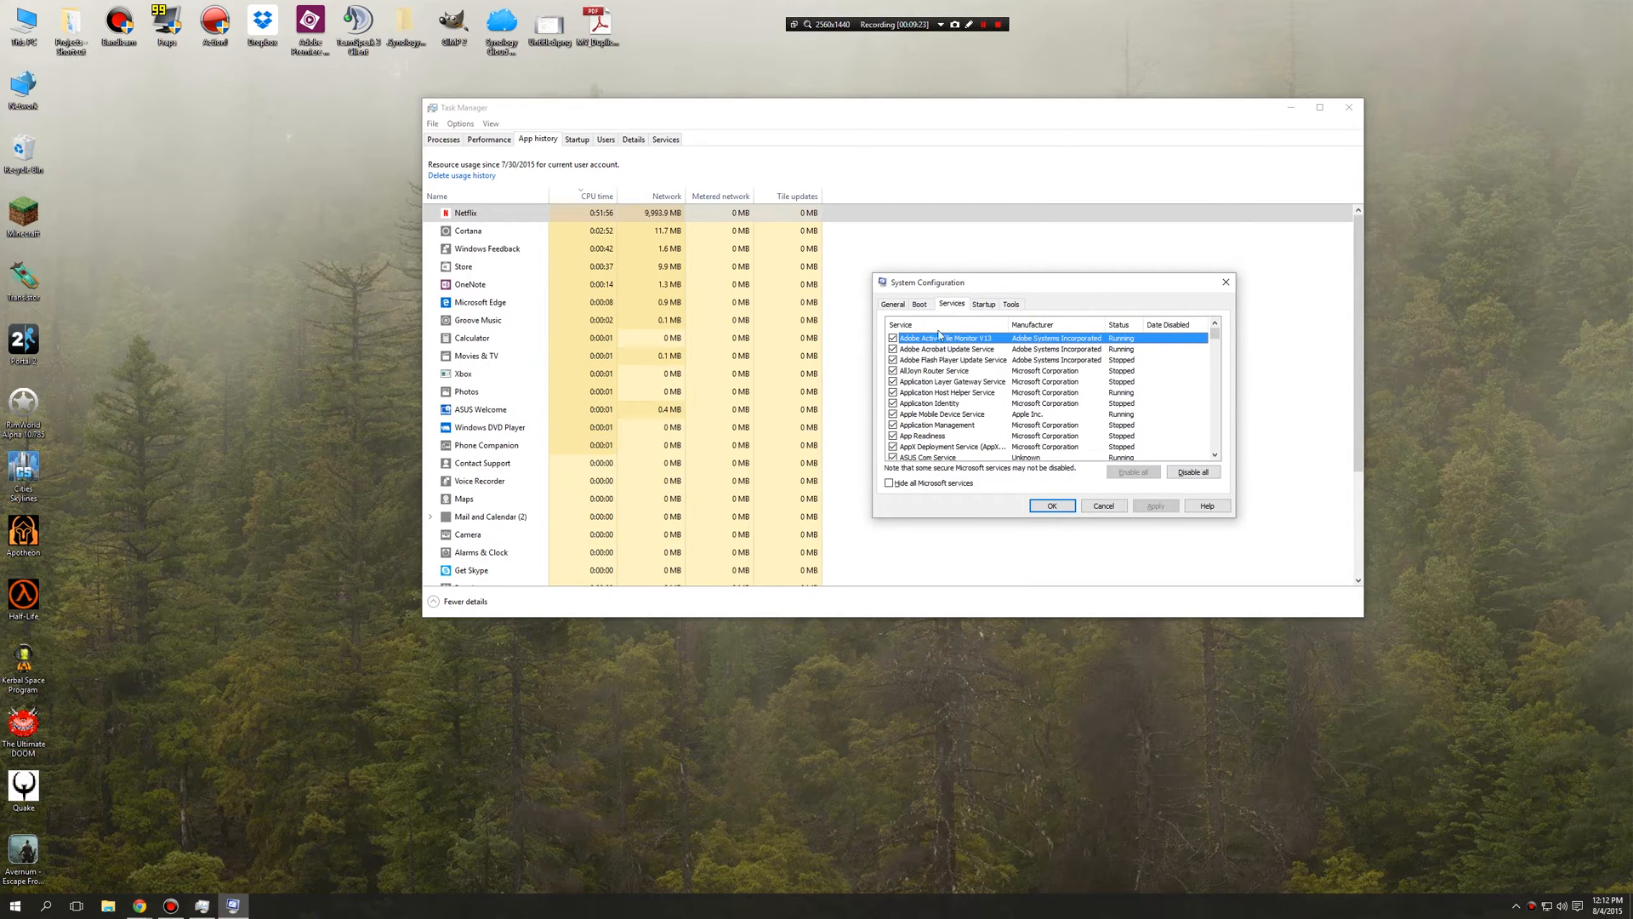
click(983, 303)
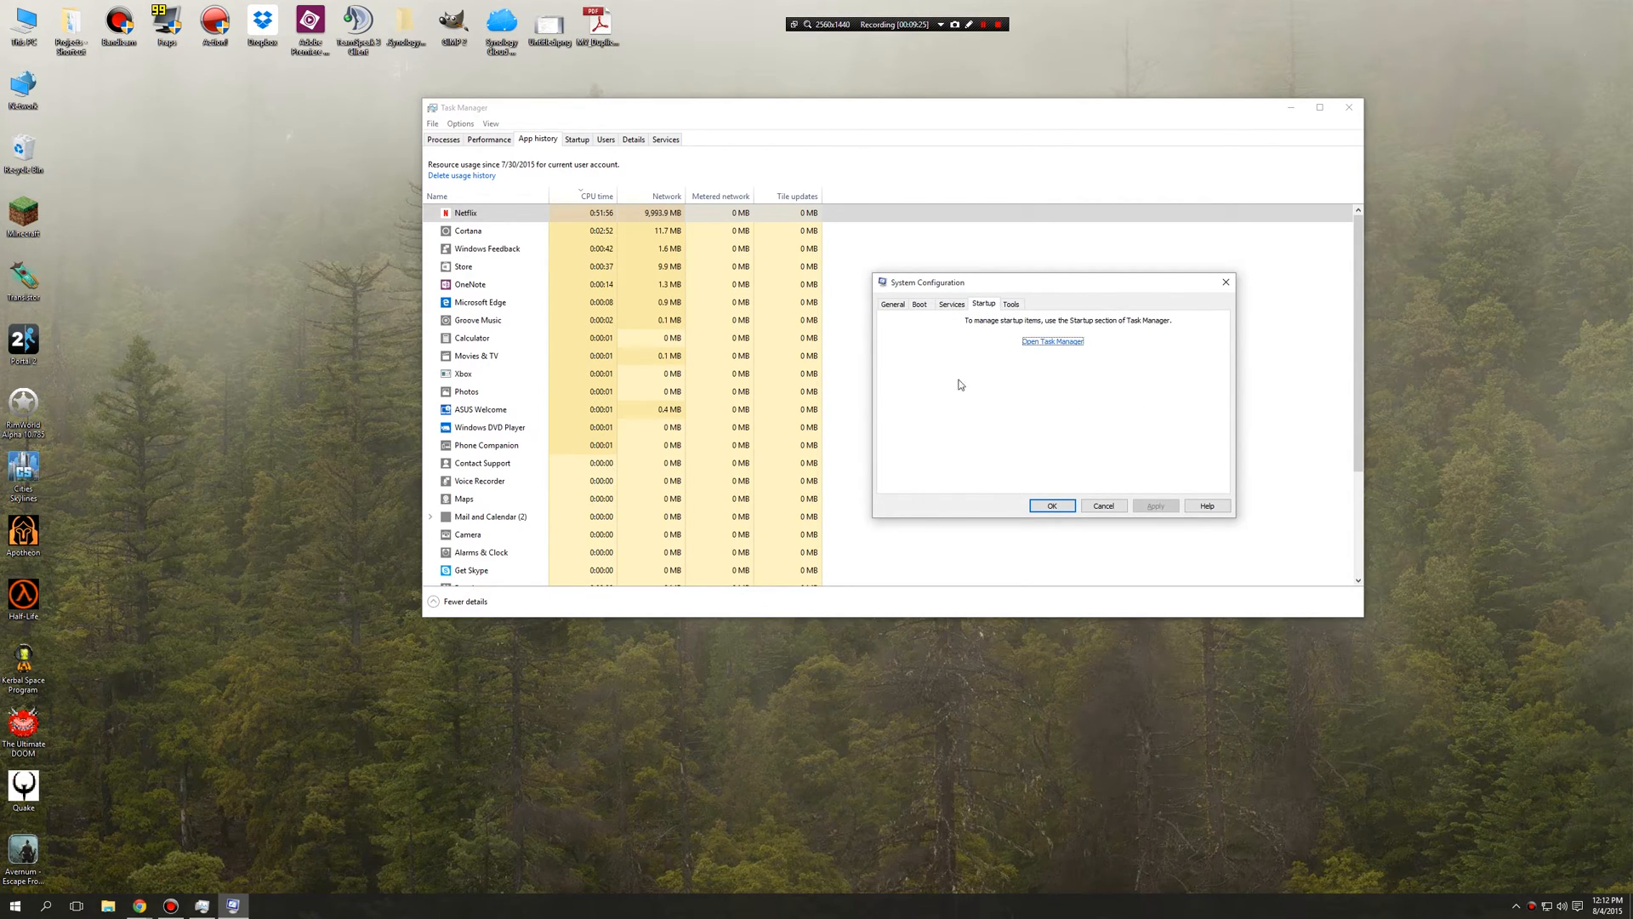
mouse_move(951, 463)
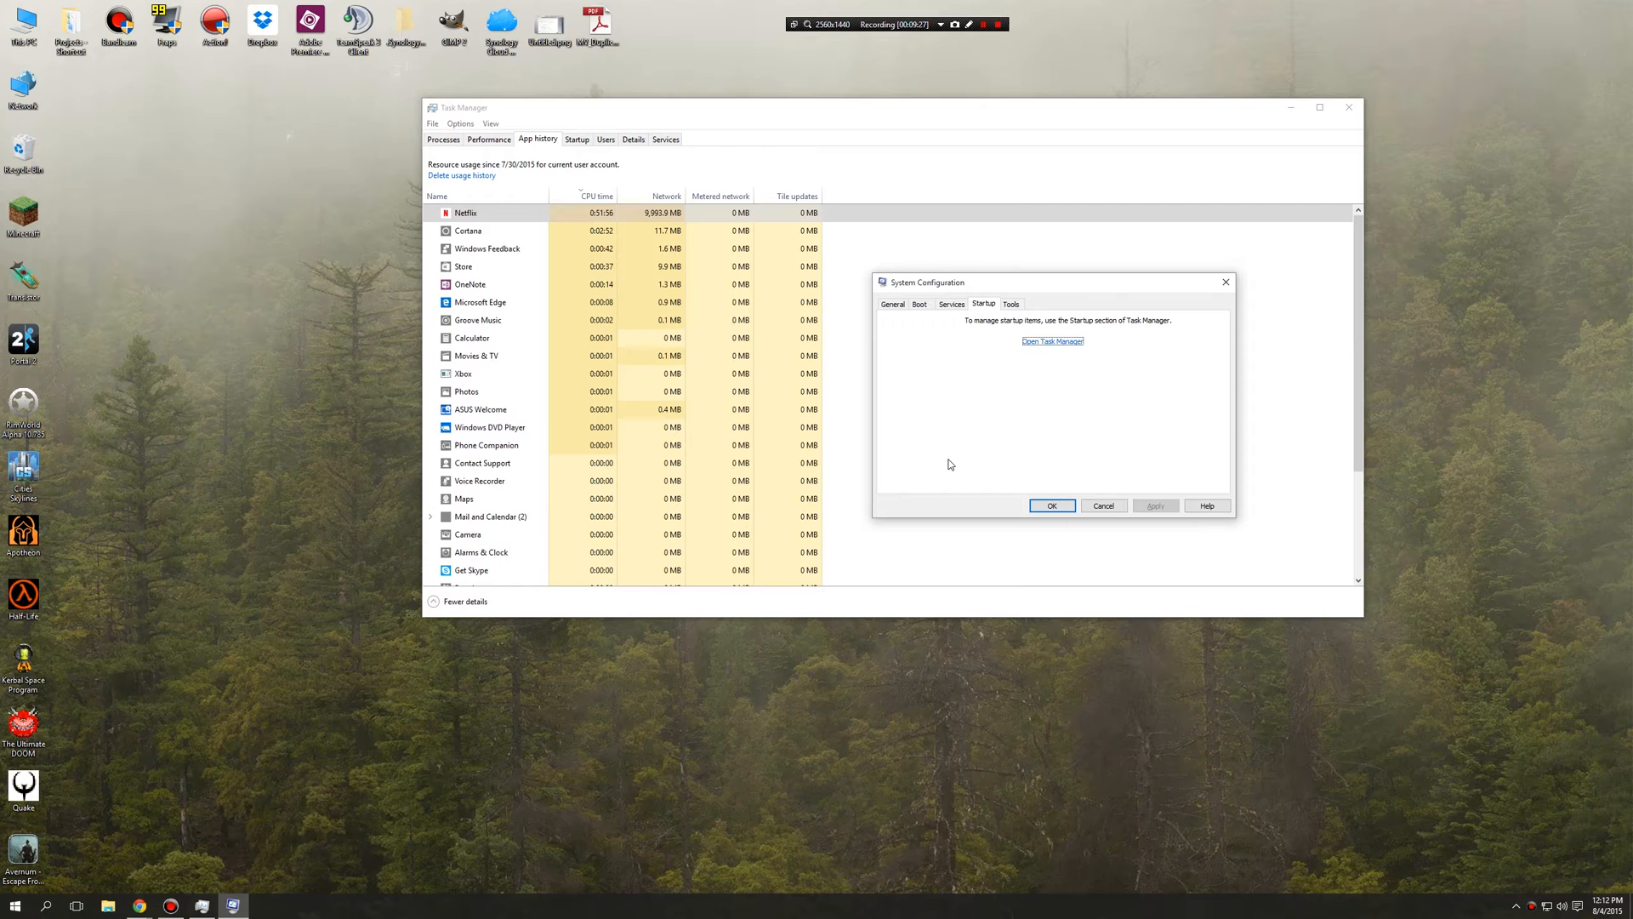
mouse_move(997, 281)
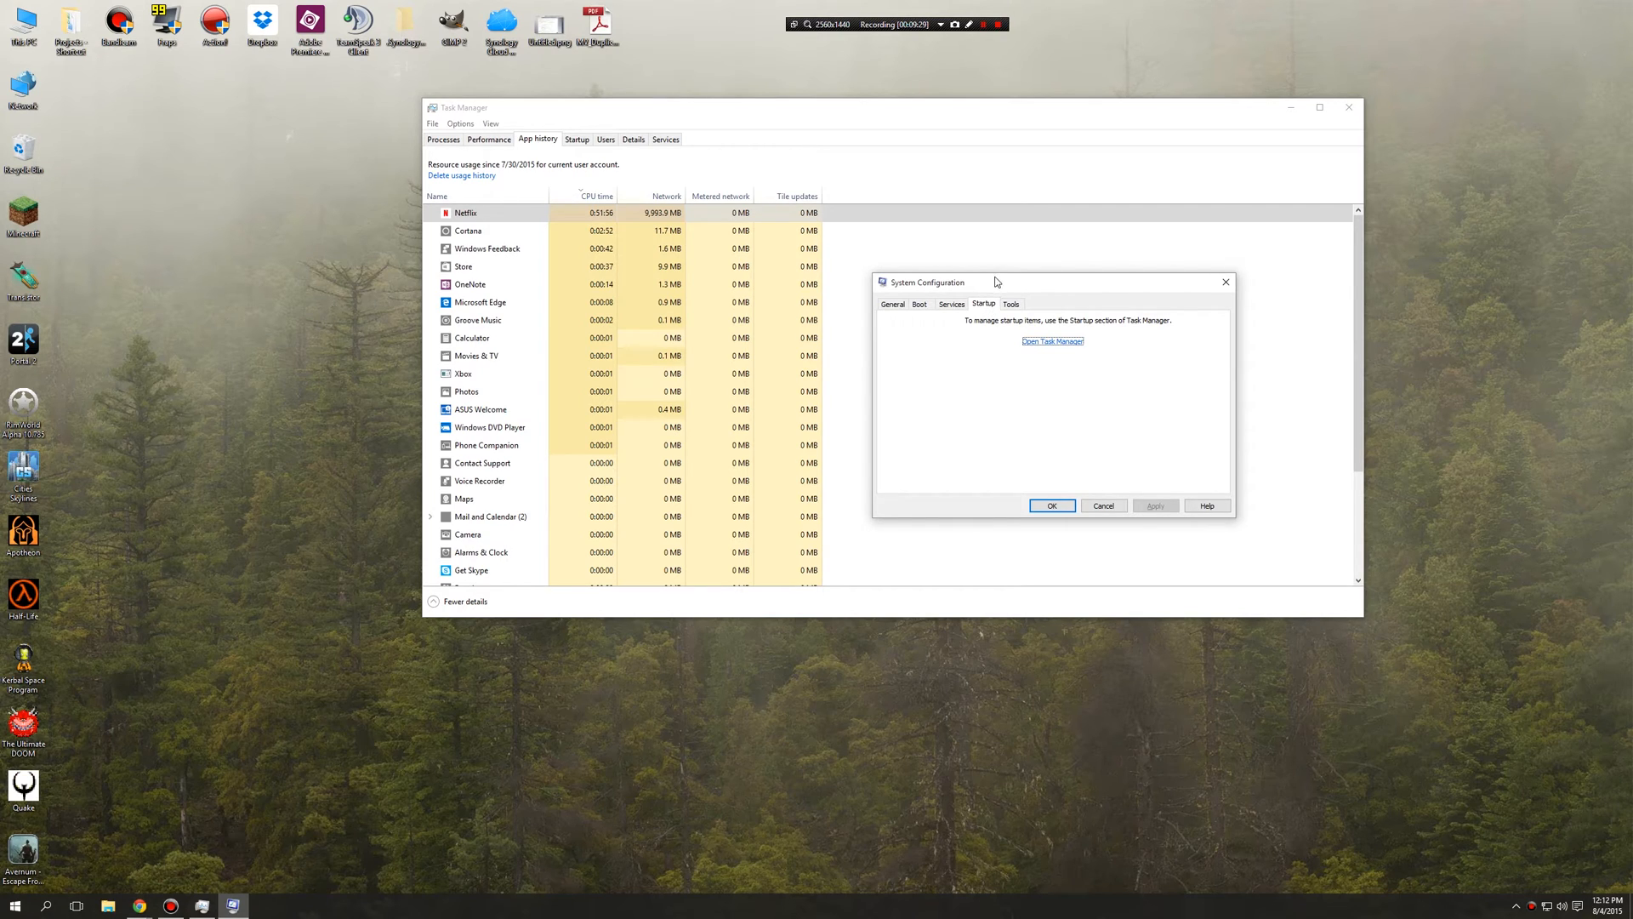
mouse_move(968, 330)
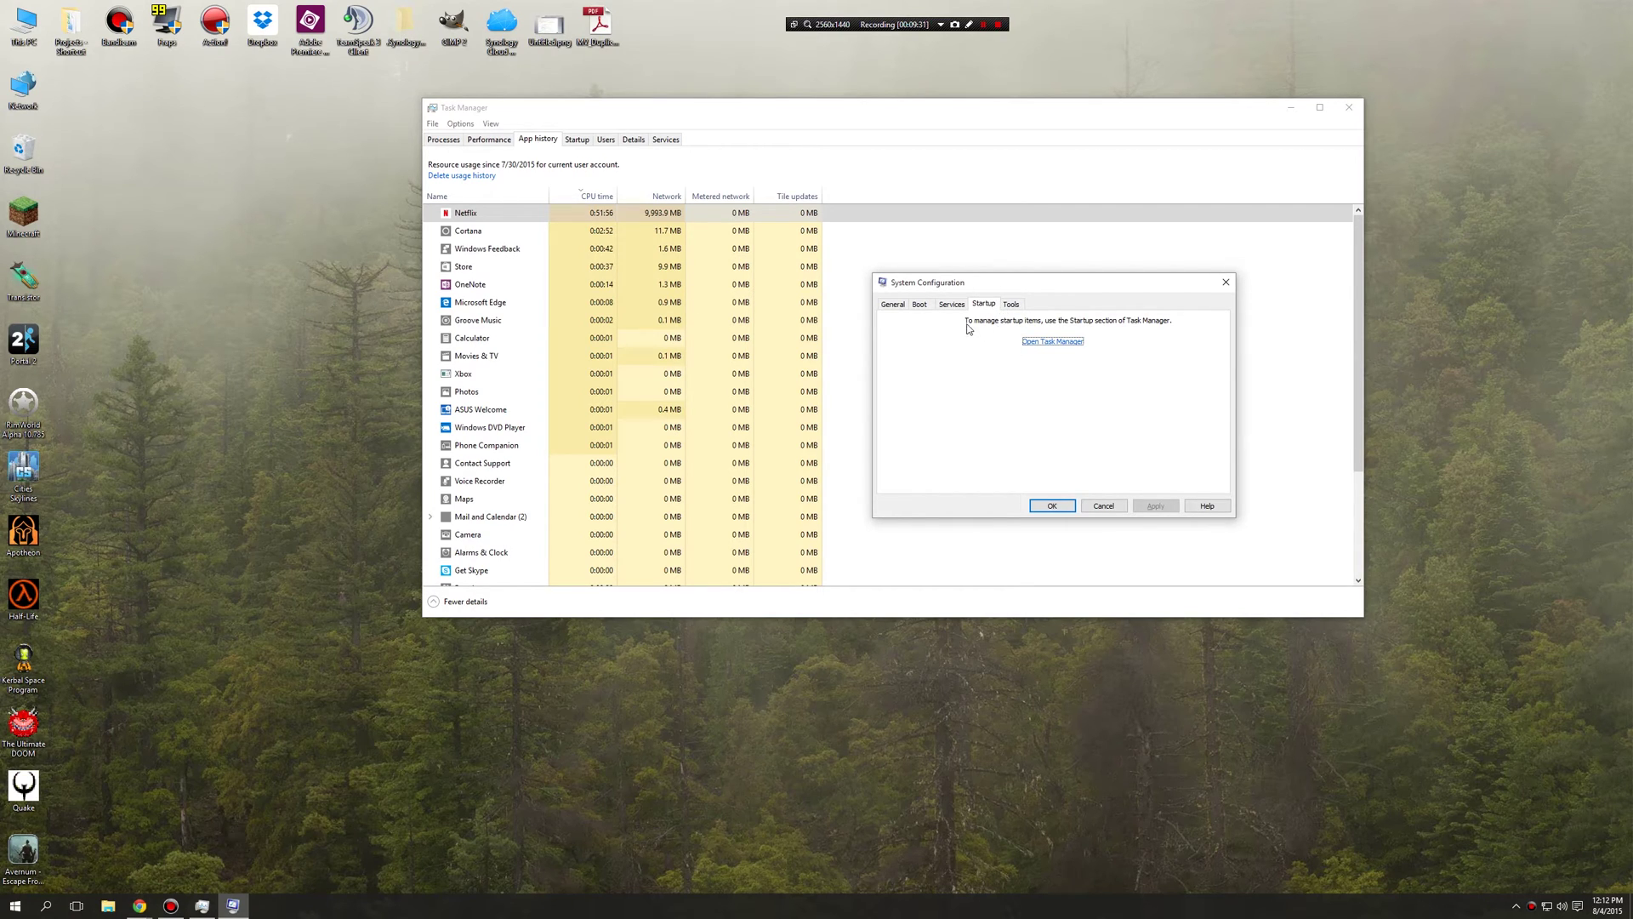
mouse_move(1096, 333)
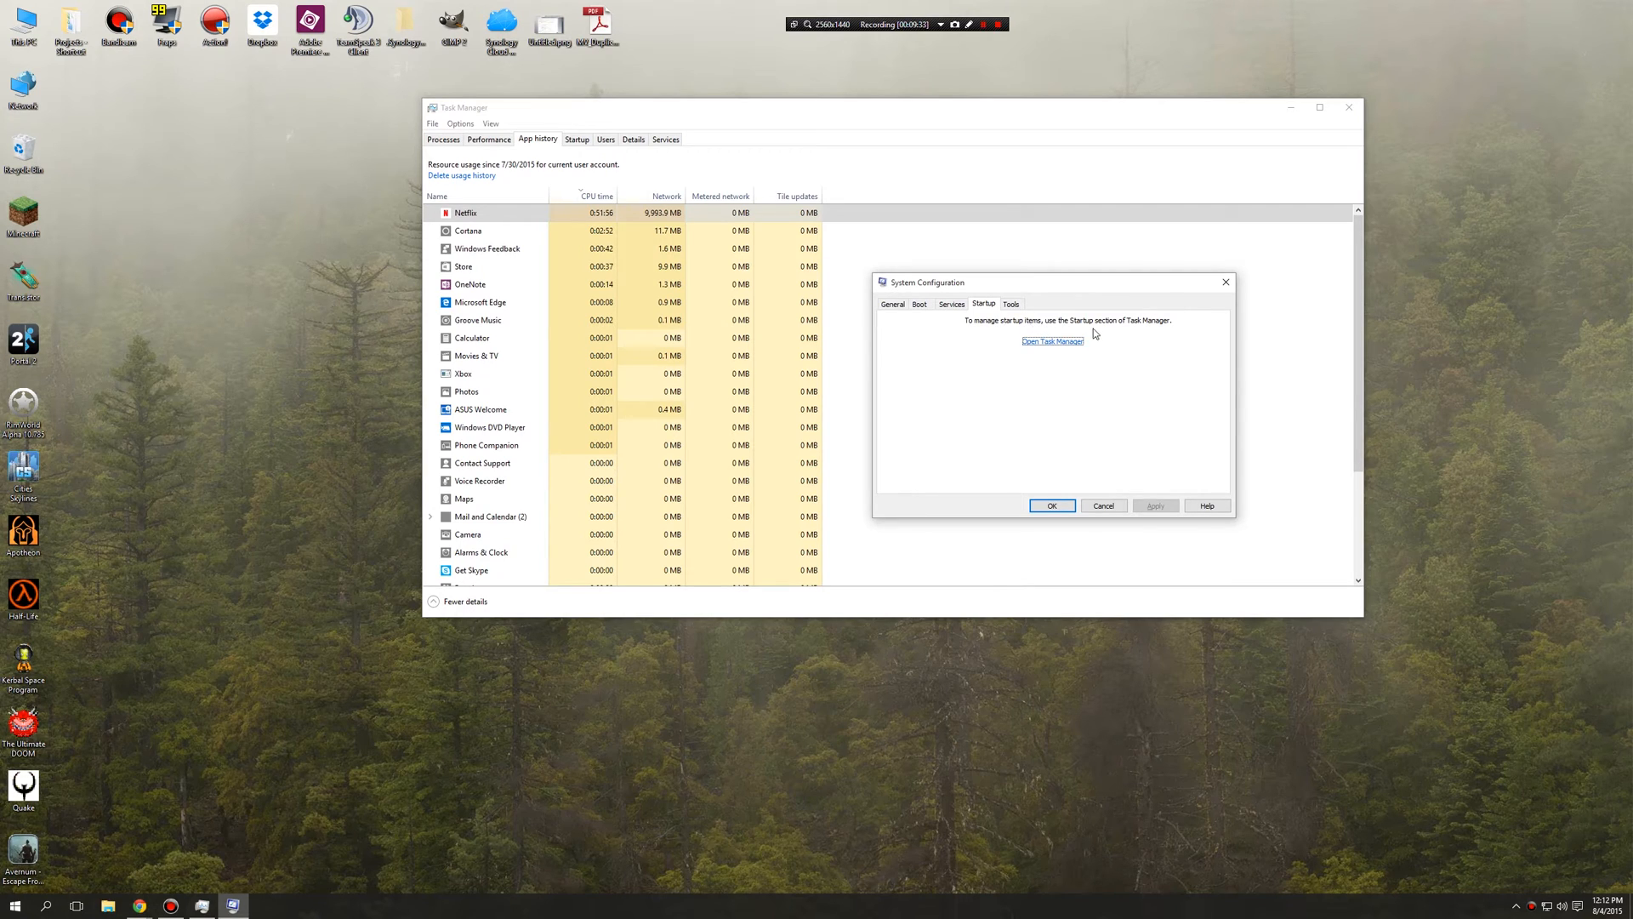
mouse_move(1050, 374)
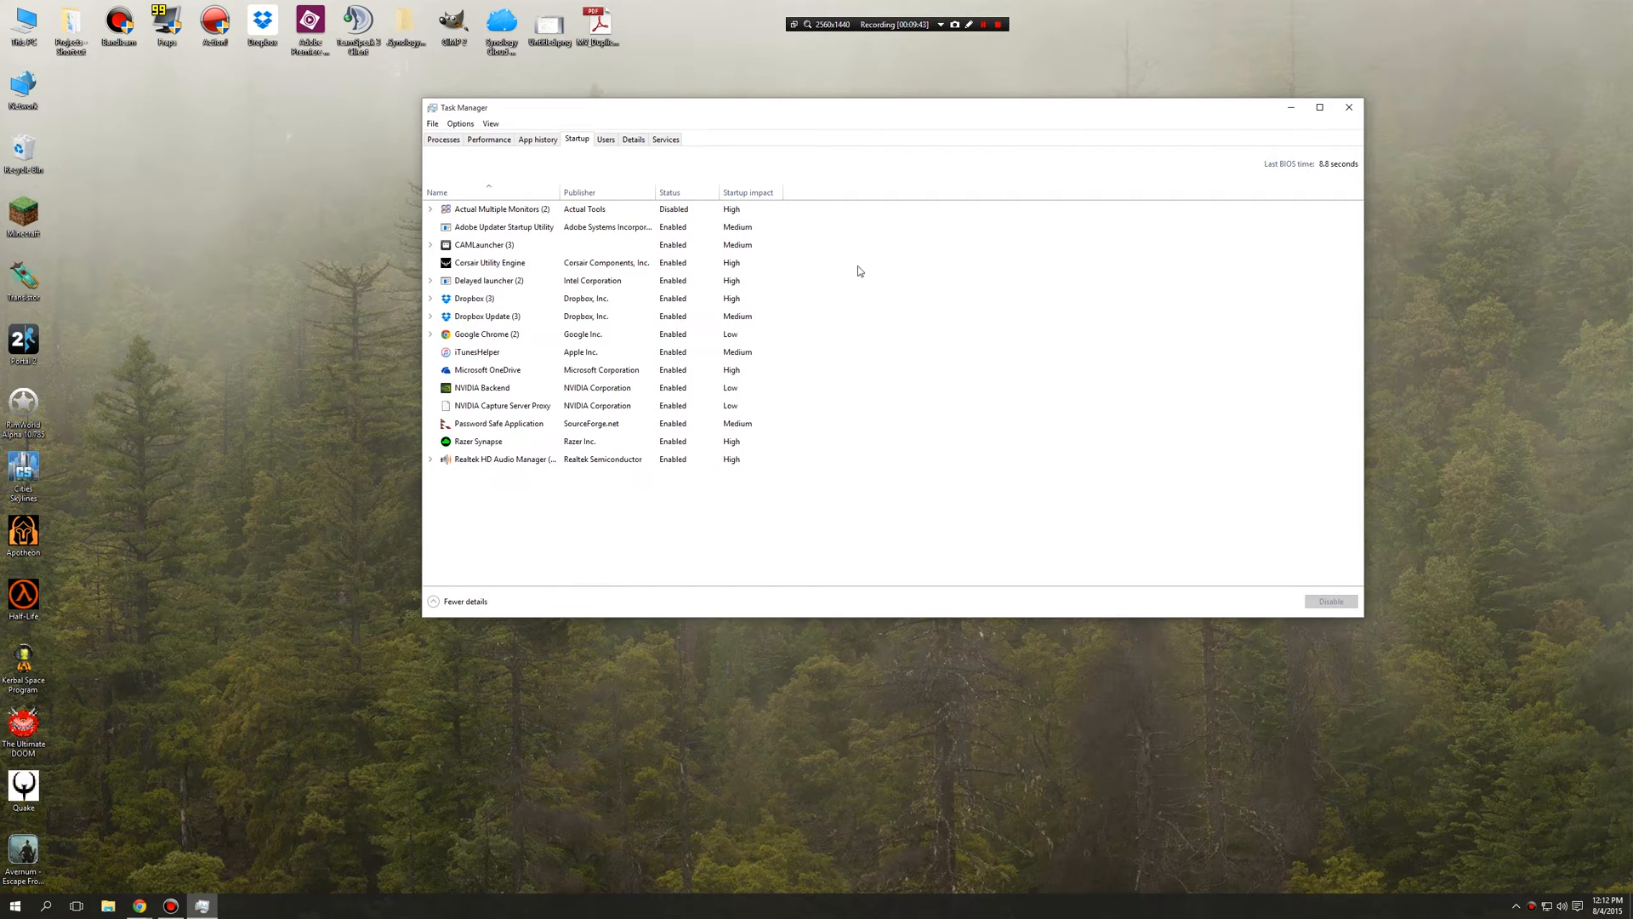
- Sort startup programs by Startup impact and expand the Google Chrome (2) group
click(749, 191)
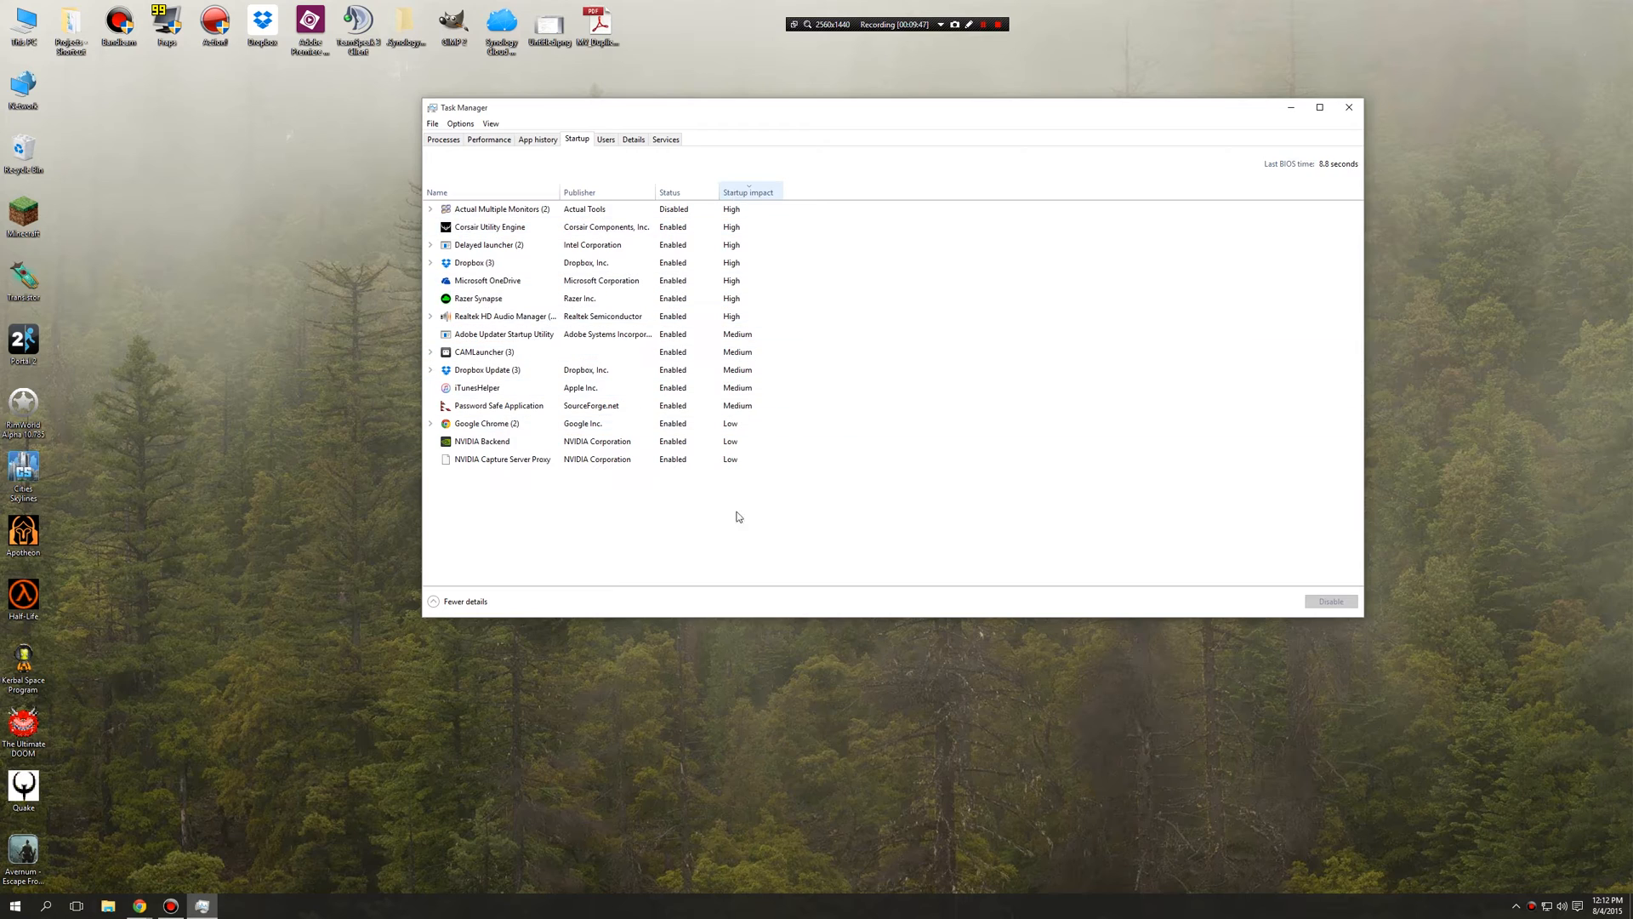
mouse_move(740, 197)
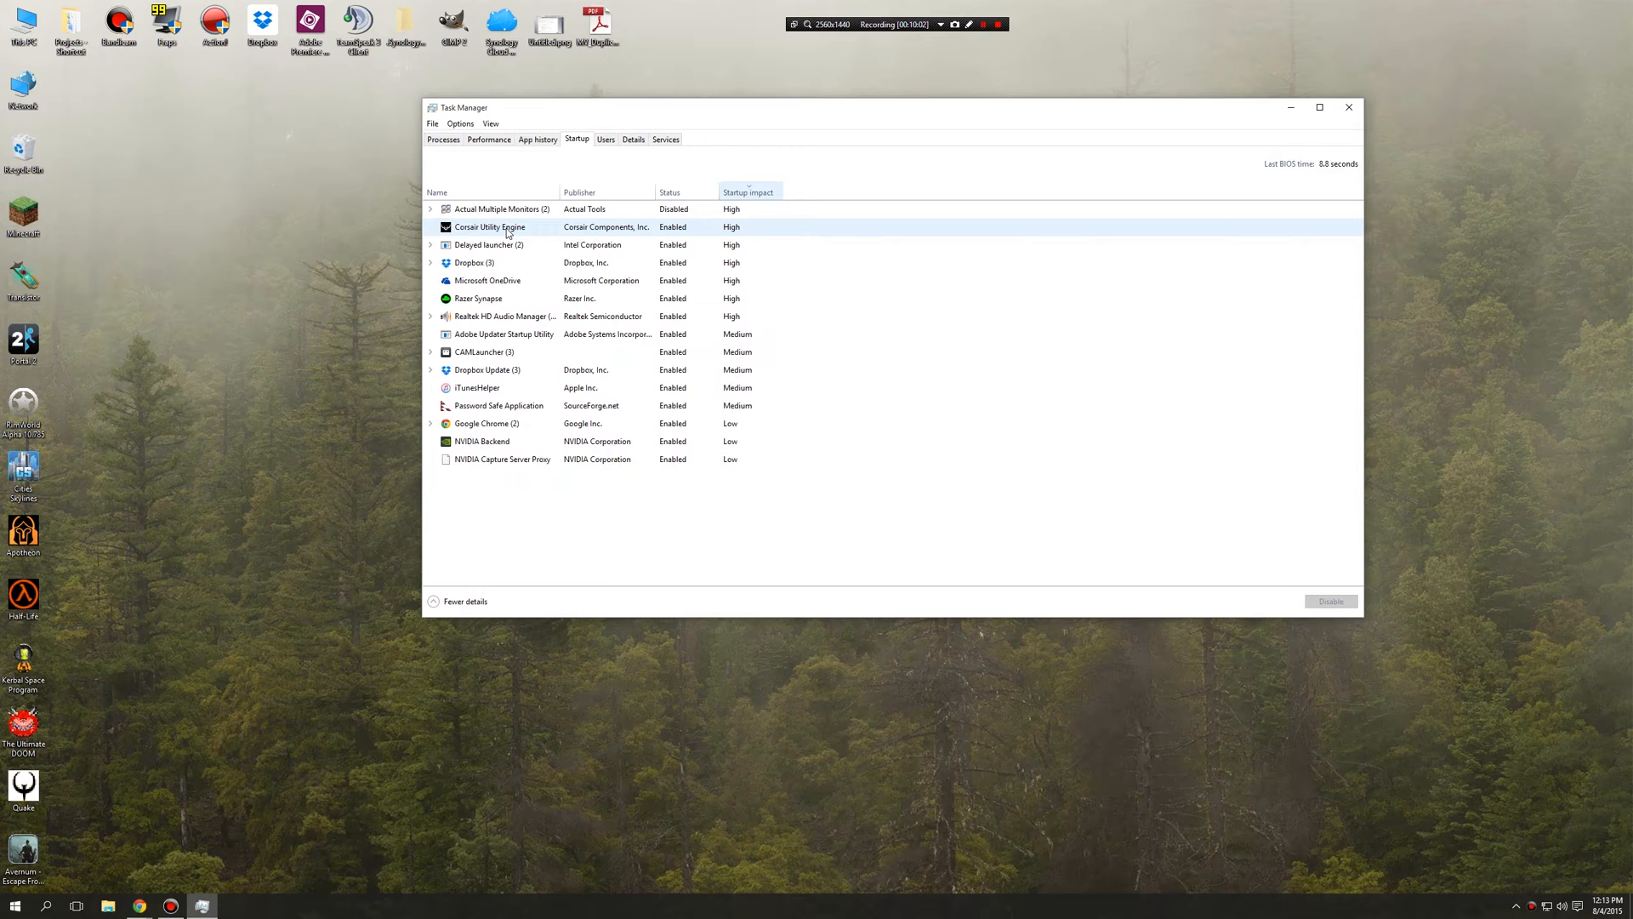
click(490, 228)
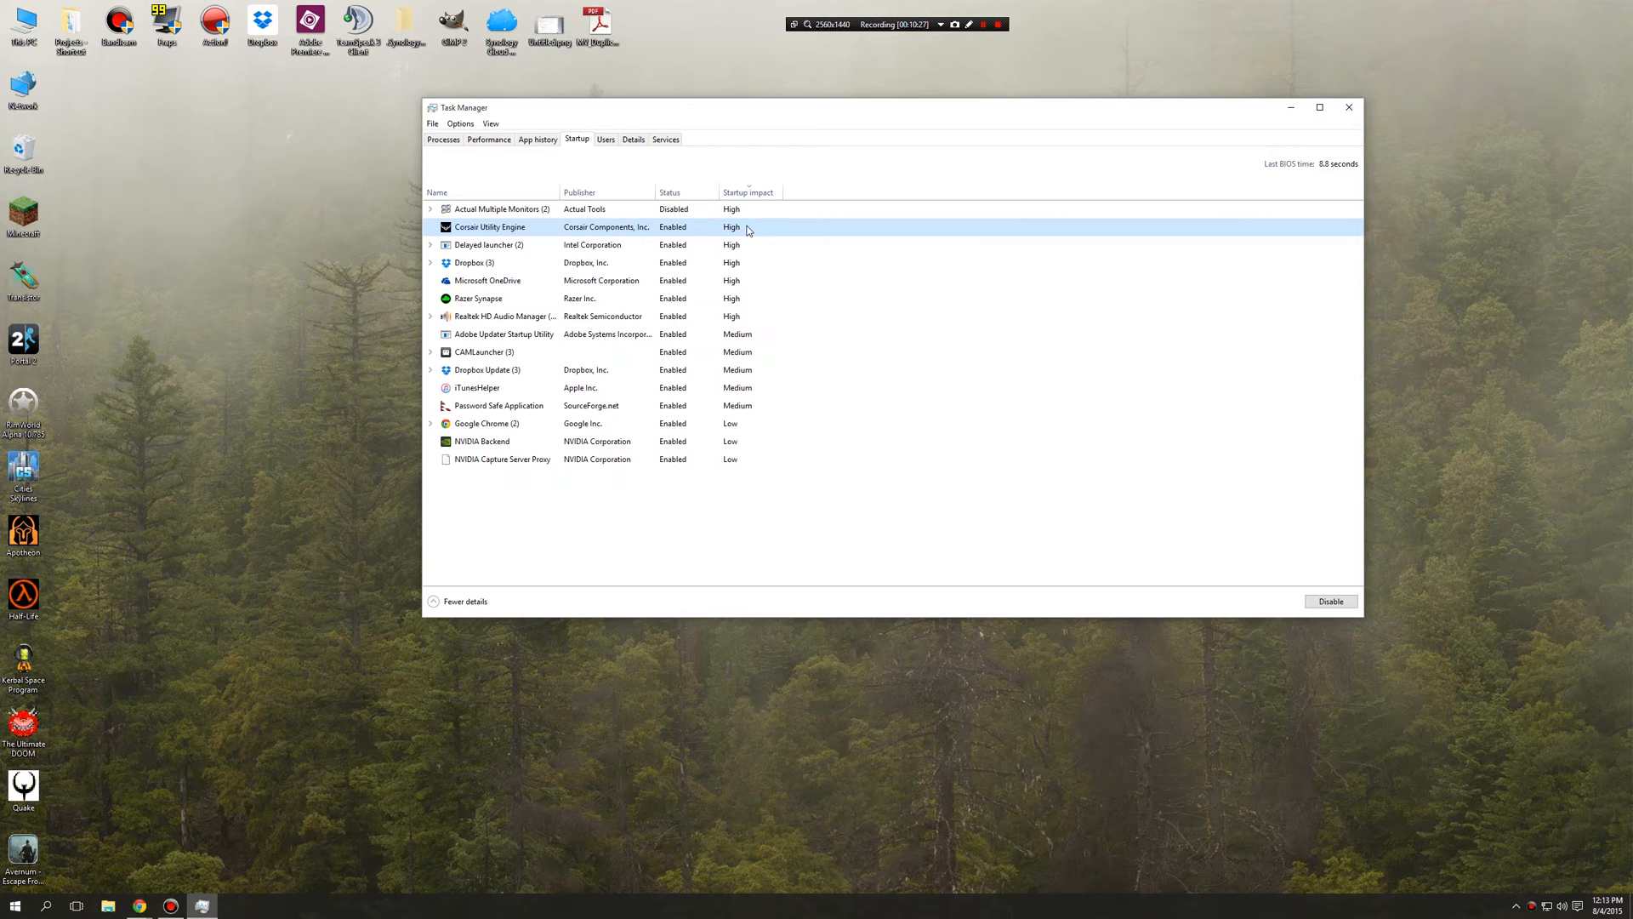
mouse_move(767, 115)
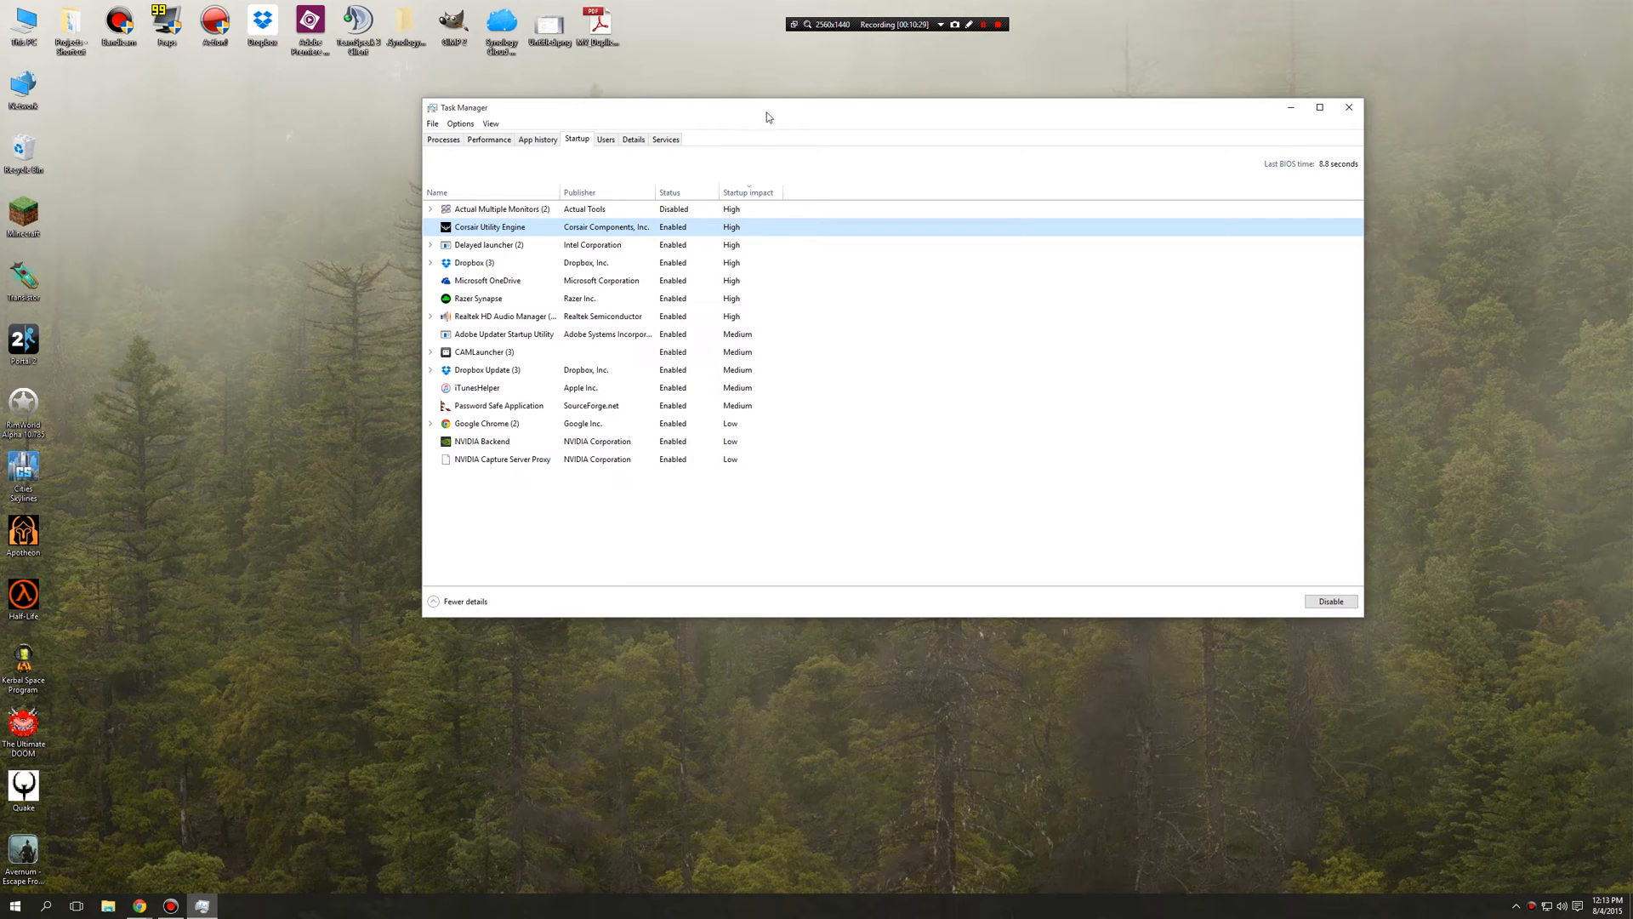
mouse_move(745, 536)
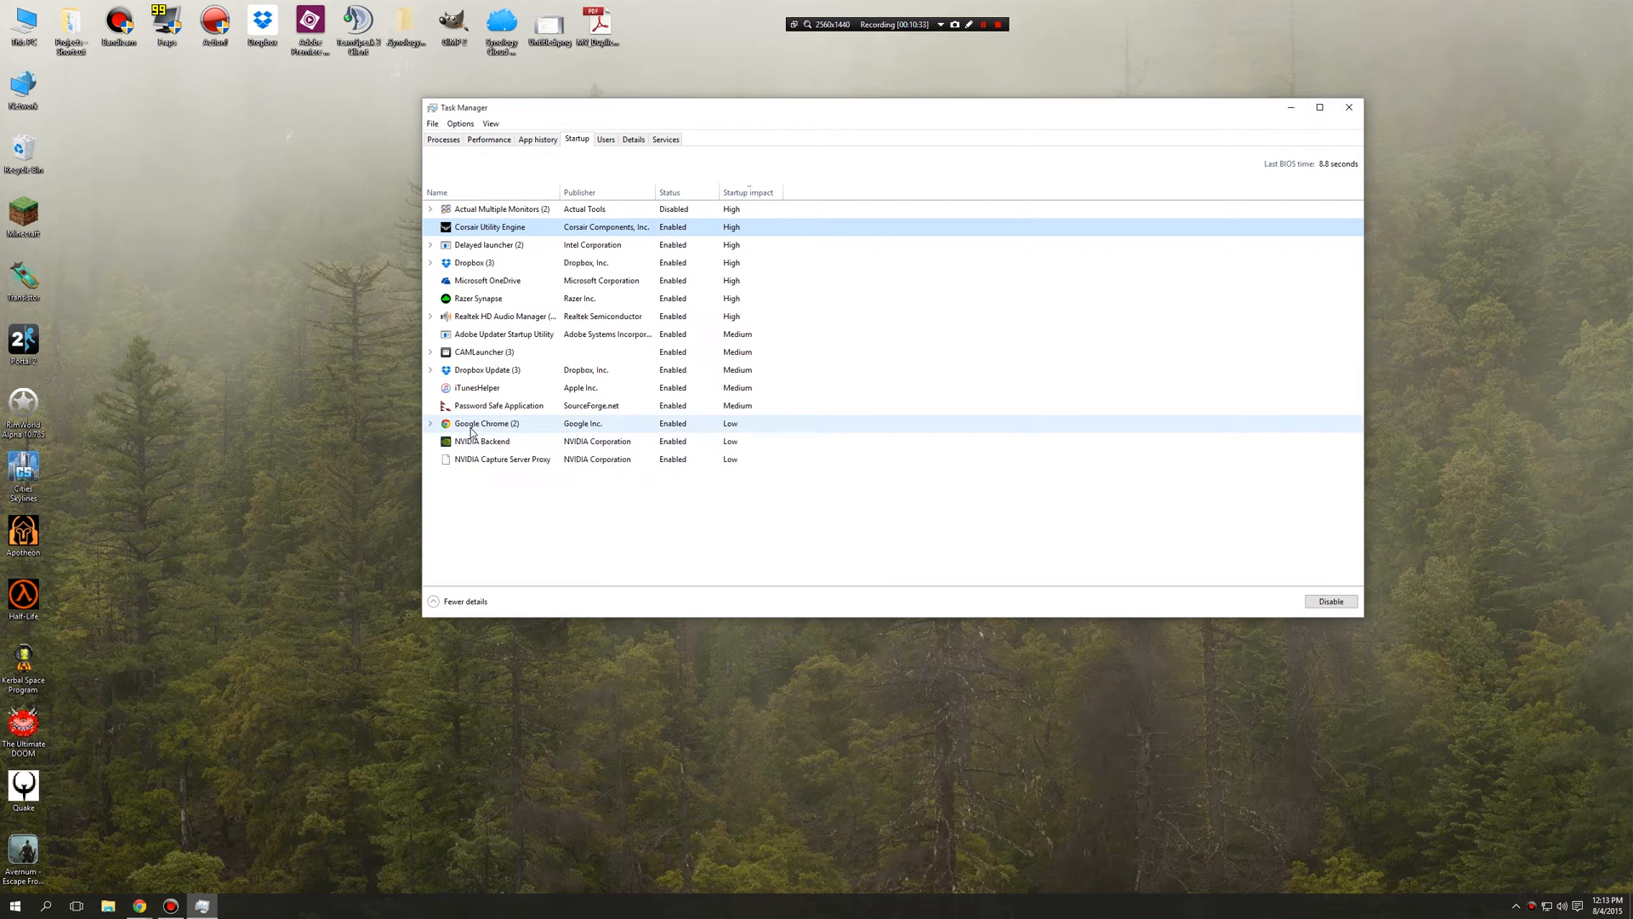
click(431, 422)
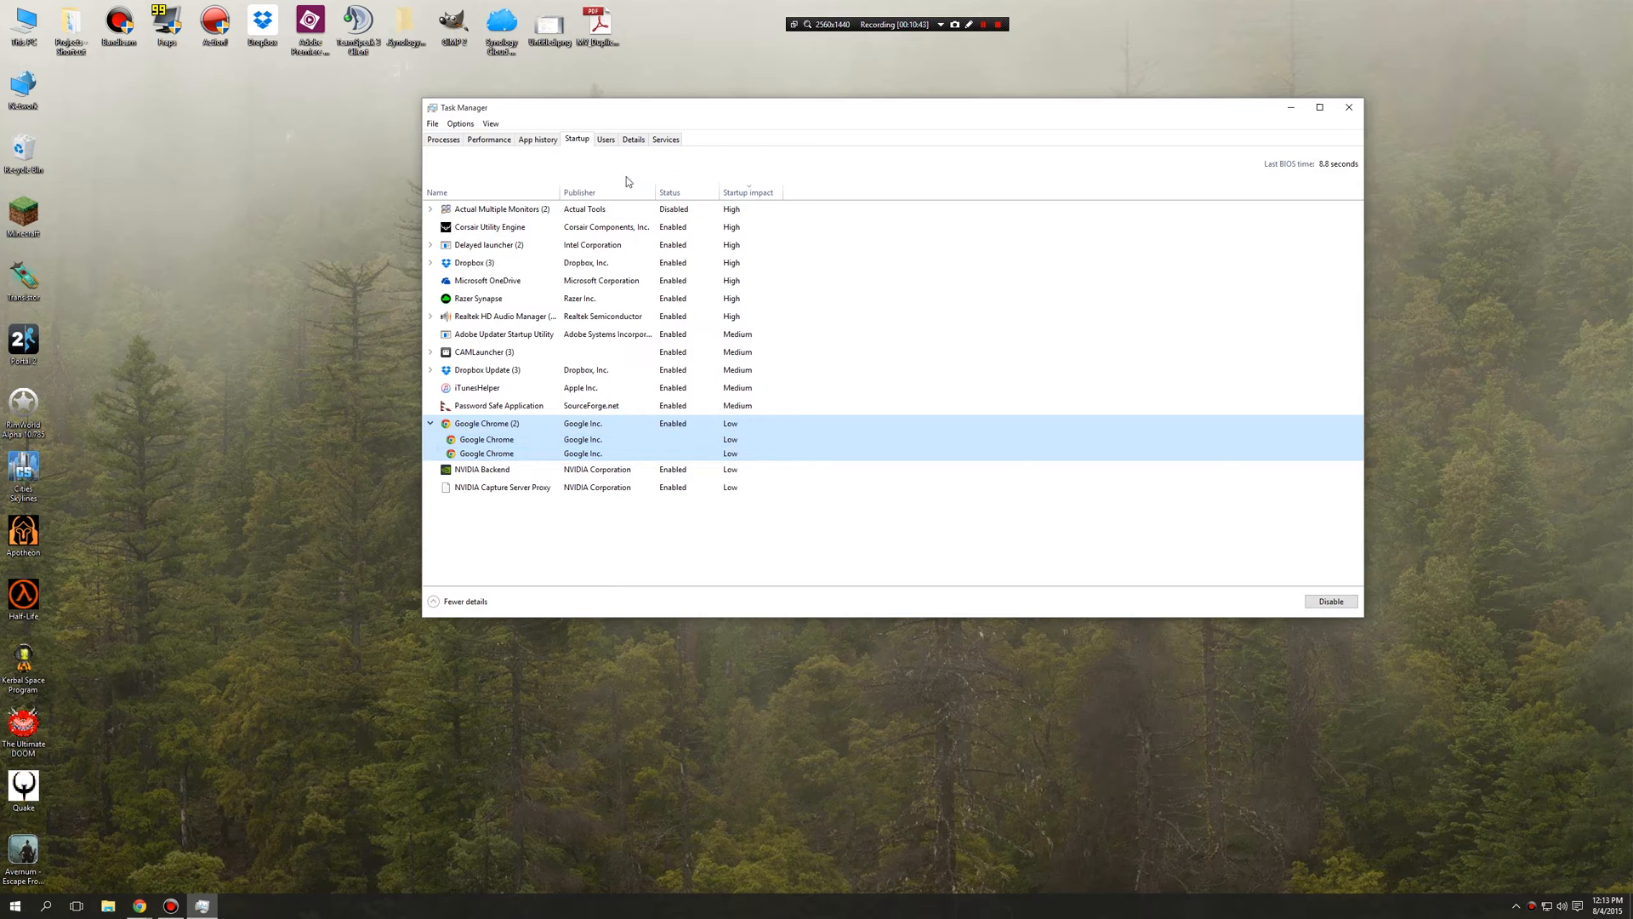
mouse_move(680, 531)
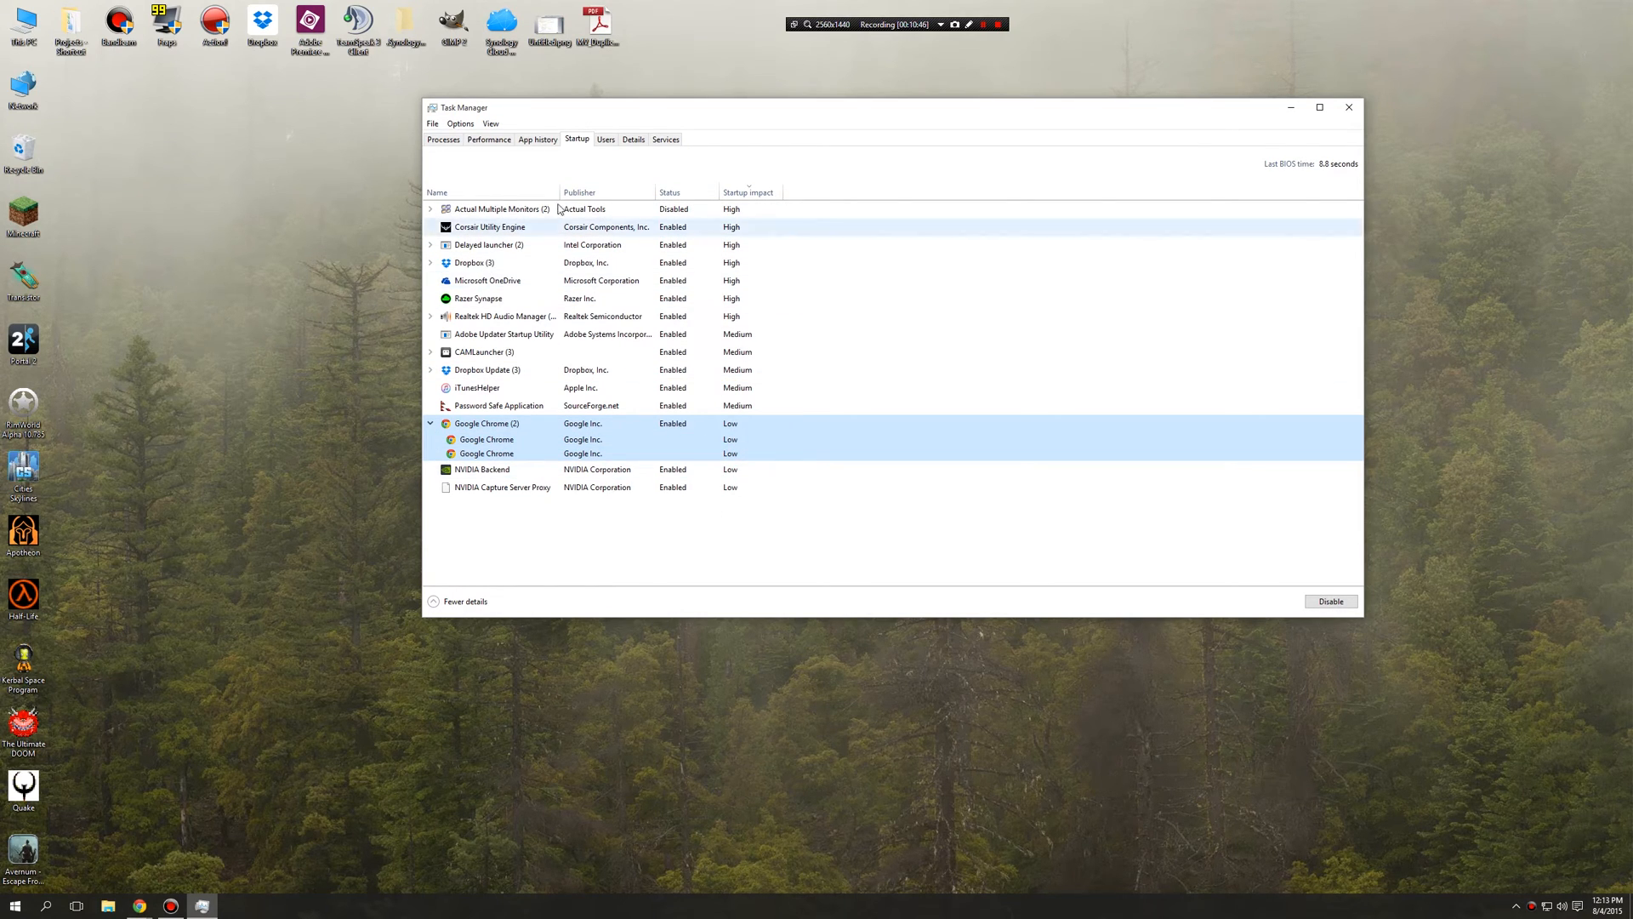
- Select the disabled Actual Multiple Monitors entry, then switch to the Users tab
click(509, 208)
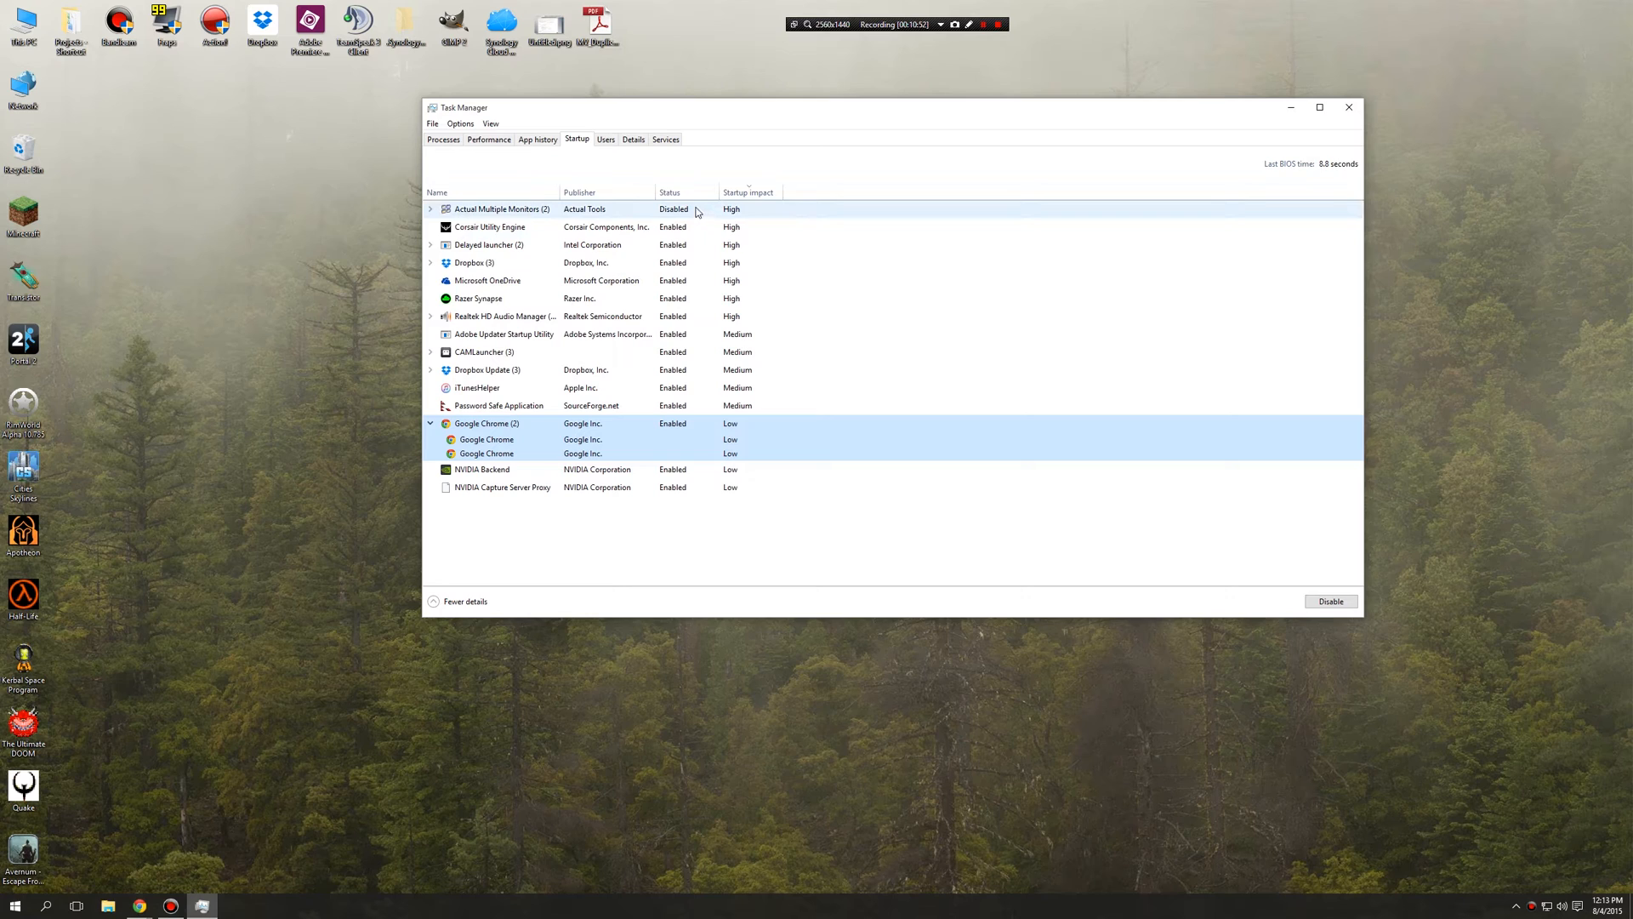
click(500, 209)
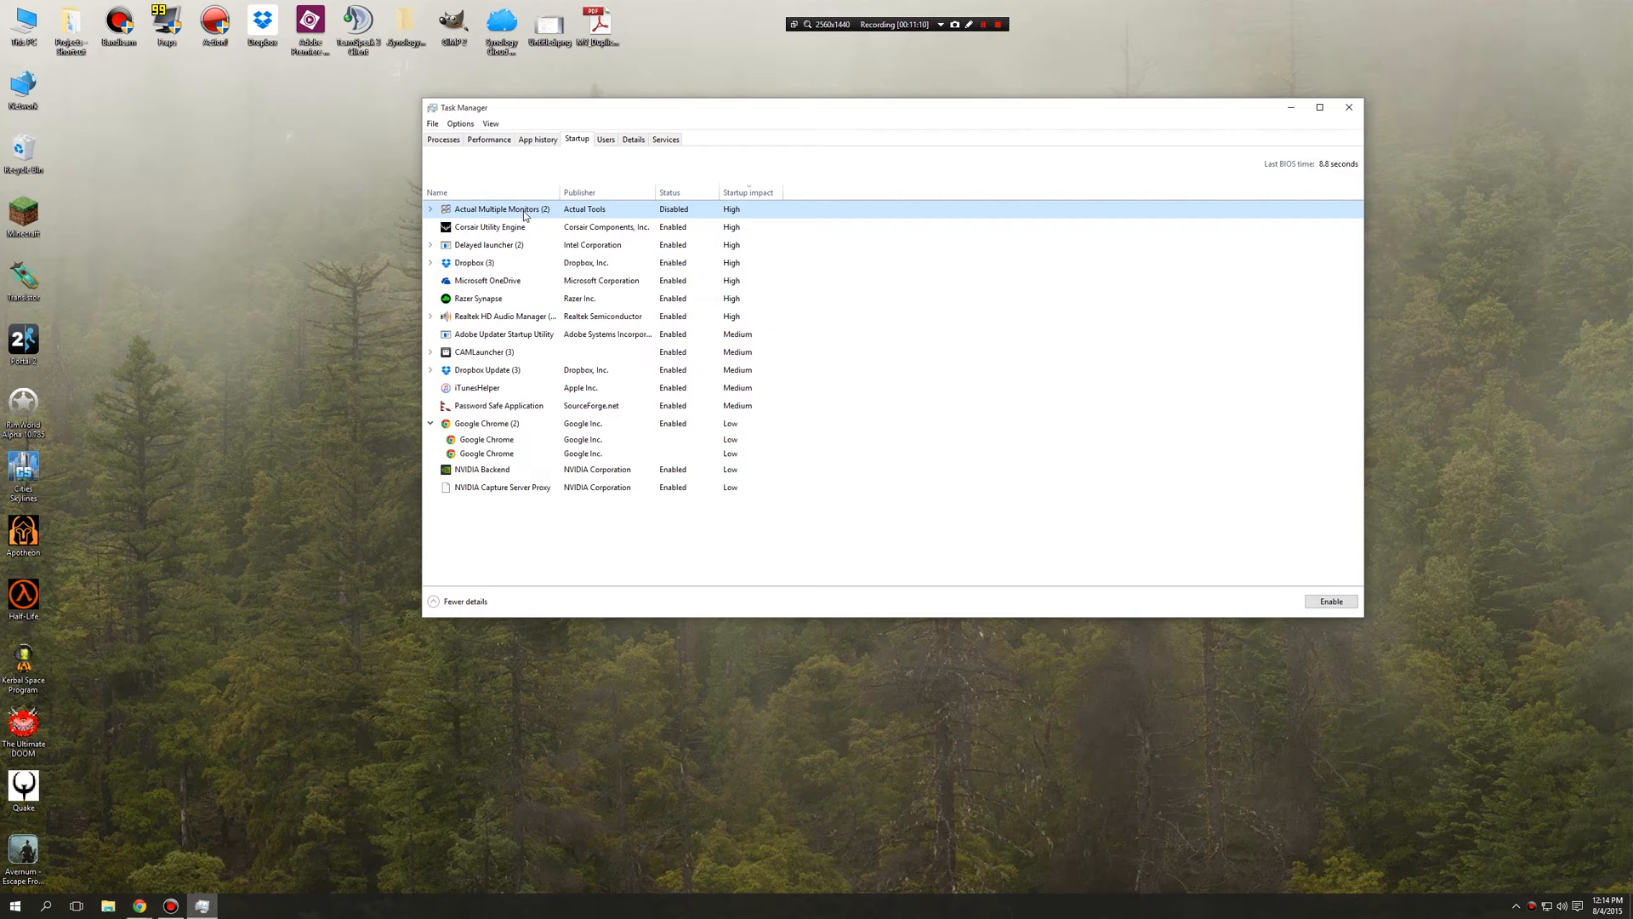
mouse_move(527, 175)
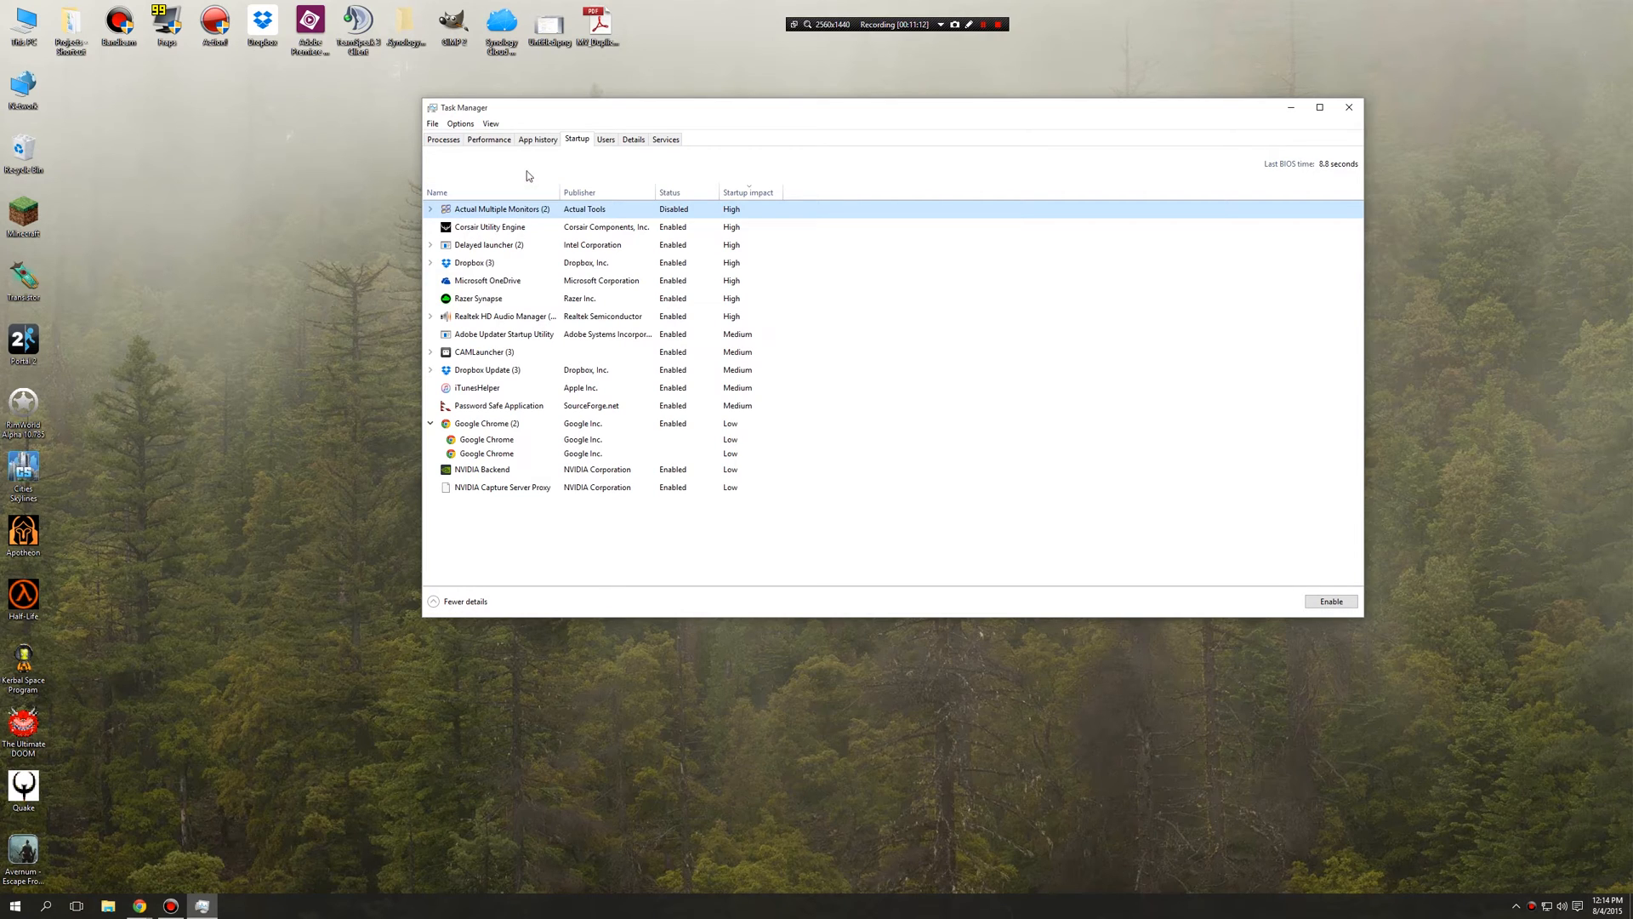
mouse_move(262, 588)
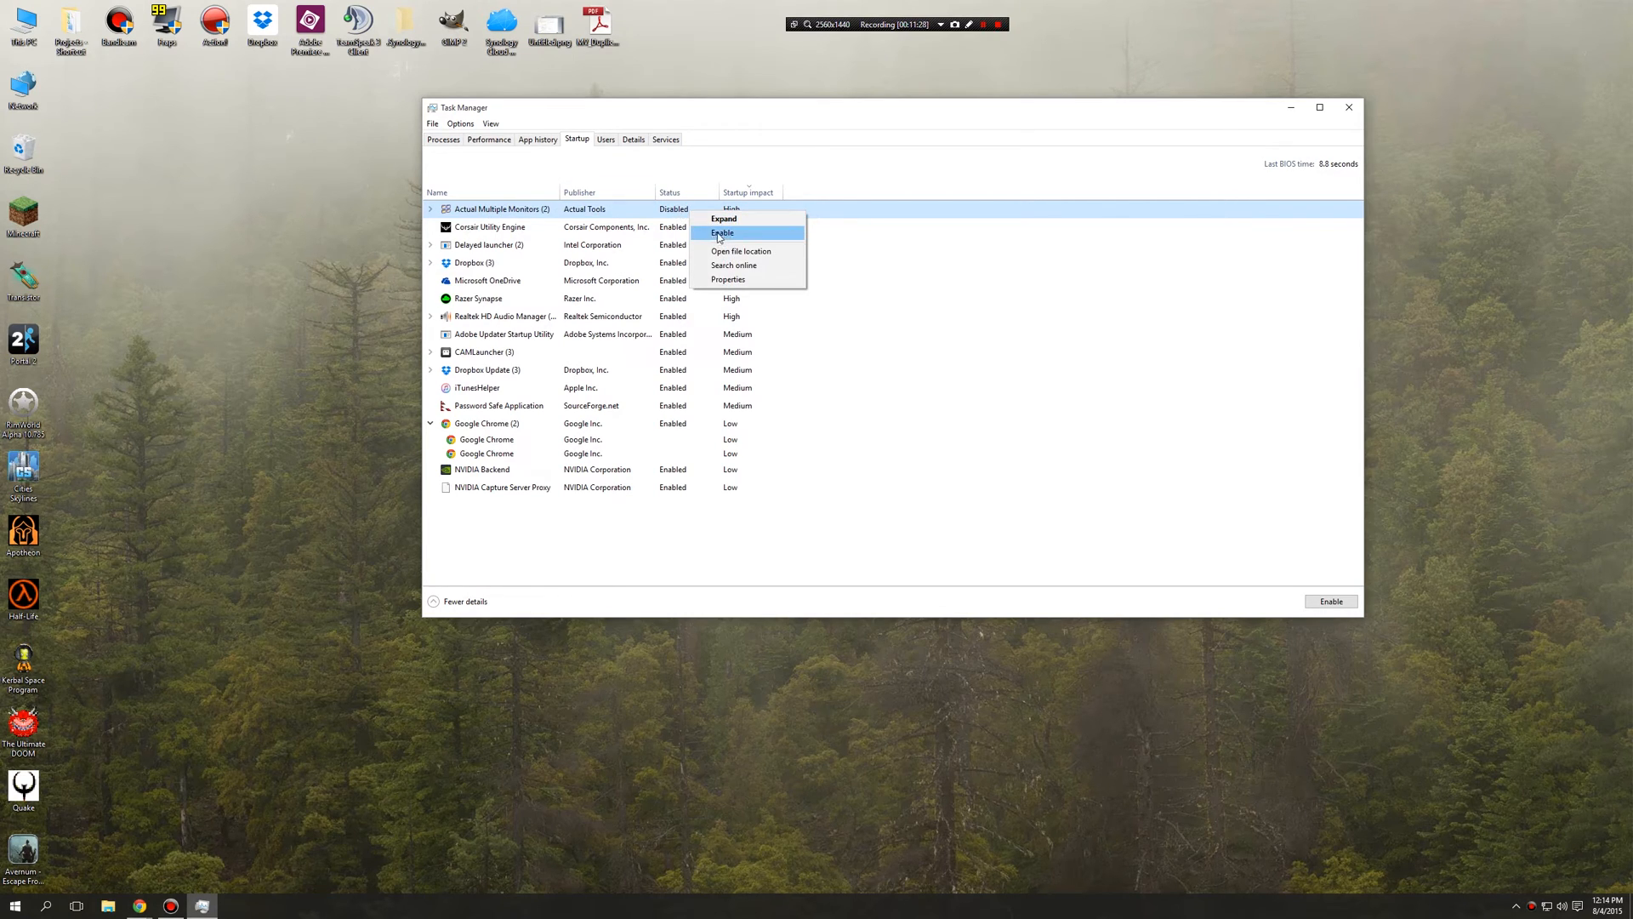
mouse_move(725, 220)
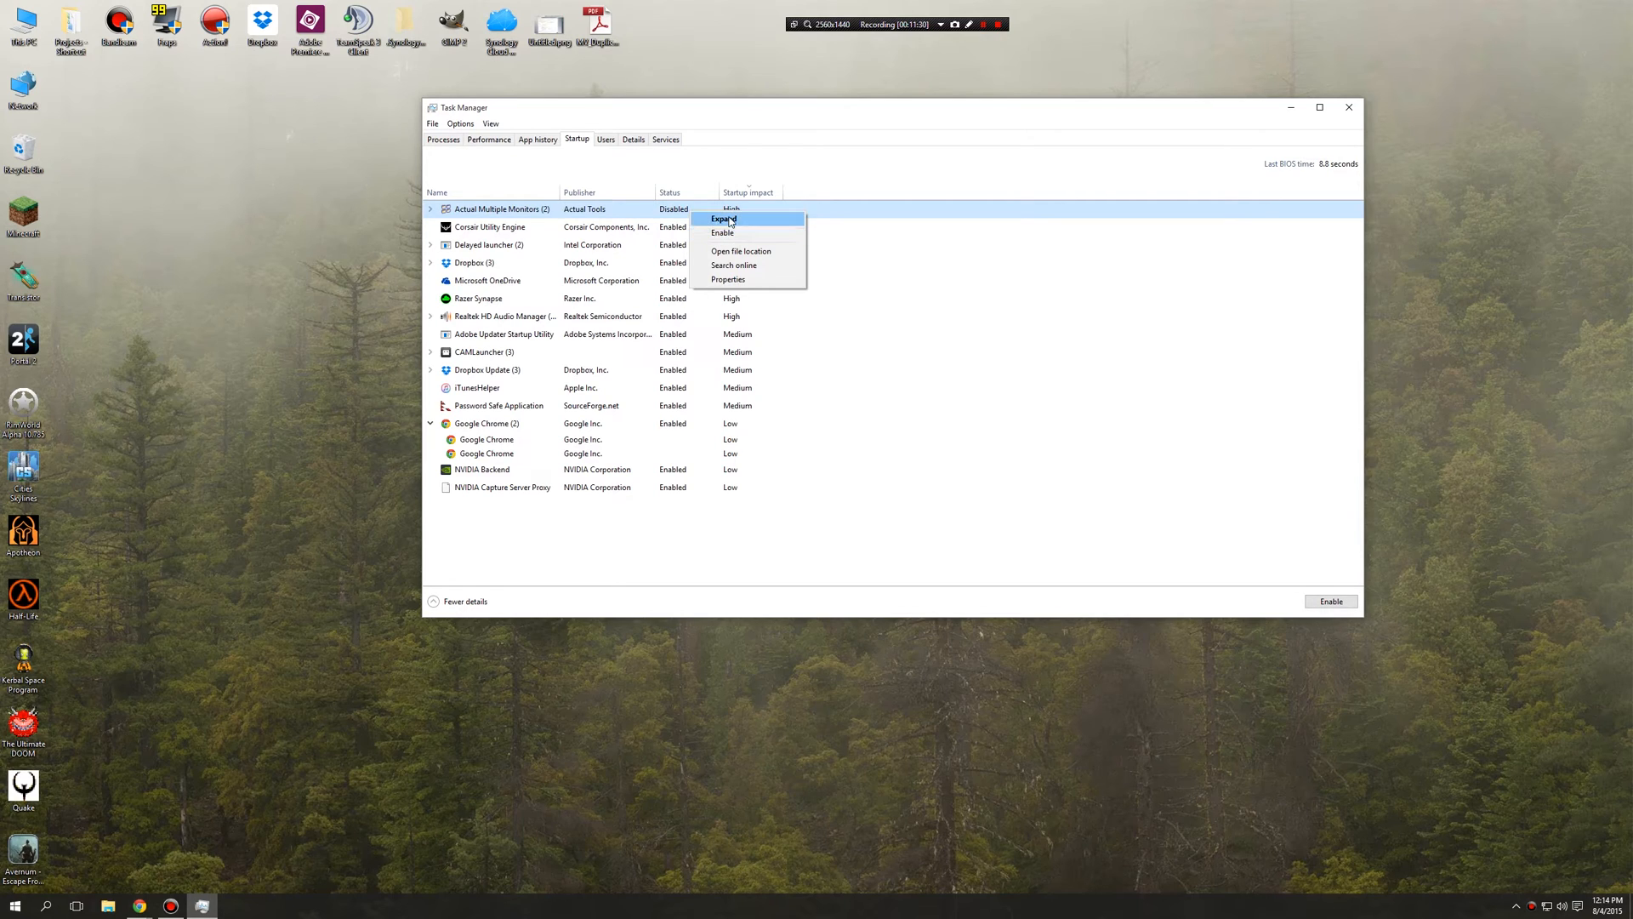
click(606, 140)
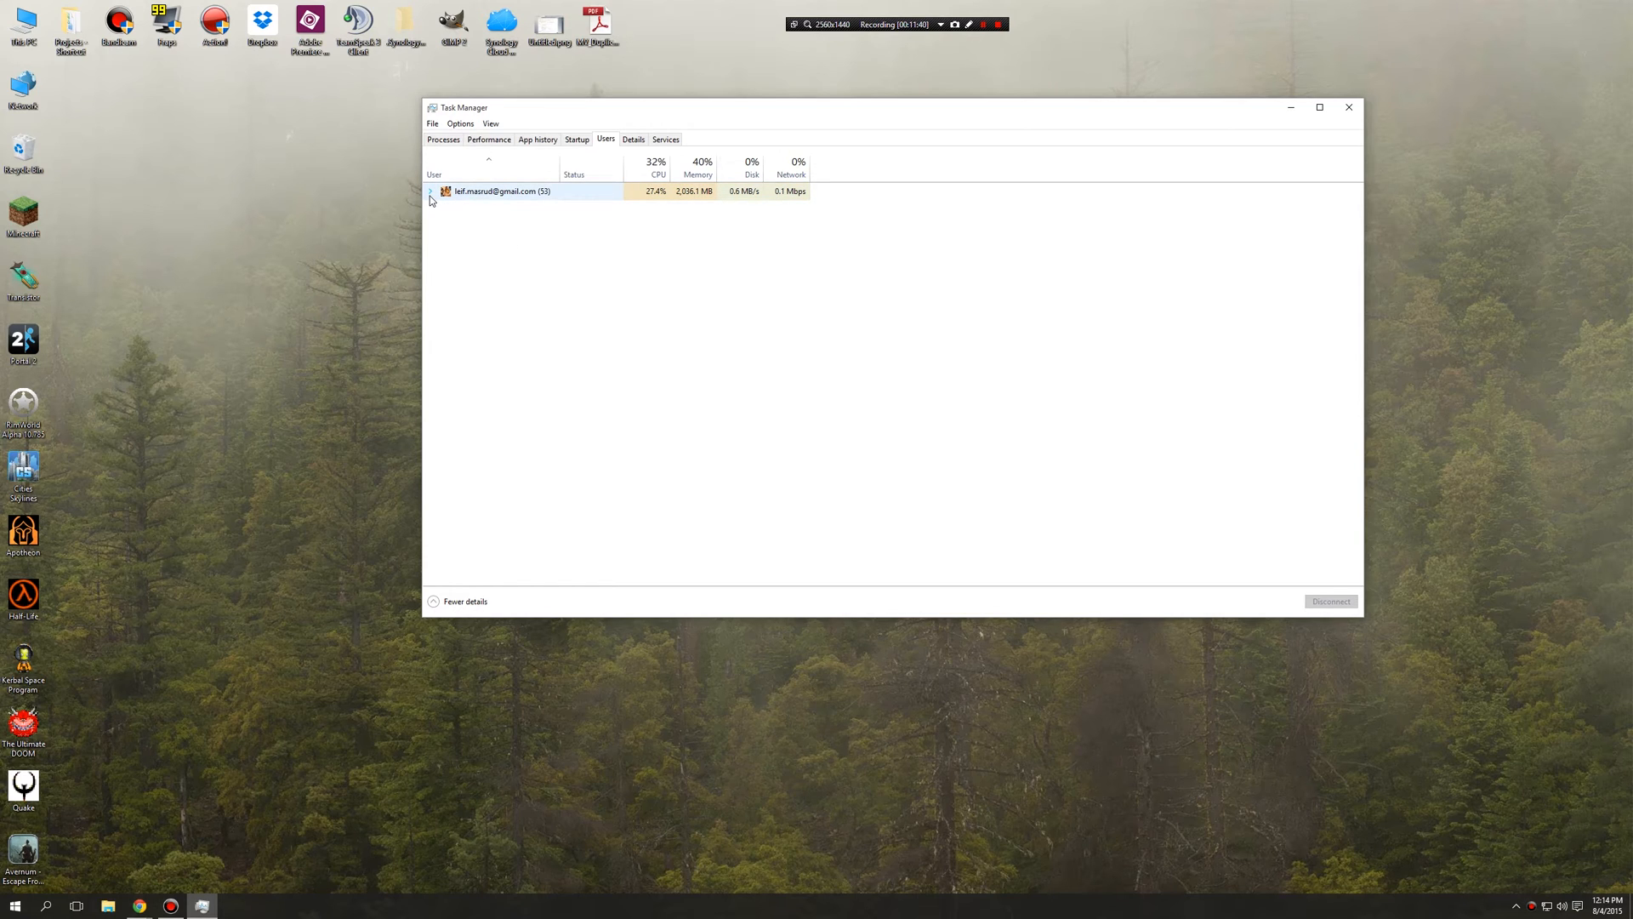
click(434, 190)
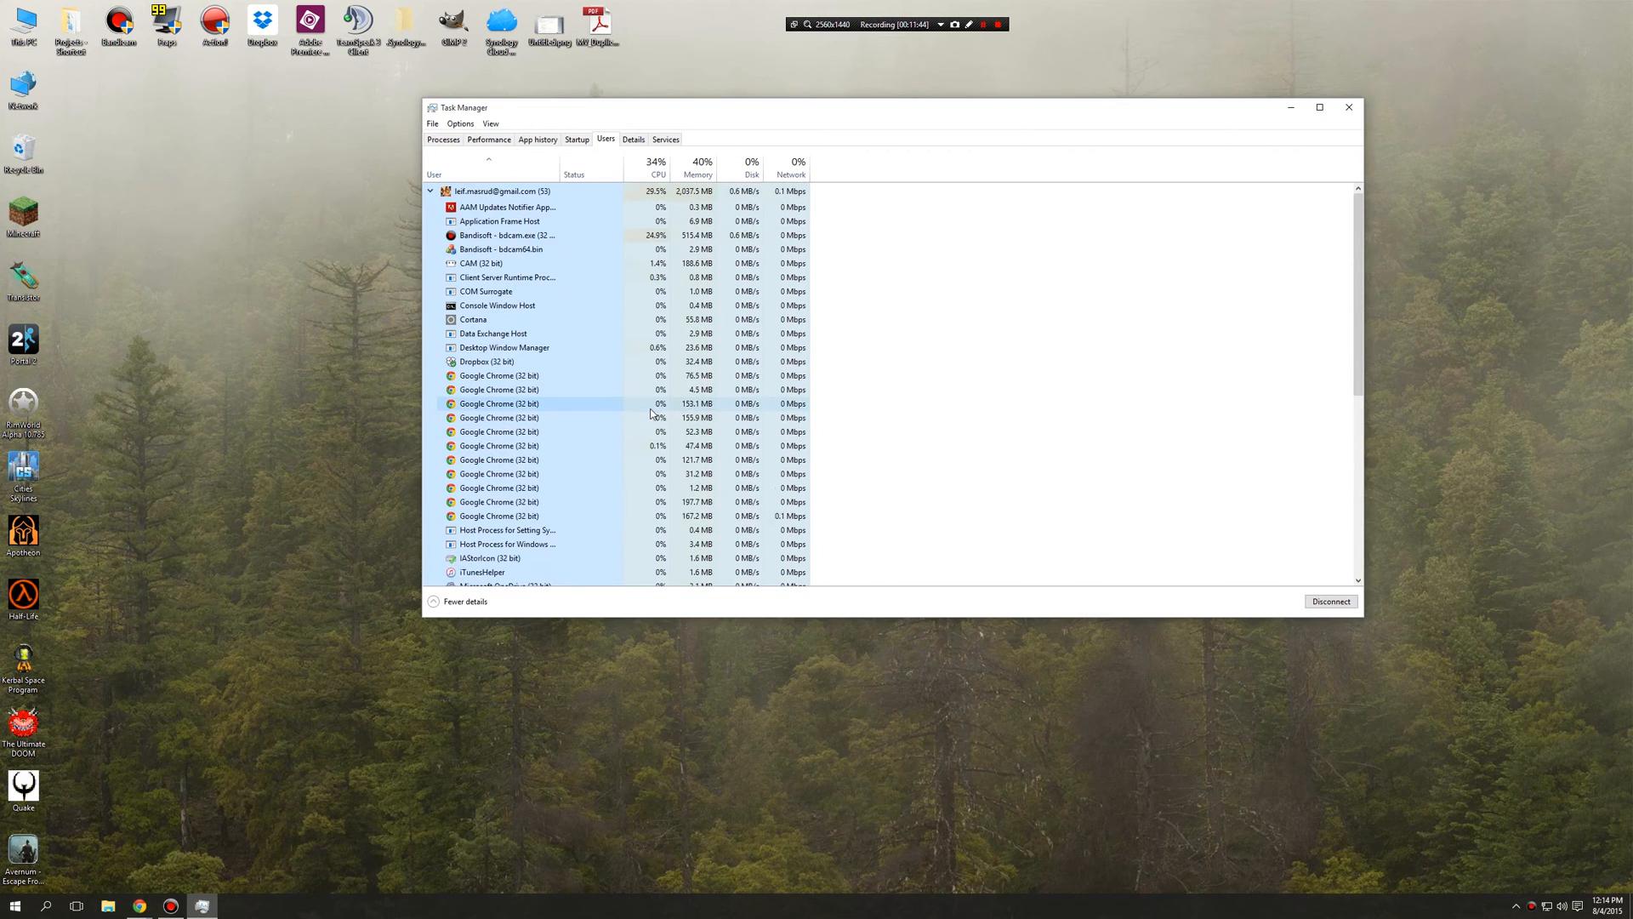
click(430, 190)
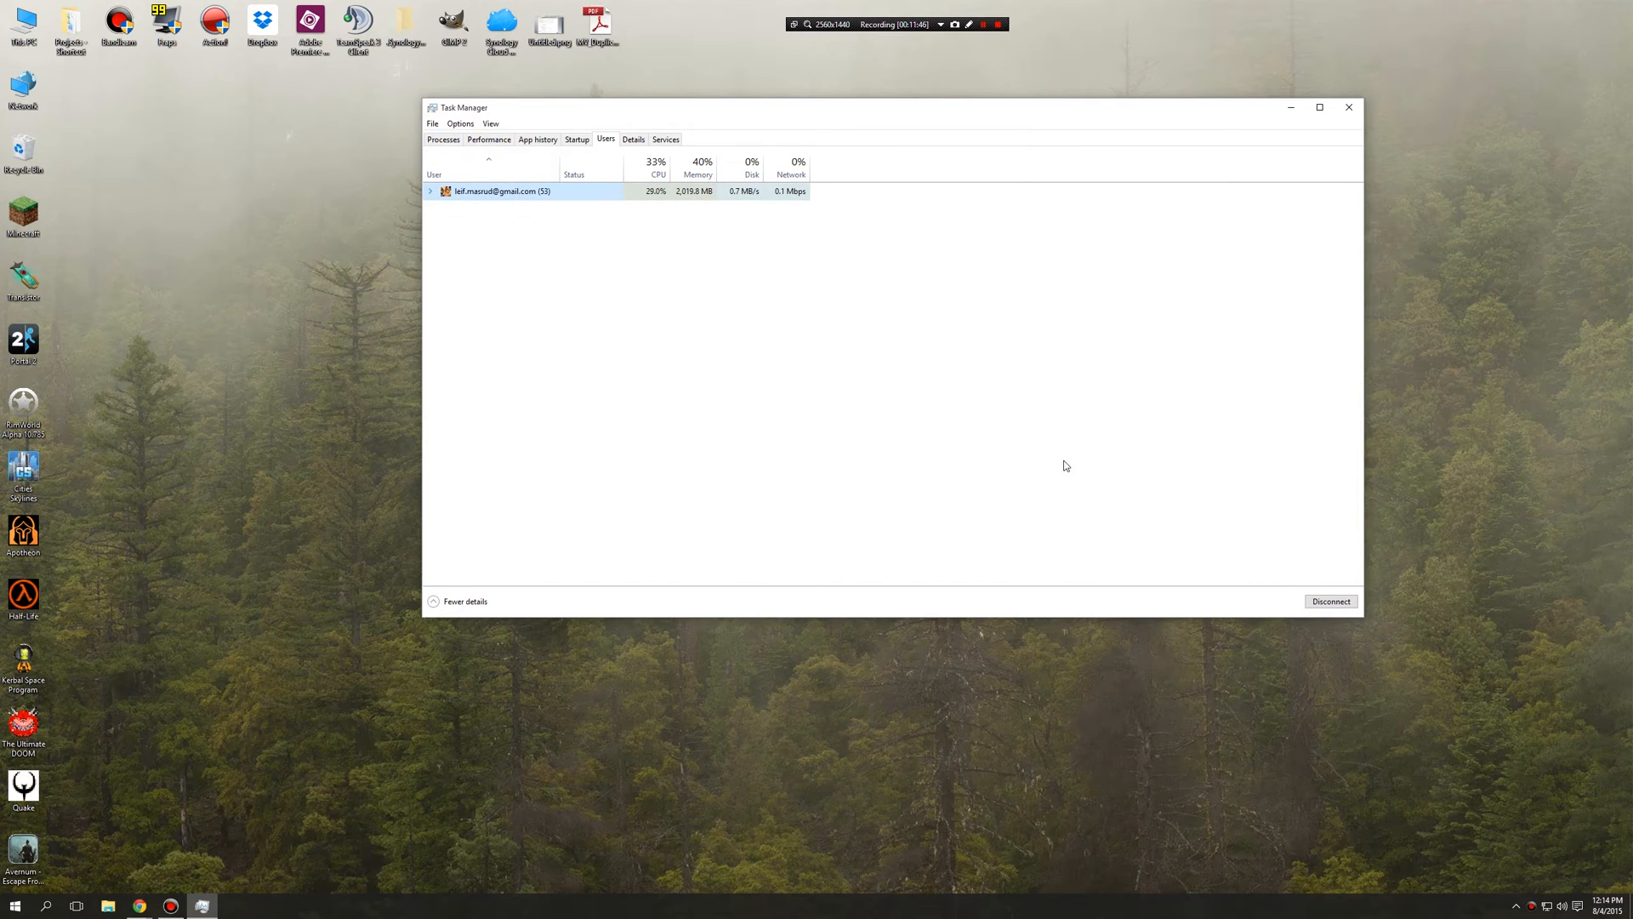
mouse_move(966, 406)
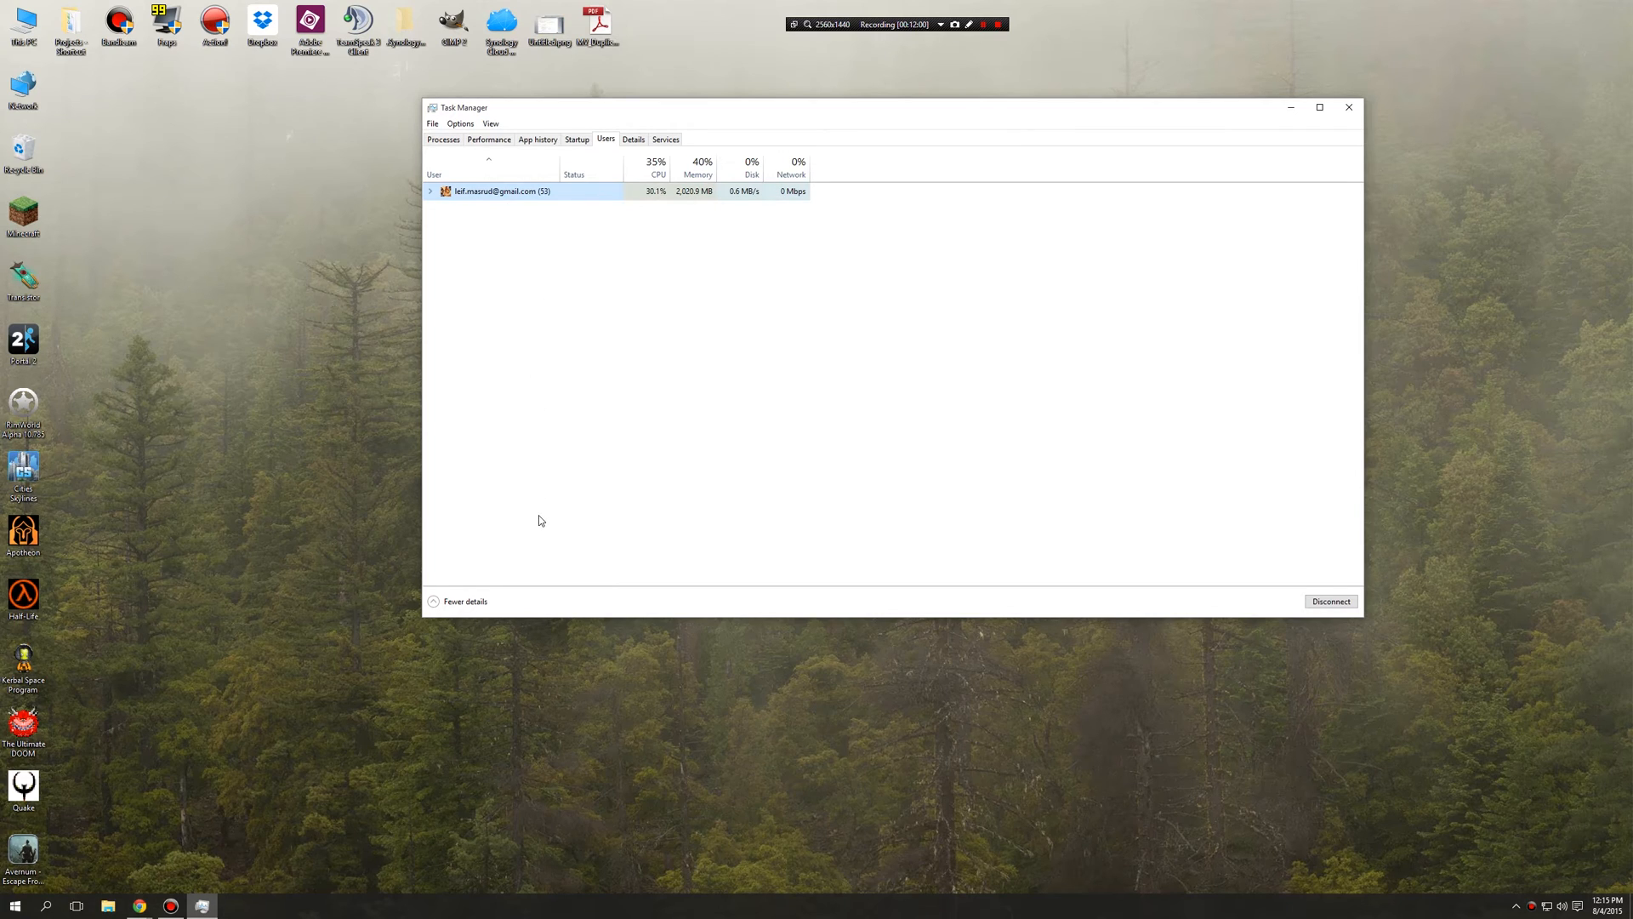
mouse_move(567, 437)
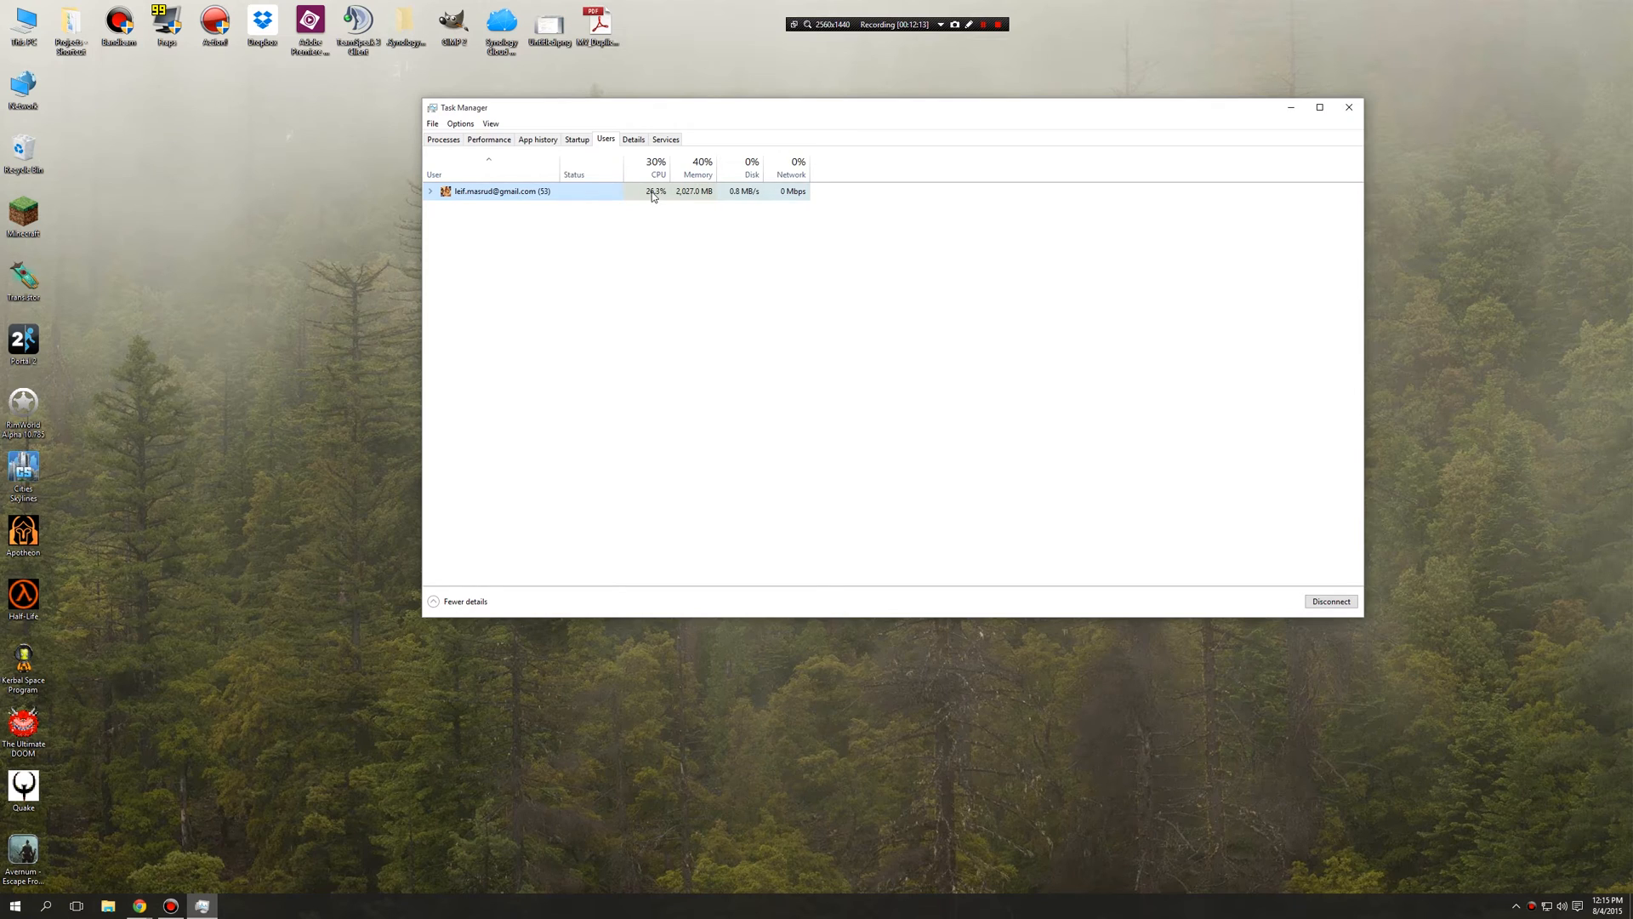
mouse_move(772, 272)
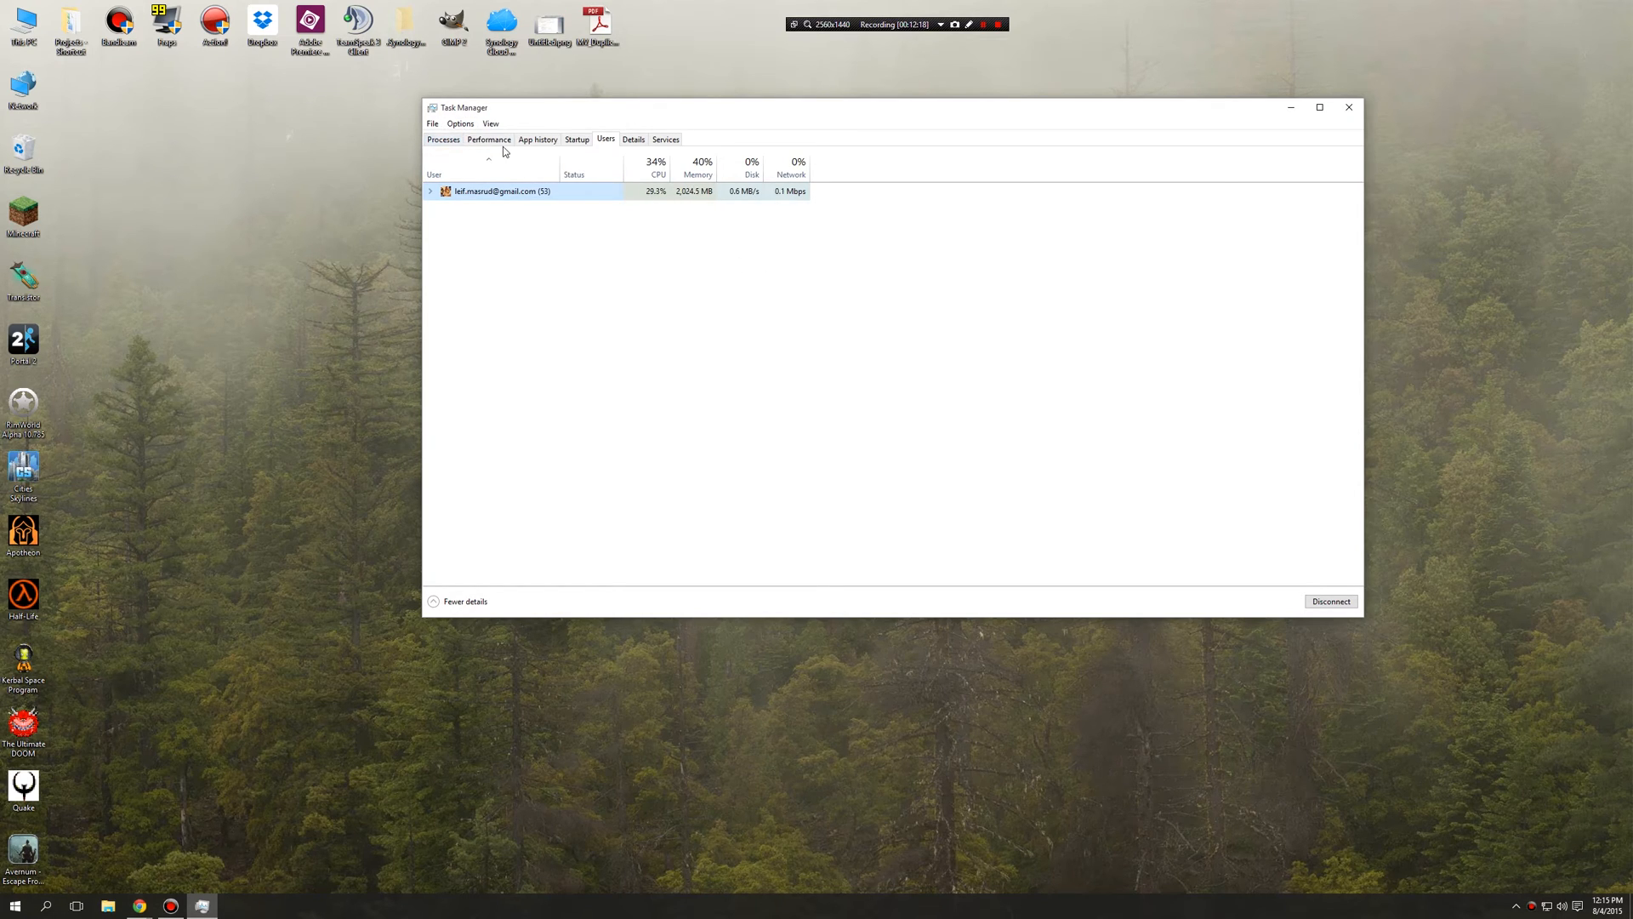
click(488, 140)
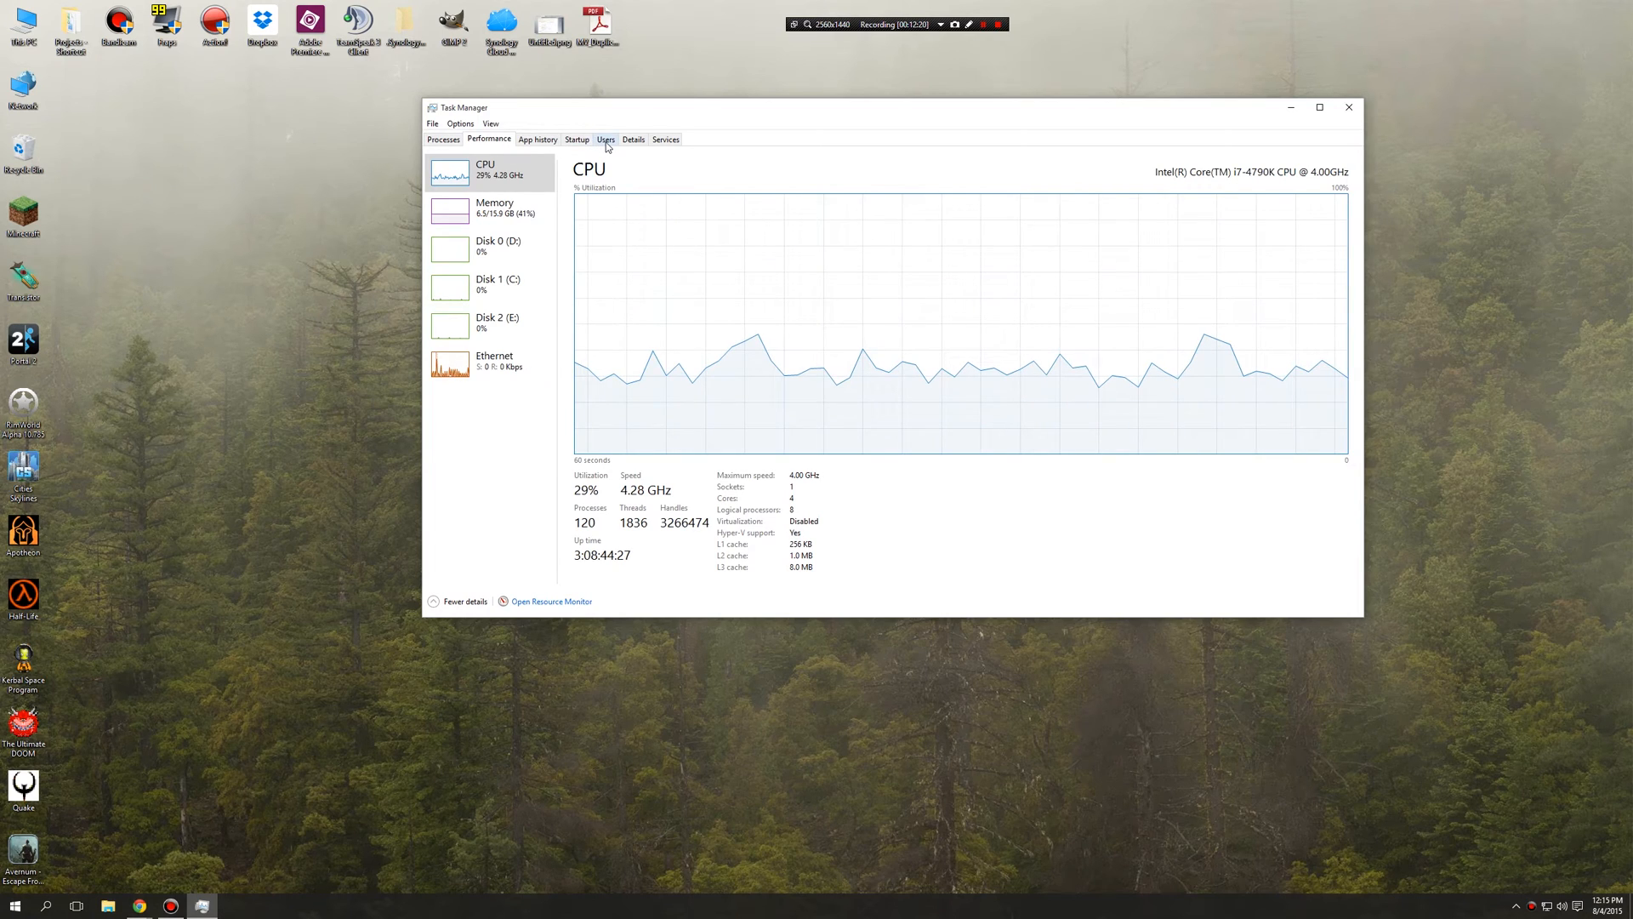
click(606, 140)
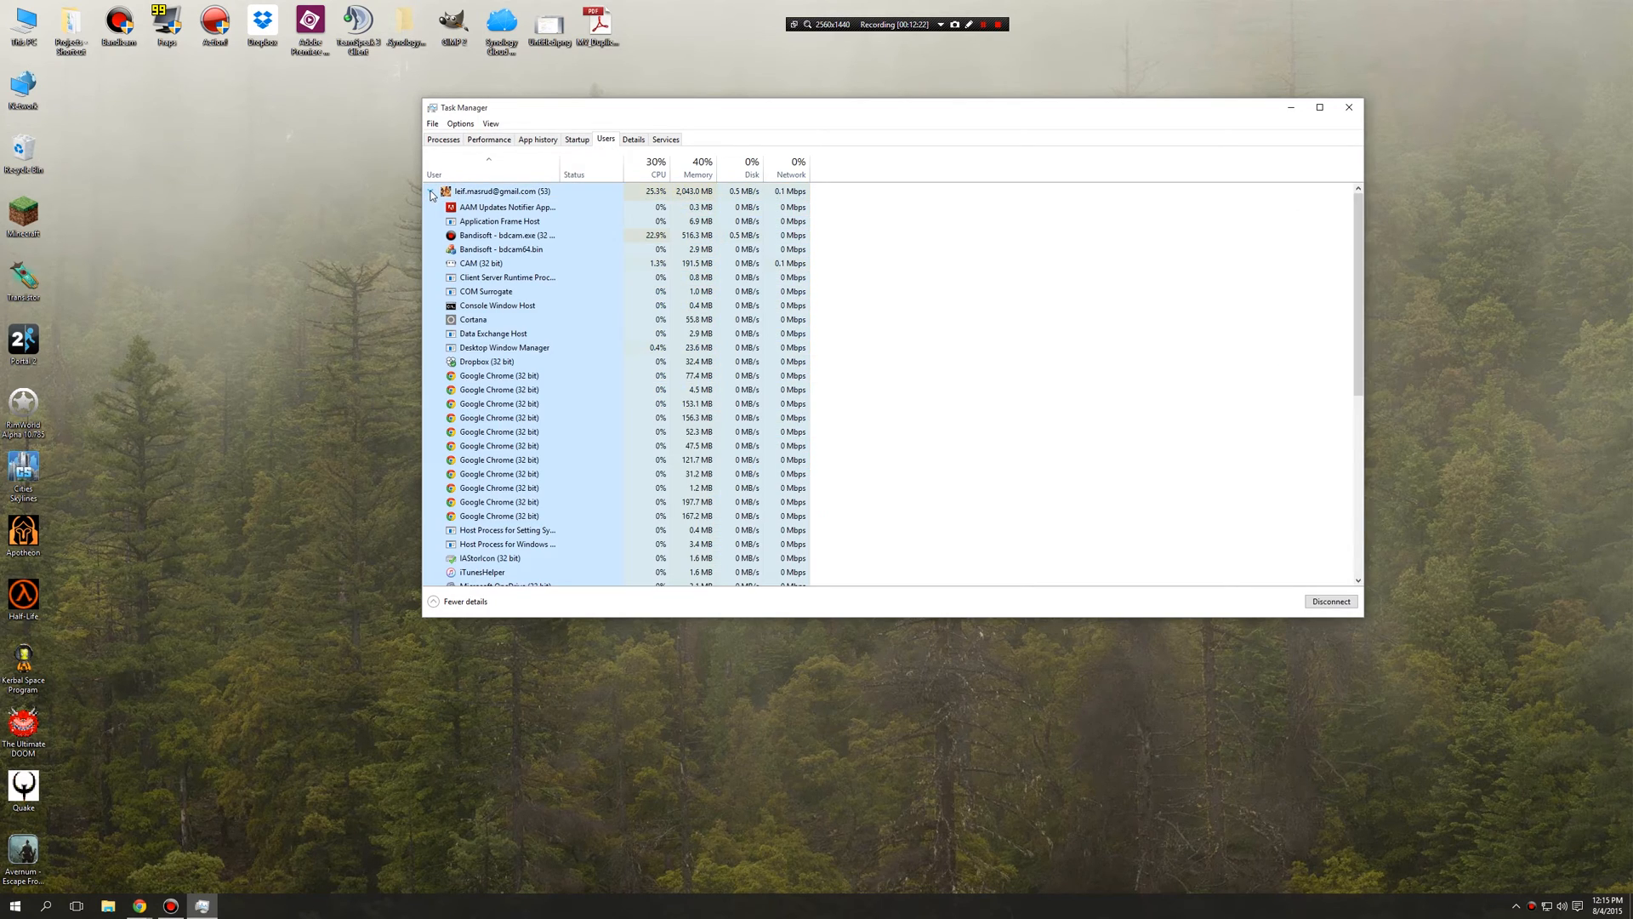
scroll(down, 3)
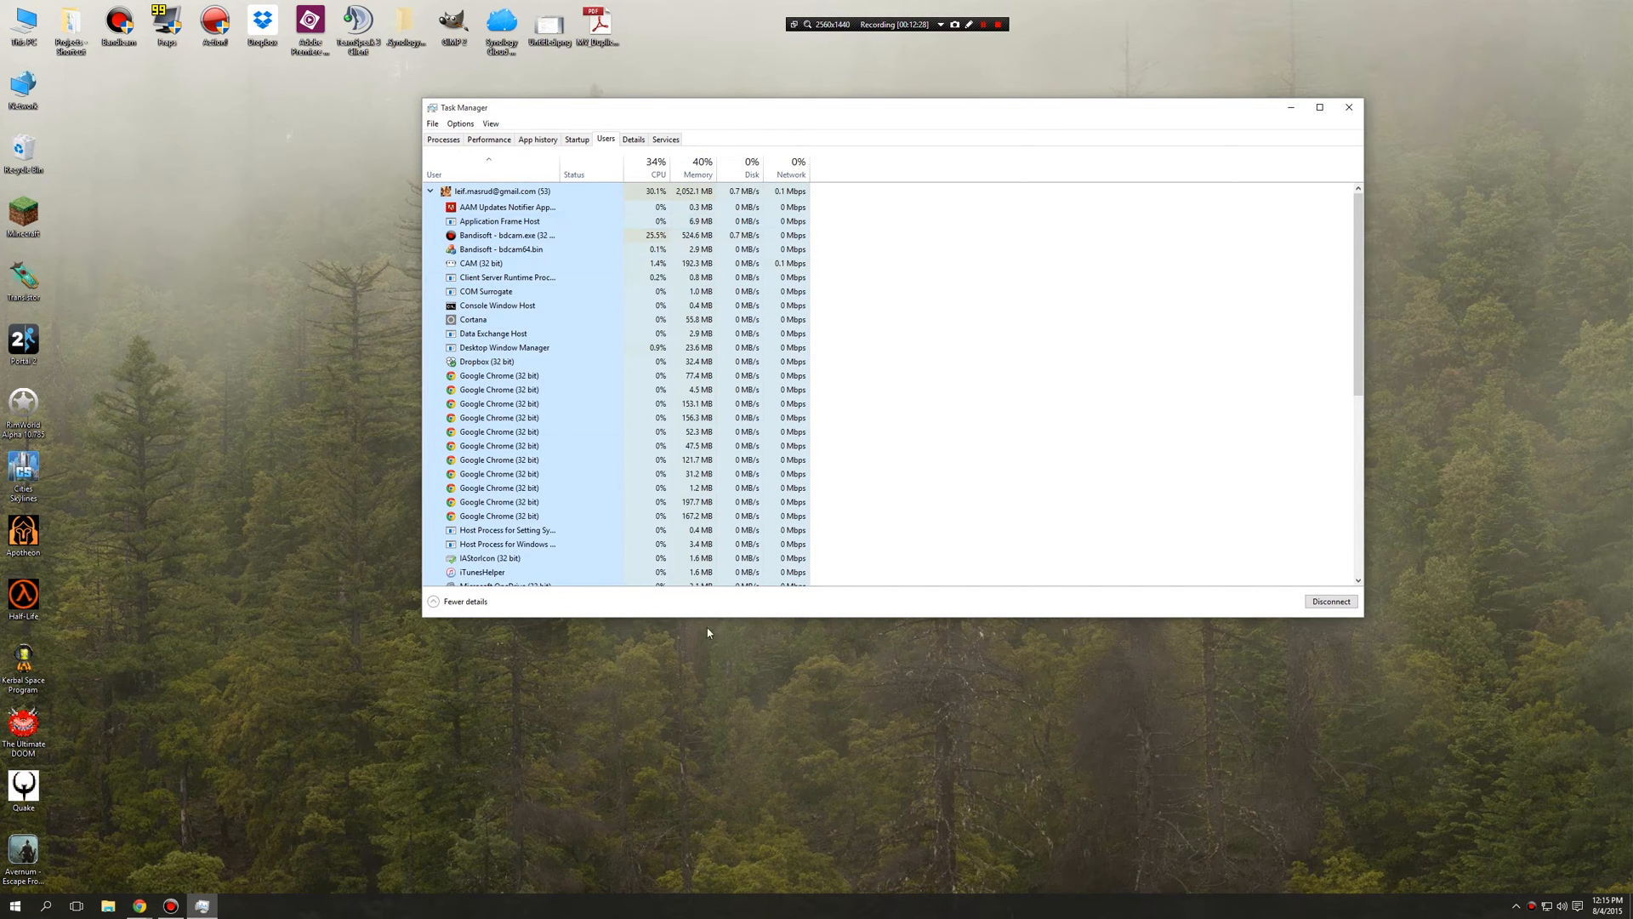
click(442, 191)
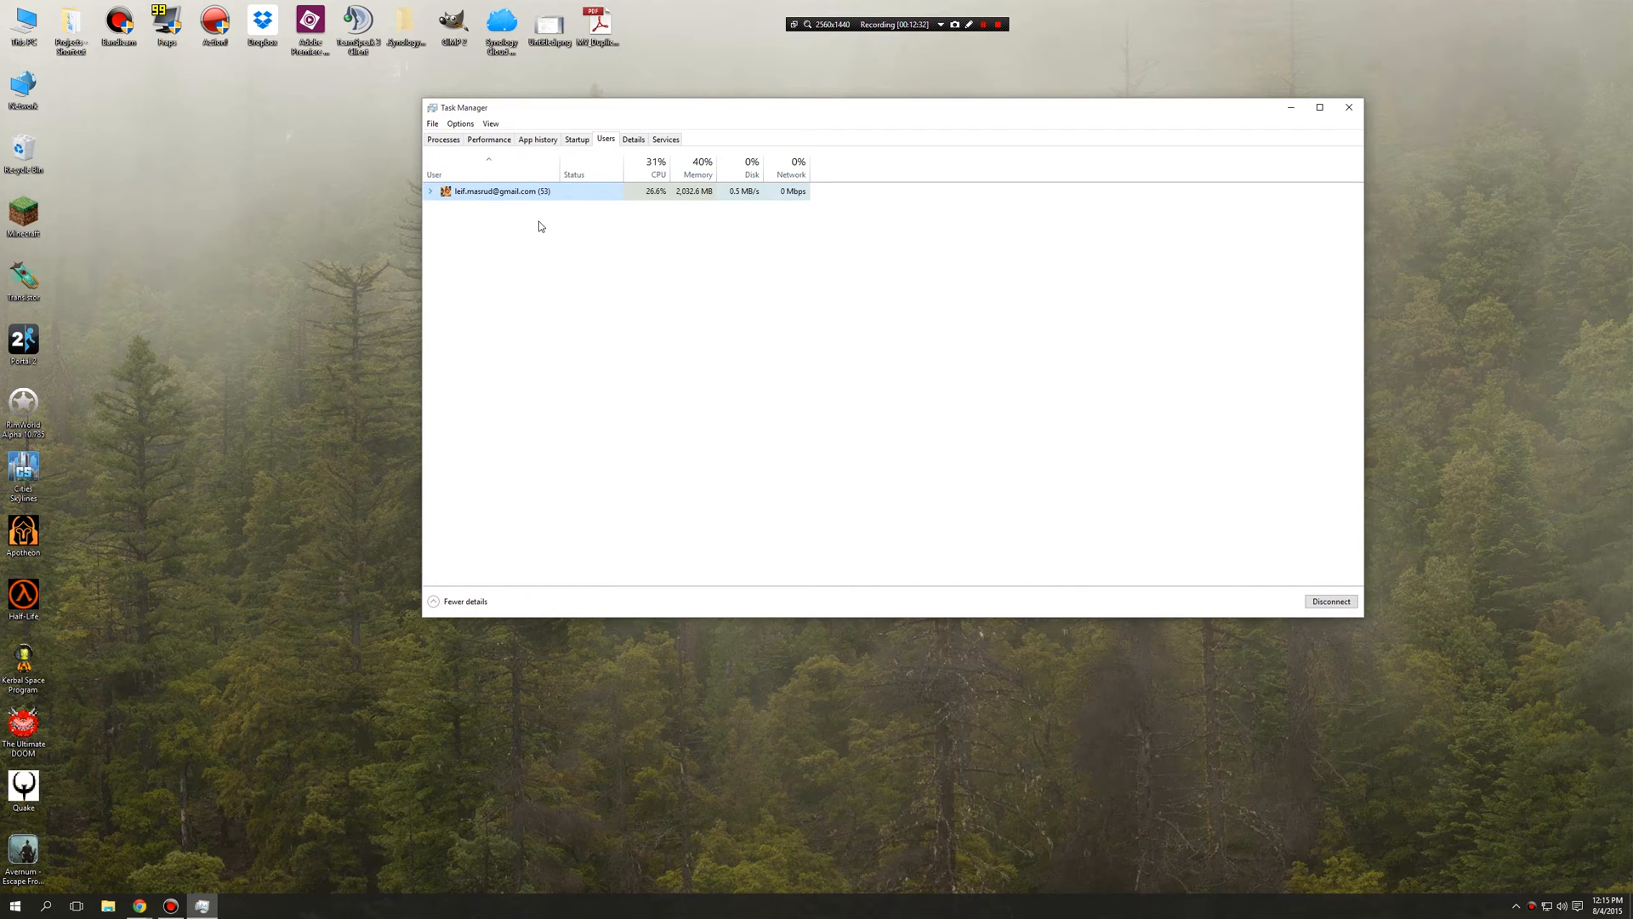
click(633, 139)
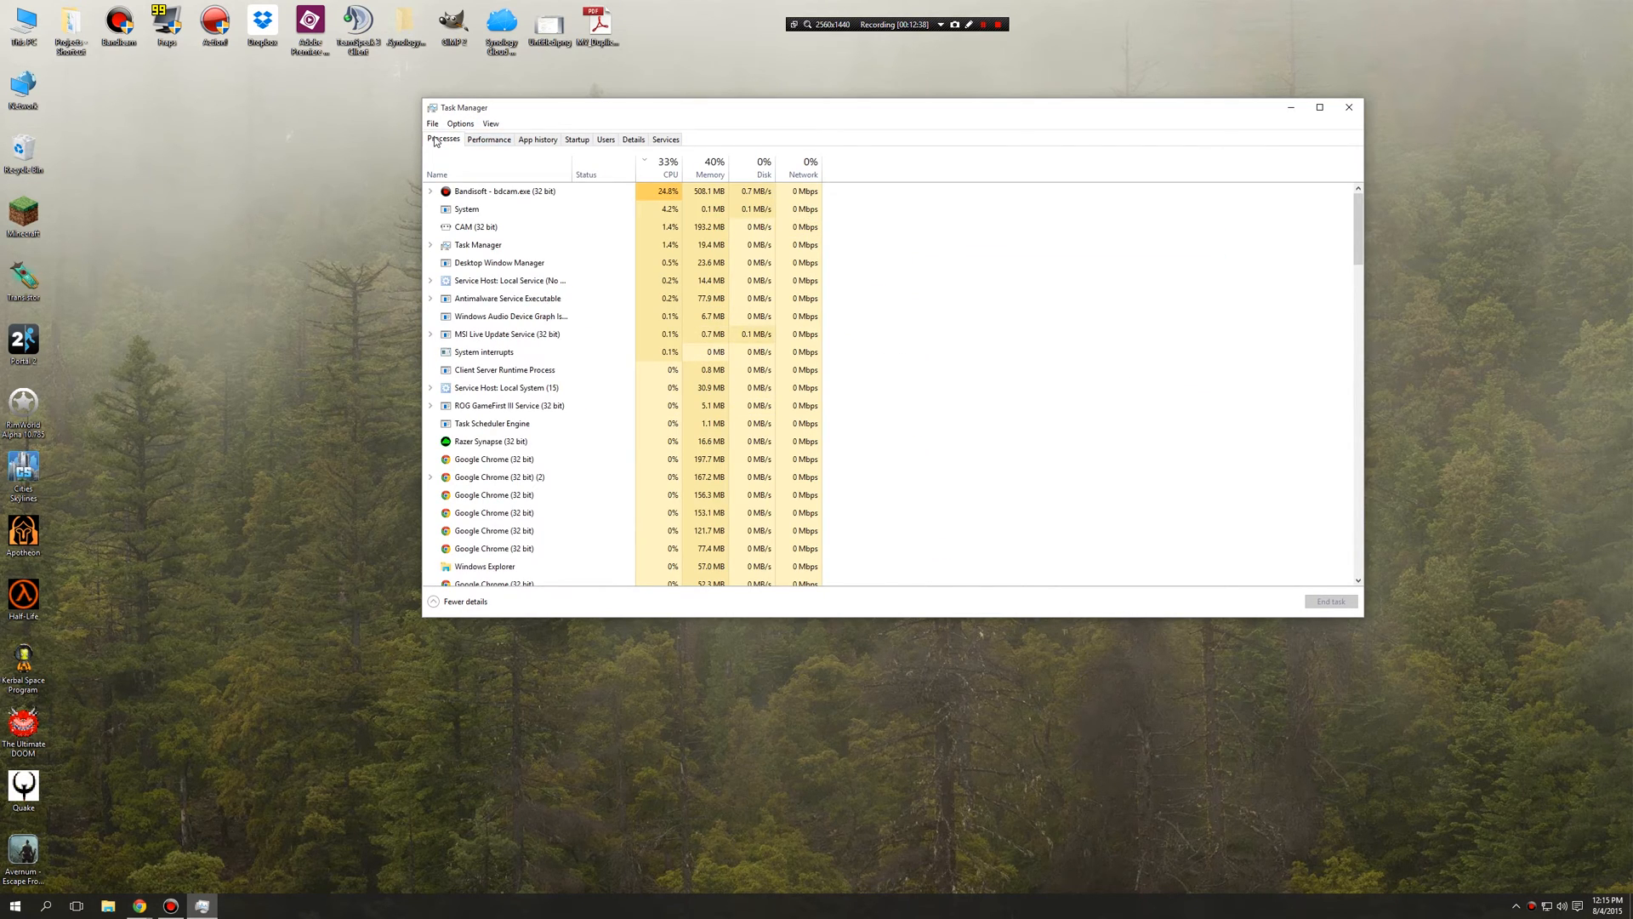
- Flip between the Processes summary and the Details list, ending on Details with PIDs and user names
click(633, 140)
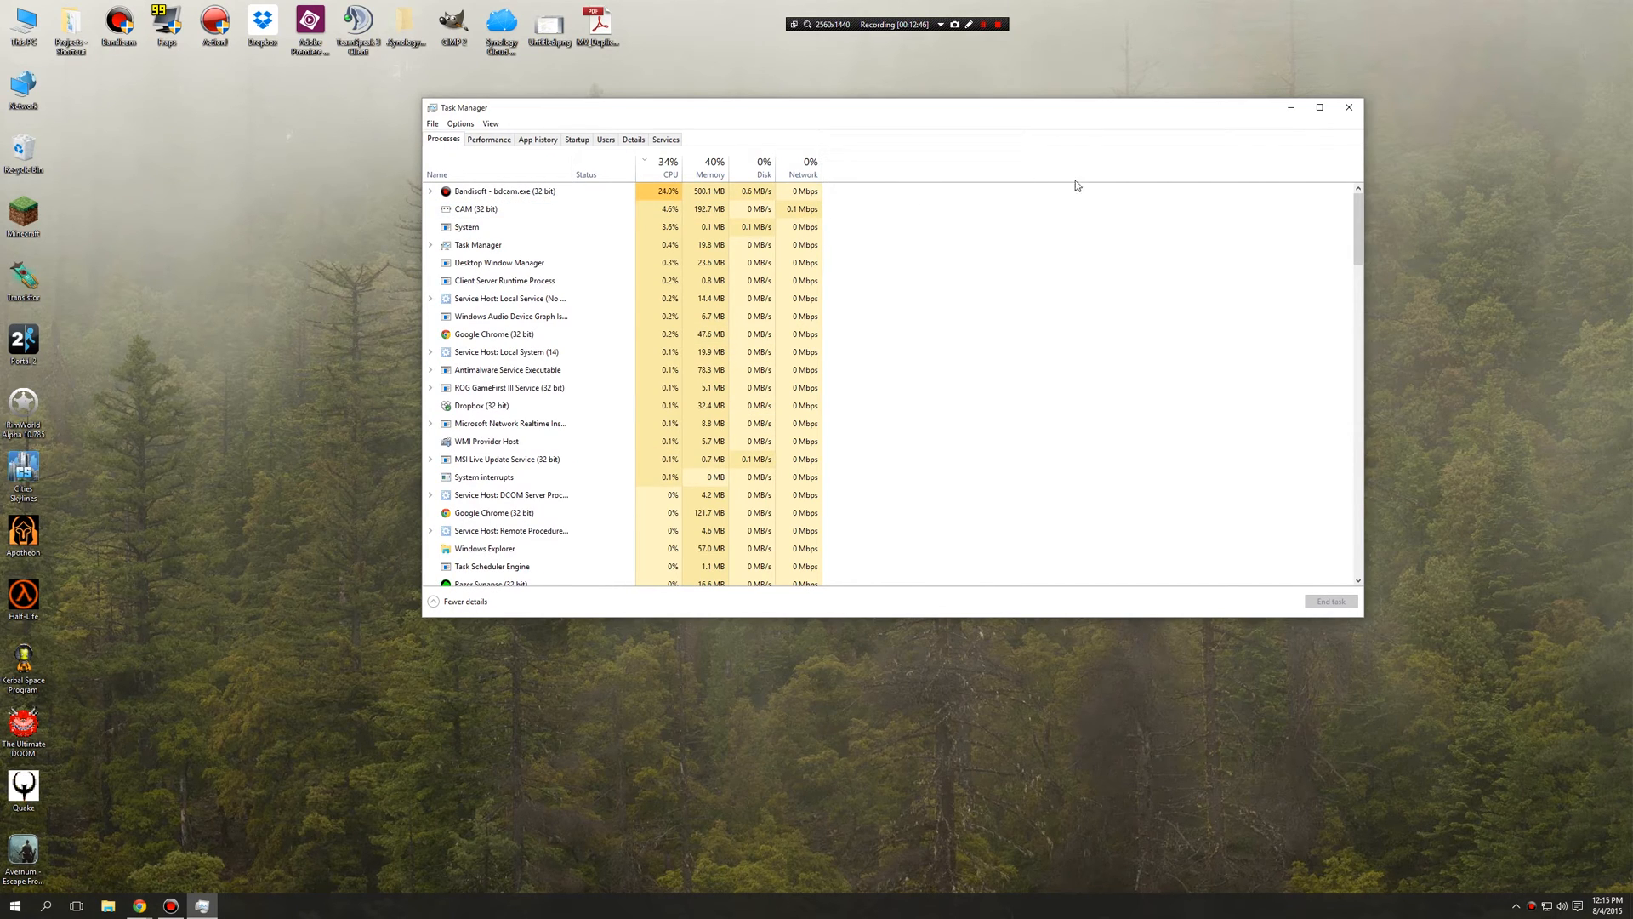
click(633, 139)
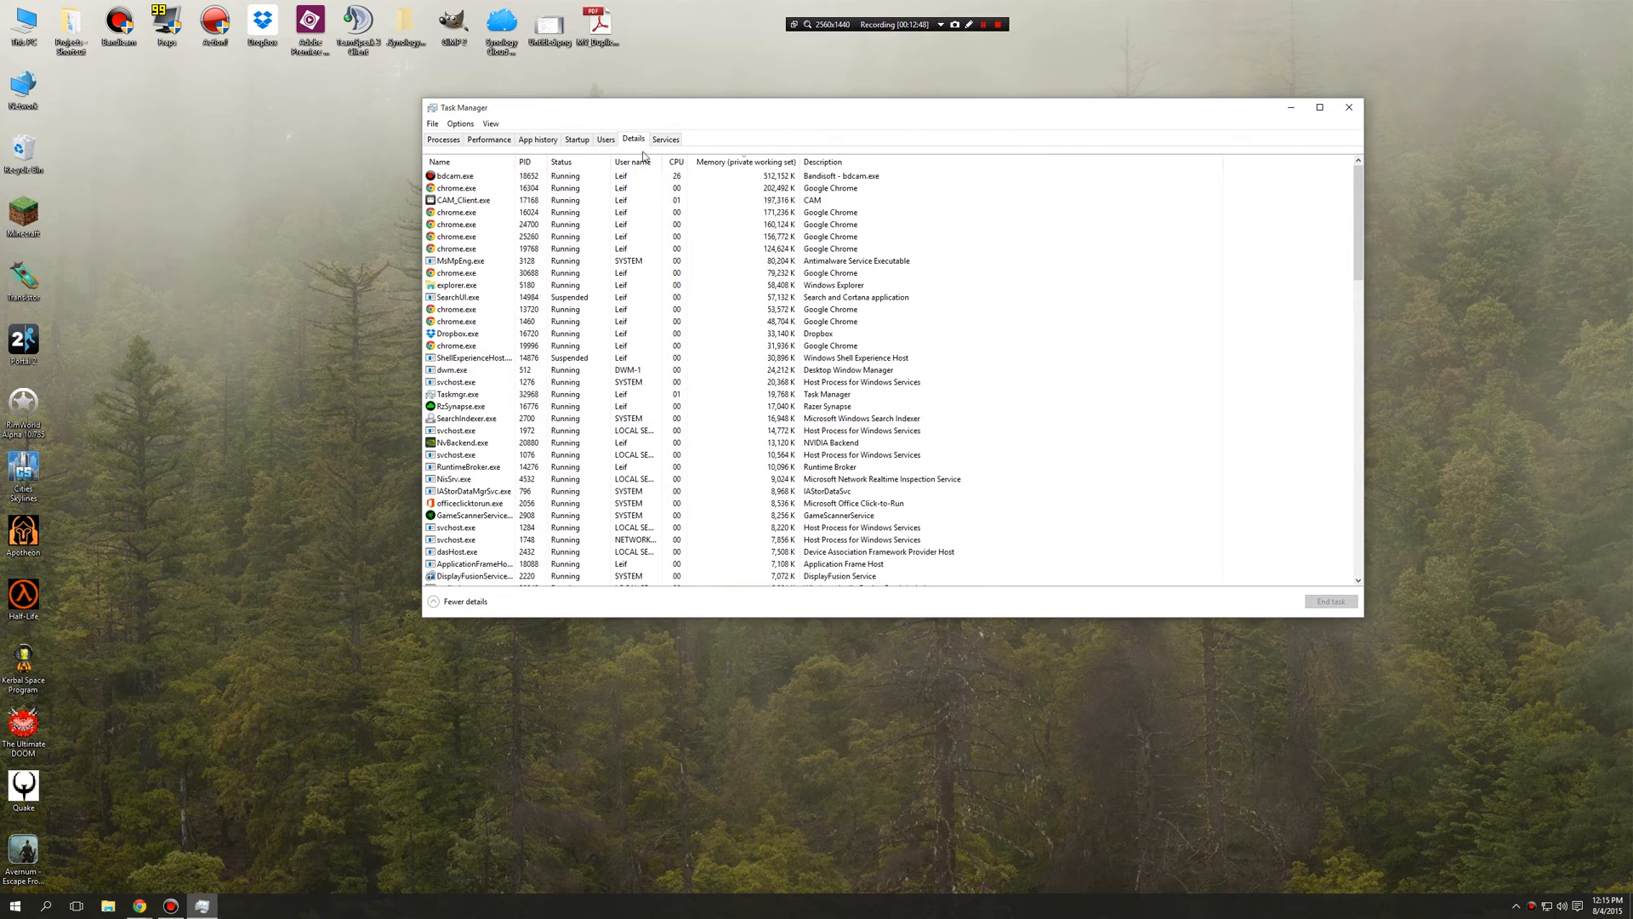
click(443, 140)
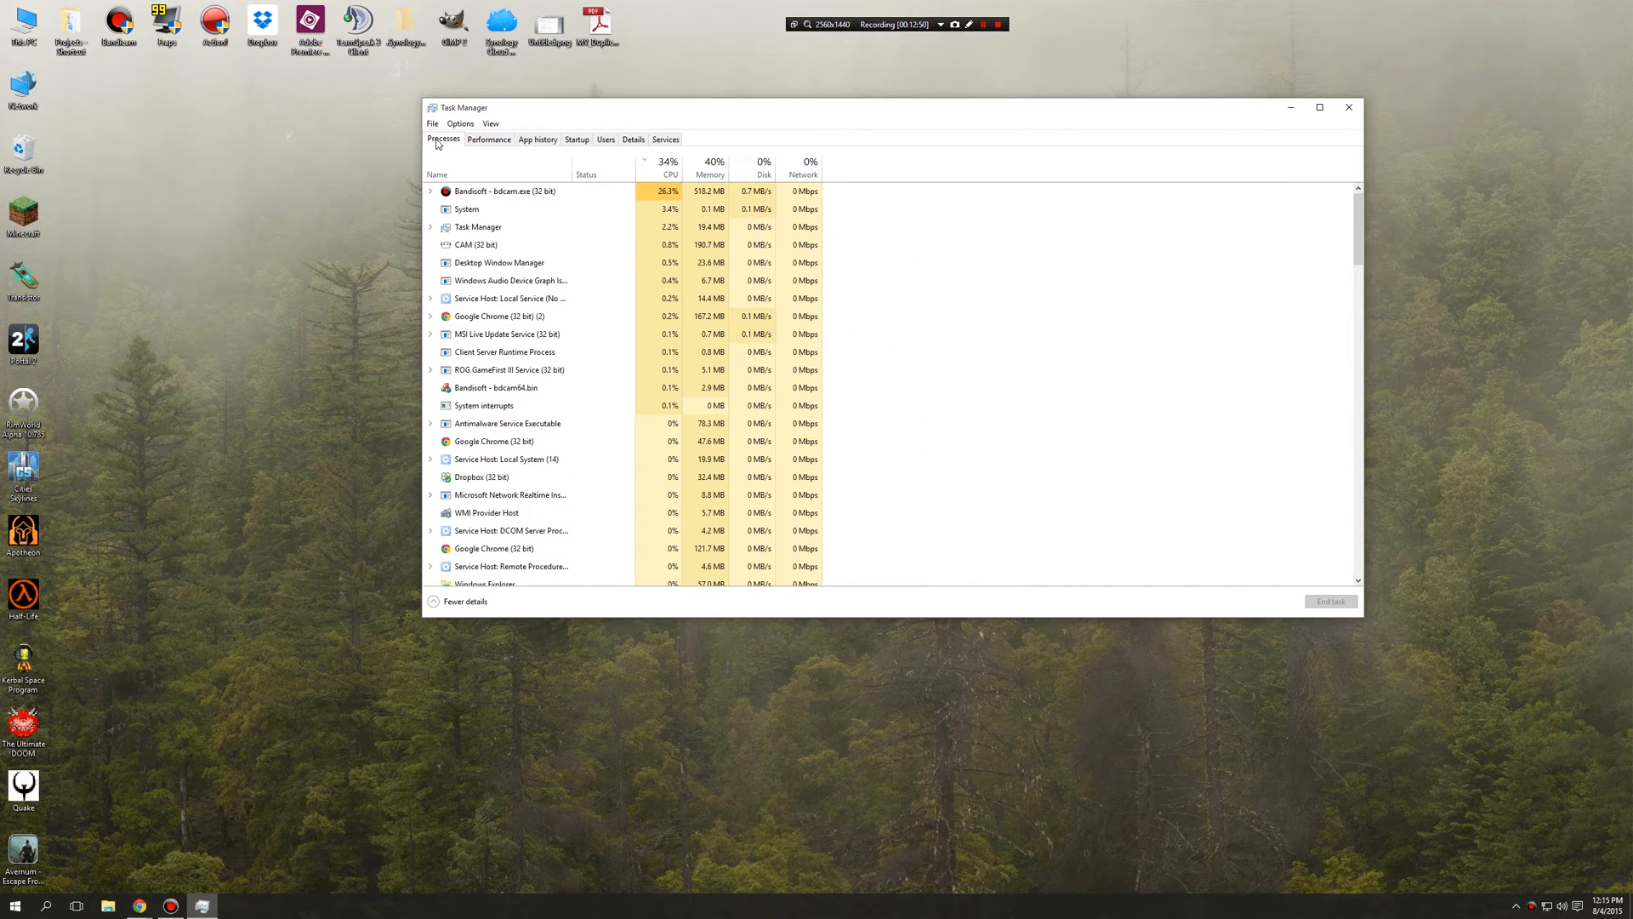
click(633, 139)
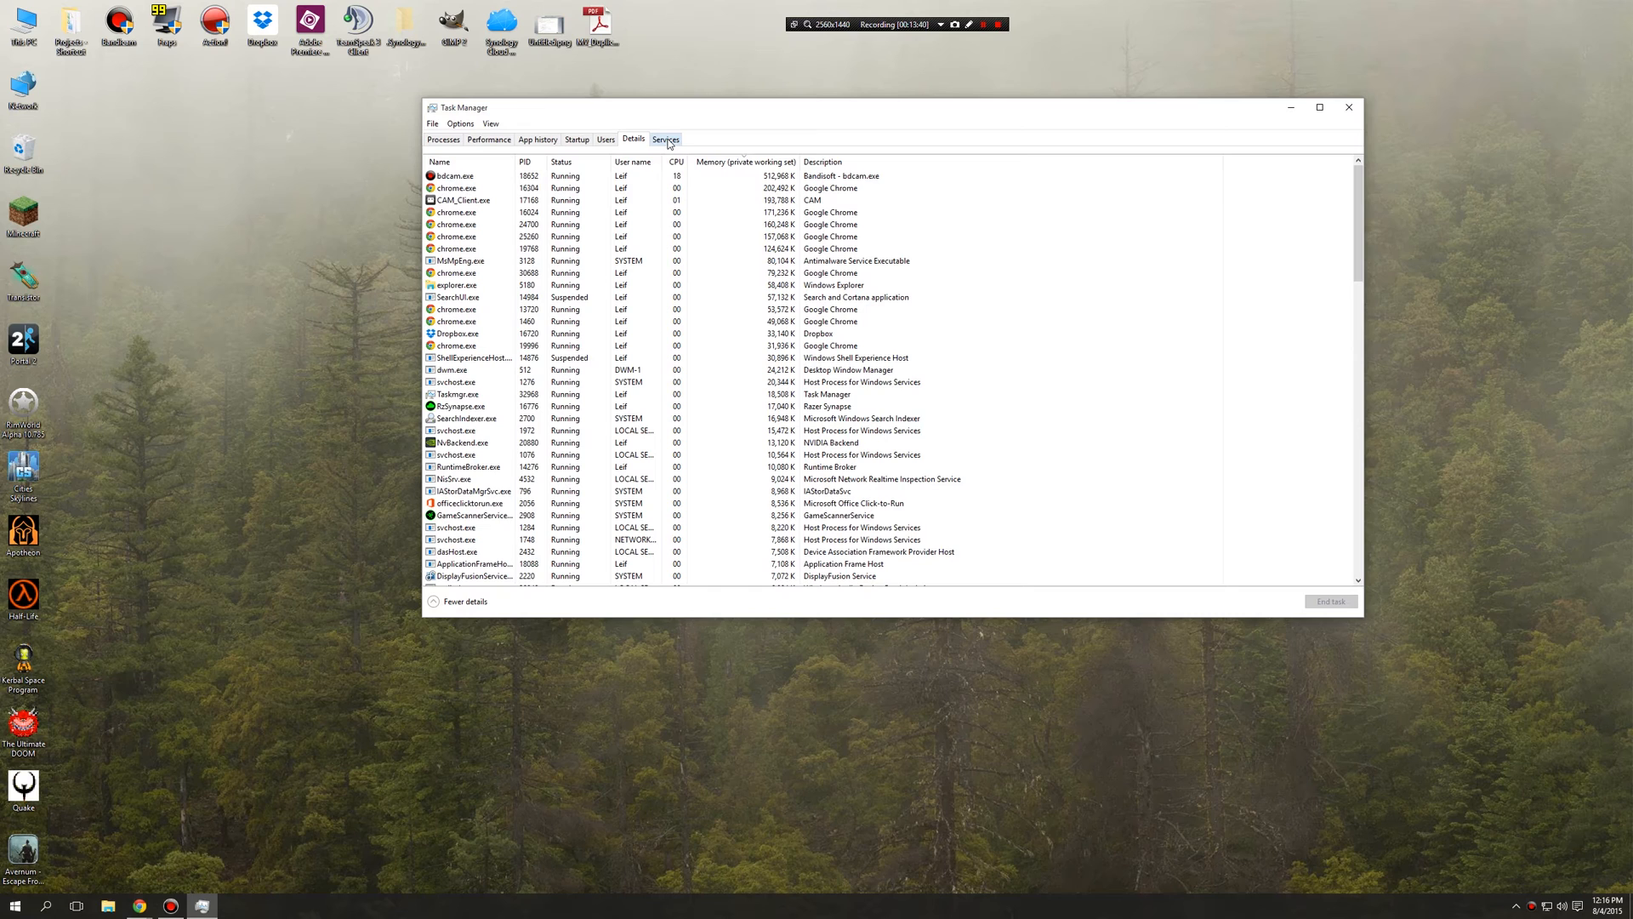
- Show the Services list and widen its Name column
click(665, 139)
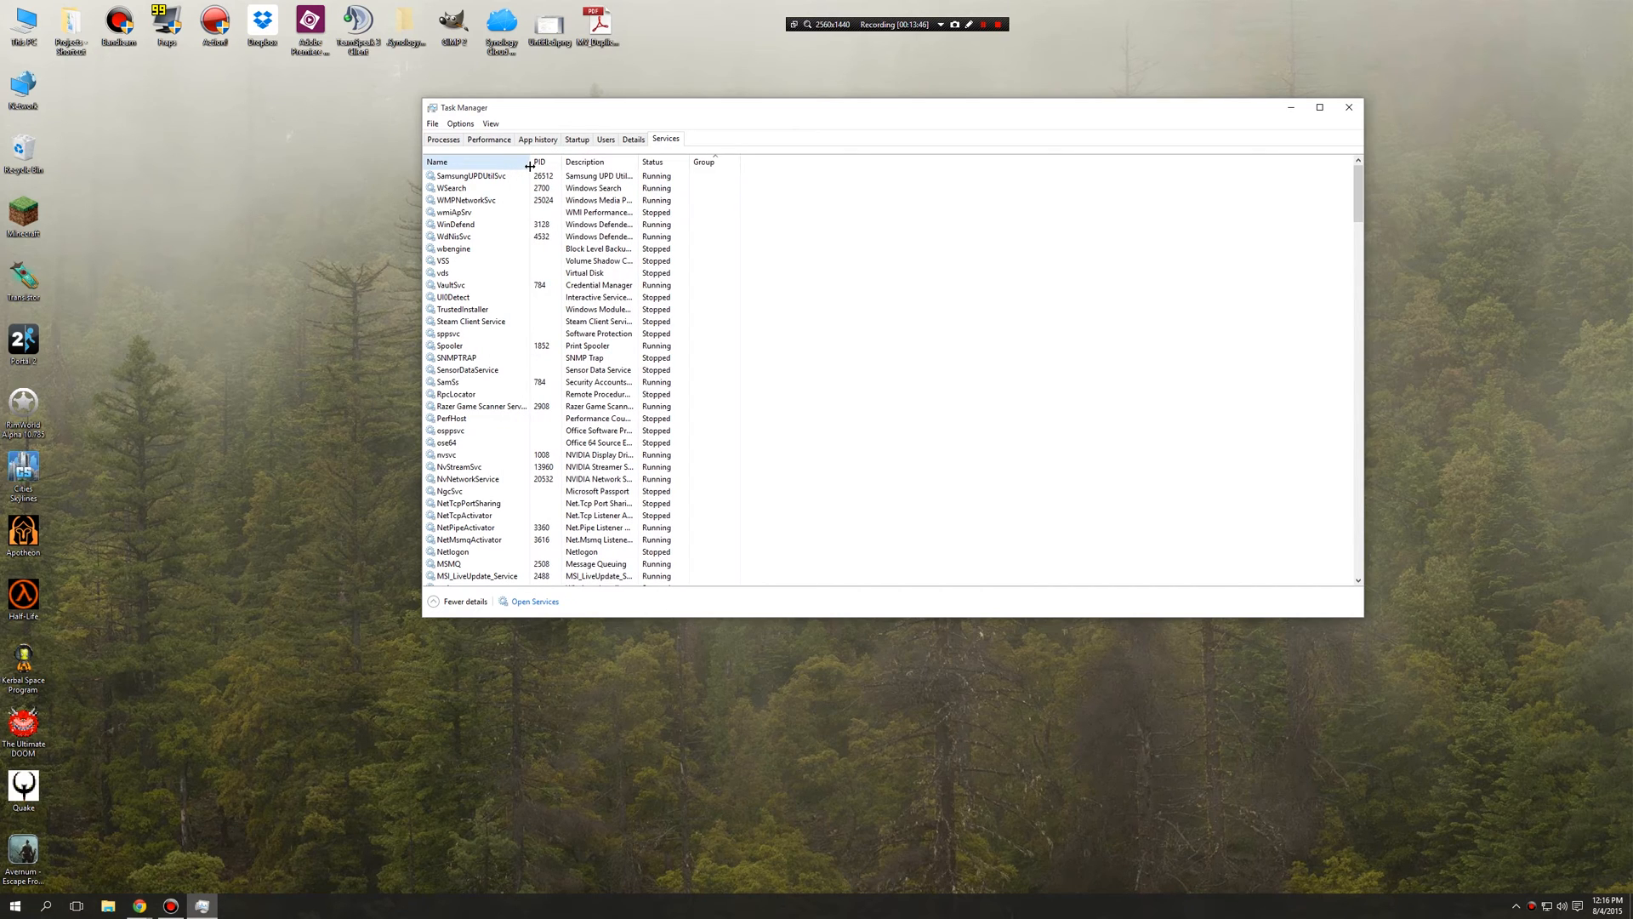
drag(531, 162, 536, 162)
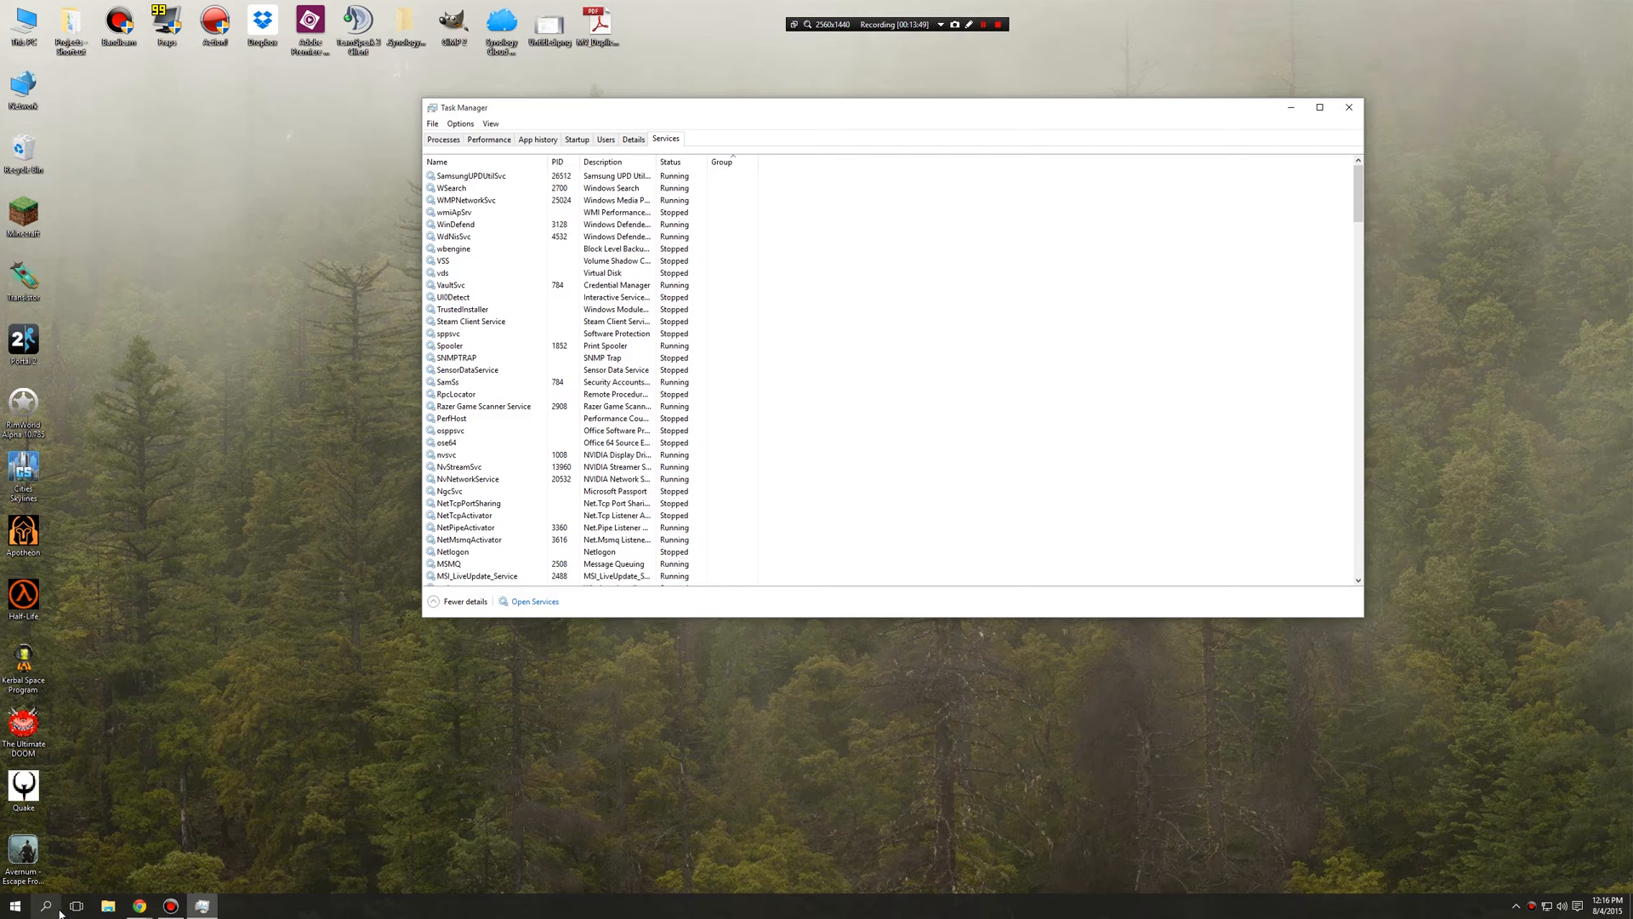
click(44, 905)
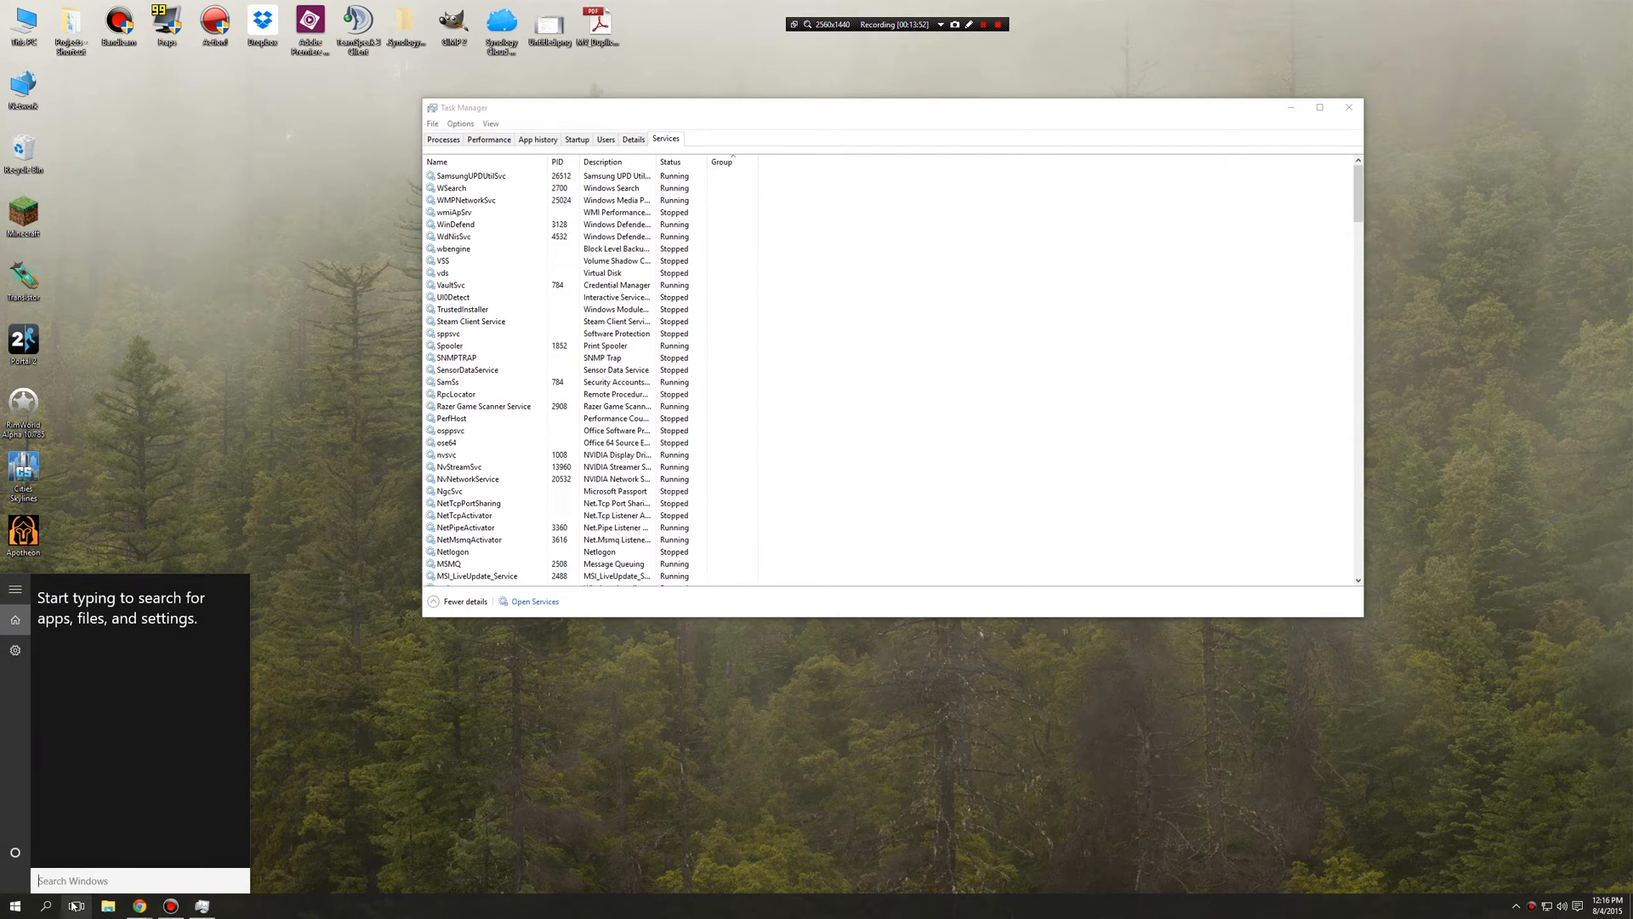
text(msconfig)
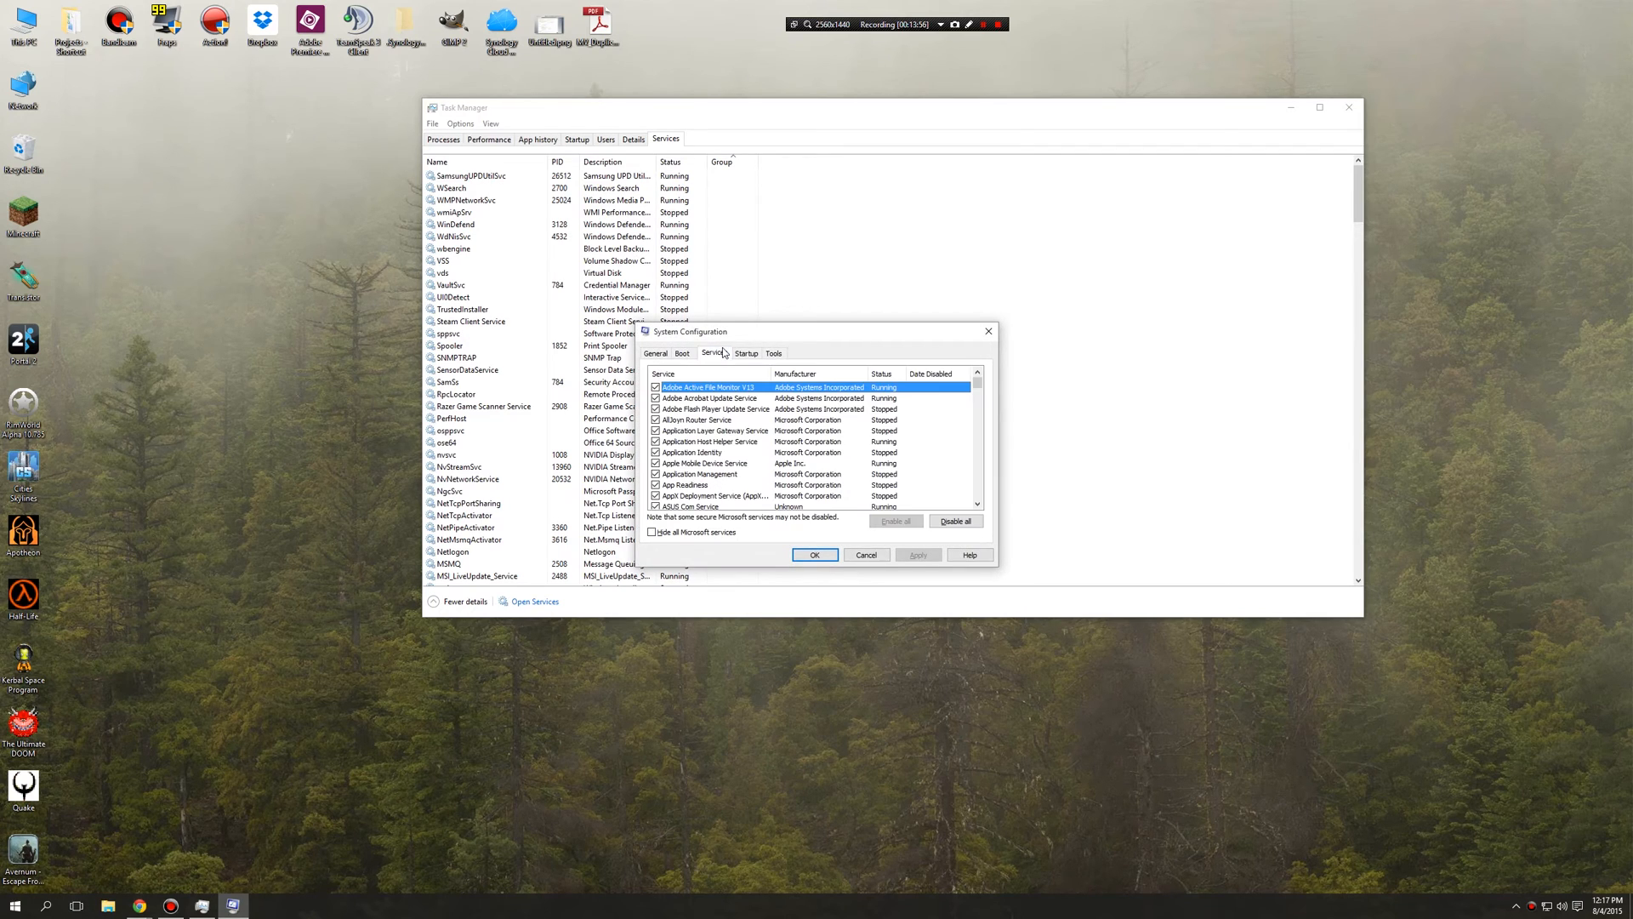
drag(686, 331, 889, 151)
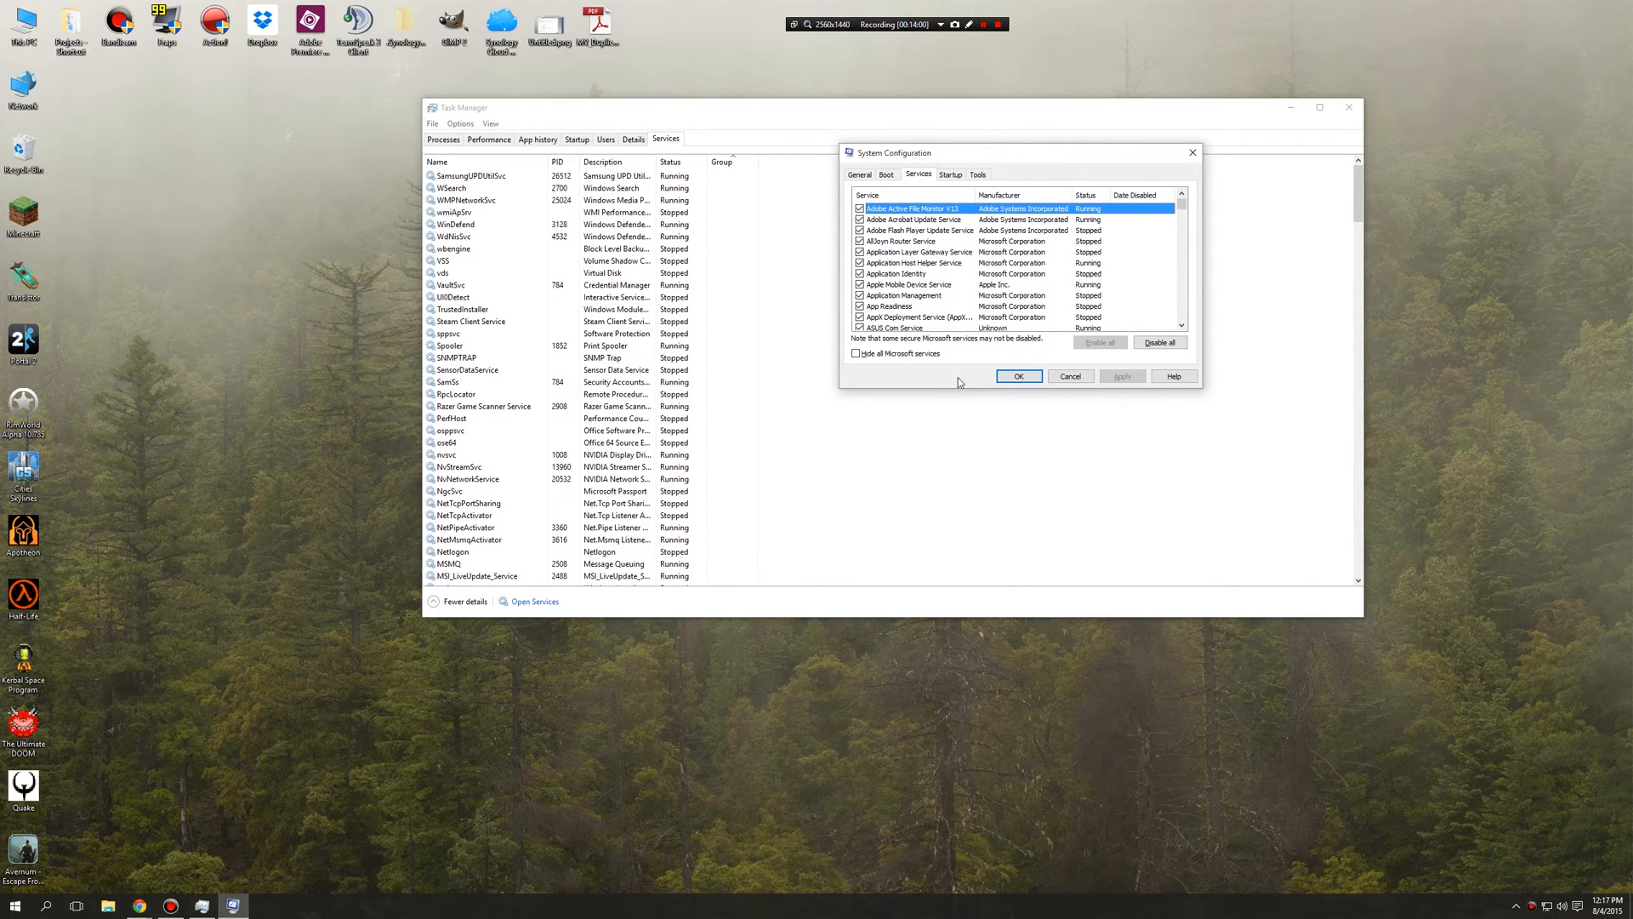
mouse_move(980, 219)
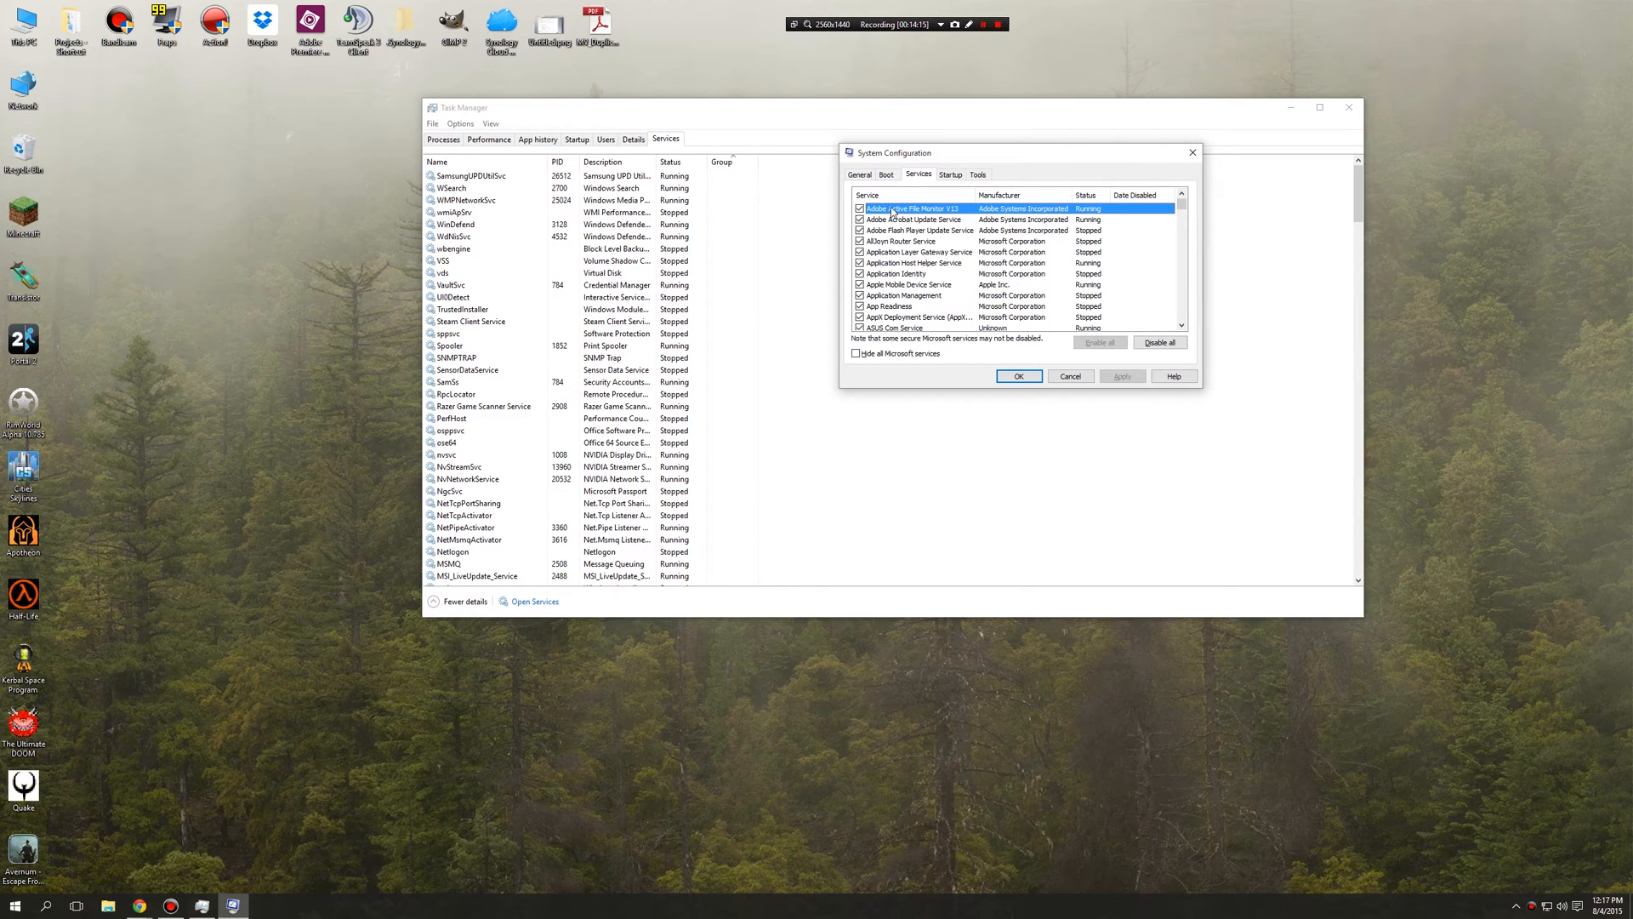
mouse_move(798, 171)
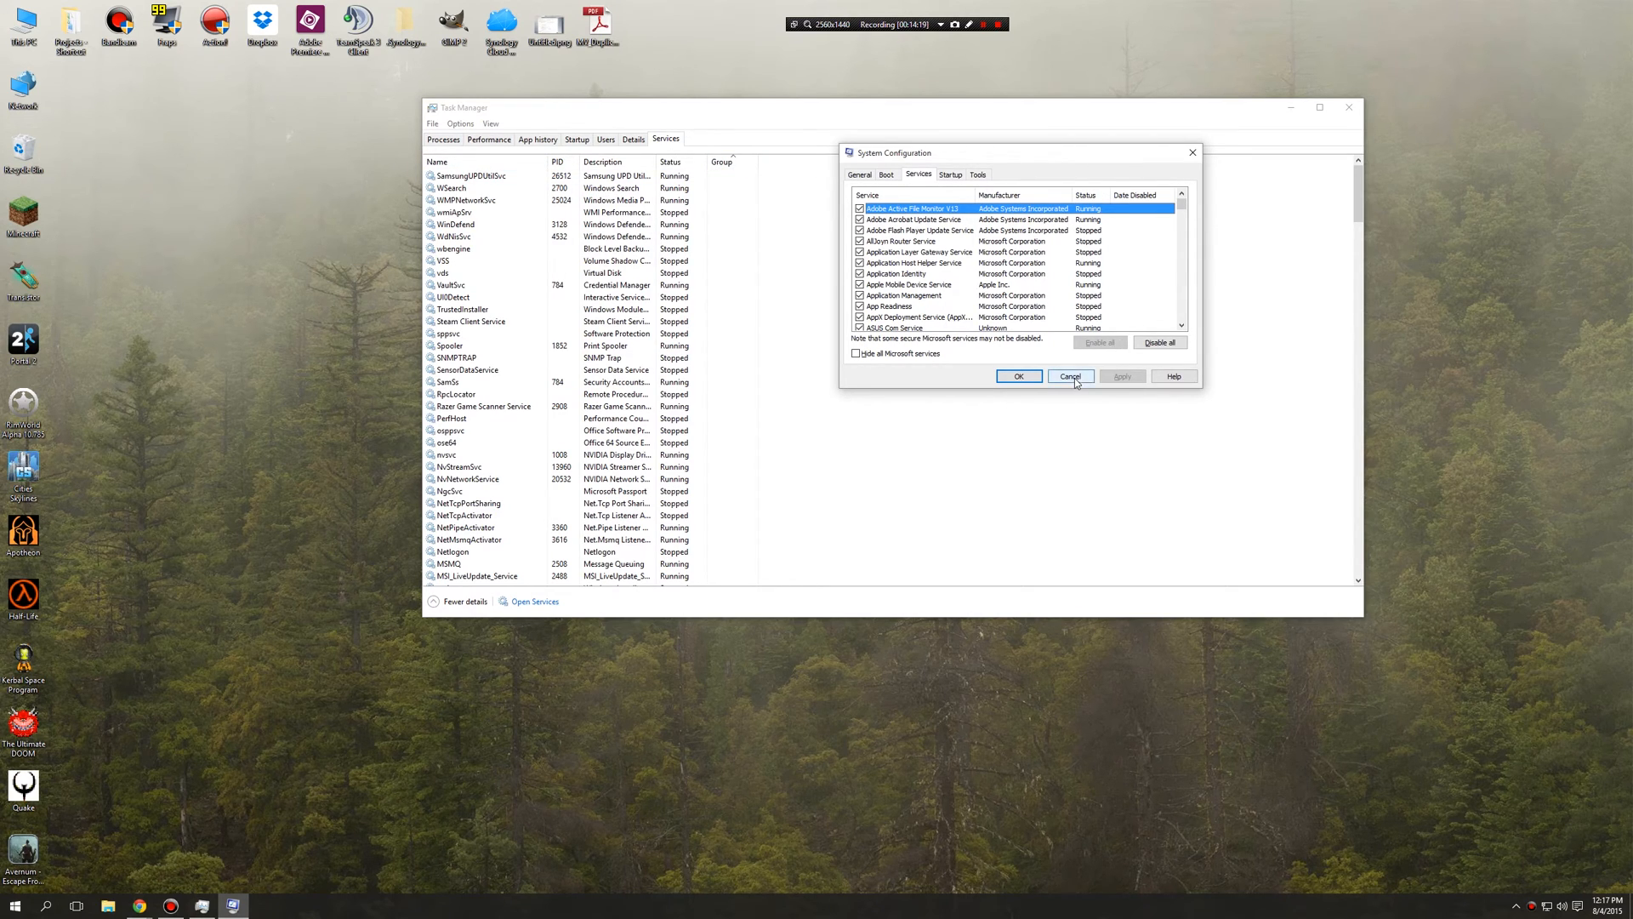
click(1072, 376)
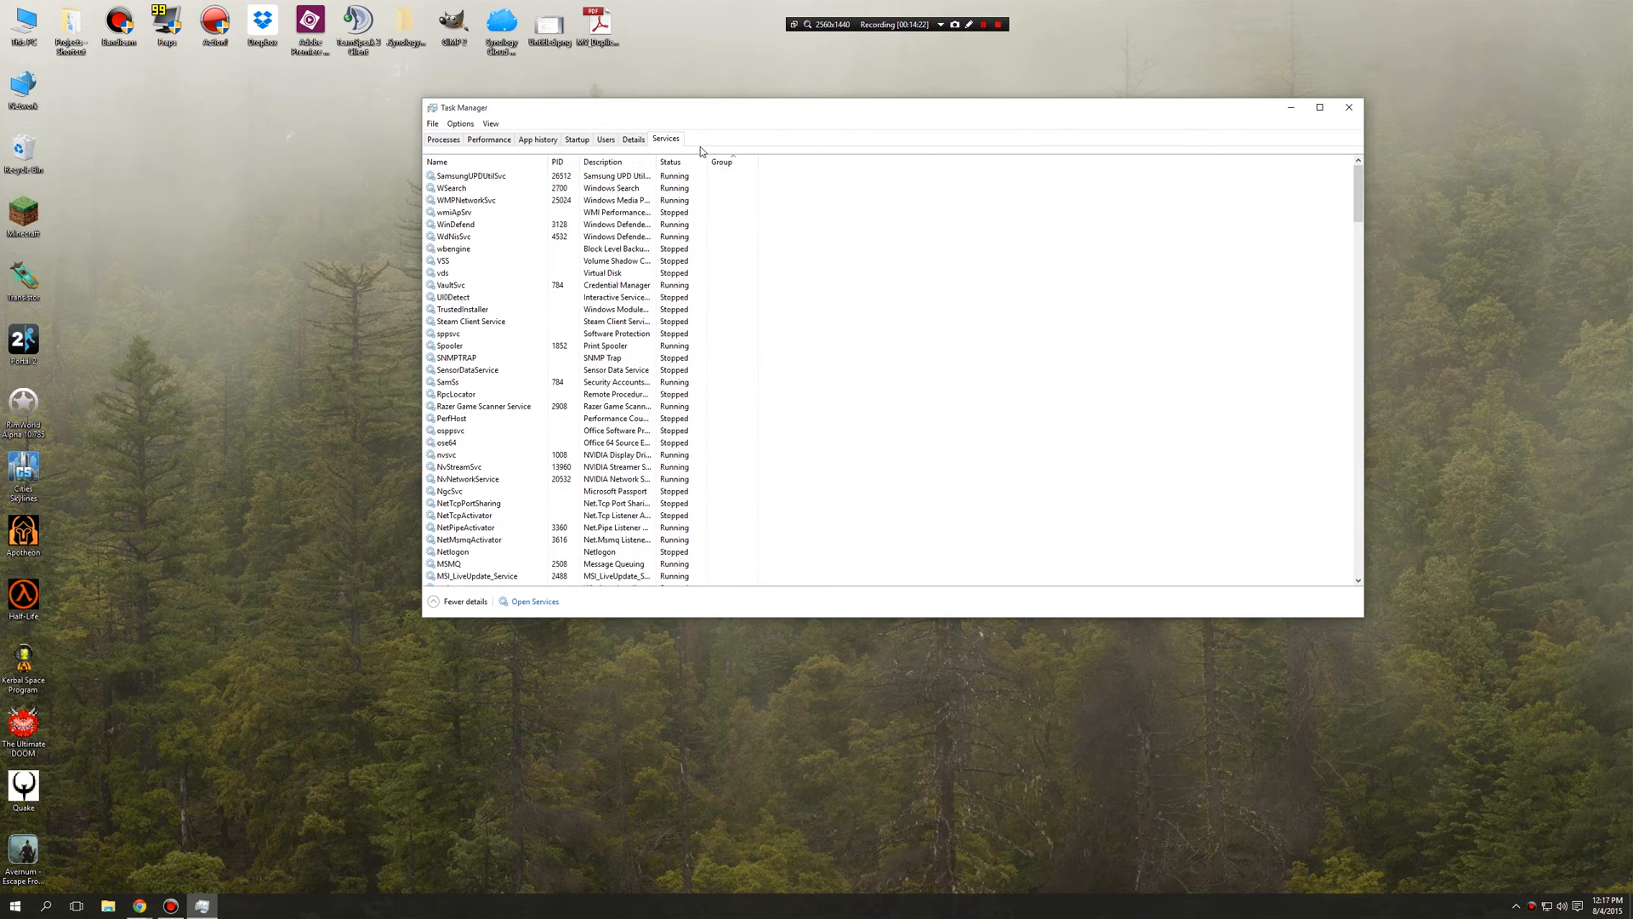
mouse_move(508, 606)
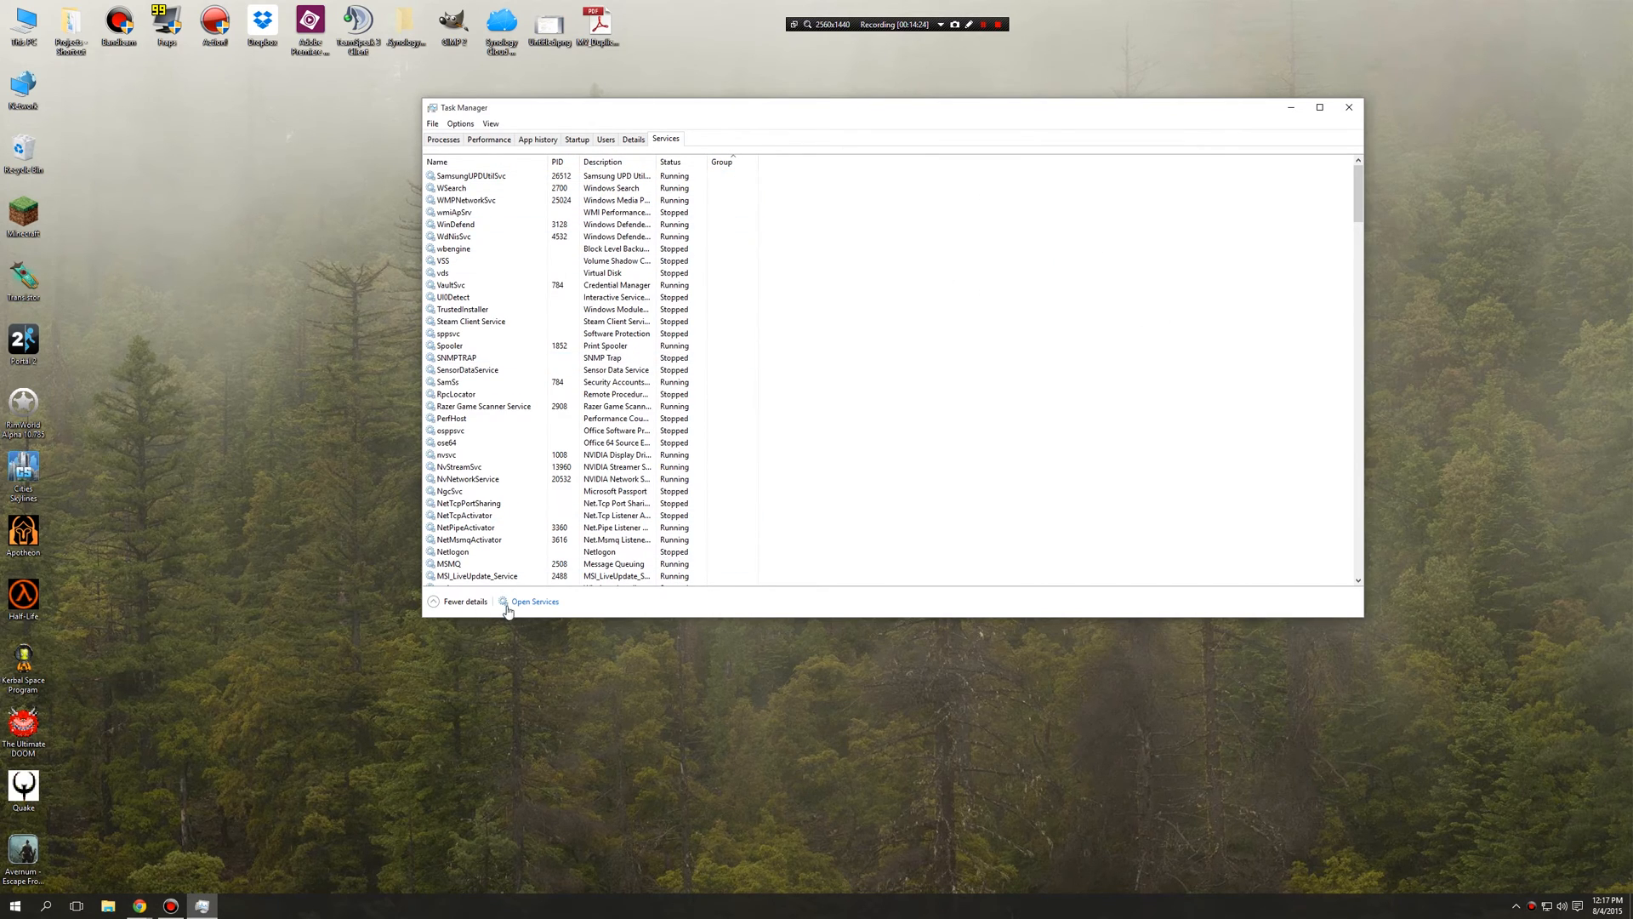
click(534, 602)
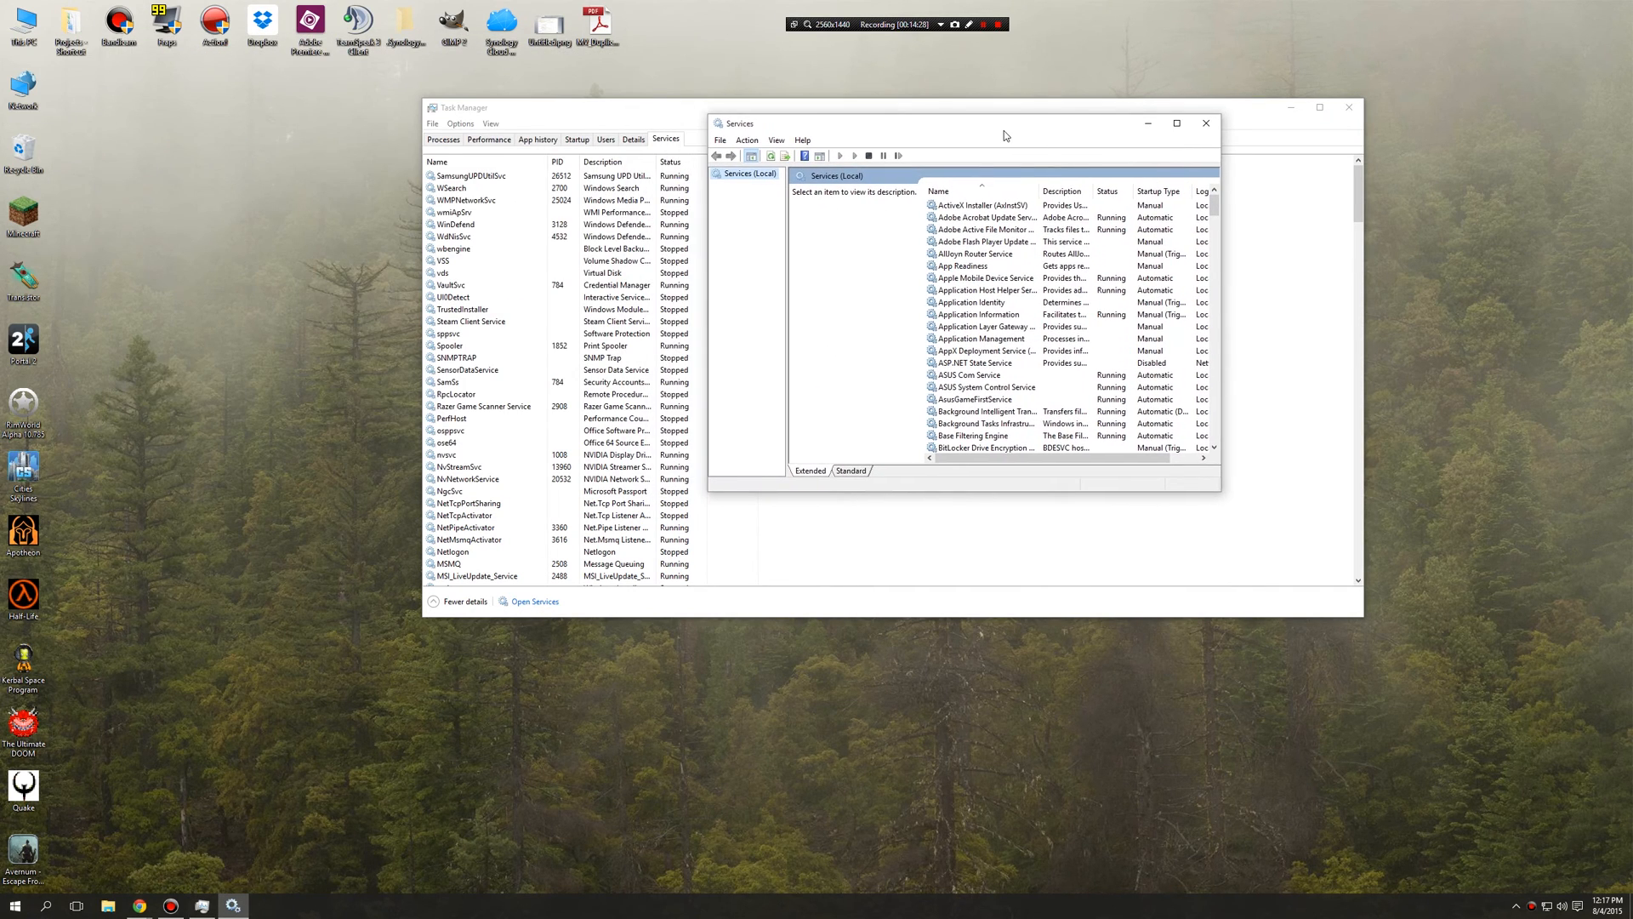
mouse_move(1222, 495)
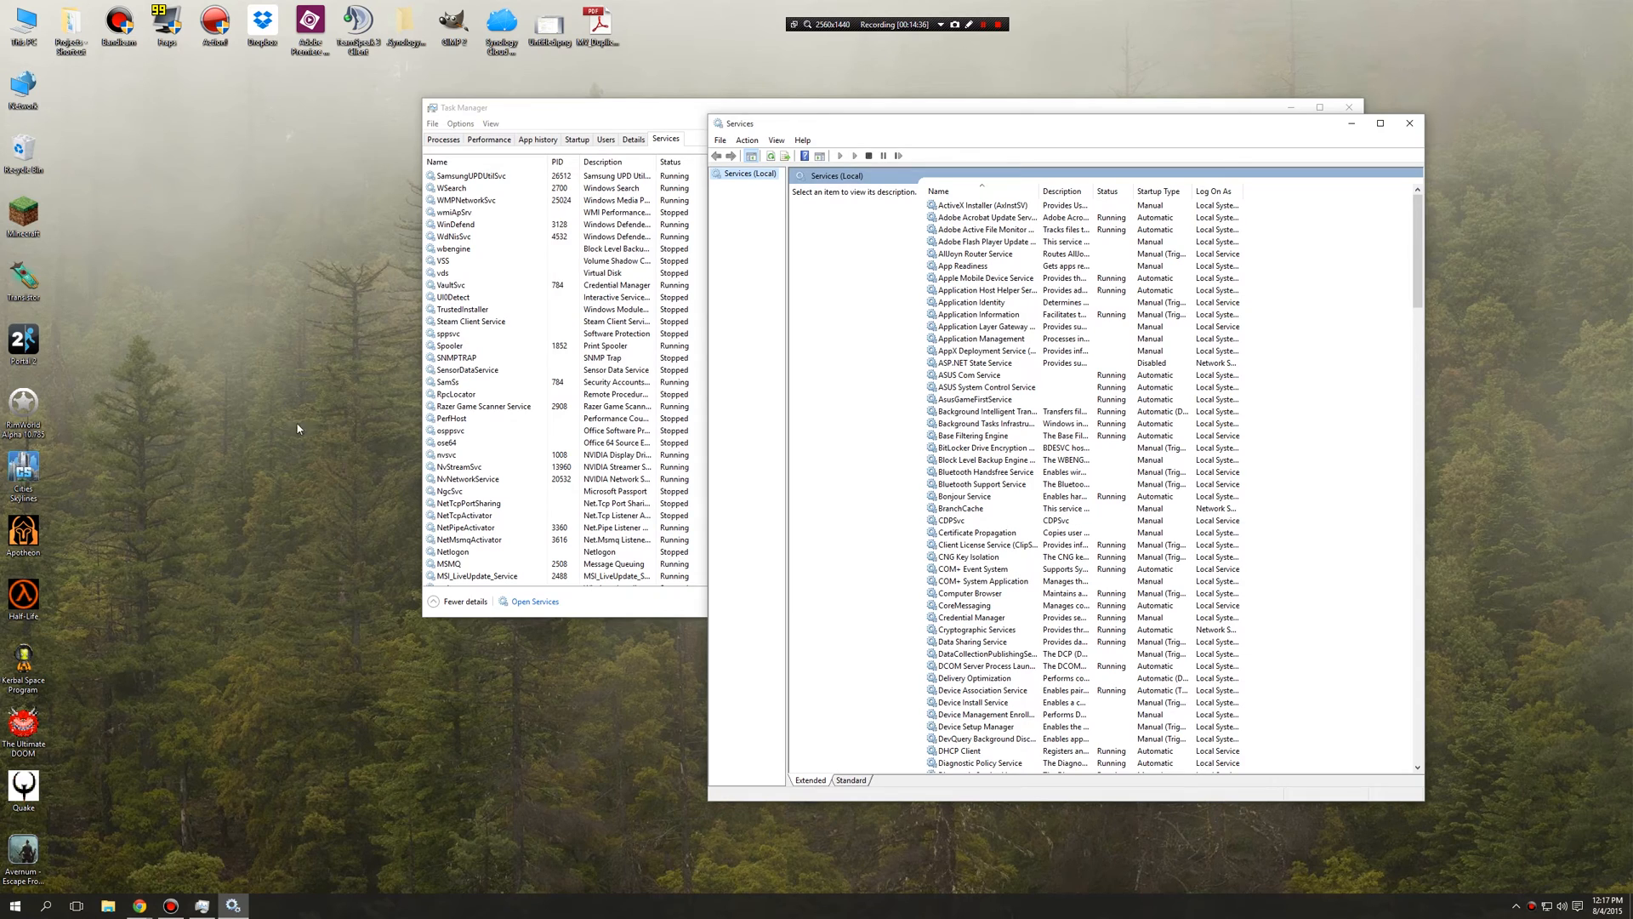
mouse_move(258, 183)
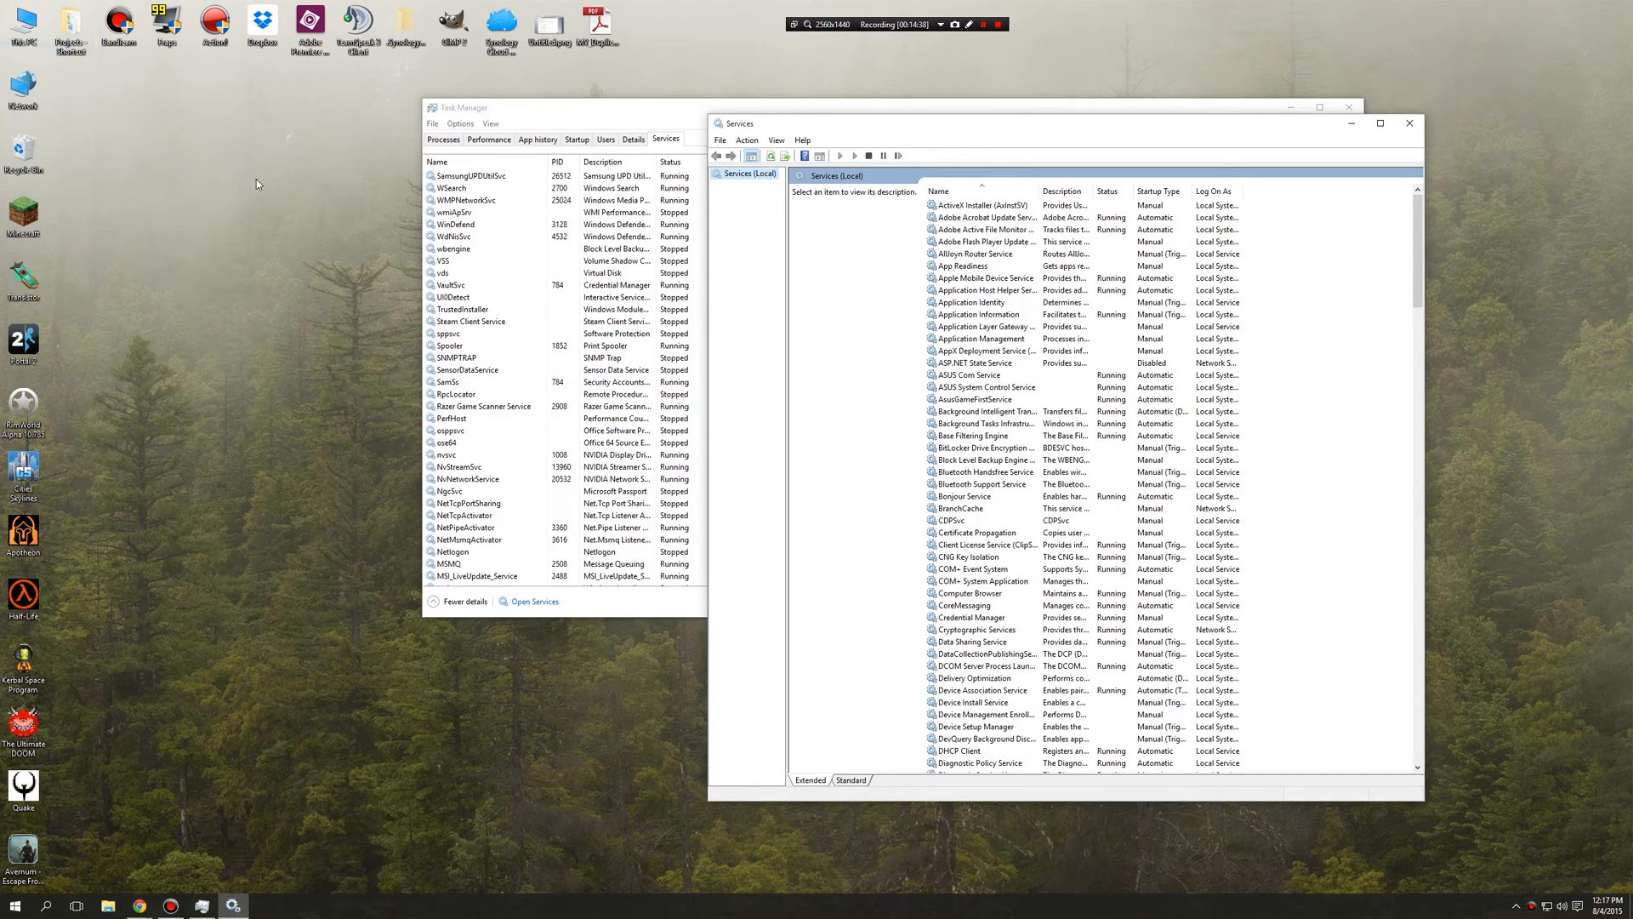
mouse_move(1382, 188)
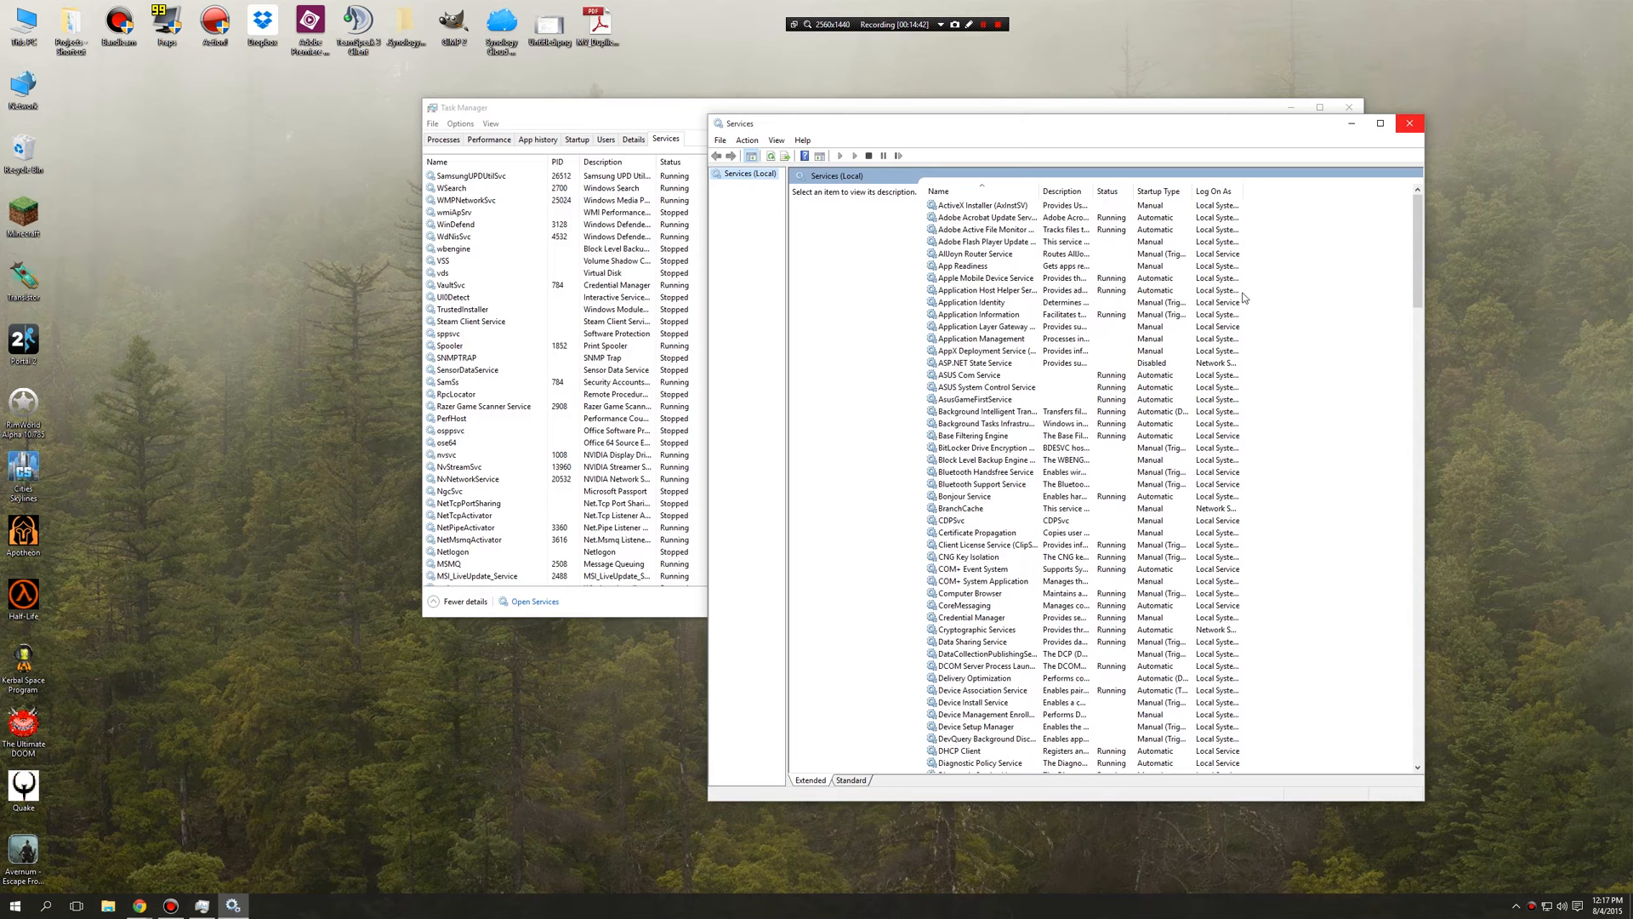
click(1409, 123)
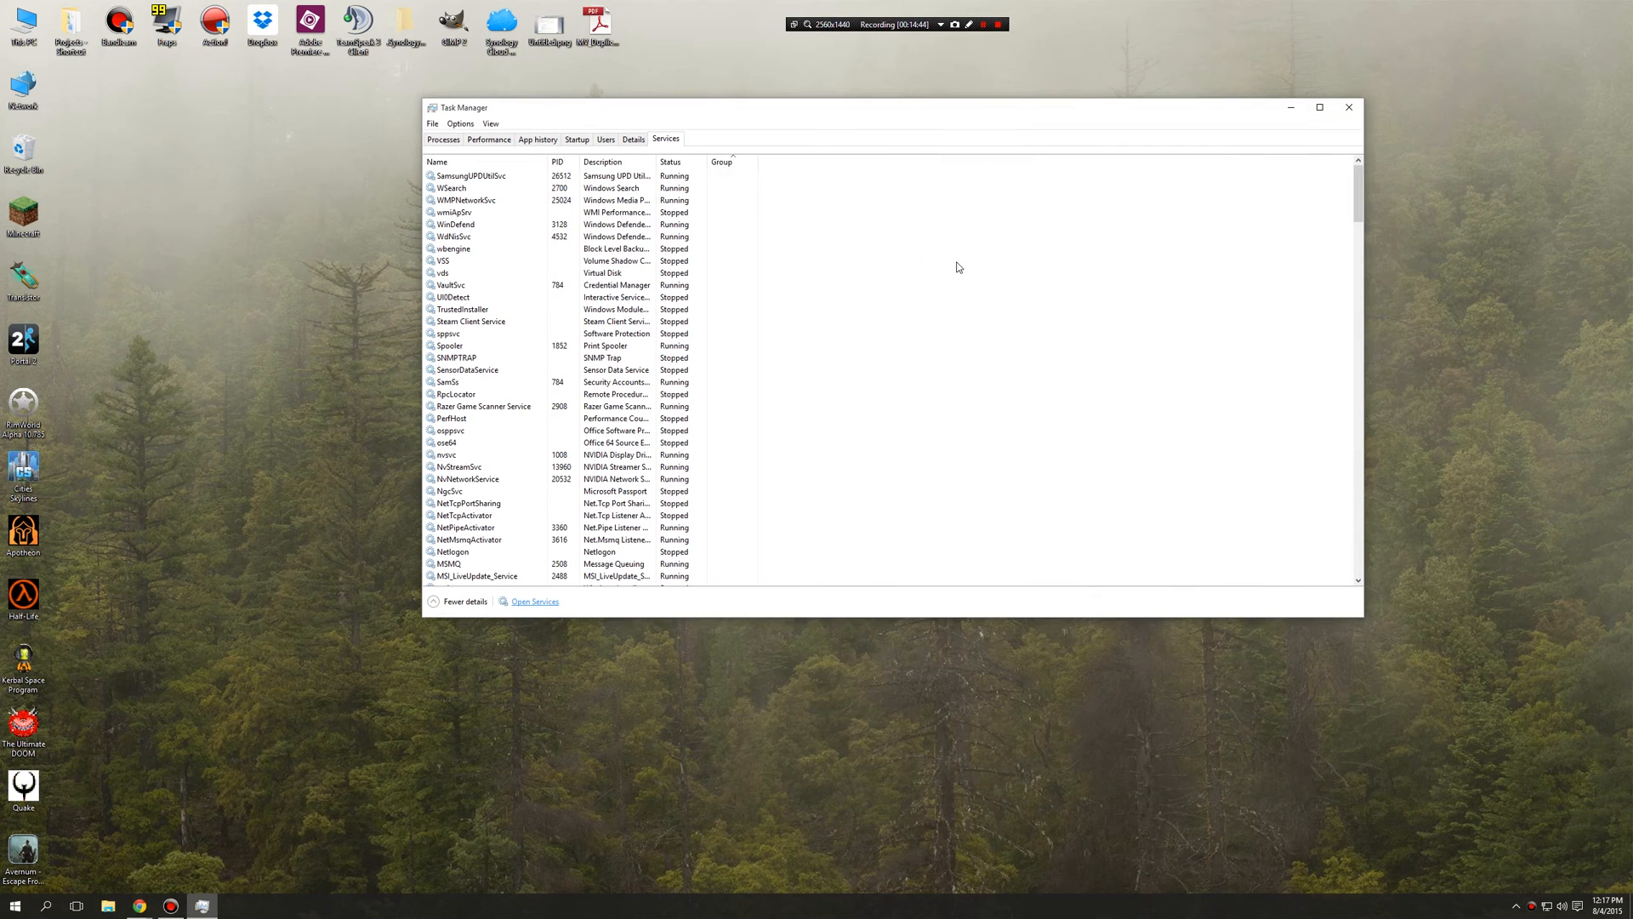
mouse_move(859, 562)
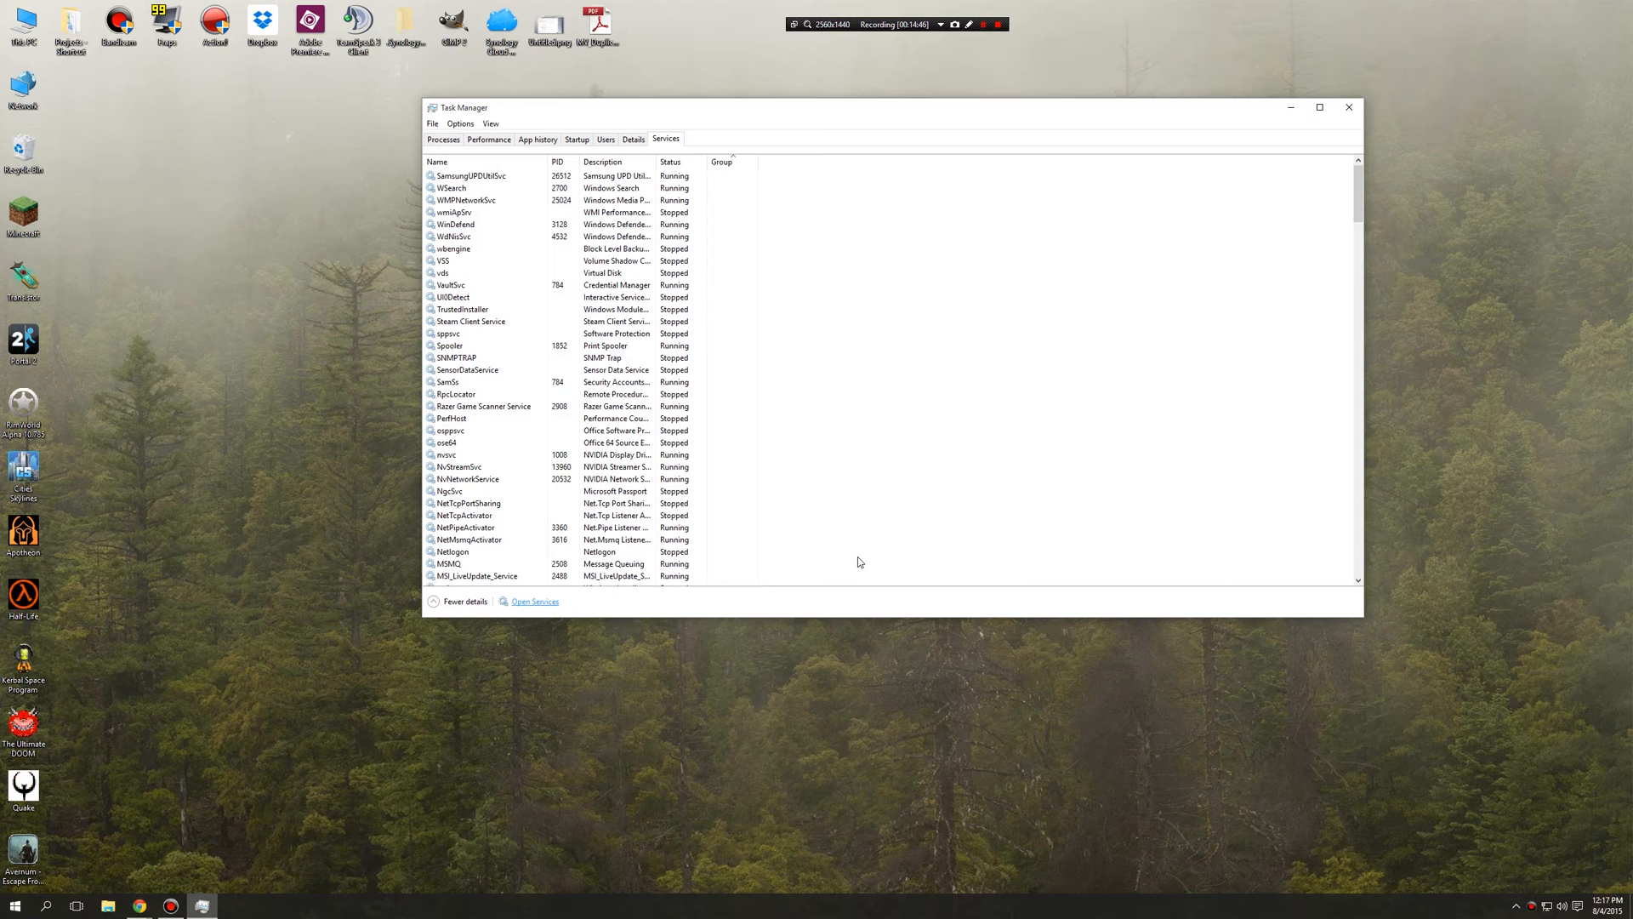
mouse_move(803, 541)
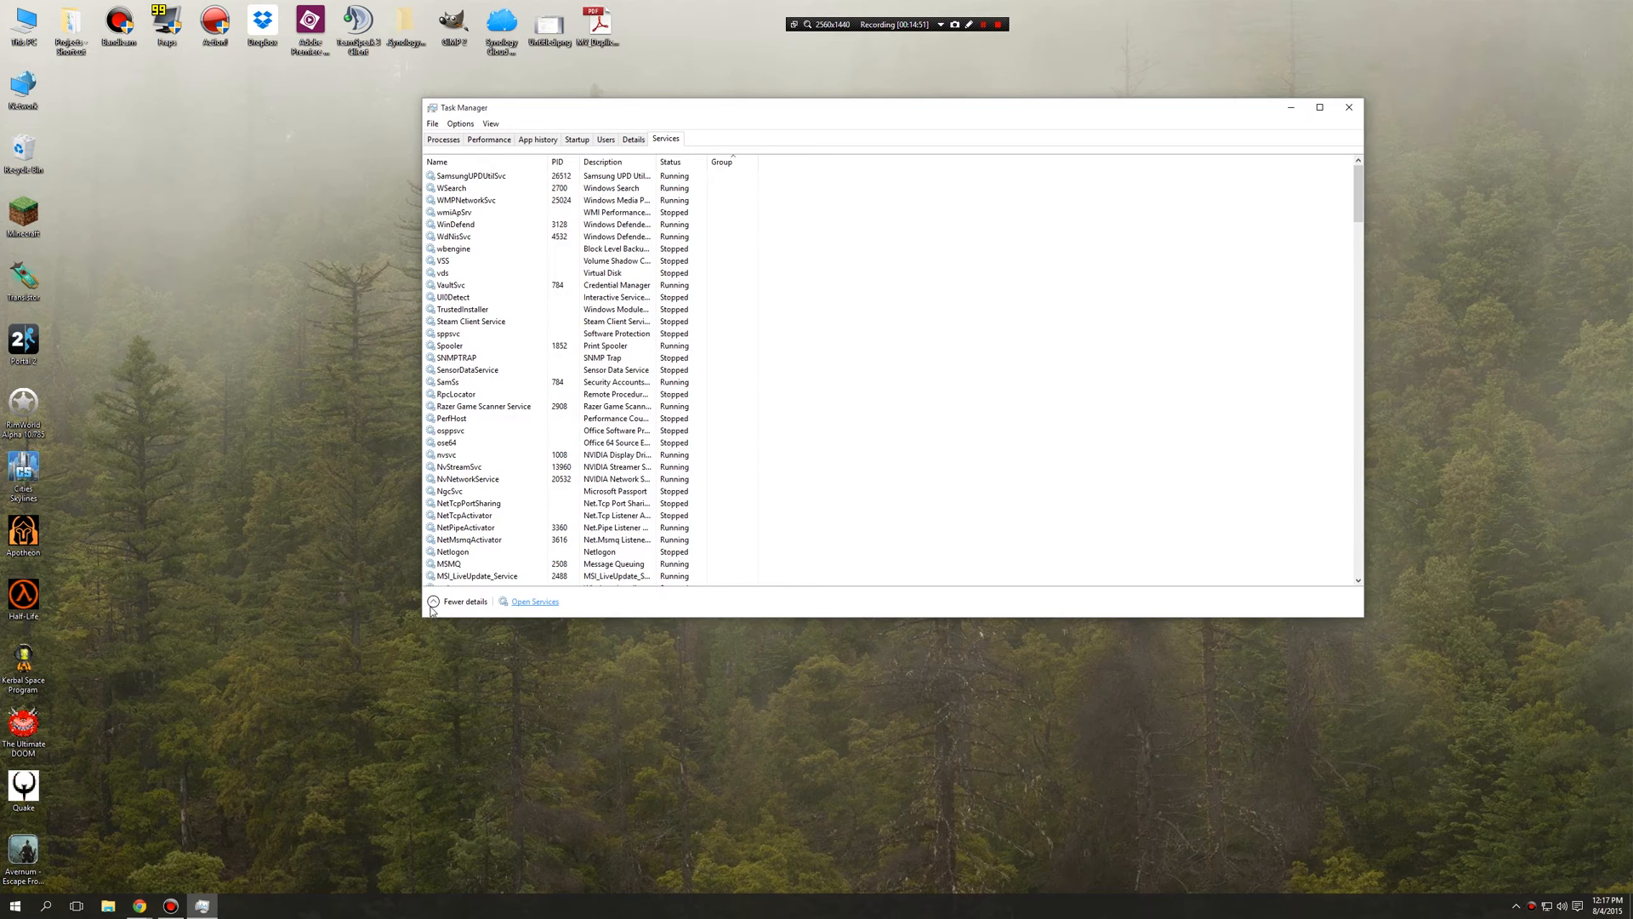
- Shrink Task Manager to the compact app-only view, move it, then expand back to full details
click(460, 603)
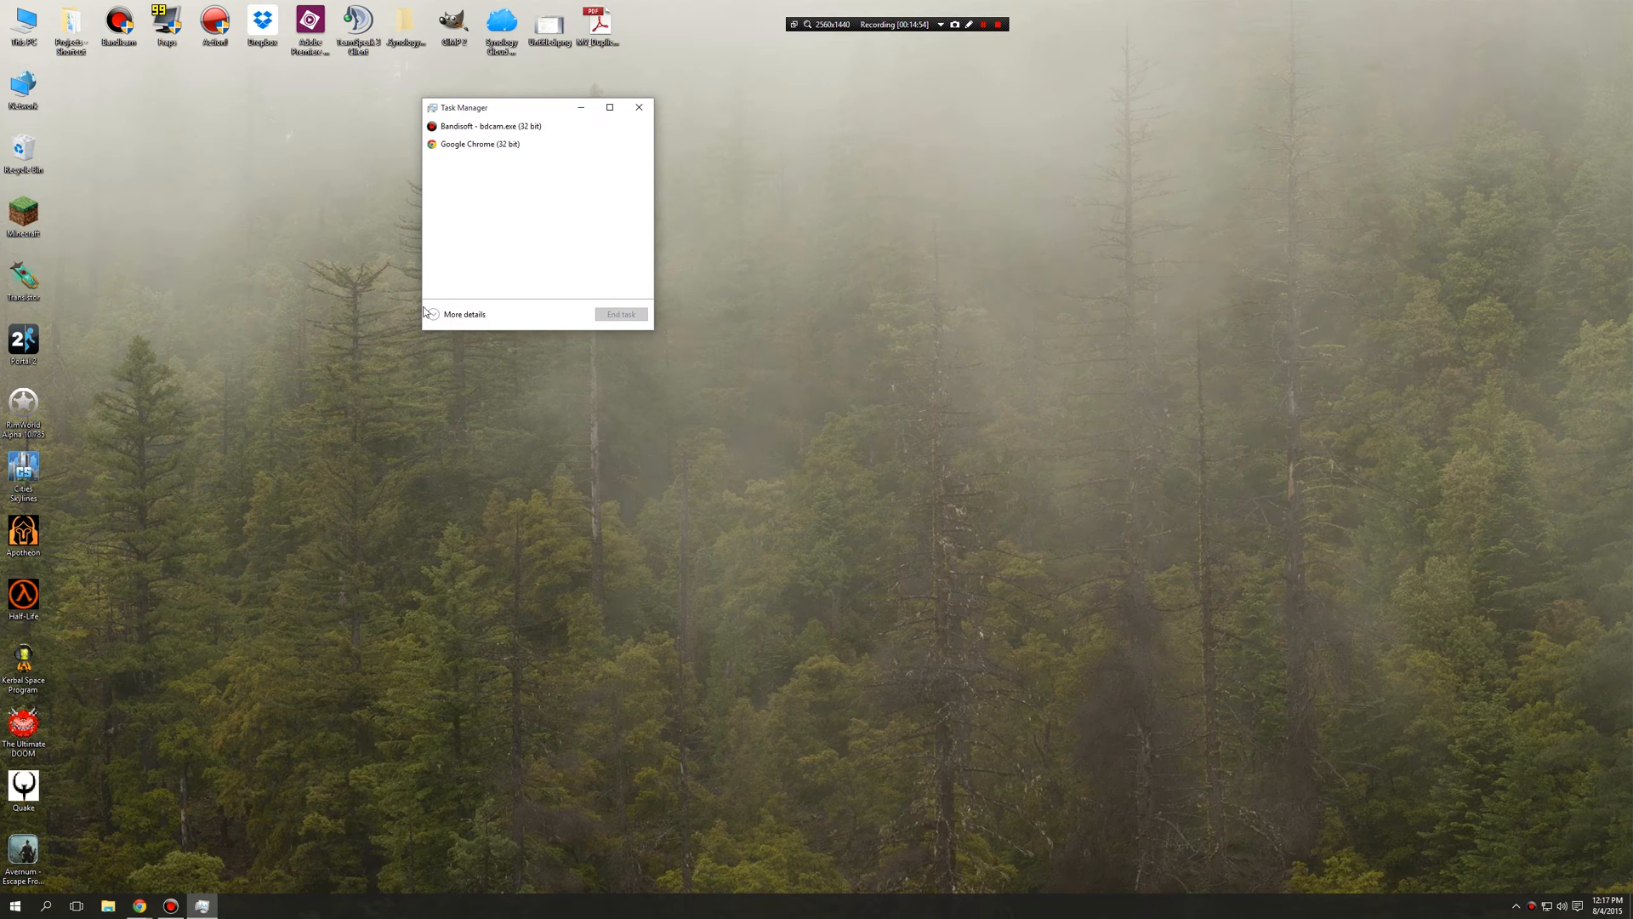
mouse_move(436, 611)
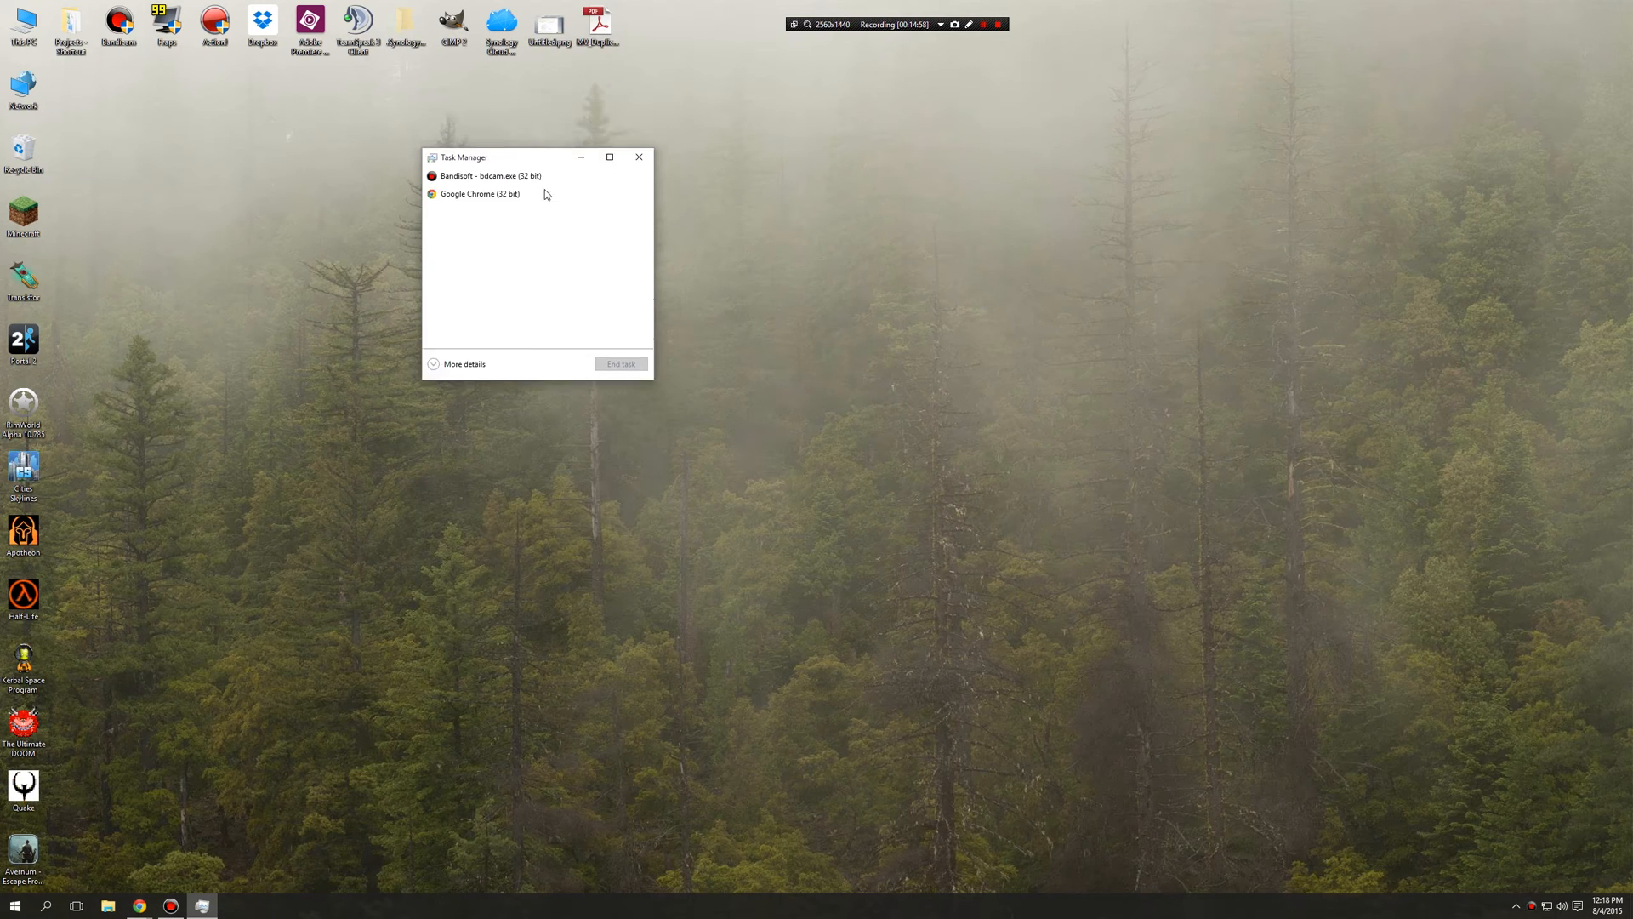
drag(505, 156, 513, 225)
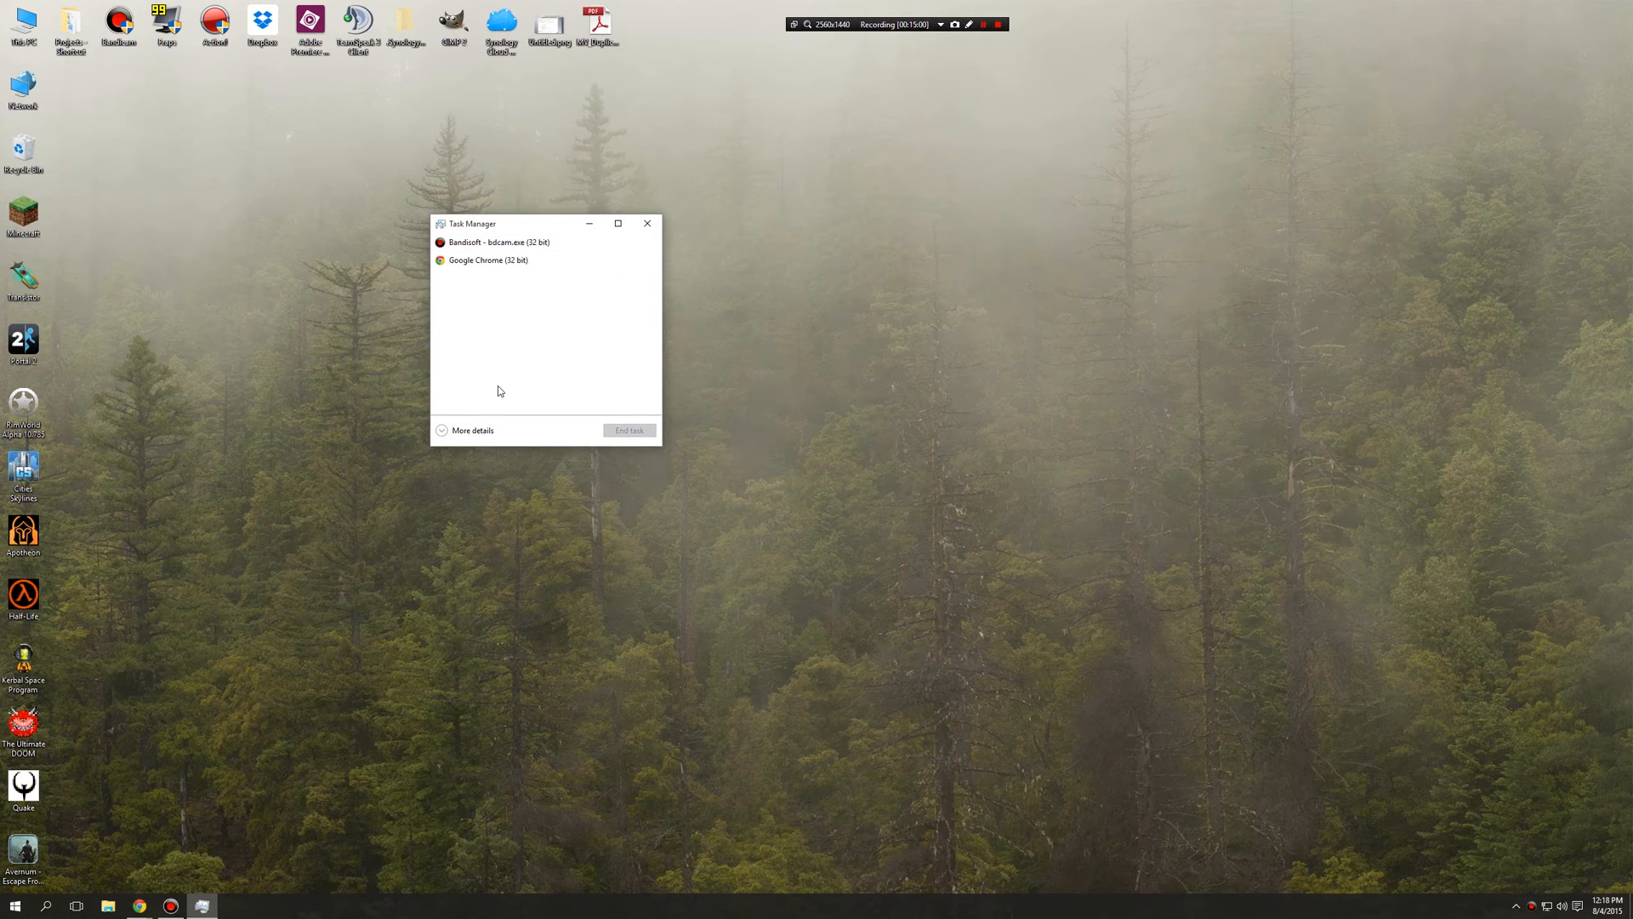
click(531, 242)
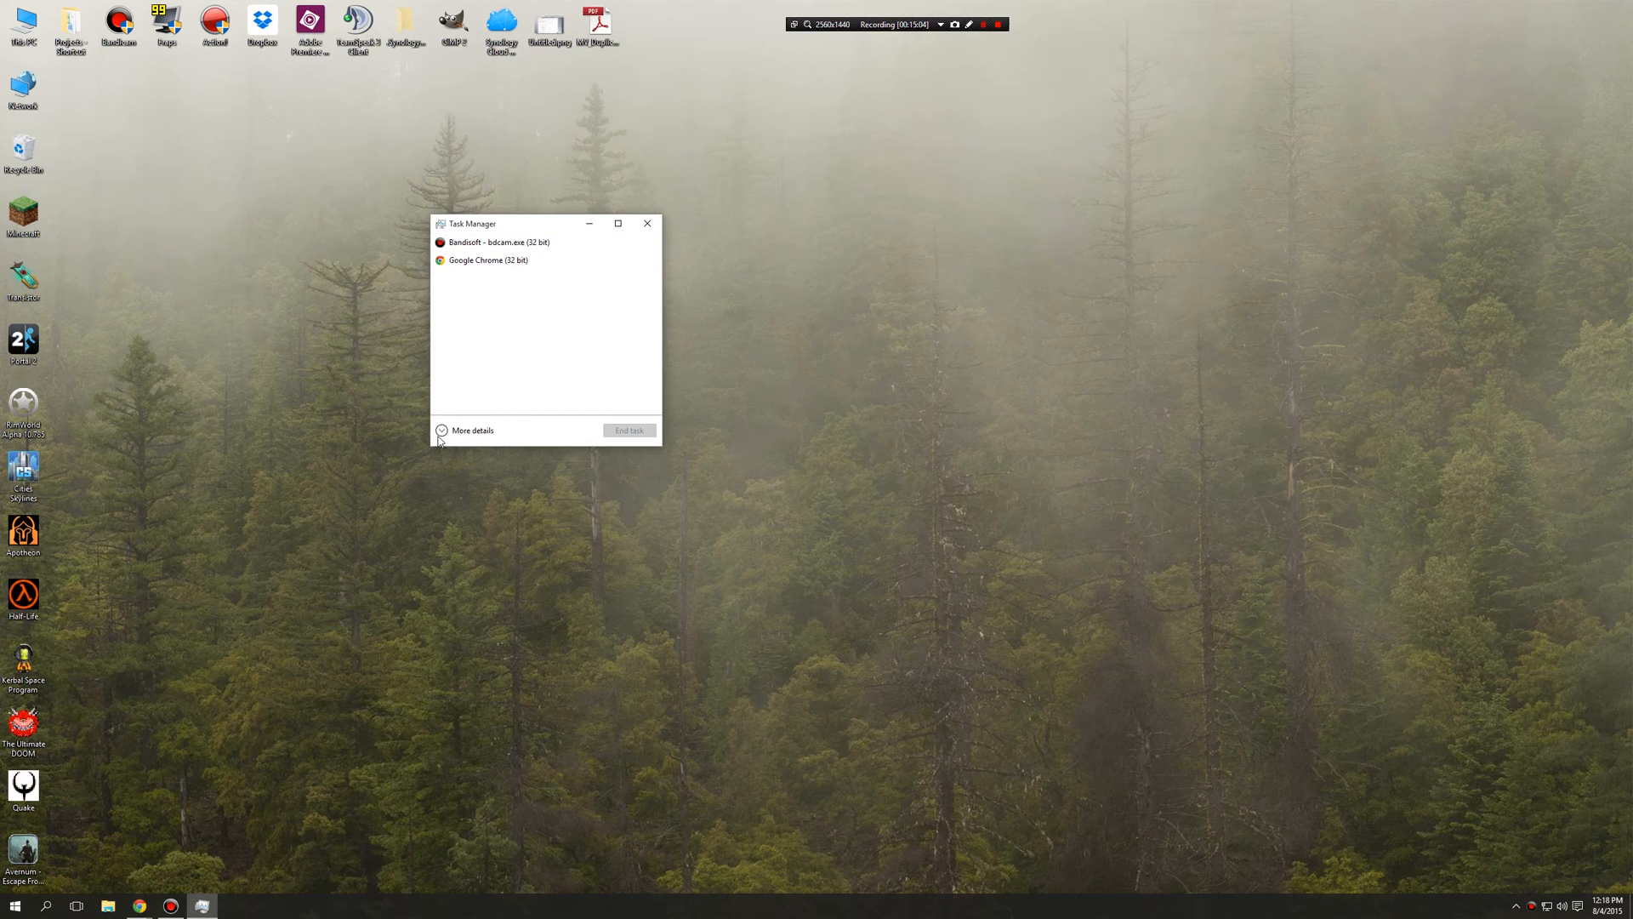
click(441, 431)
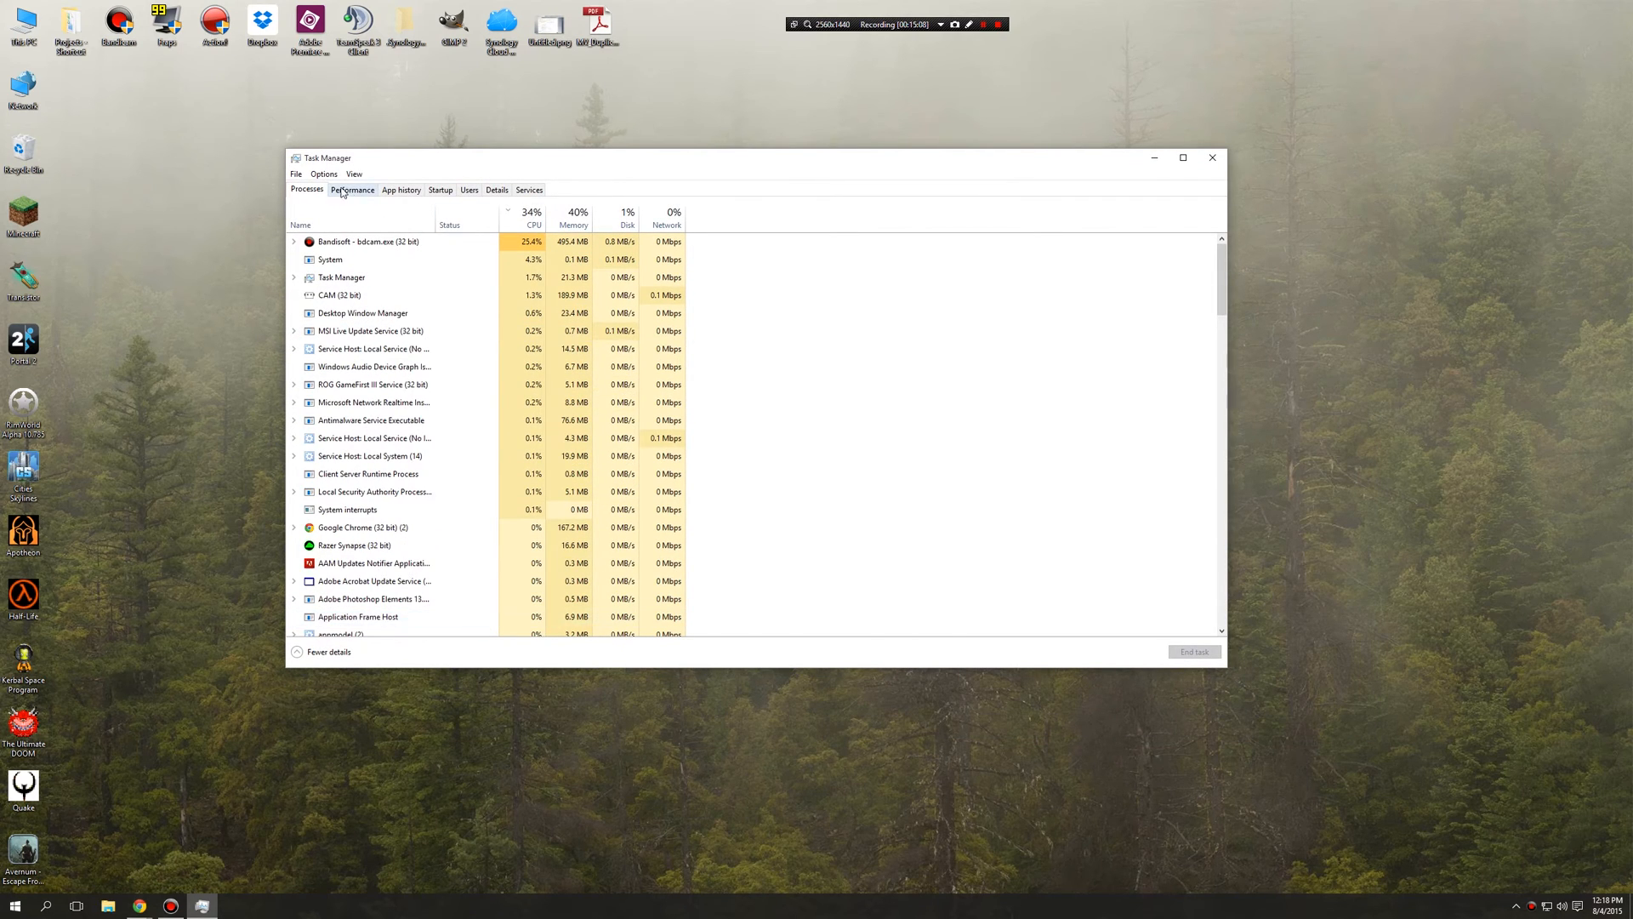
- Show the CPU performance graph and preview the File menu commands
click(354, 189)
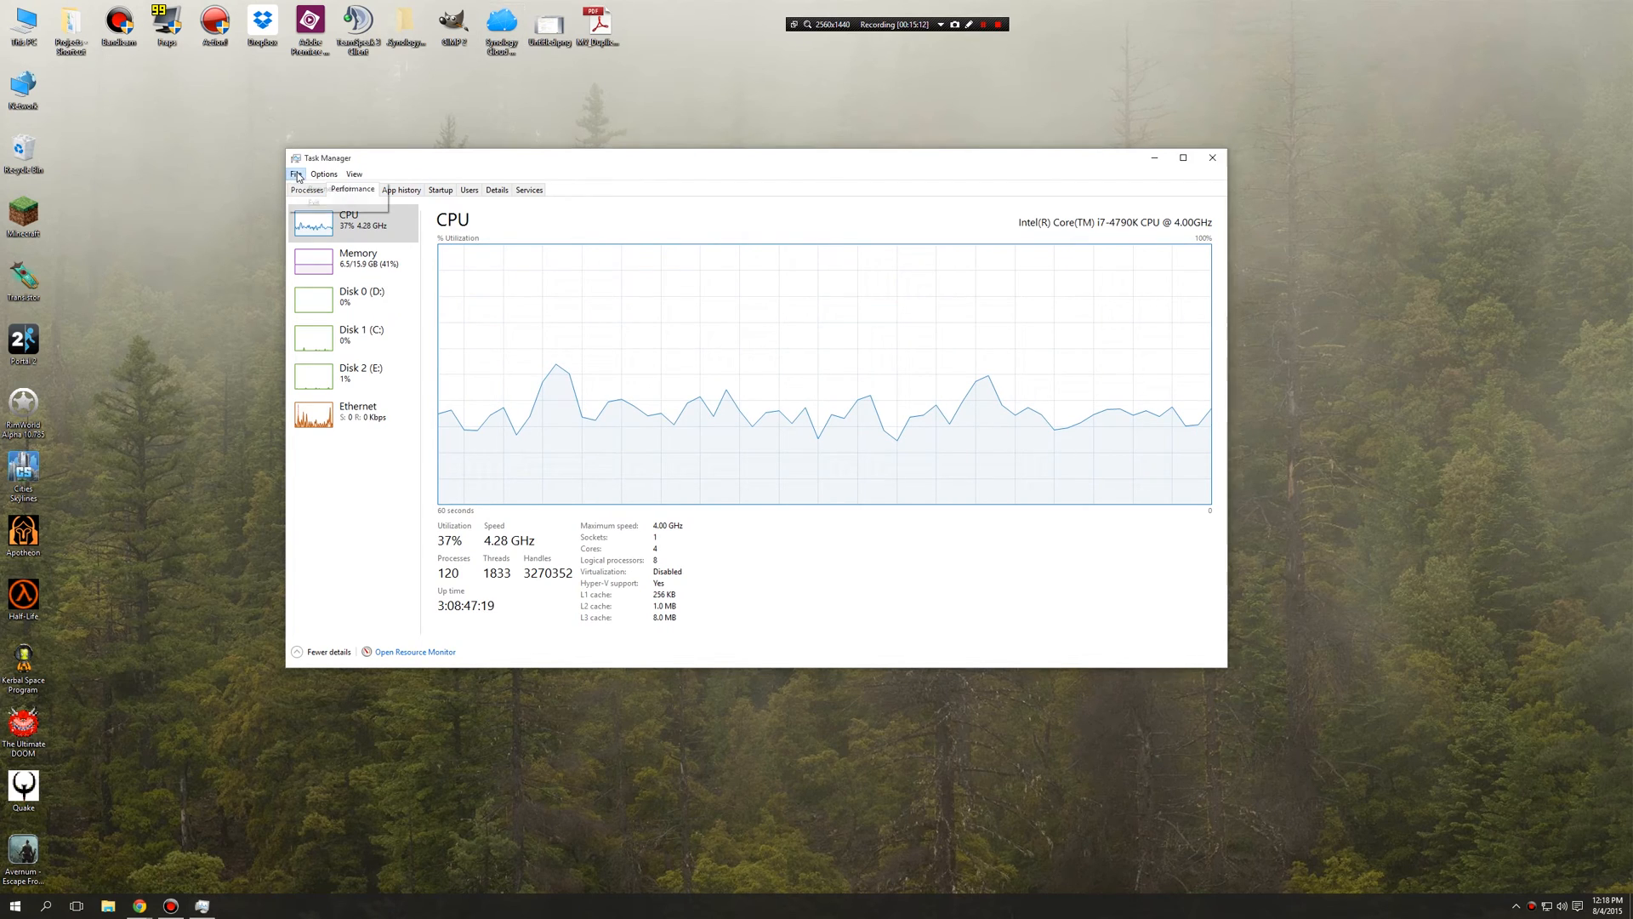
click(354, 173)
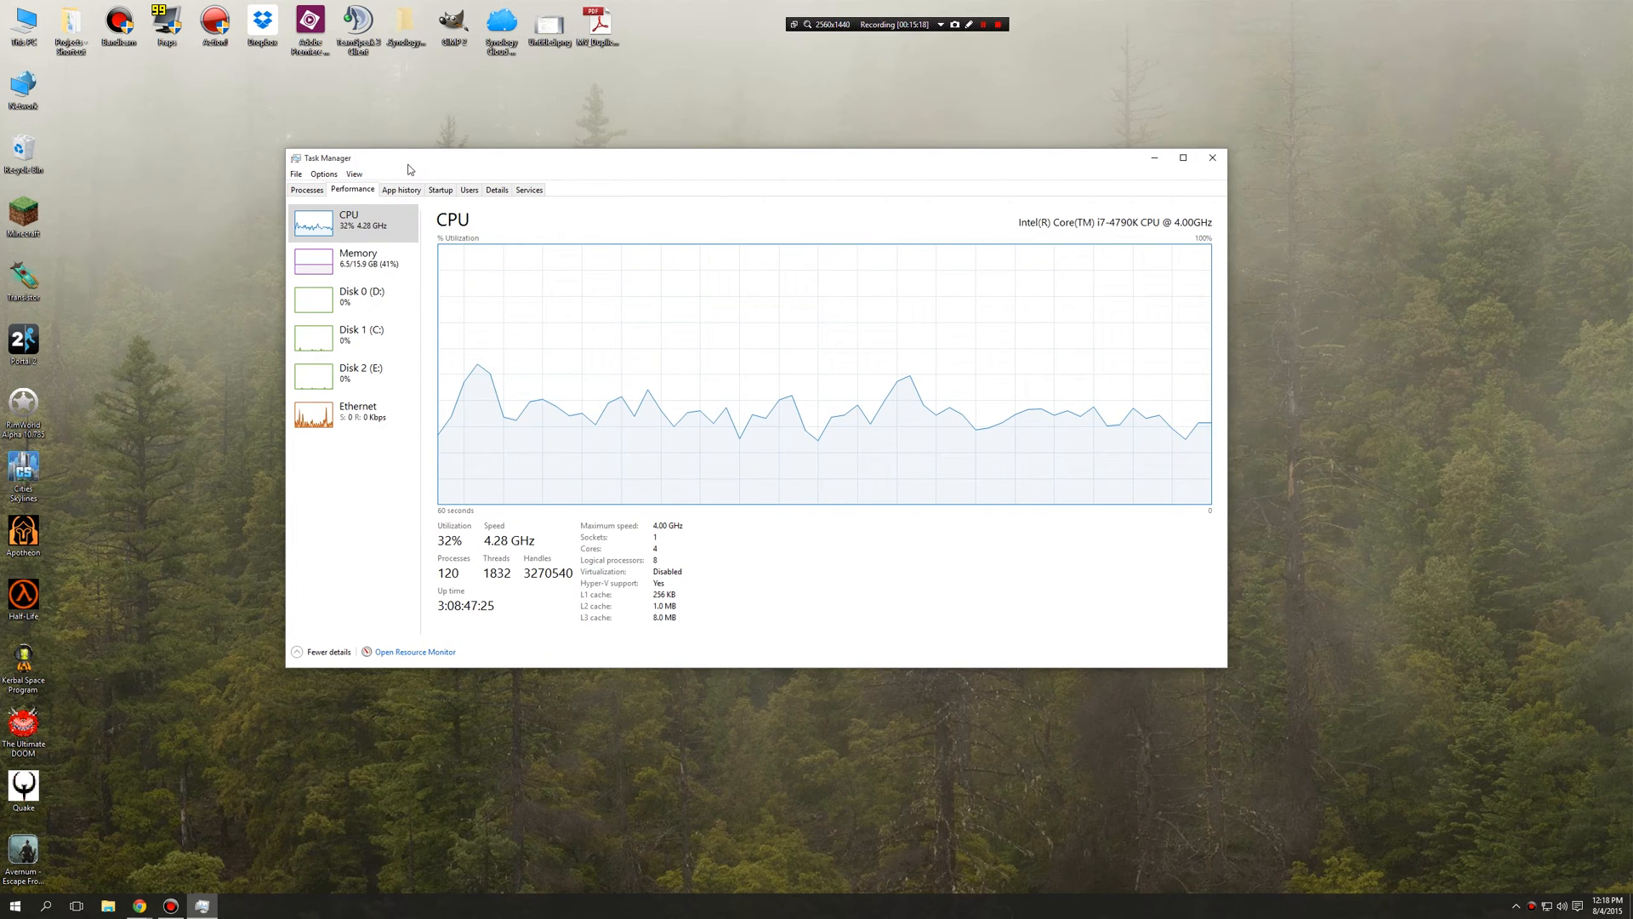
click(296, 174)
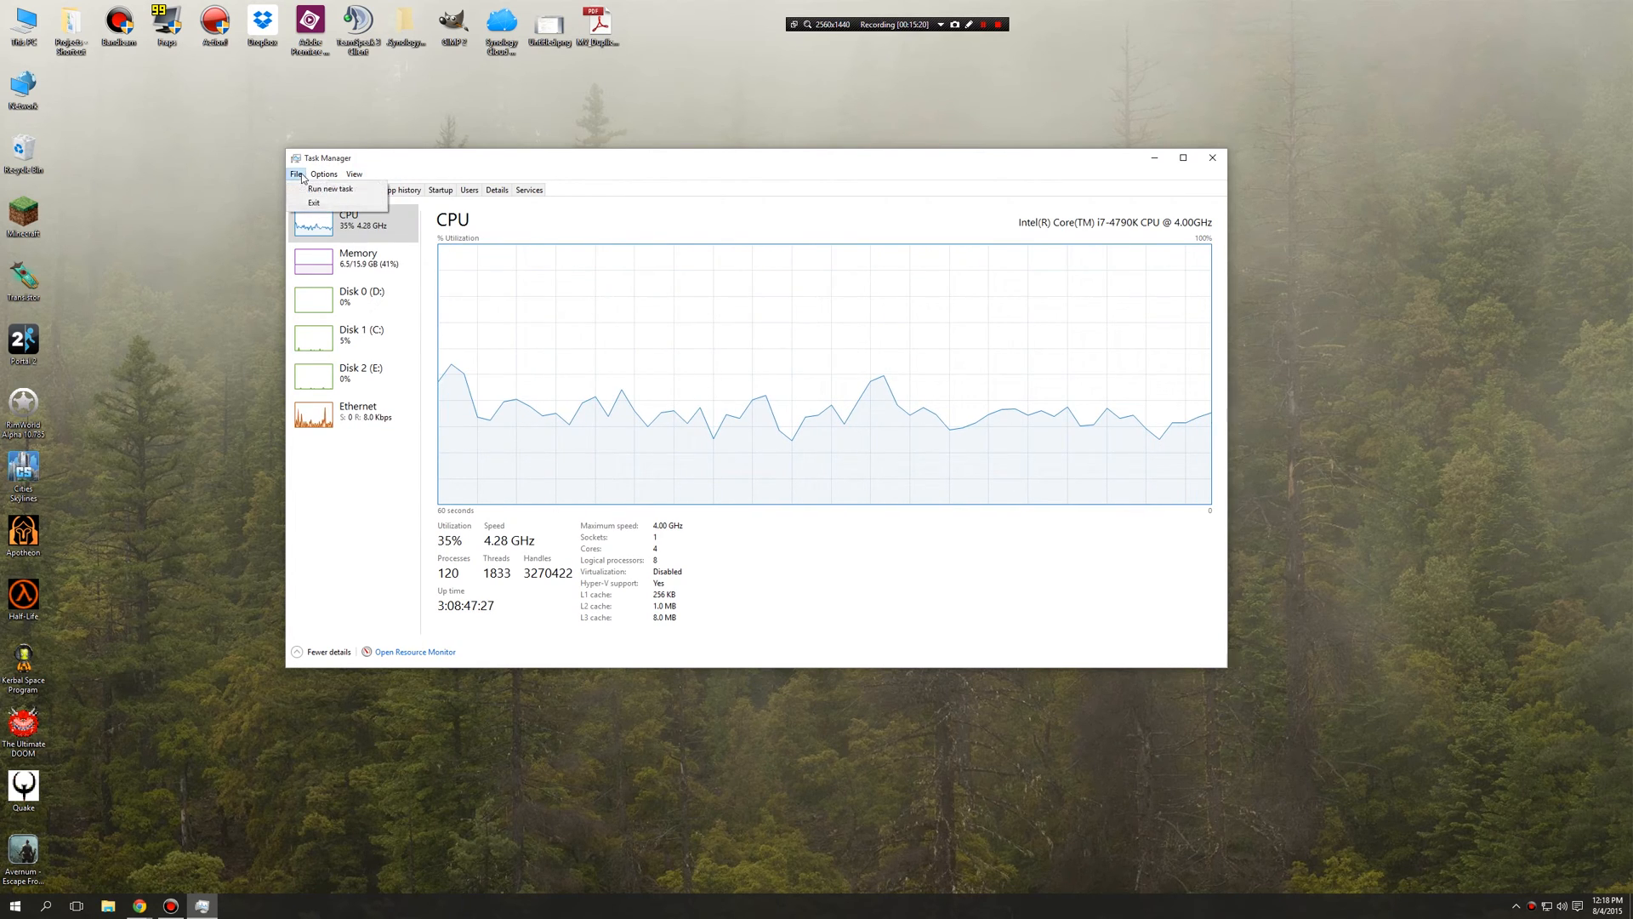
- Preview the Options and View menus, then bring up the Recycle Bin in File Explorer
click(323, 174)
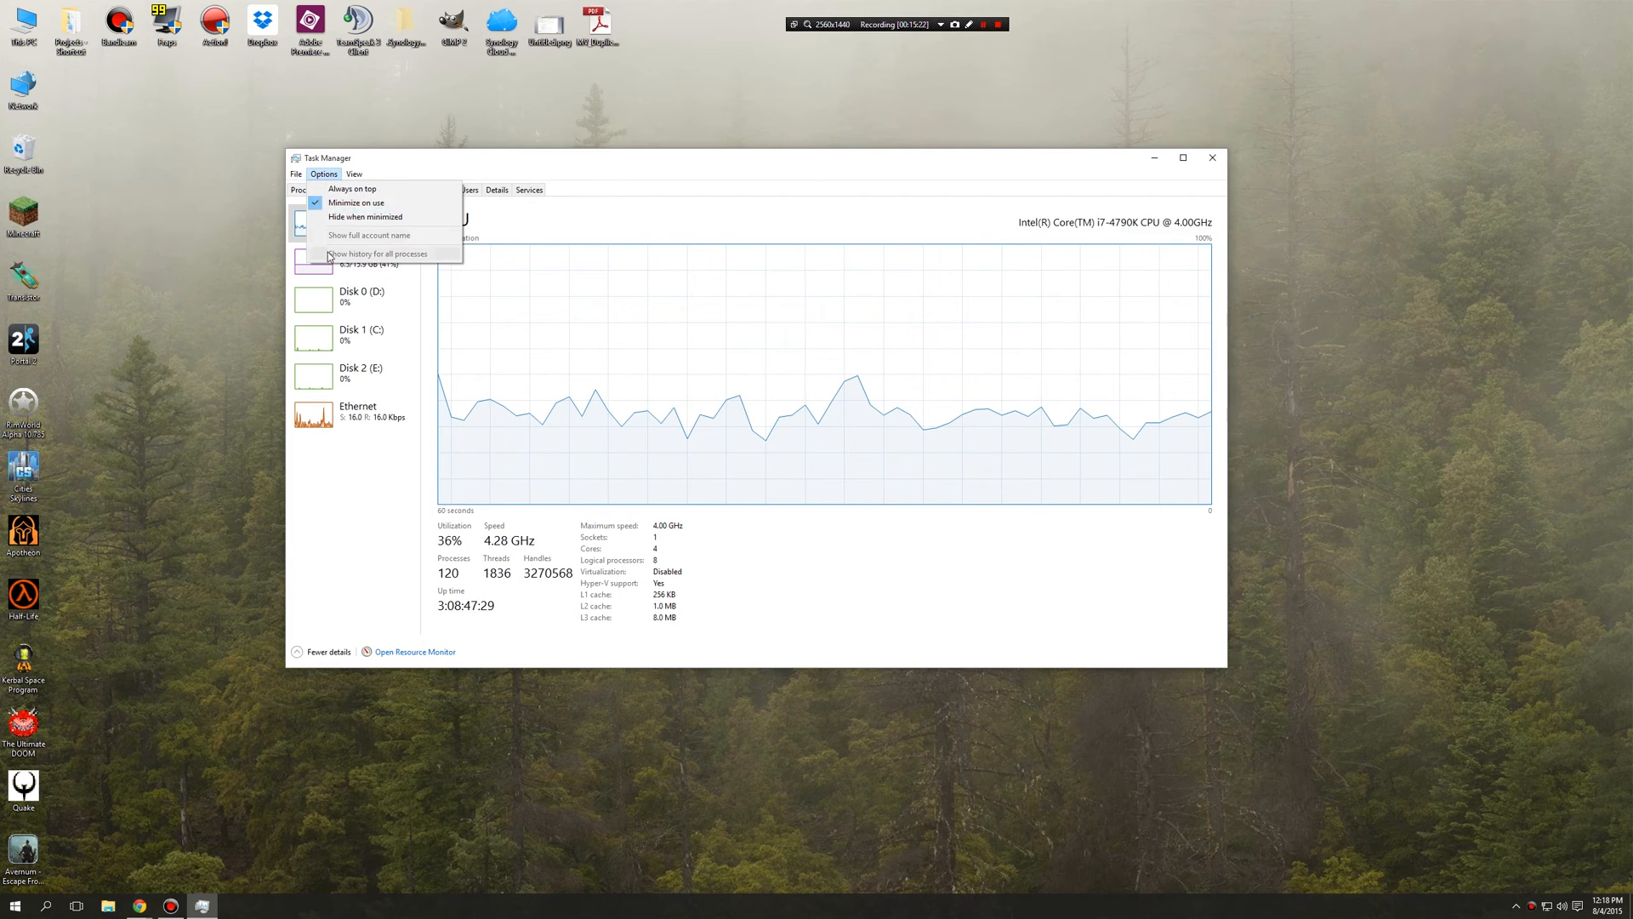
click(354, 173)
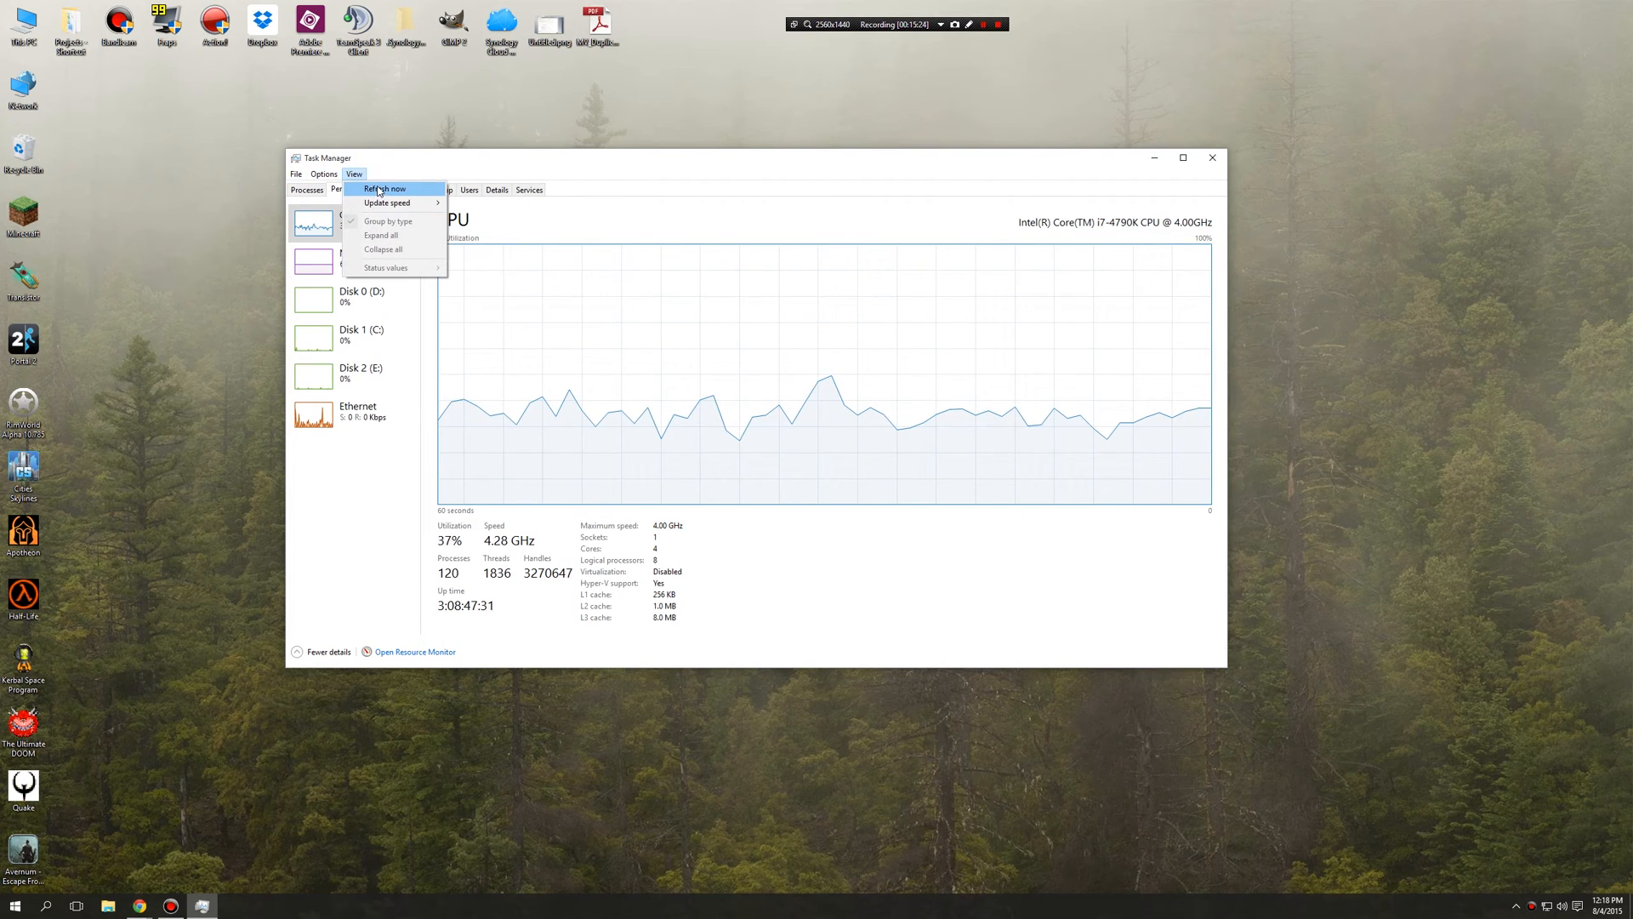
click(387, 187)
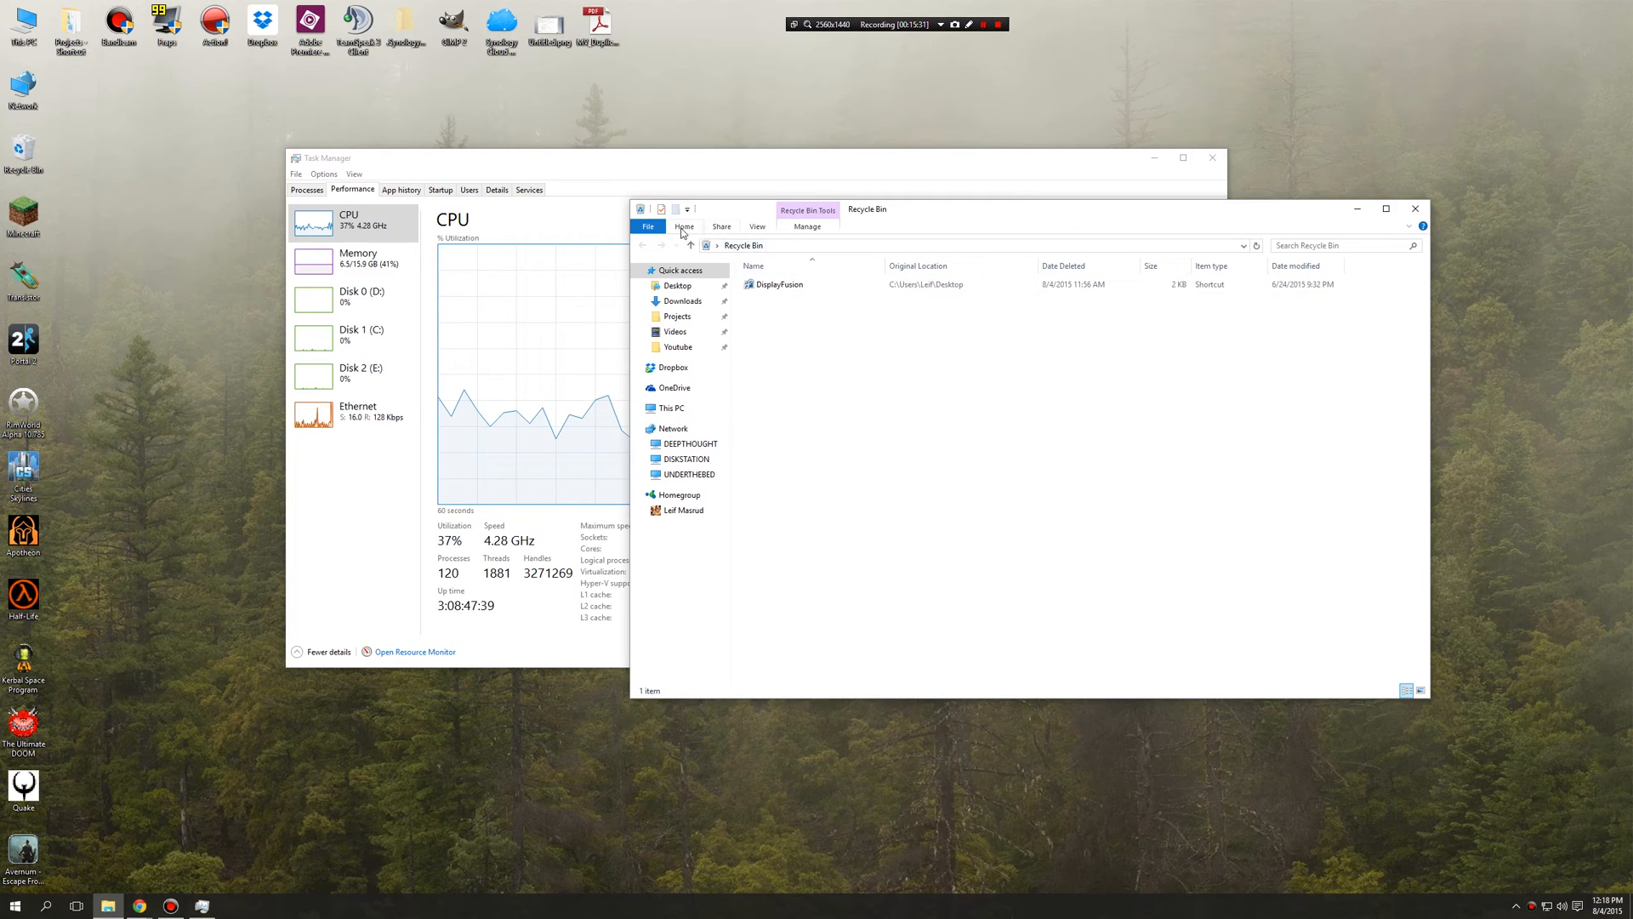
- Expand the Recycle Bin ribbon's View and Home tabs, then close the File Explorer window
click(755, 226)
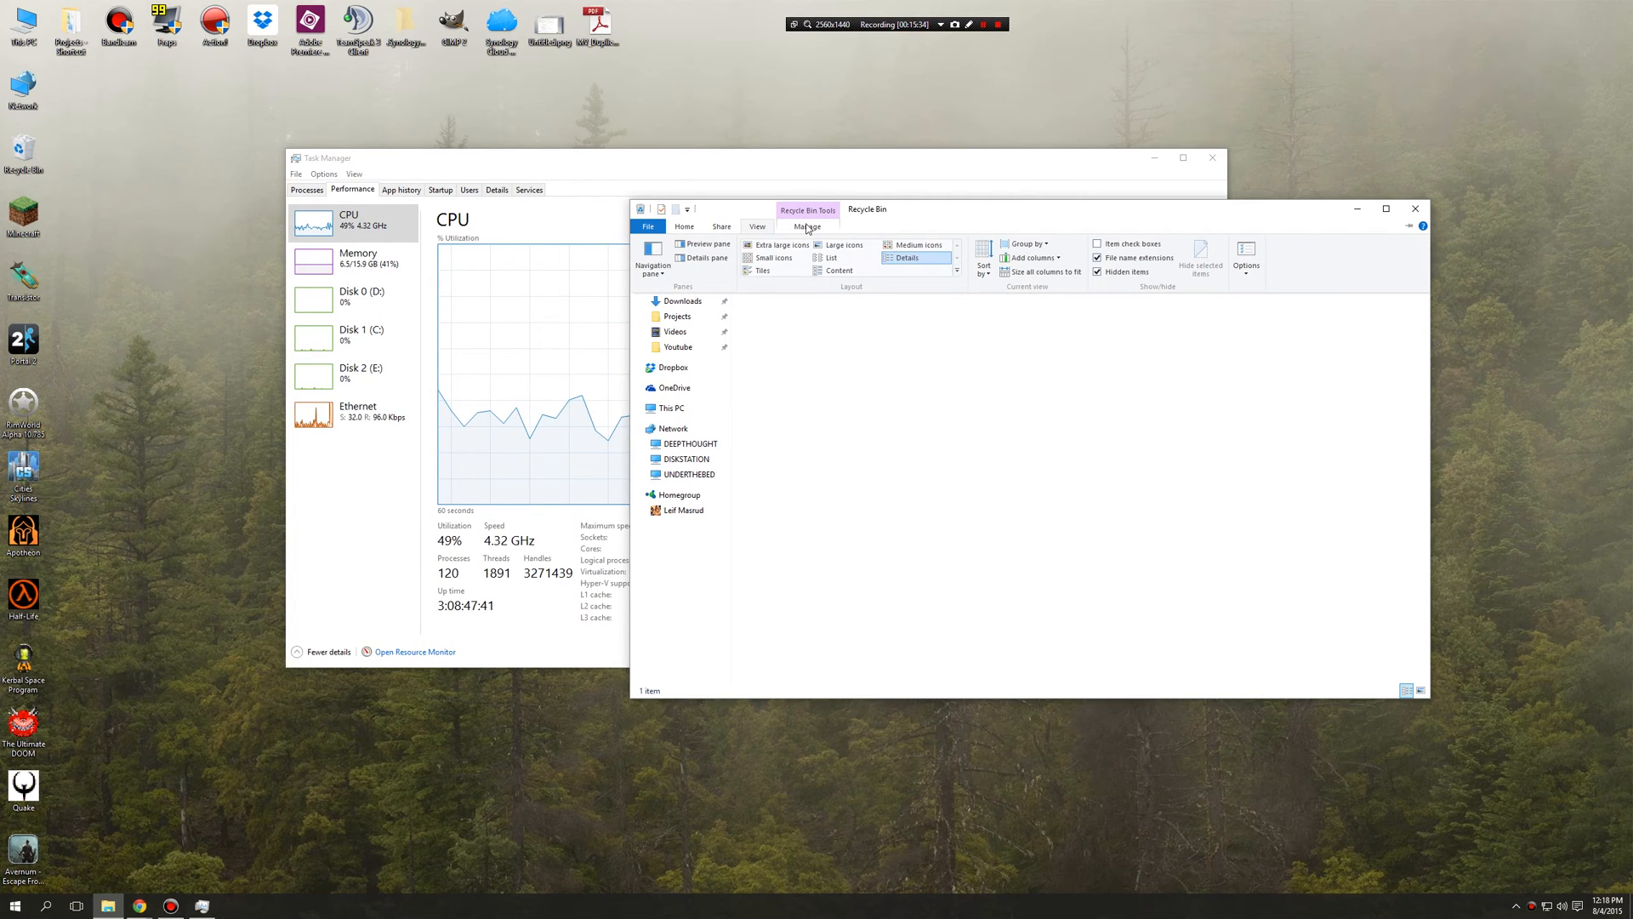
click(684, 226)
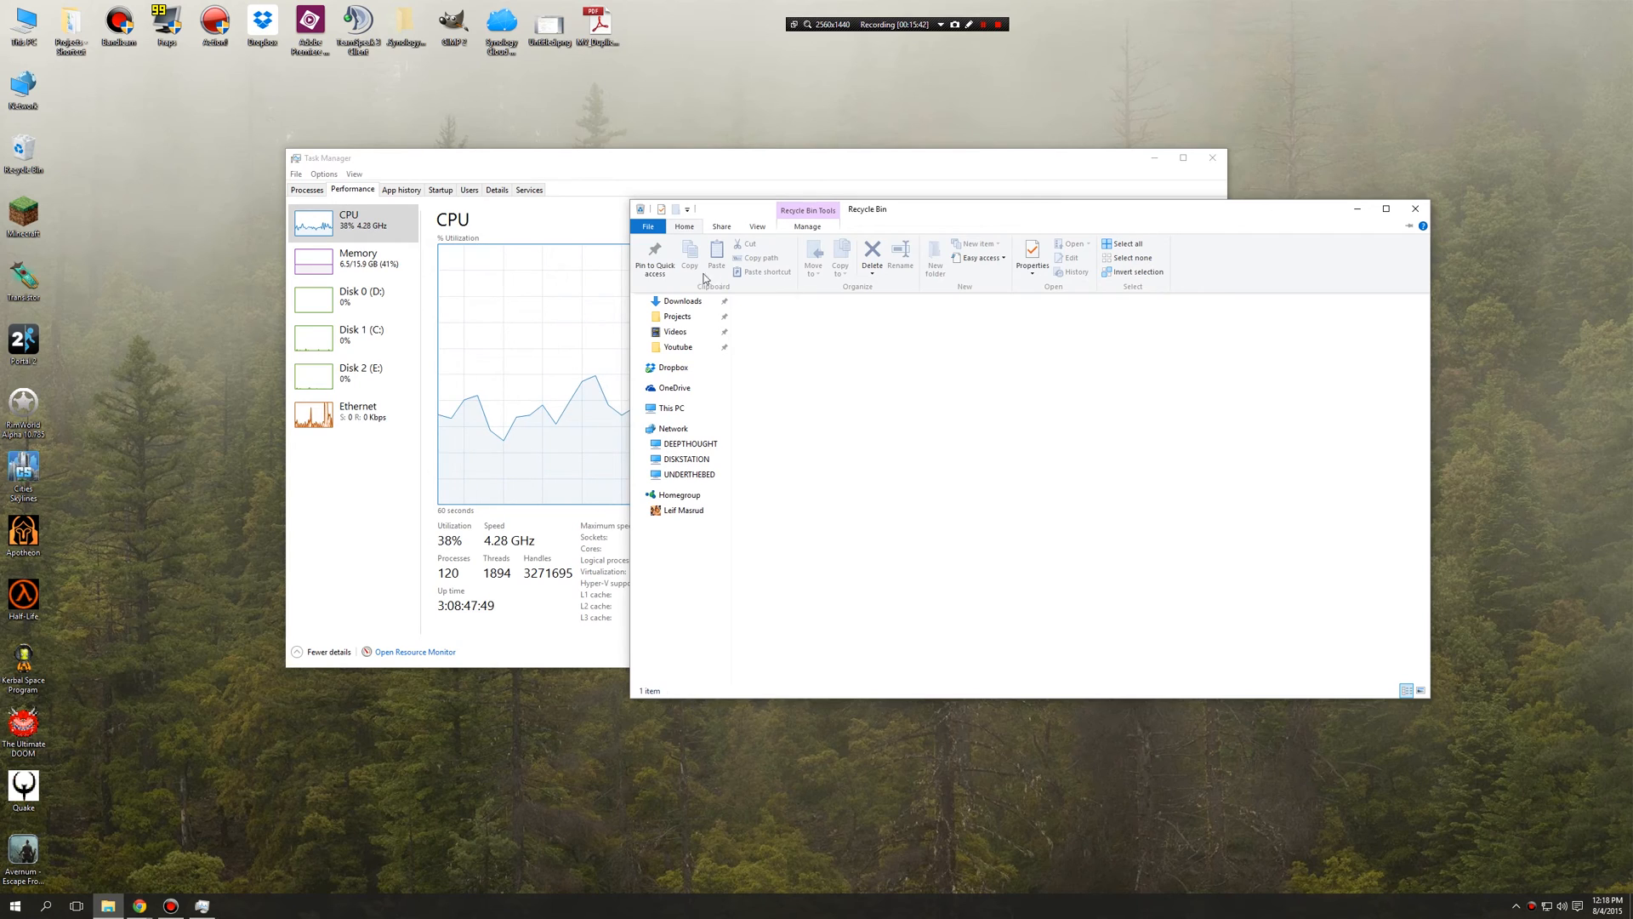
click(756, 226)
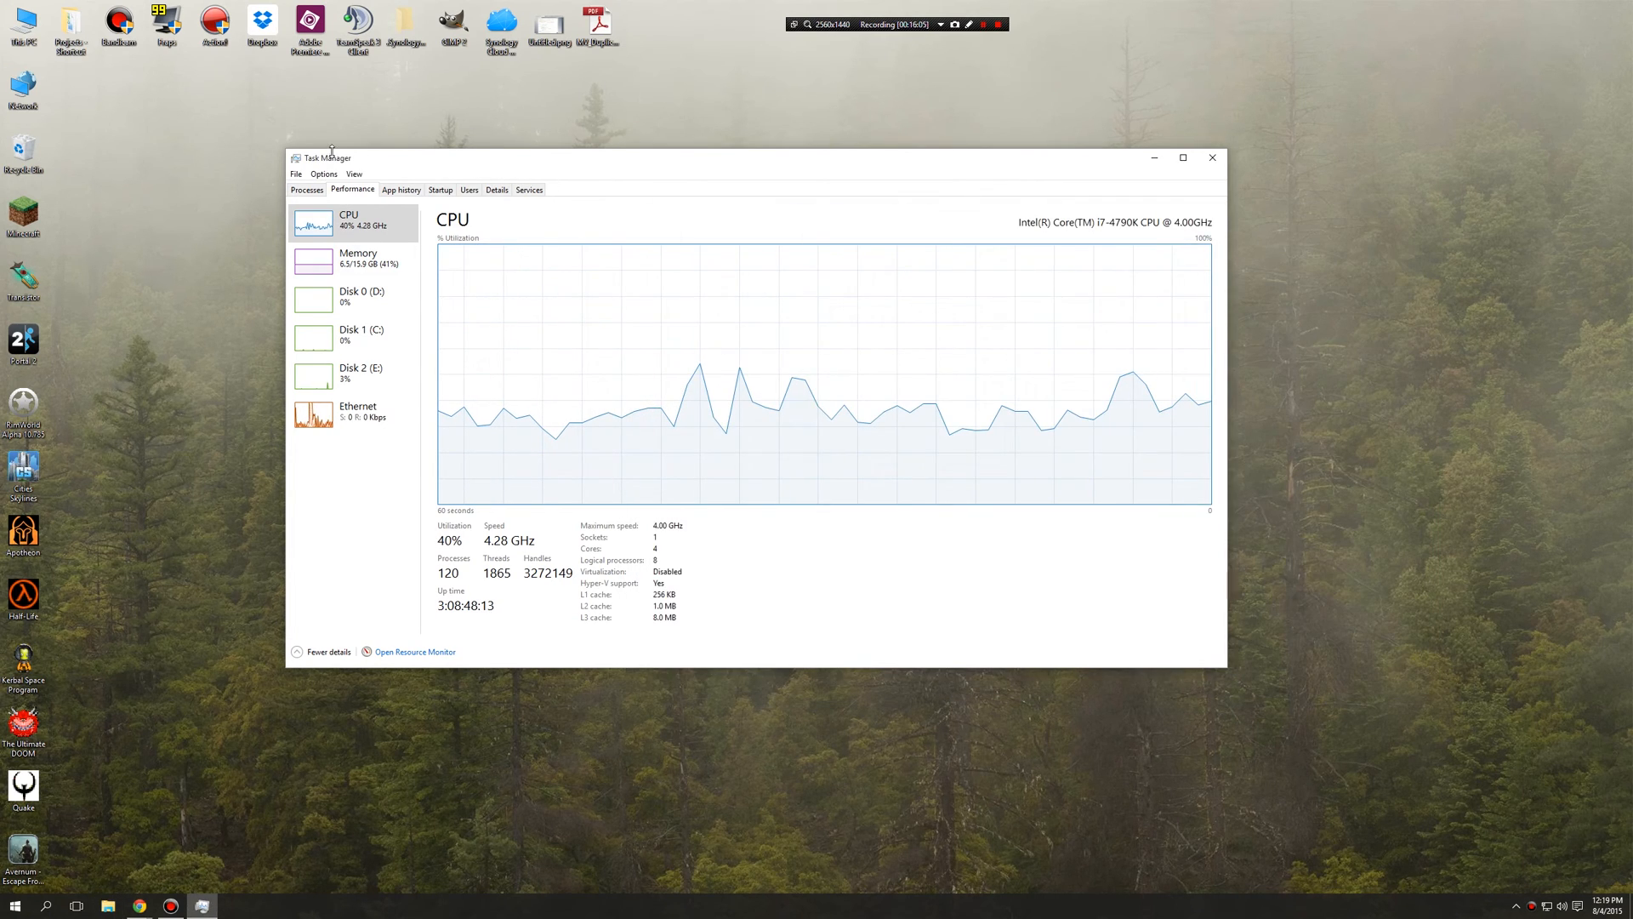
- Peek at the Options menu without changing anything, then show the App history tab
click(323, 173)
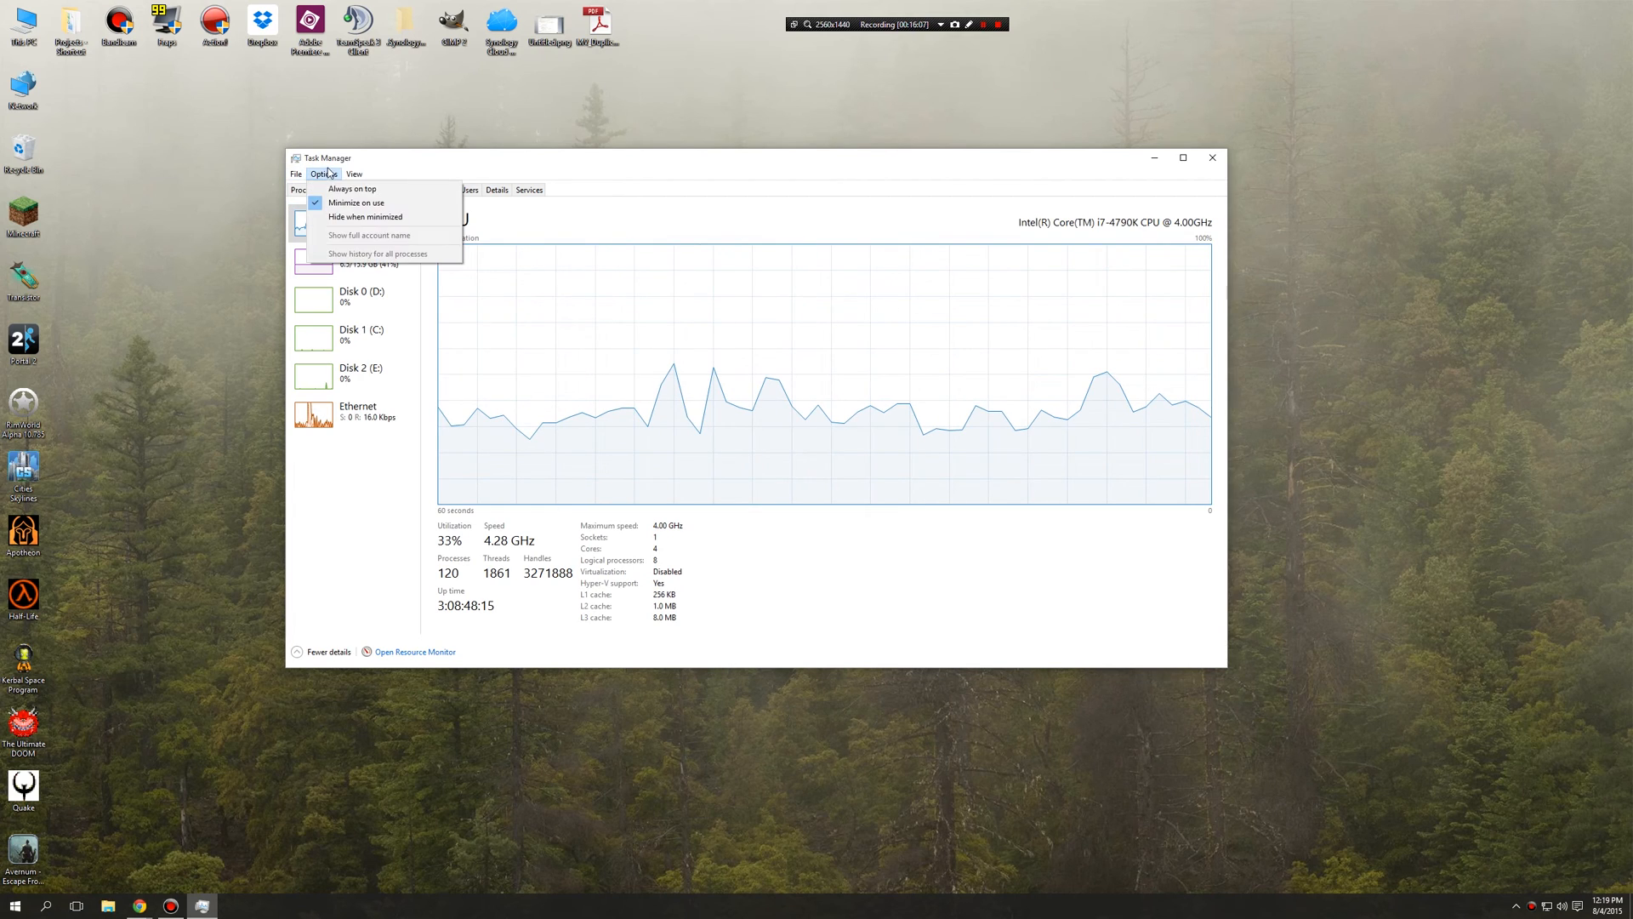
click(354, 174)
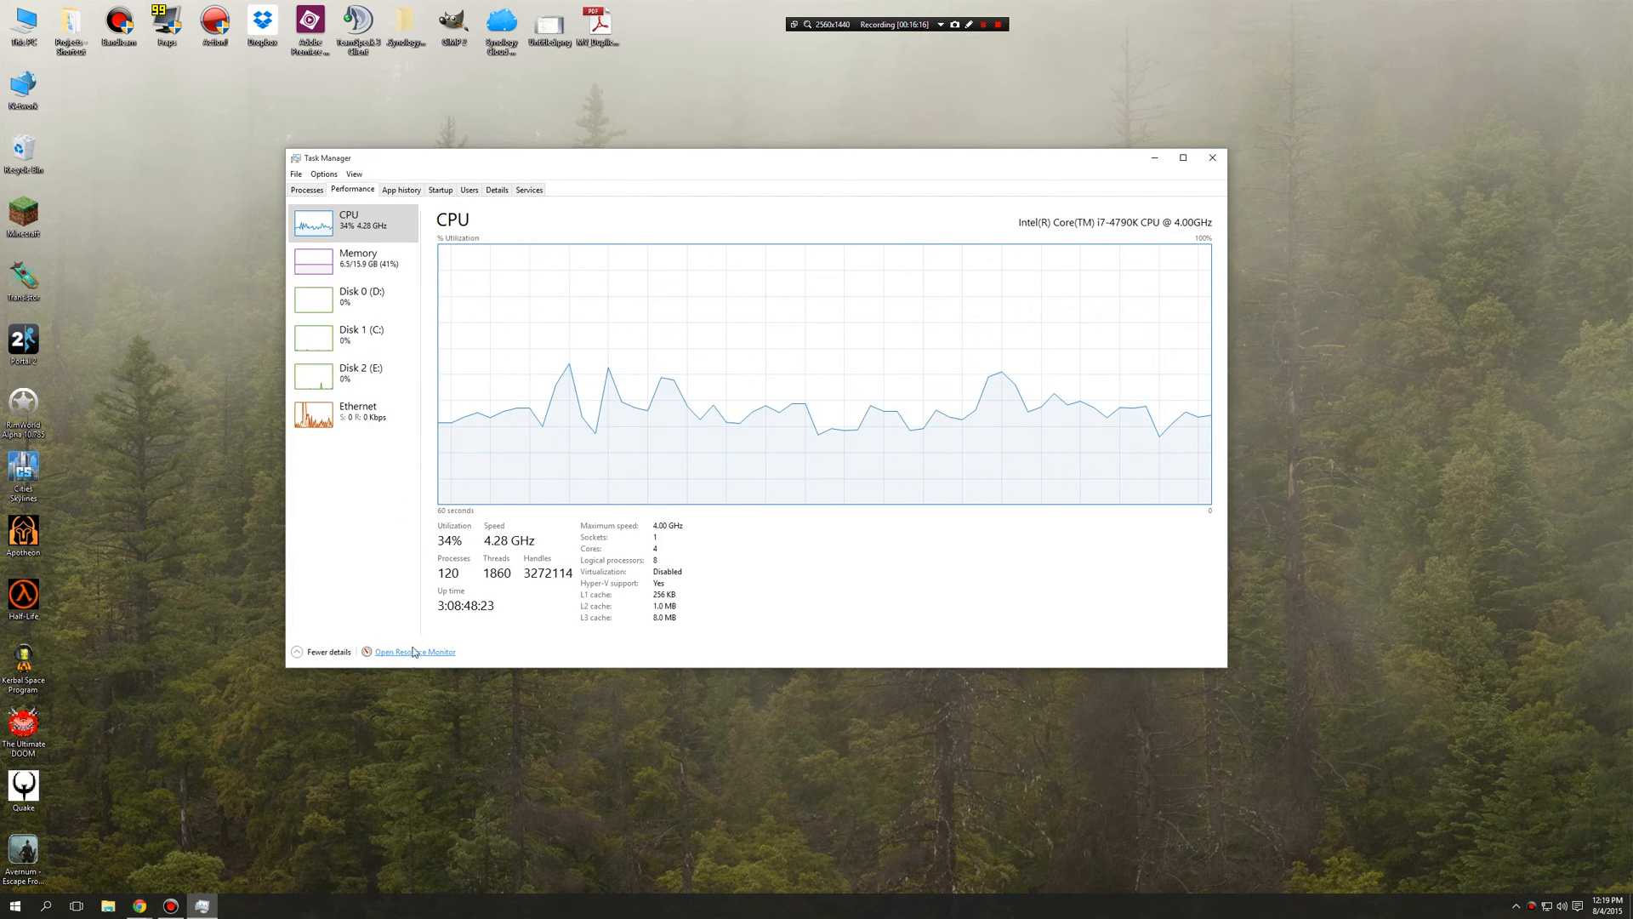
click(401, 189)
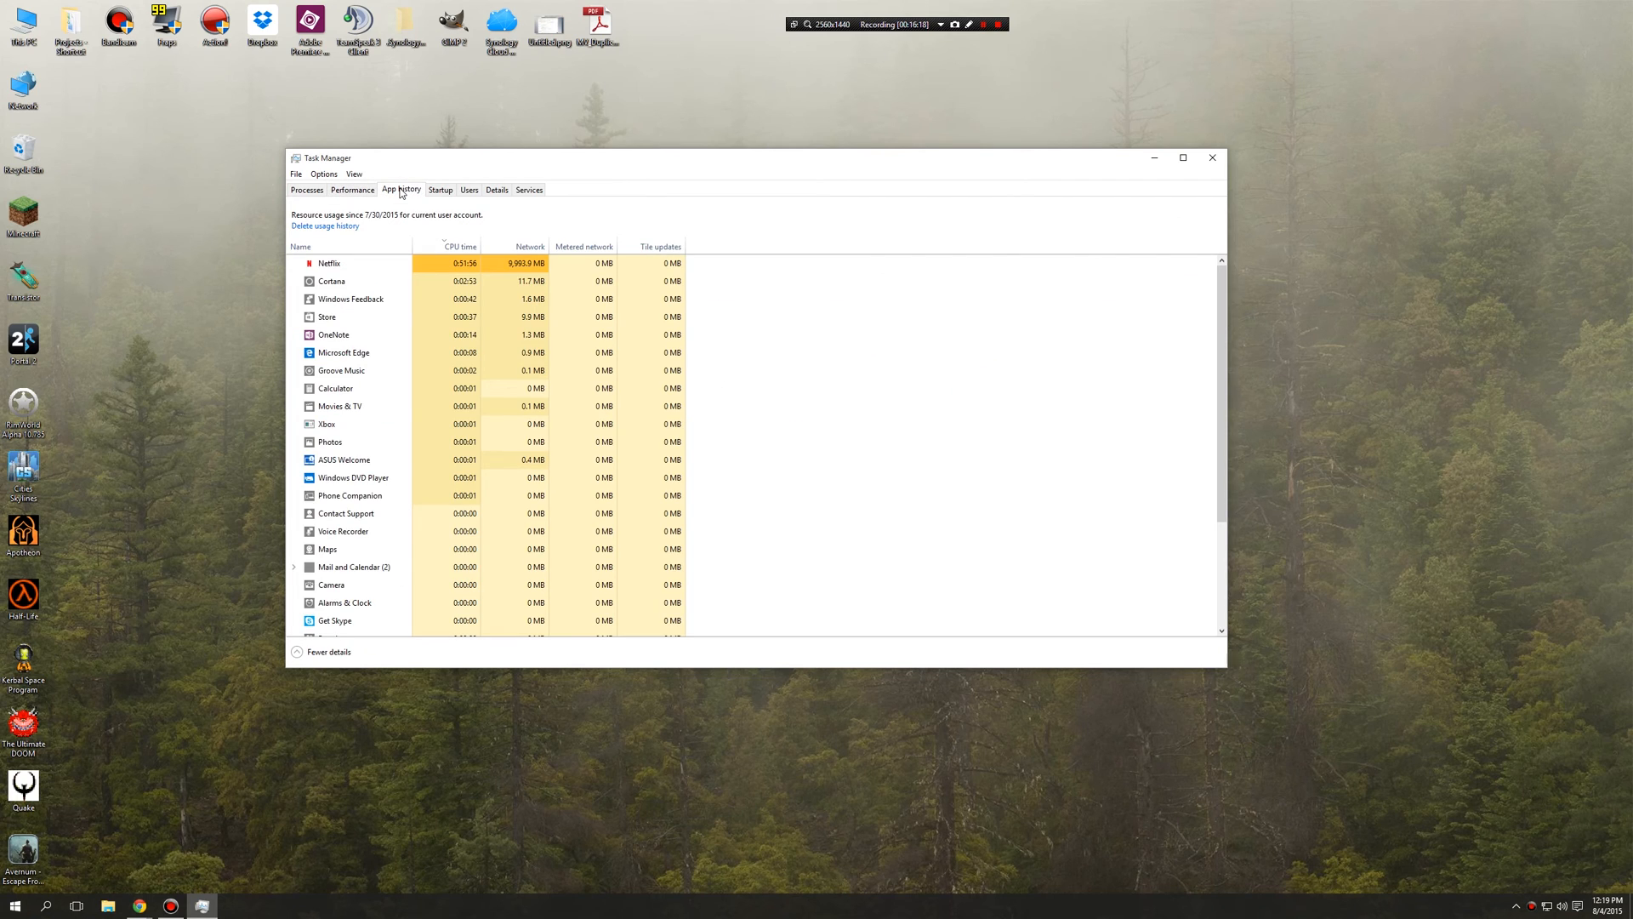
mouse_move(441, 195)
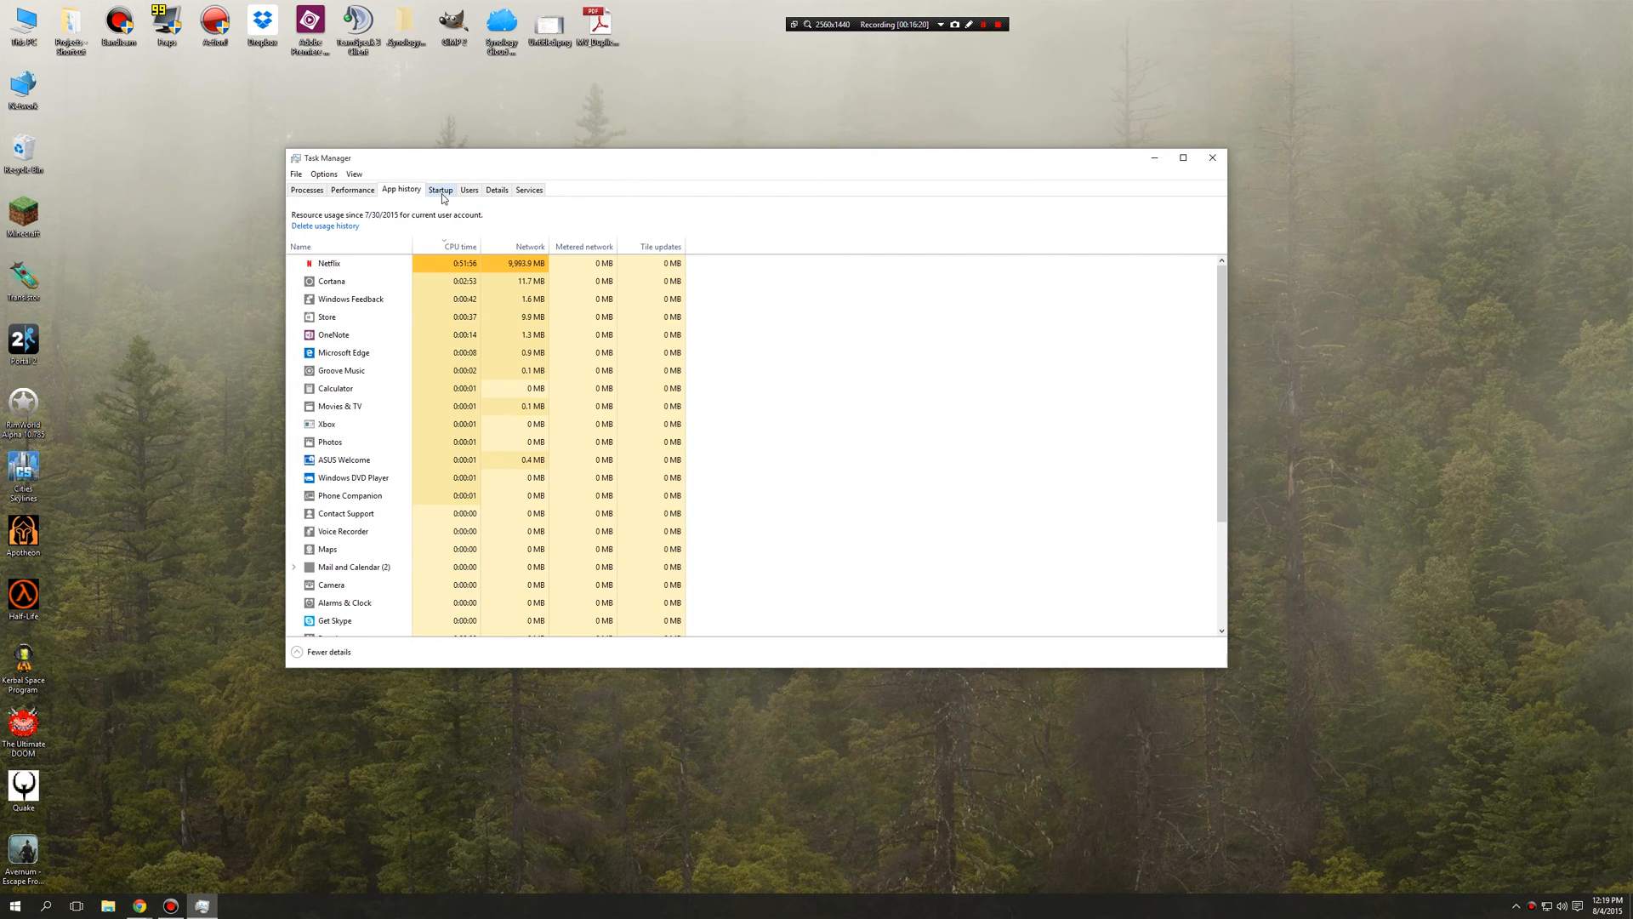
- Cycle through the Startup, Users and Details tabs toward the Services list
click(441, 189)
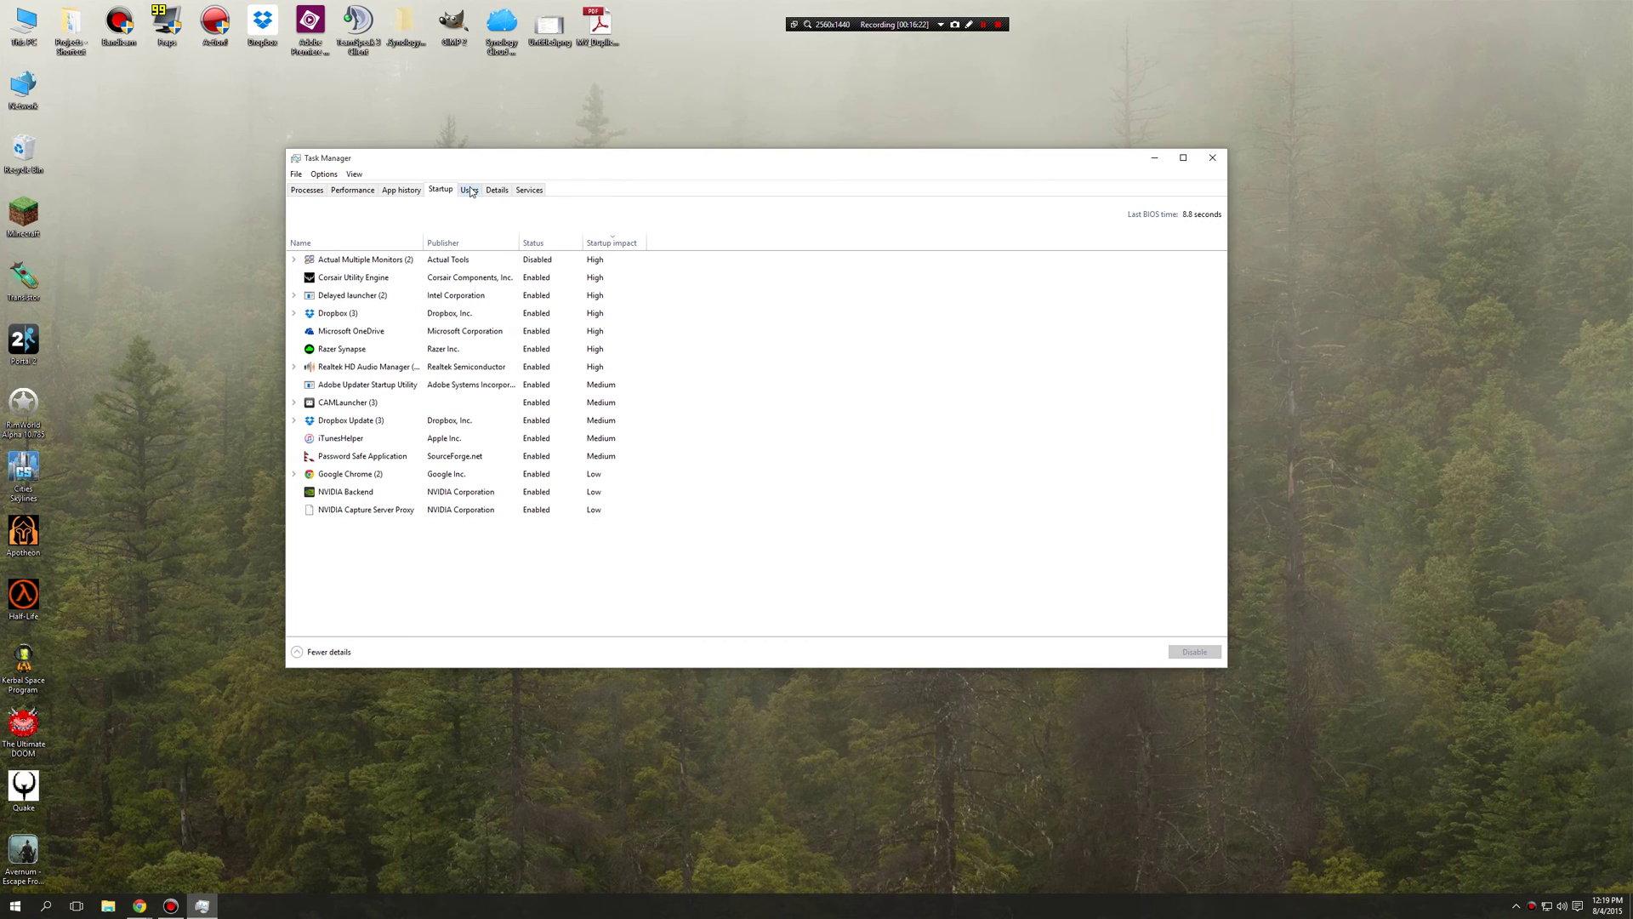
click(468, 189)
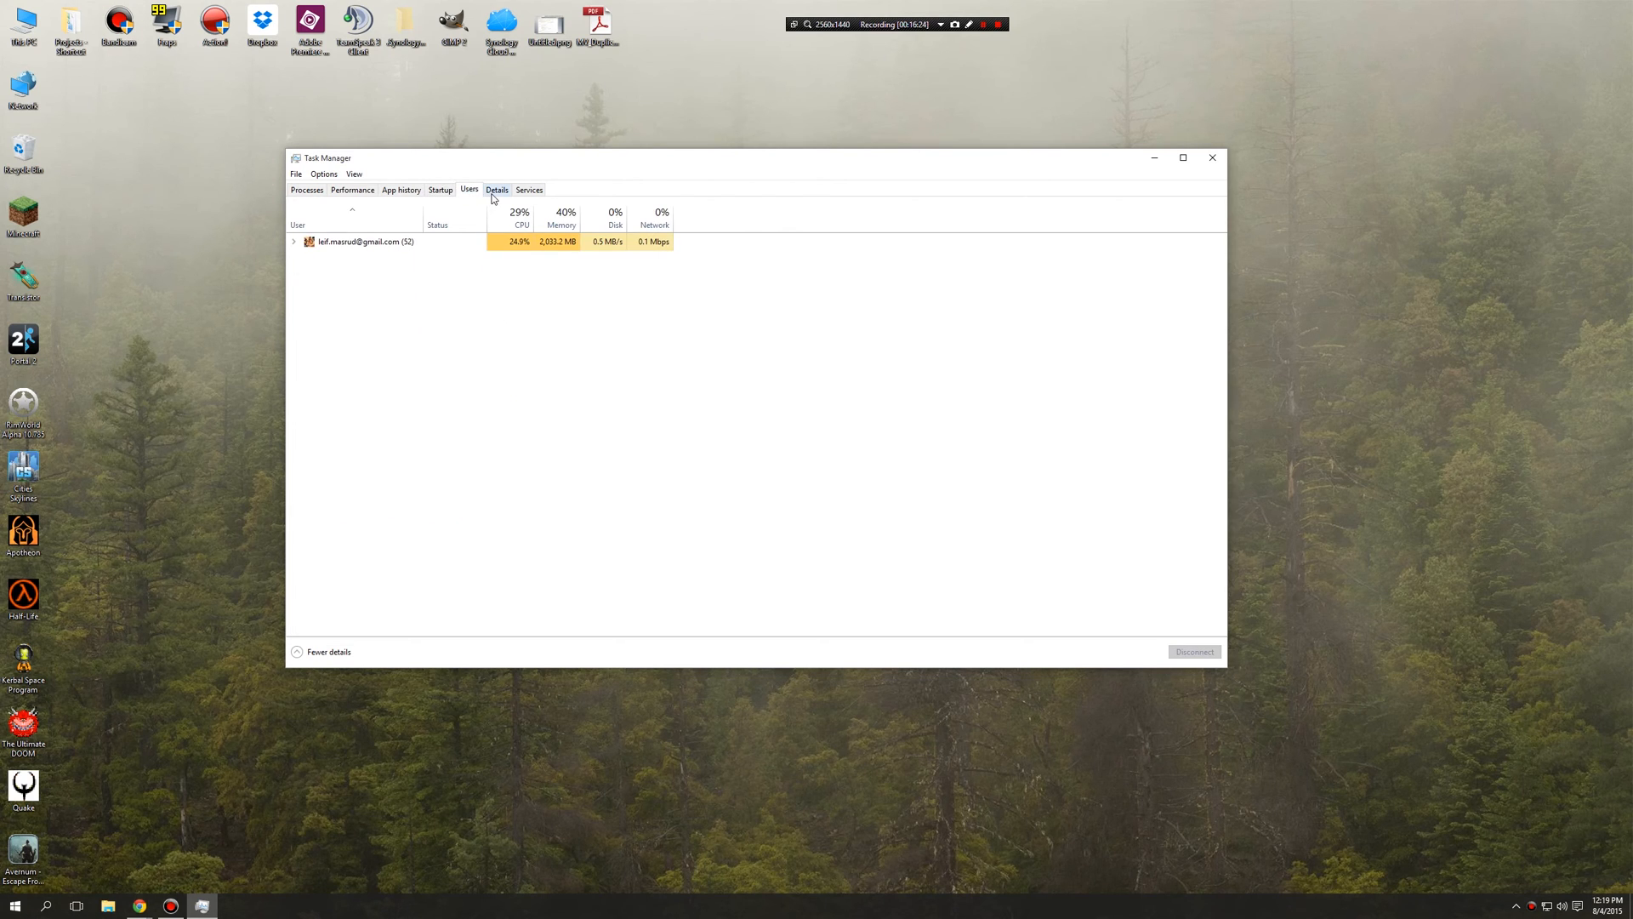
click(529, 189)
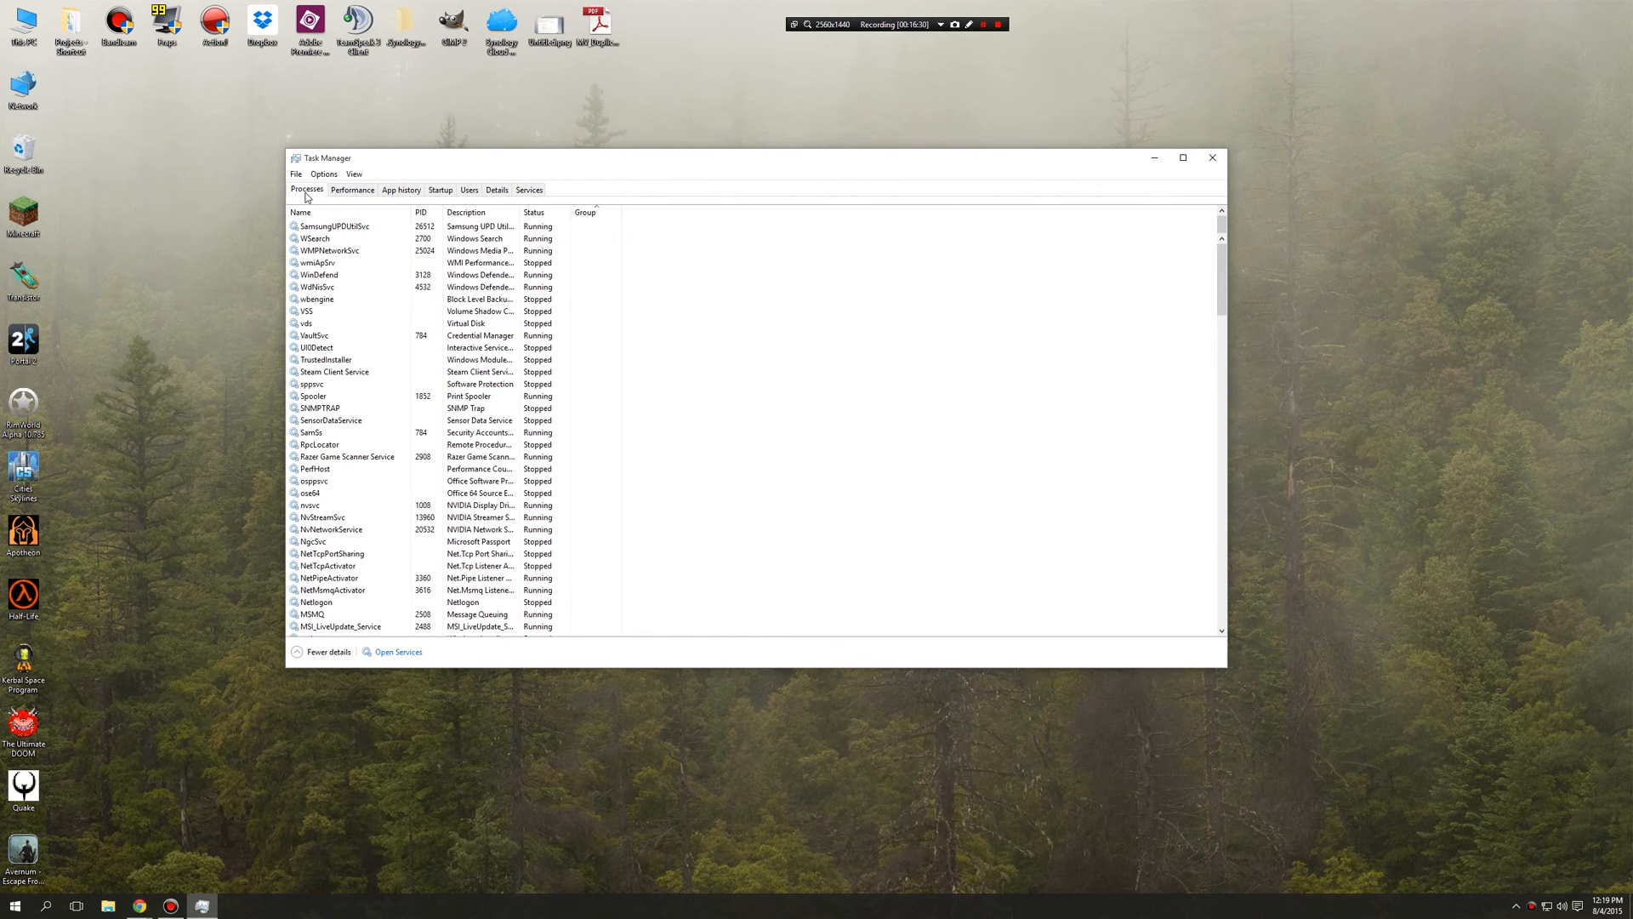
- Return to the Processes list, narrow the window, and show the live performance graphs
click(306, 189)
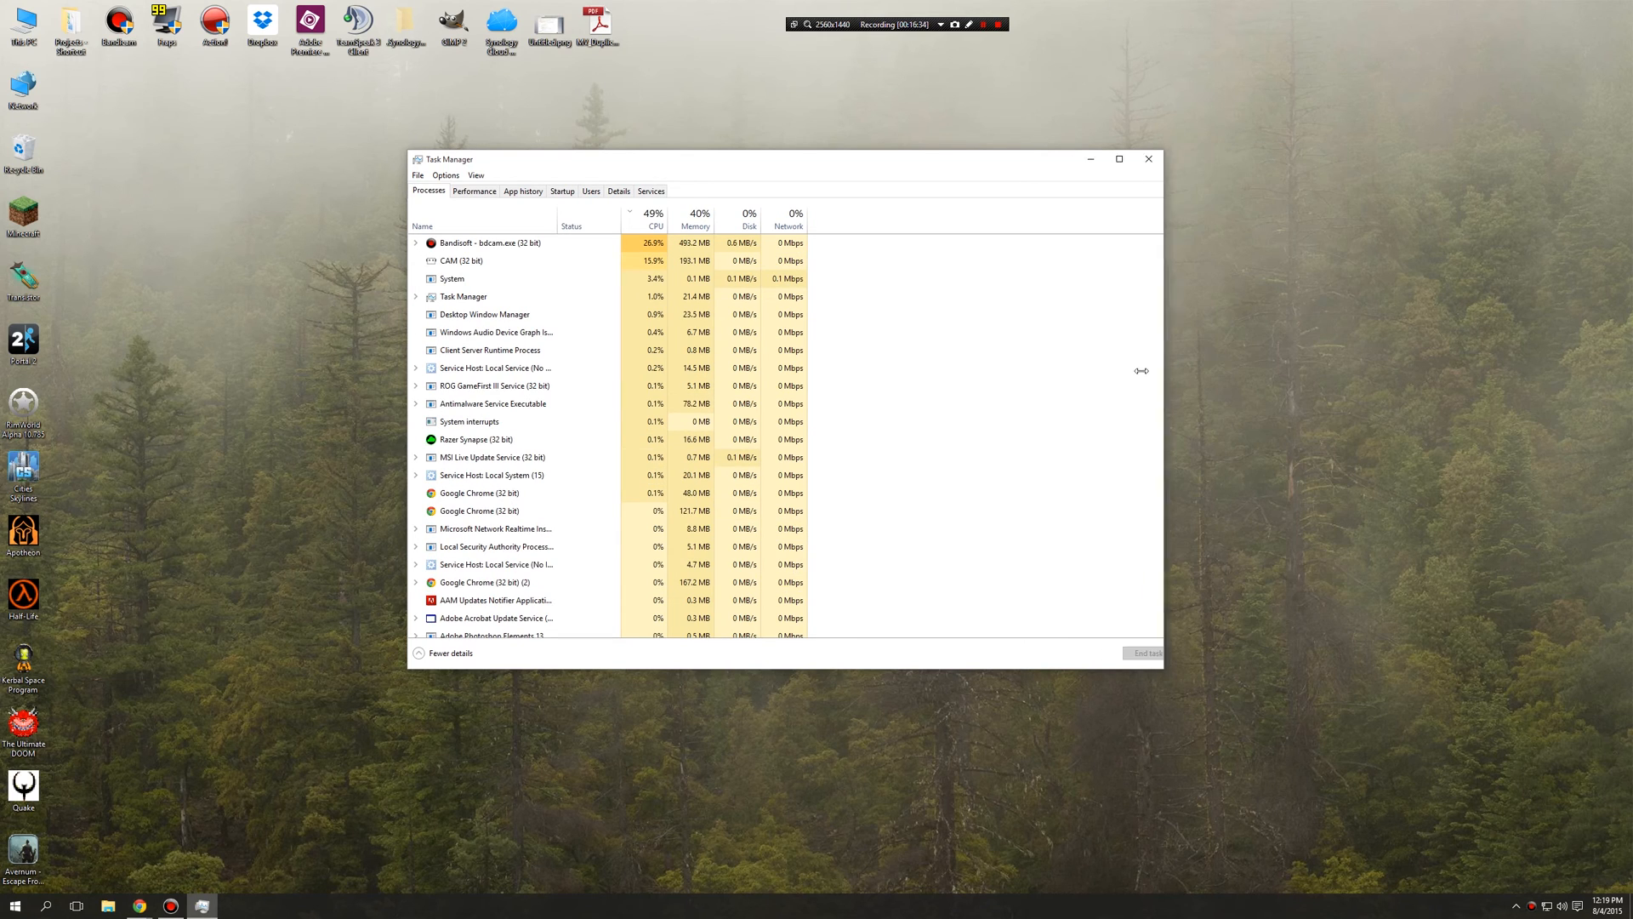
drag(1164, 371, 861, 371)
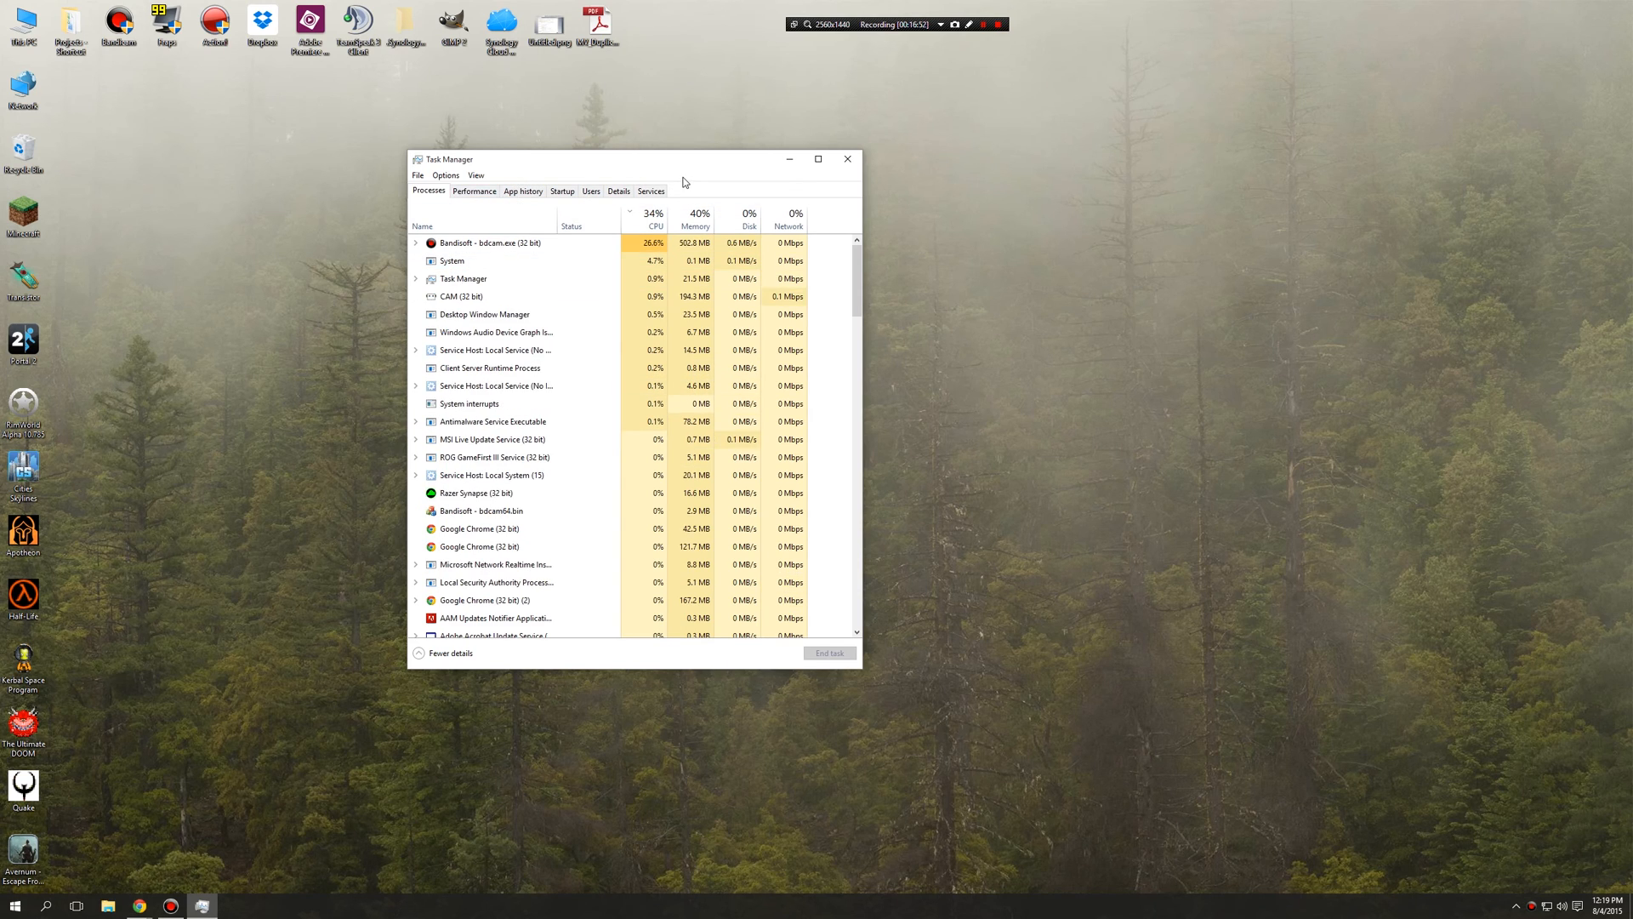
click(473, 191)
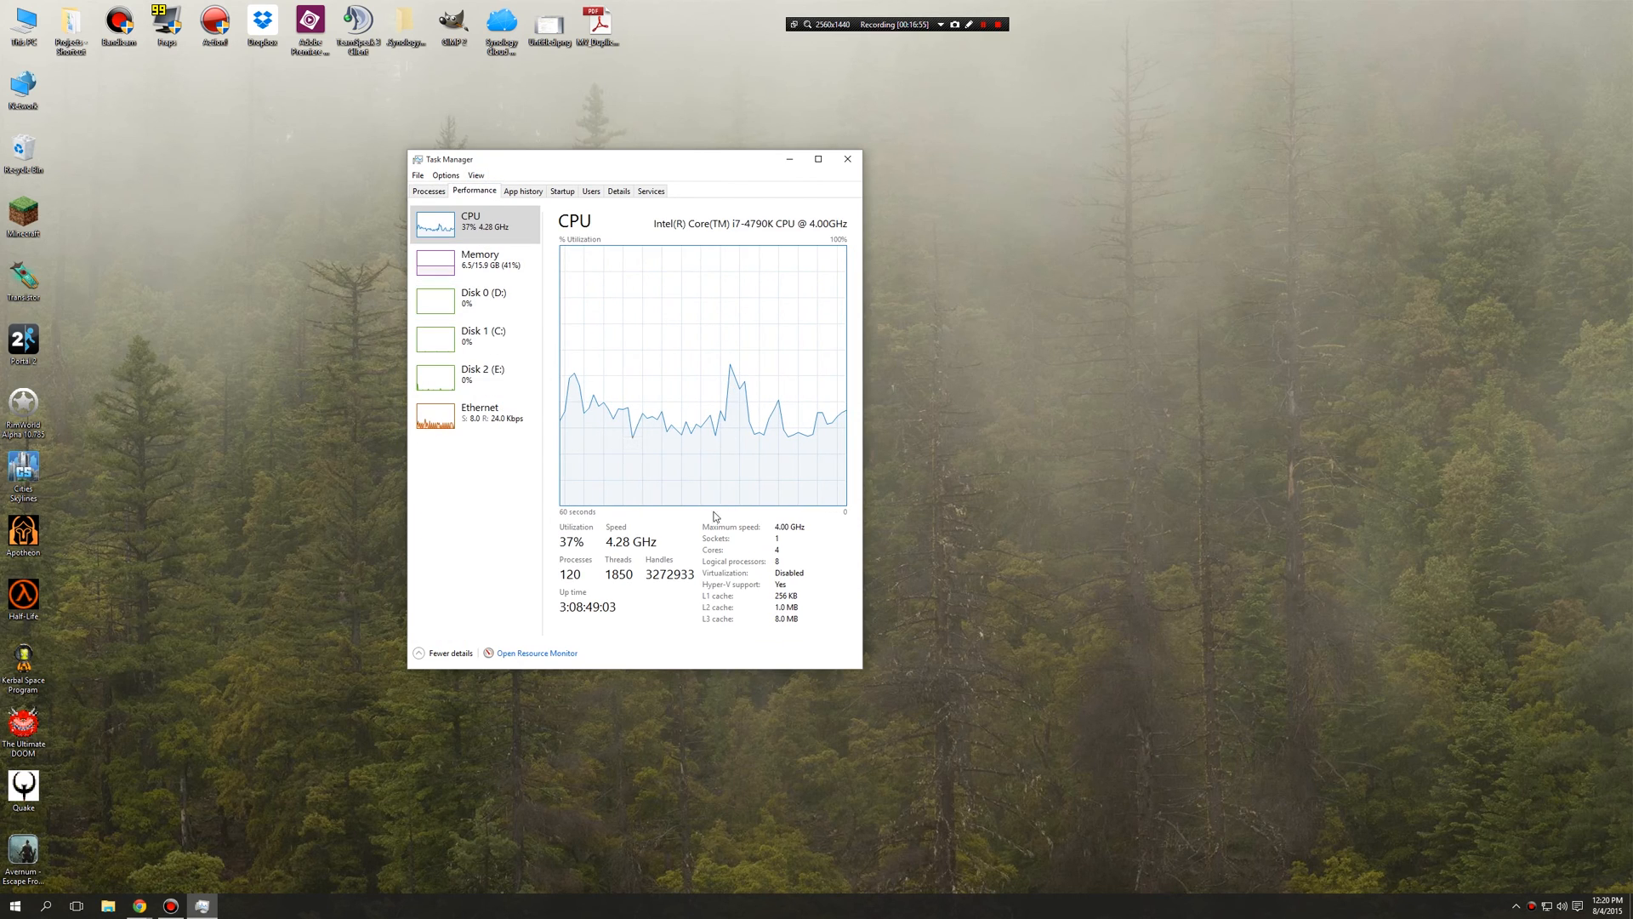
- Reach for Open Resource Monitor from the Performance view, then close Task Manager to the desktop
click(473, 415)
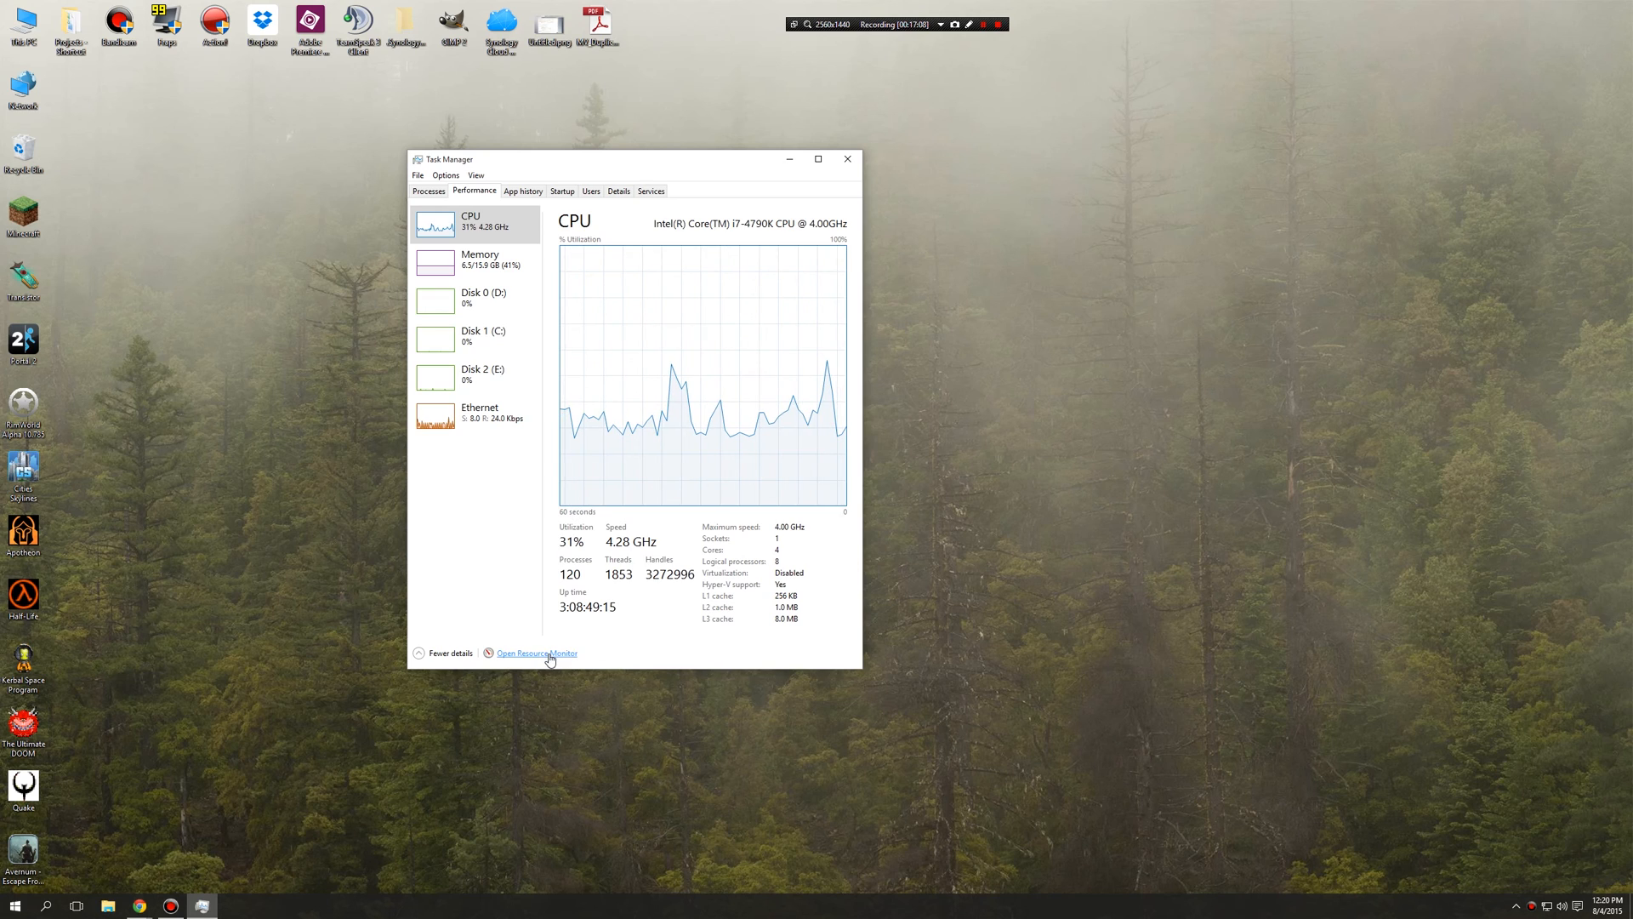
click(429, 190)
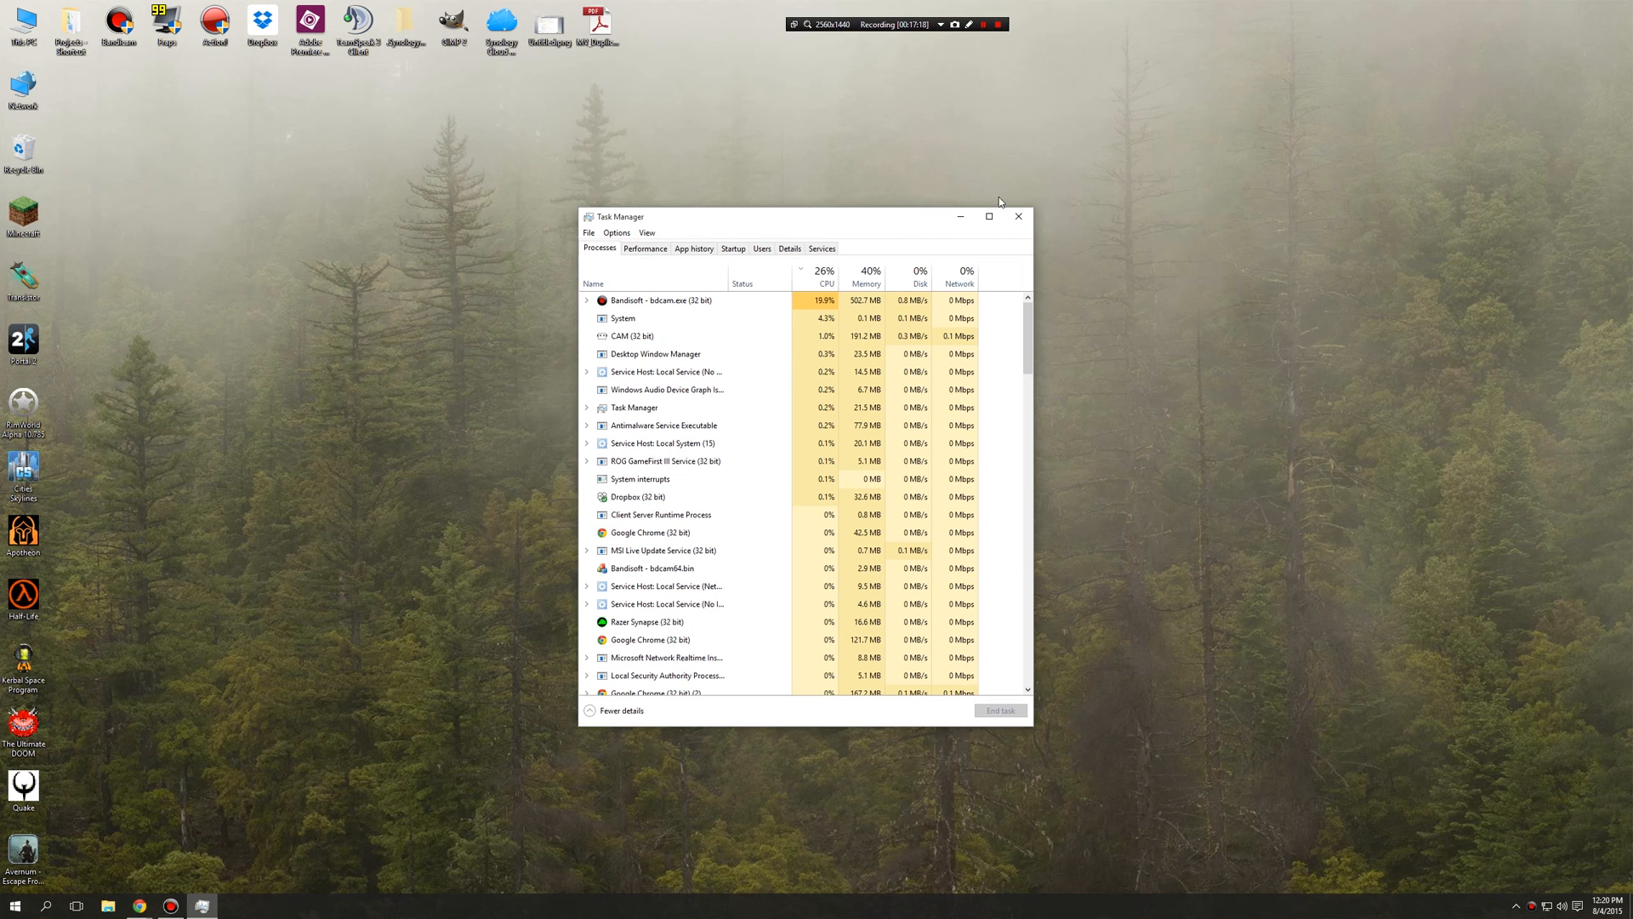
click(1017, 216)
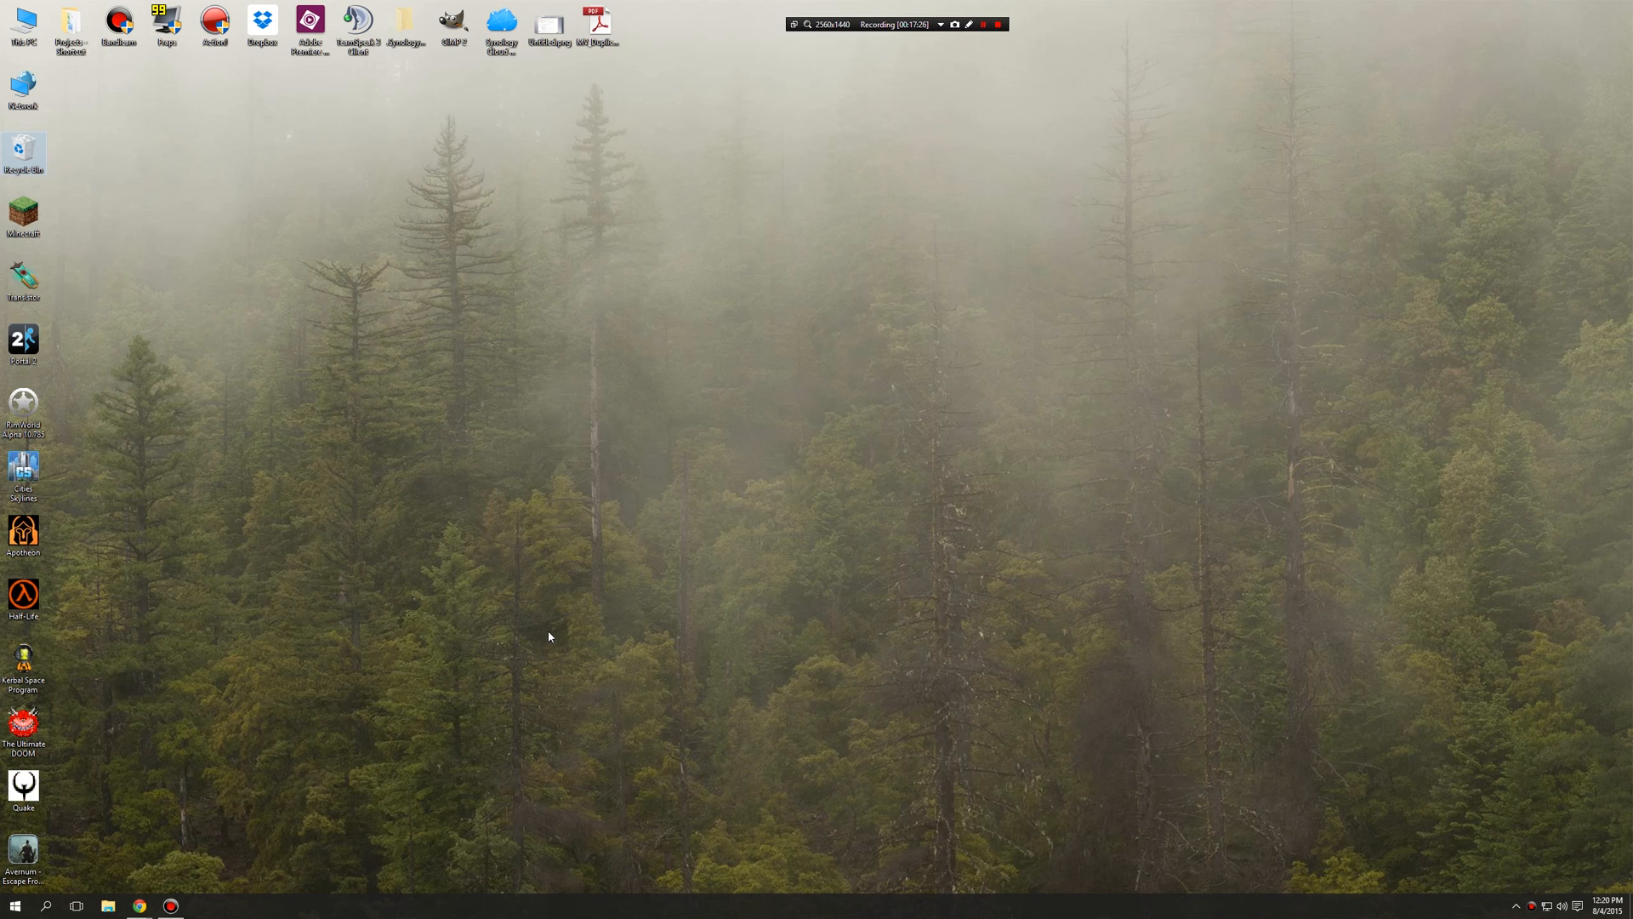
mouse_move(408, 441)
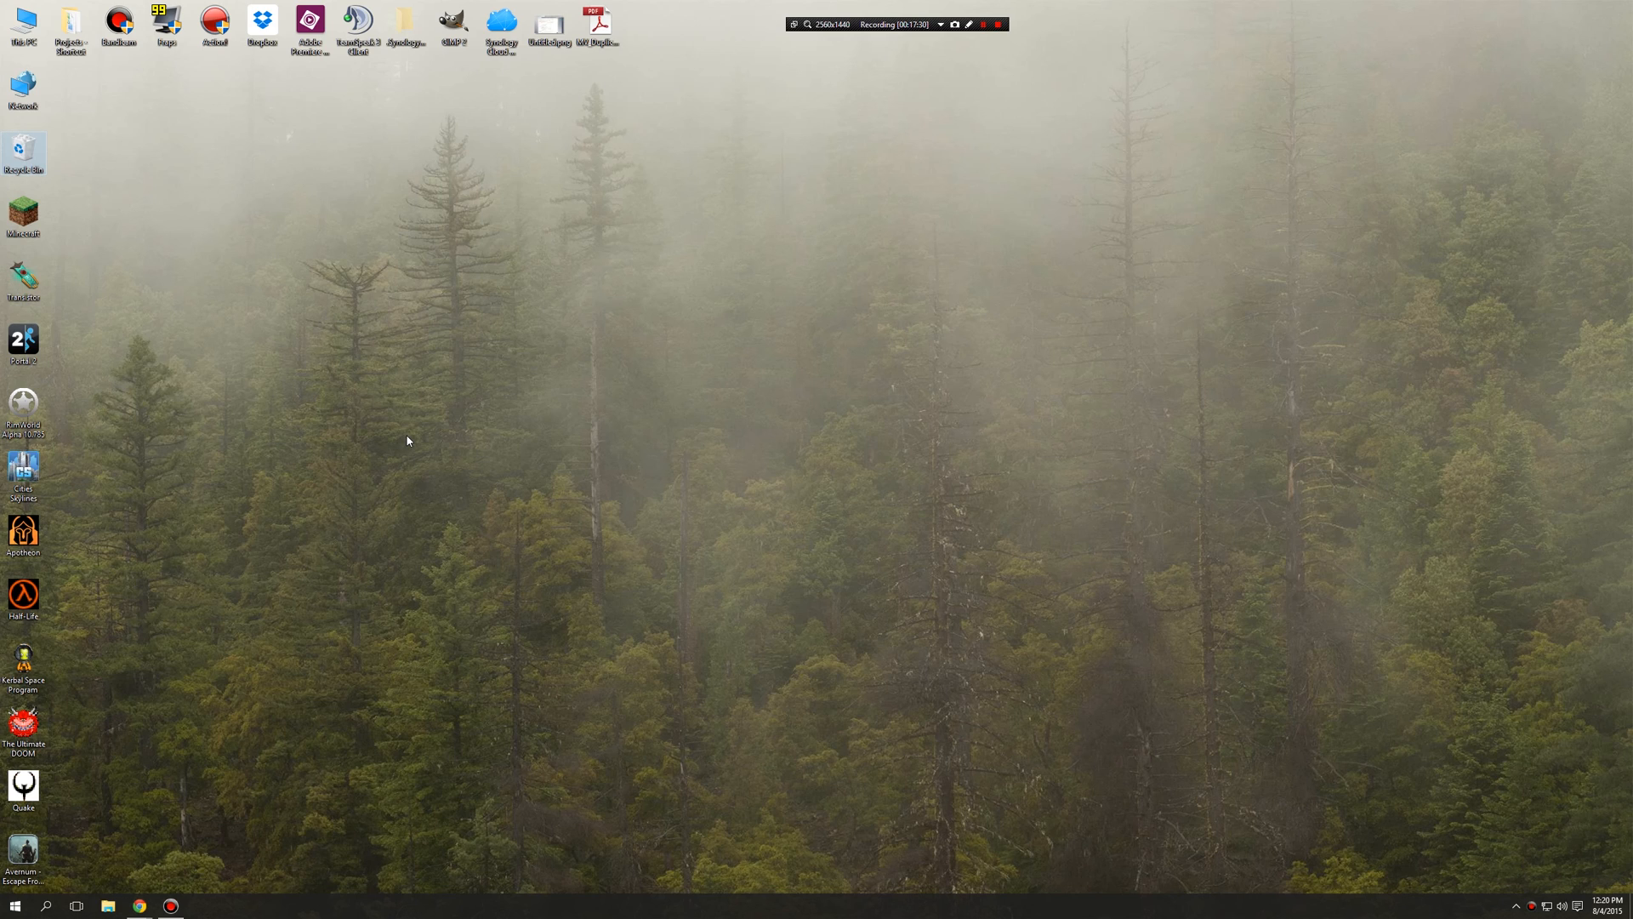
mouse_move(681, 483)
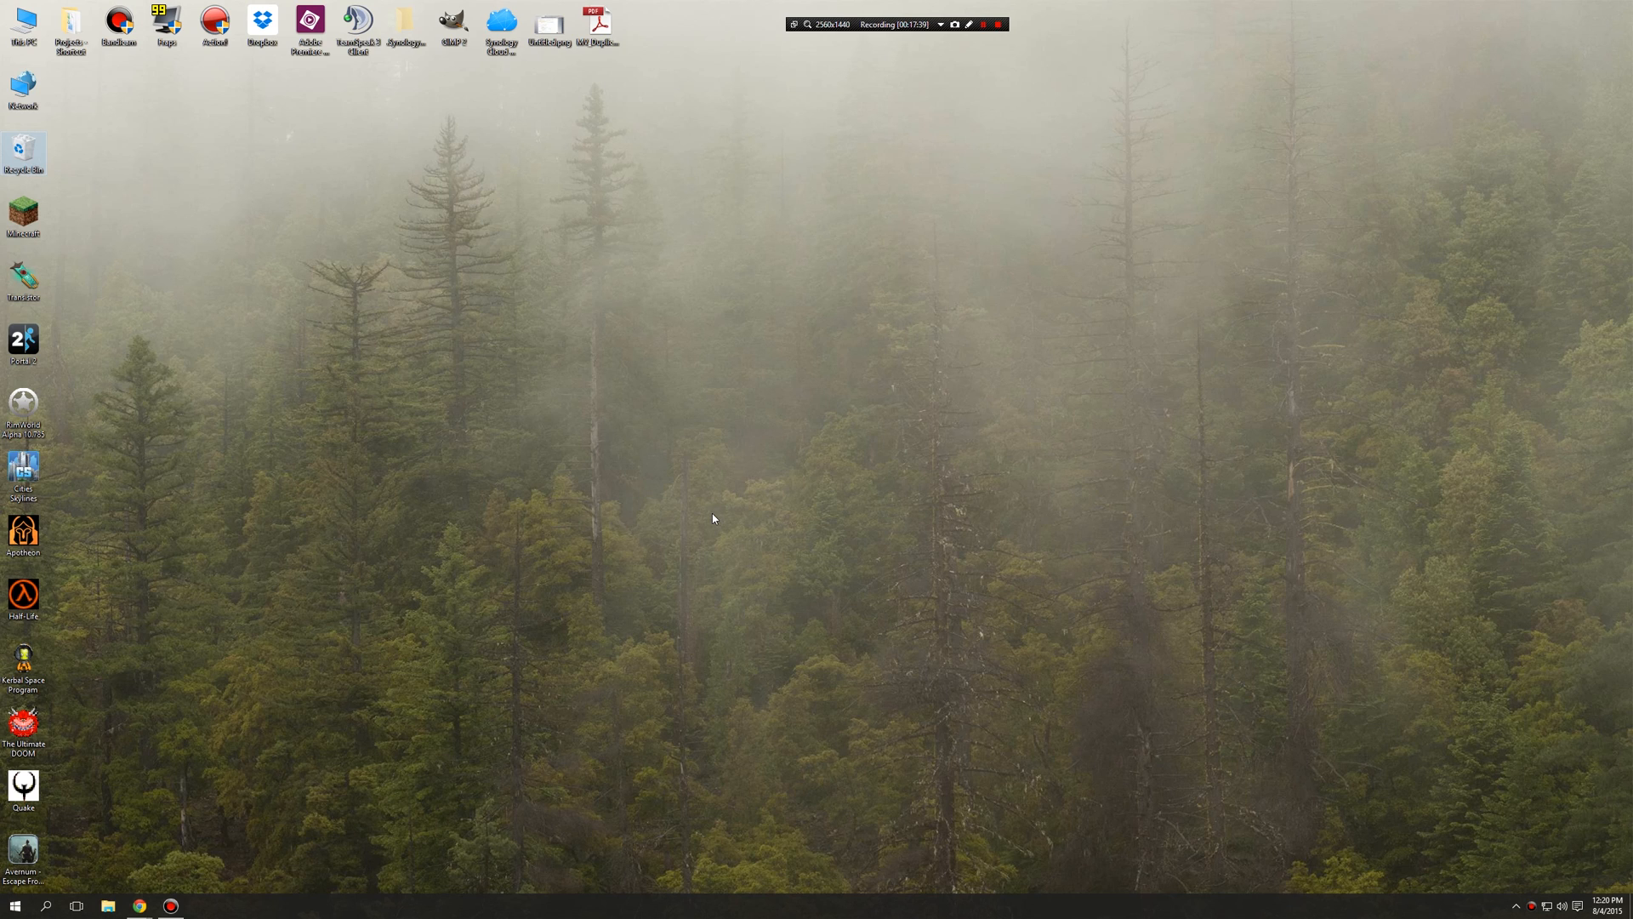
mouse_move(497, 330)
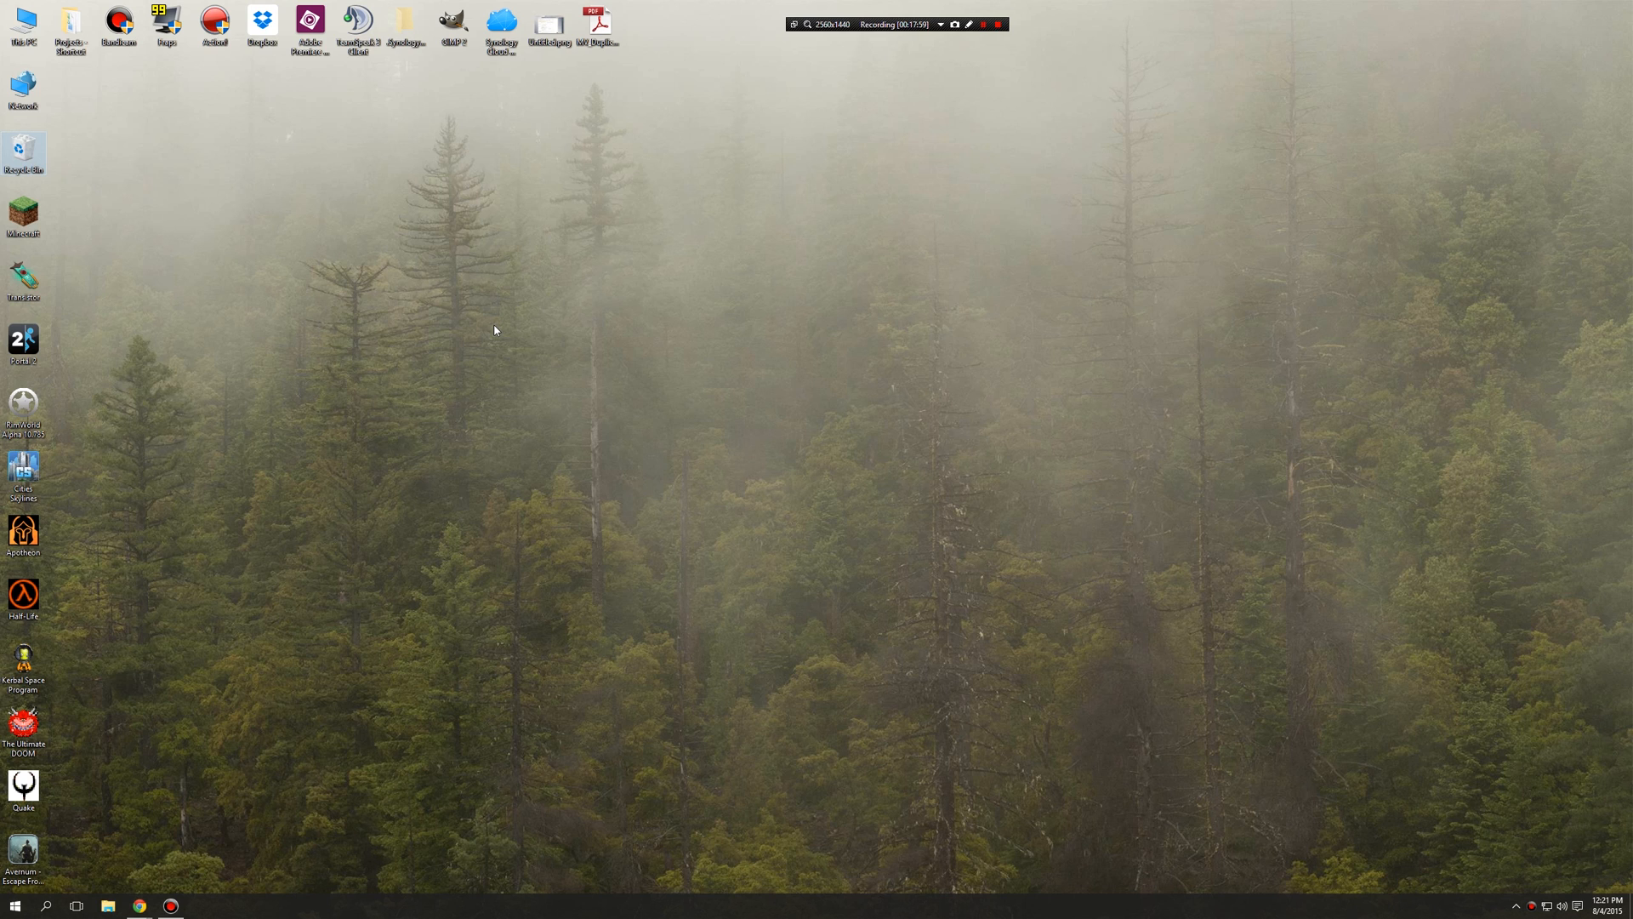
mouse_move(11, 182)
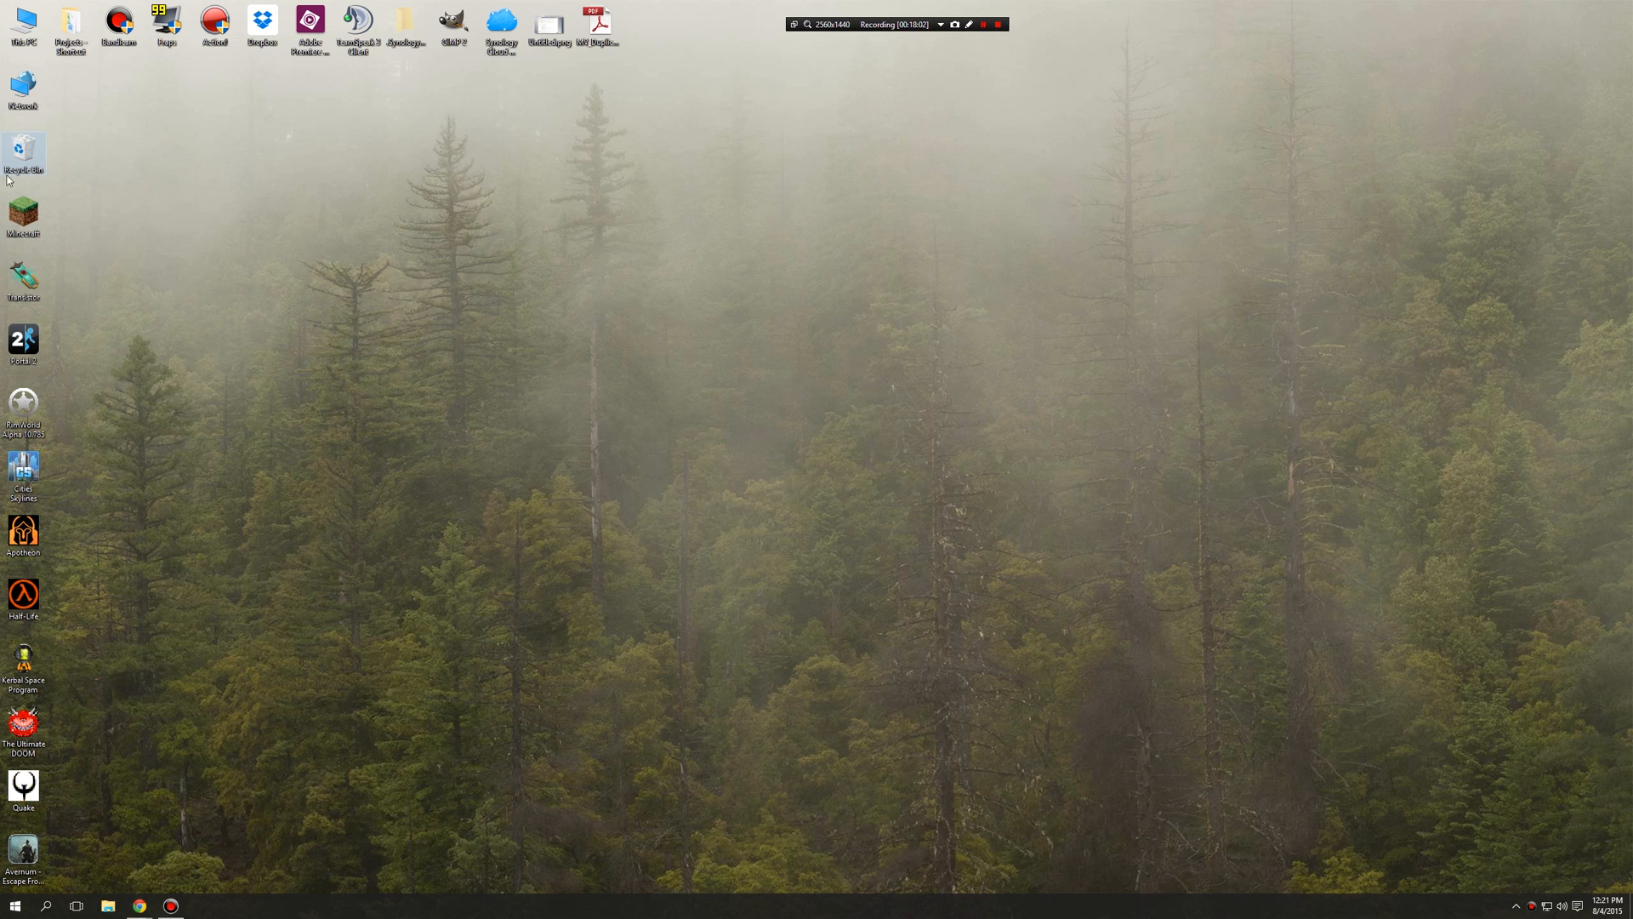